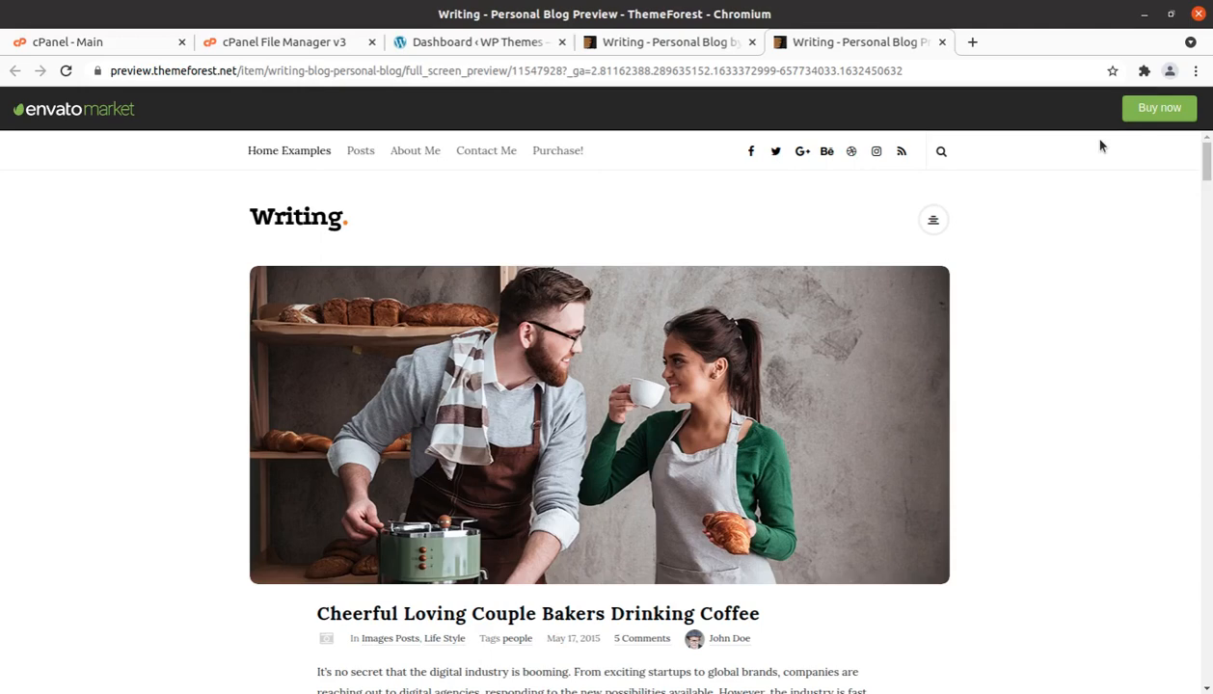
pyautogui.moveTo(1107, 374)
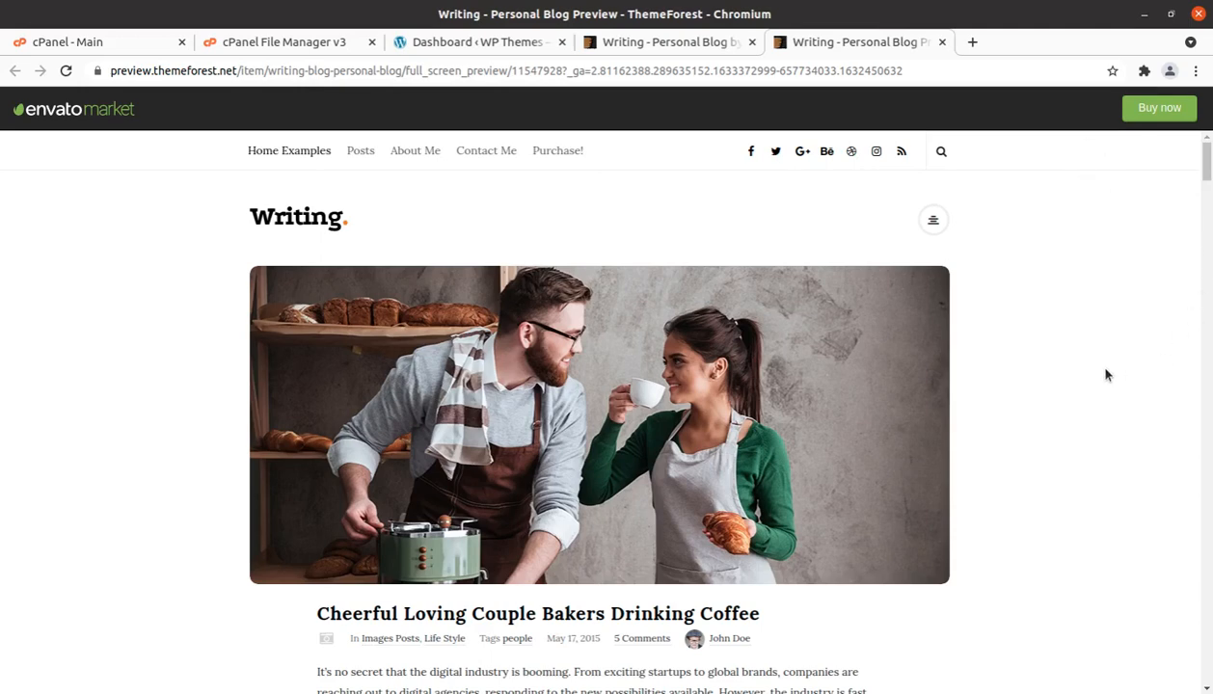
# - Browse down the Writing demo homepage to the Cheerful Loving Couple Bakers Drinking Coffee post
pyautogui.scroll(-3)
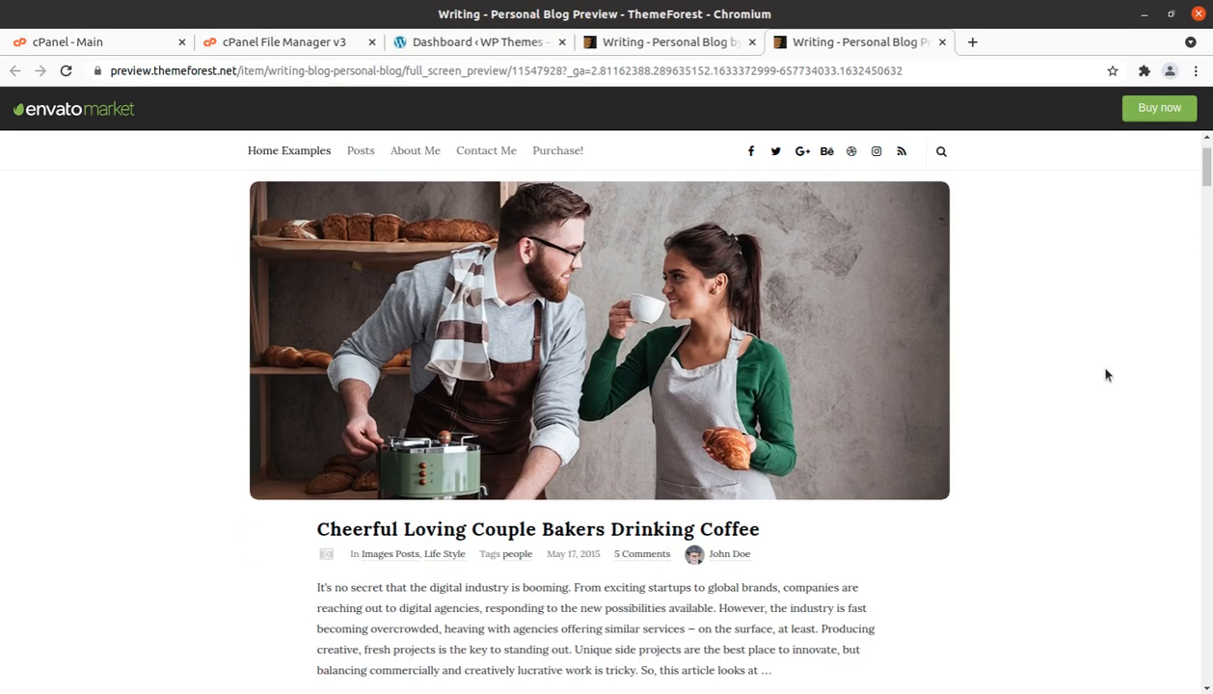
pyautogui.moveTo(1050, 365)
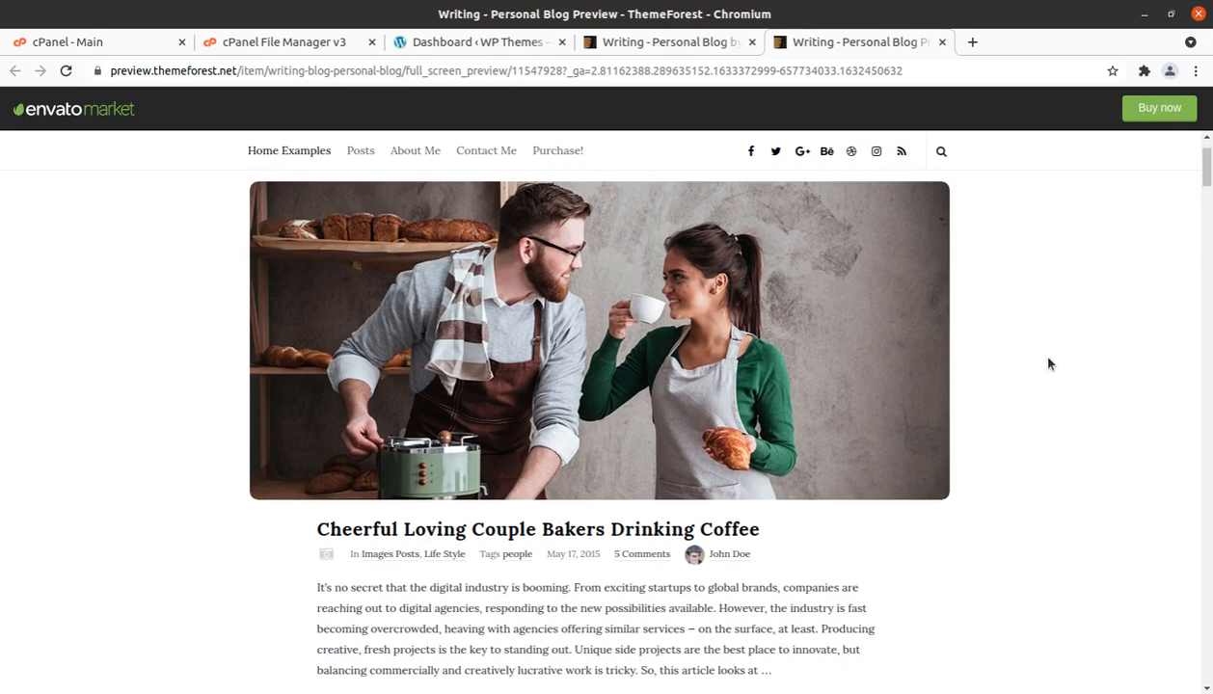
pyautogui.scroll(-3)
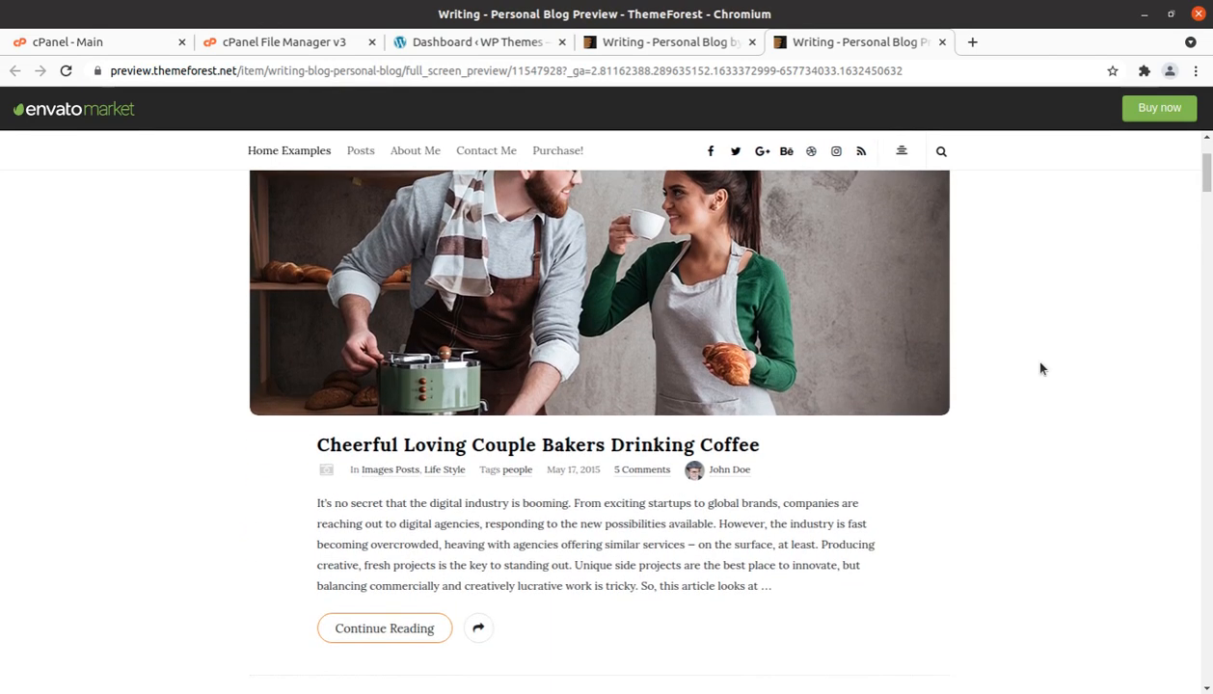
pyautogui.scroll(3)
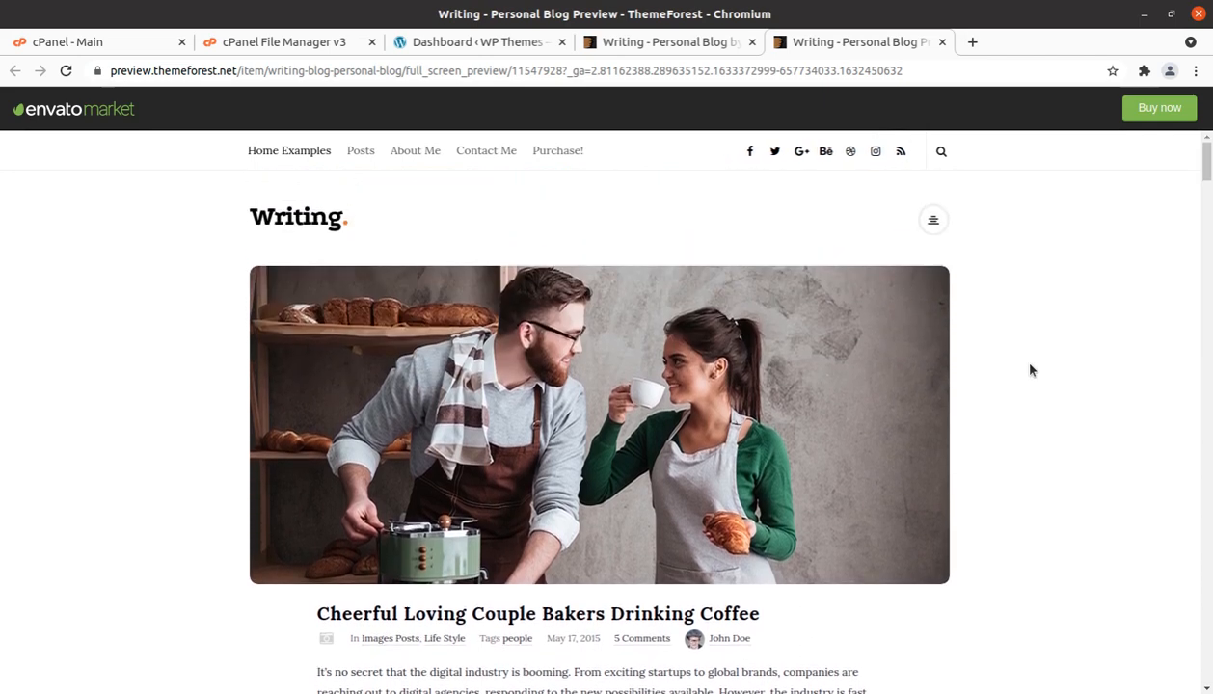
pyautogui.scroll(-3)
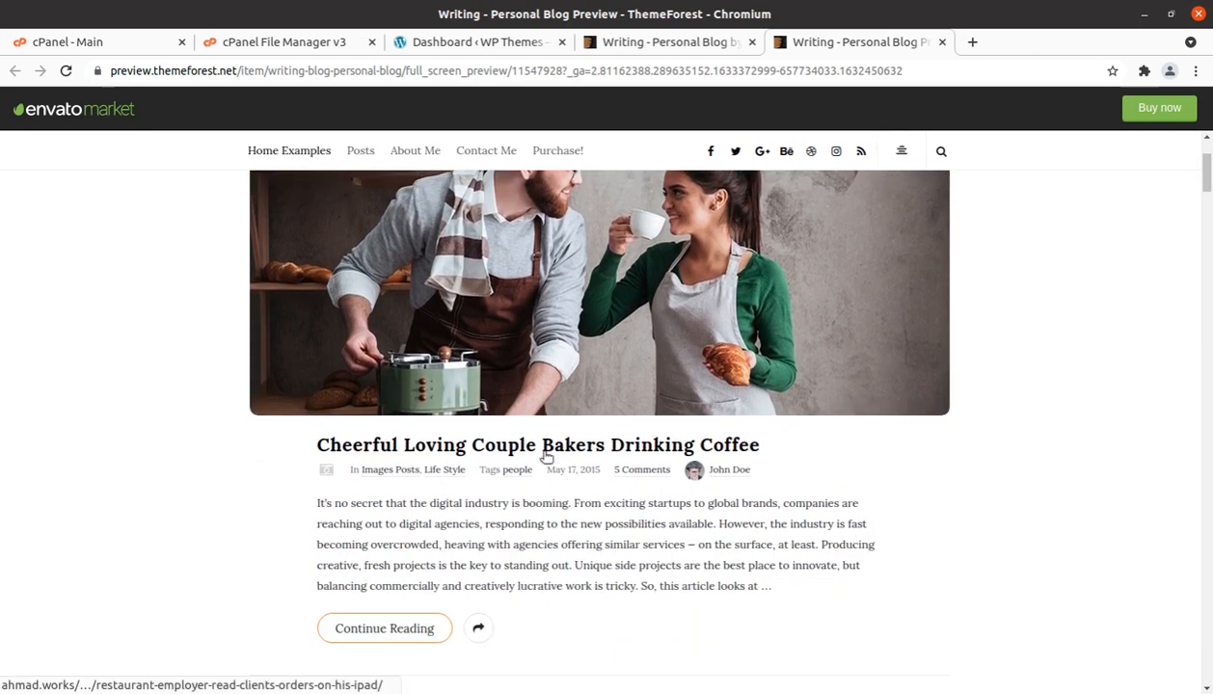
pyautogui.moveTo(538, 443)
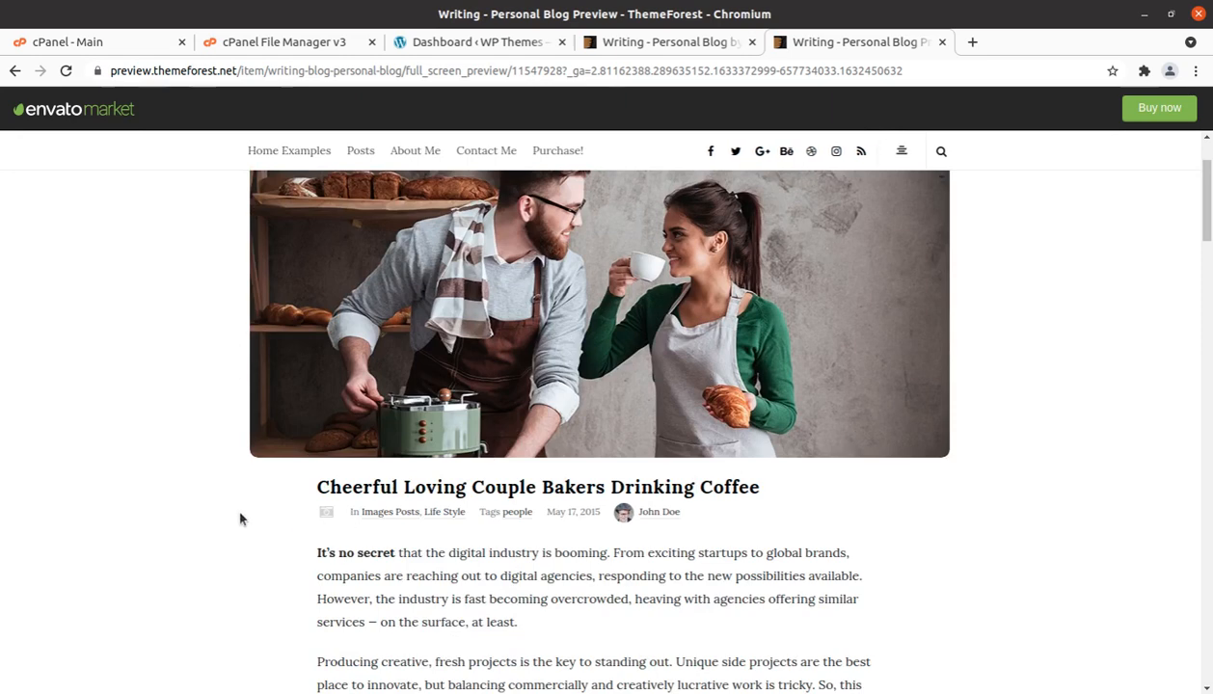
# - Read down the demo post to its How To Make Side Projects Work section
pyautogui.scroll(-3)
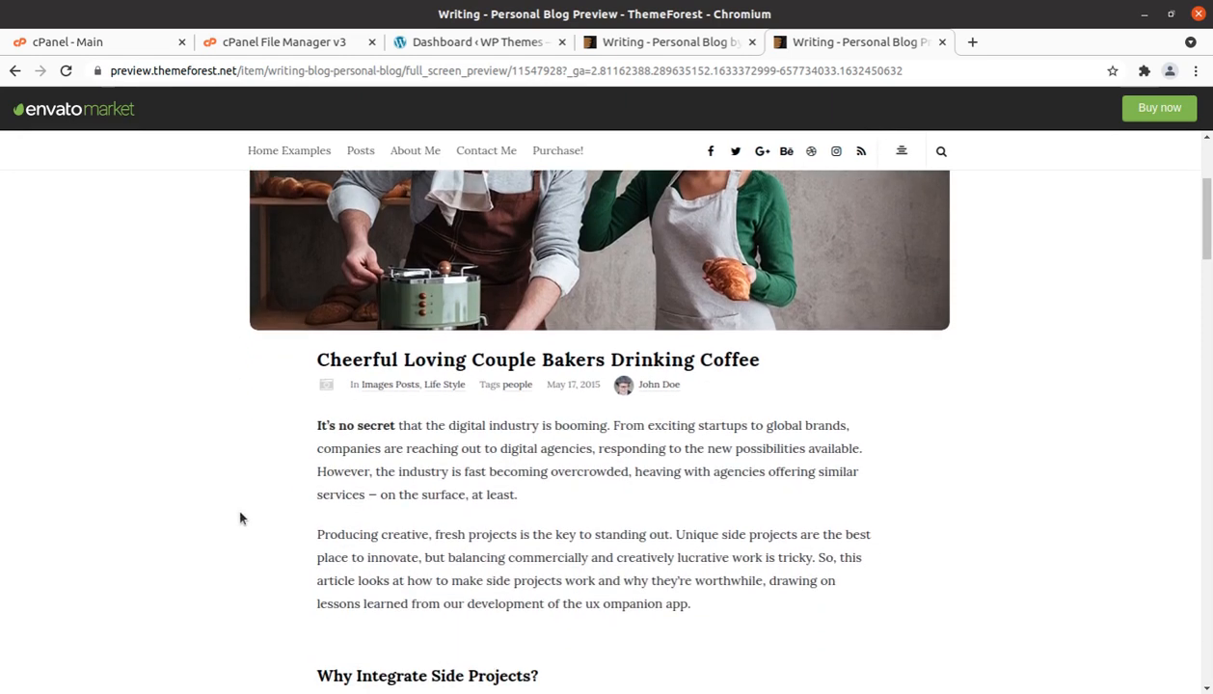
pyautogui.scroll(-3)
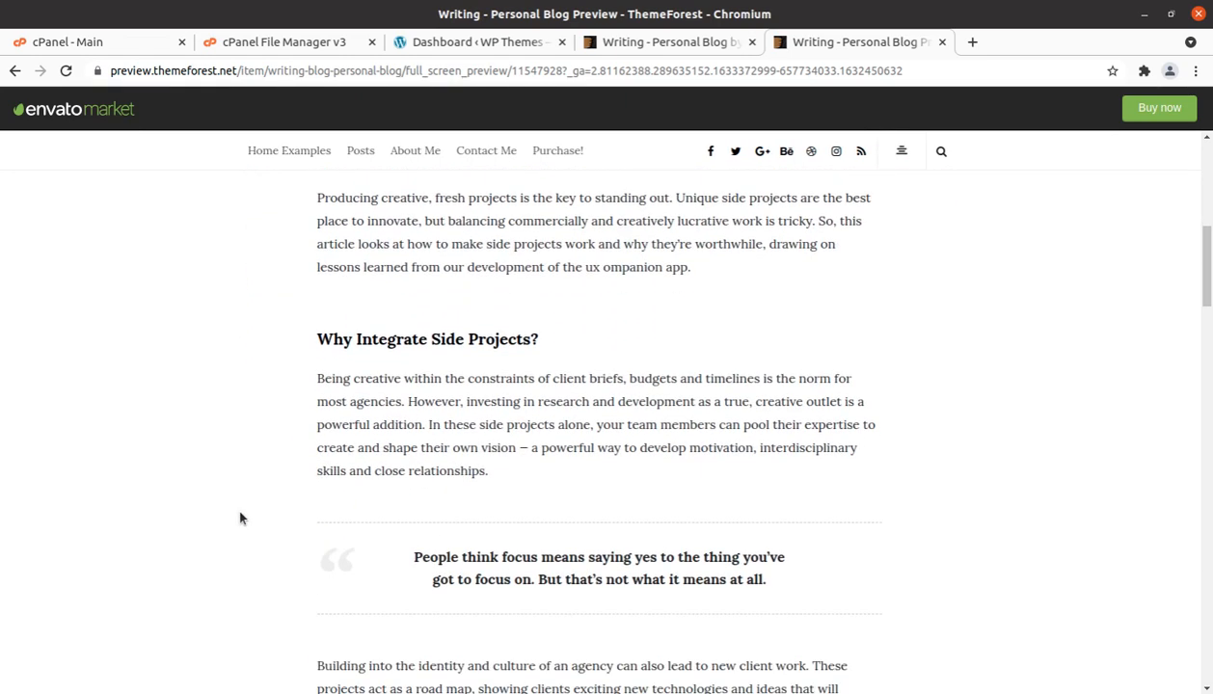
pyautogui.scroll(-3)
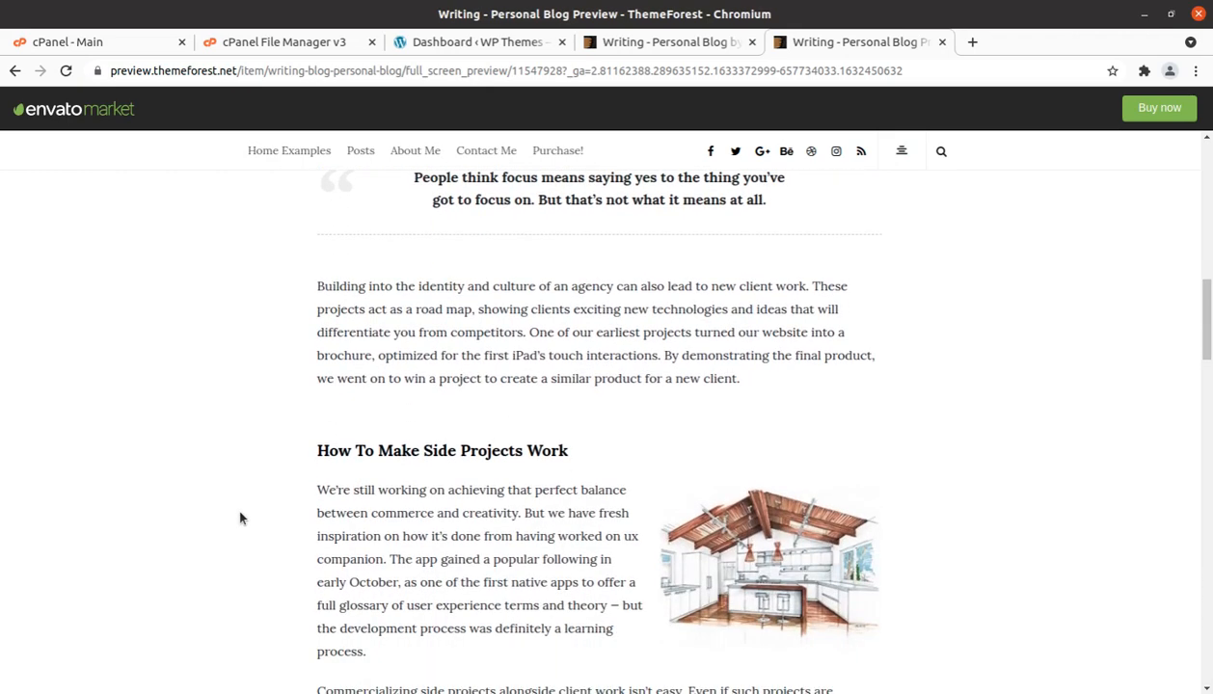
pyautogui.scroll(-3)
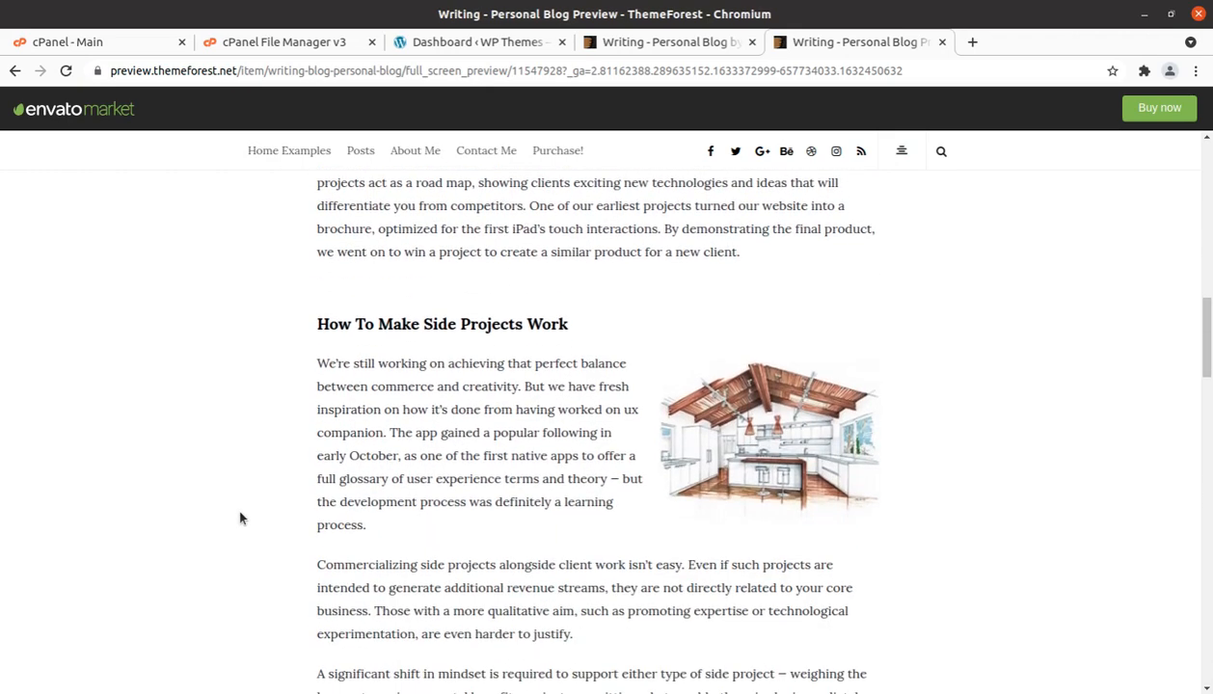
pyautogui.scroll(-3)
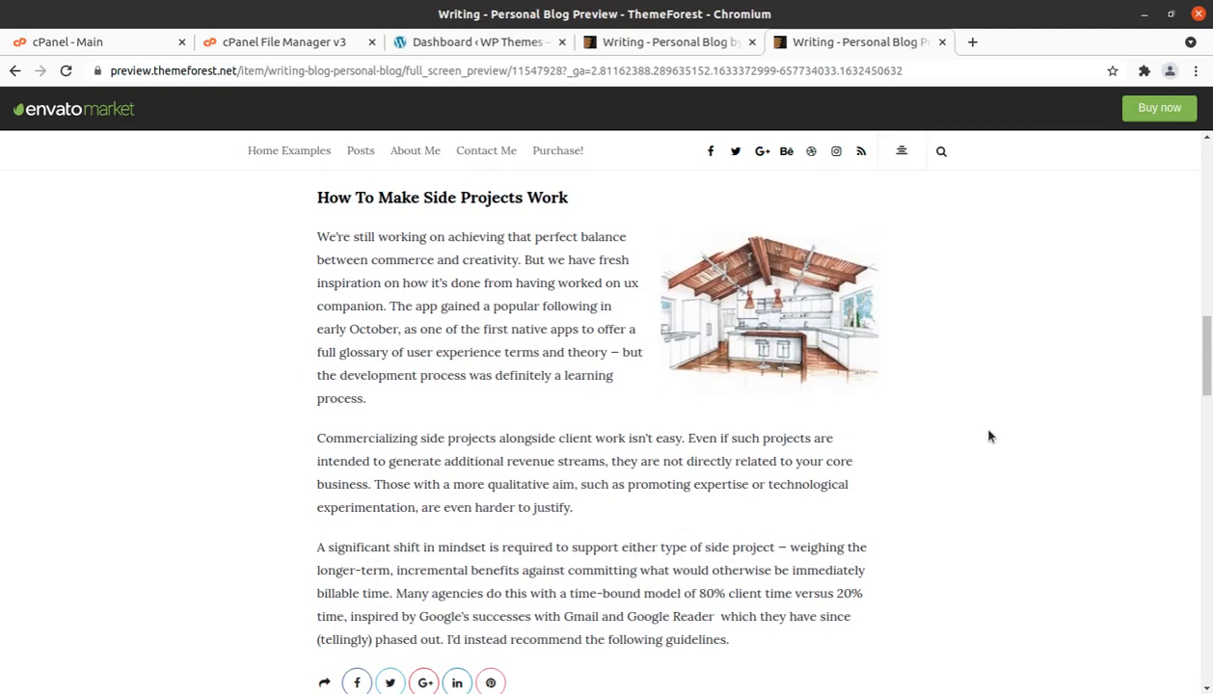
pyautogui.scroll(3)
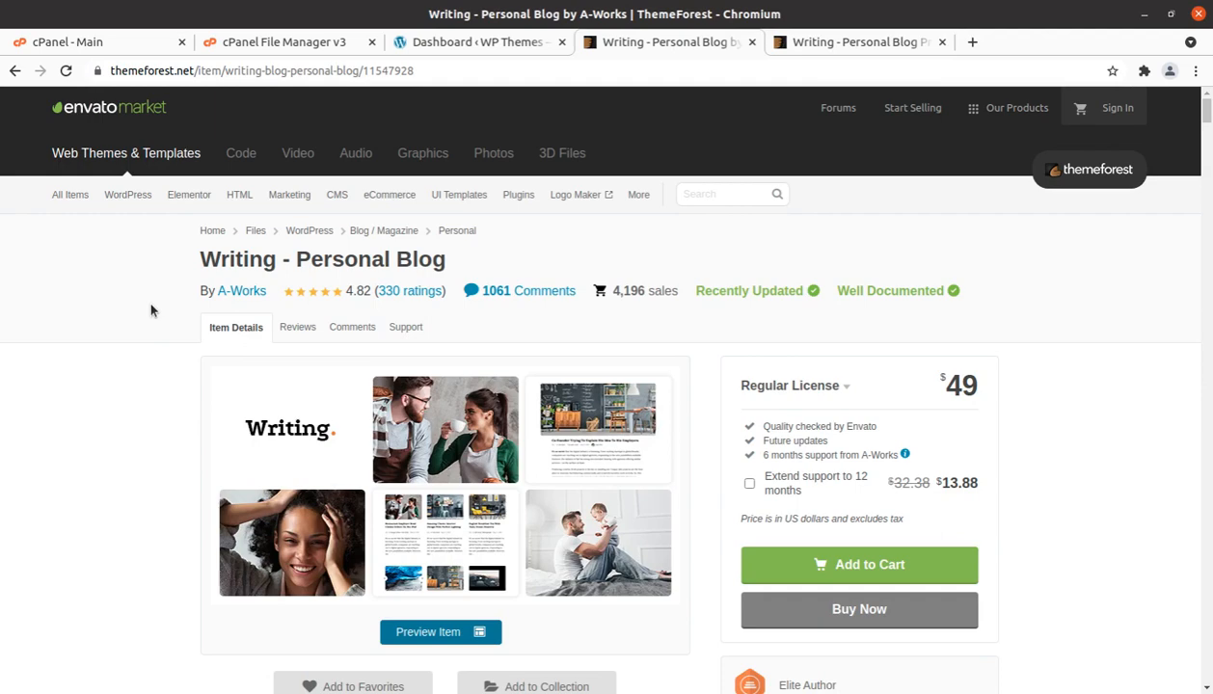
pyautogui.moveTo(1022, 423)
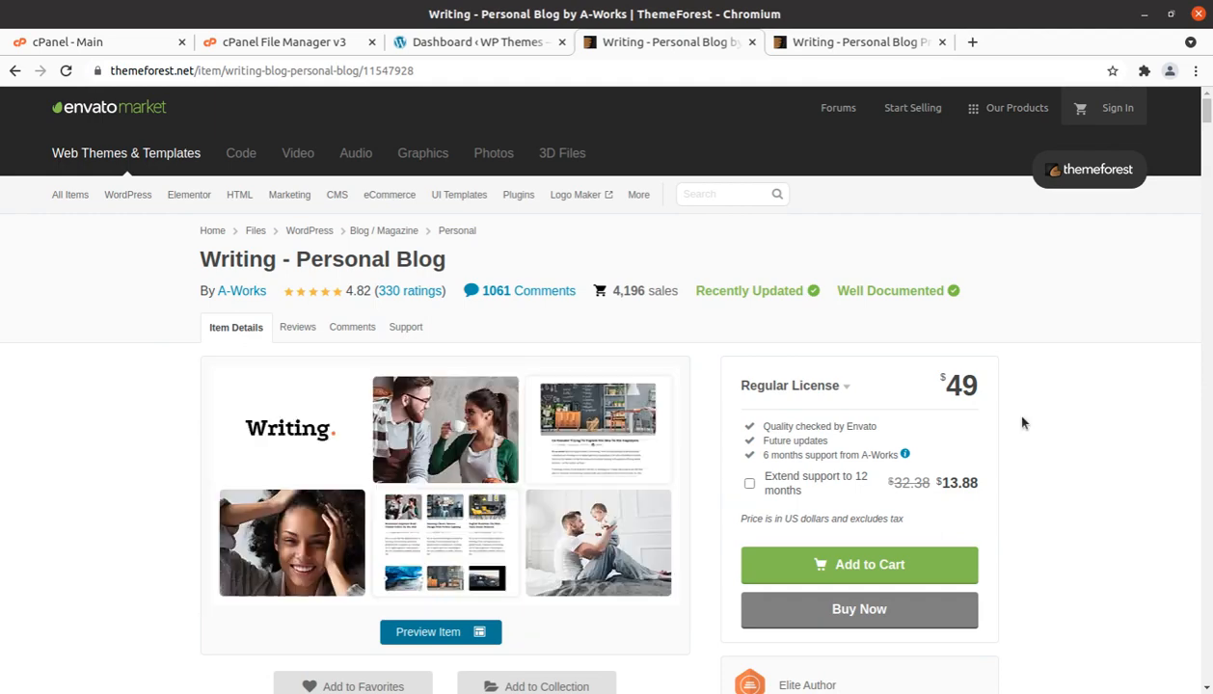
# - Read through the Writing theme's customer reviews on its ThemeForest item page
pyautogui.scroll(-3)
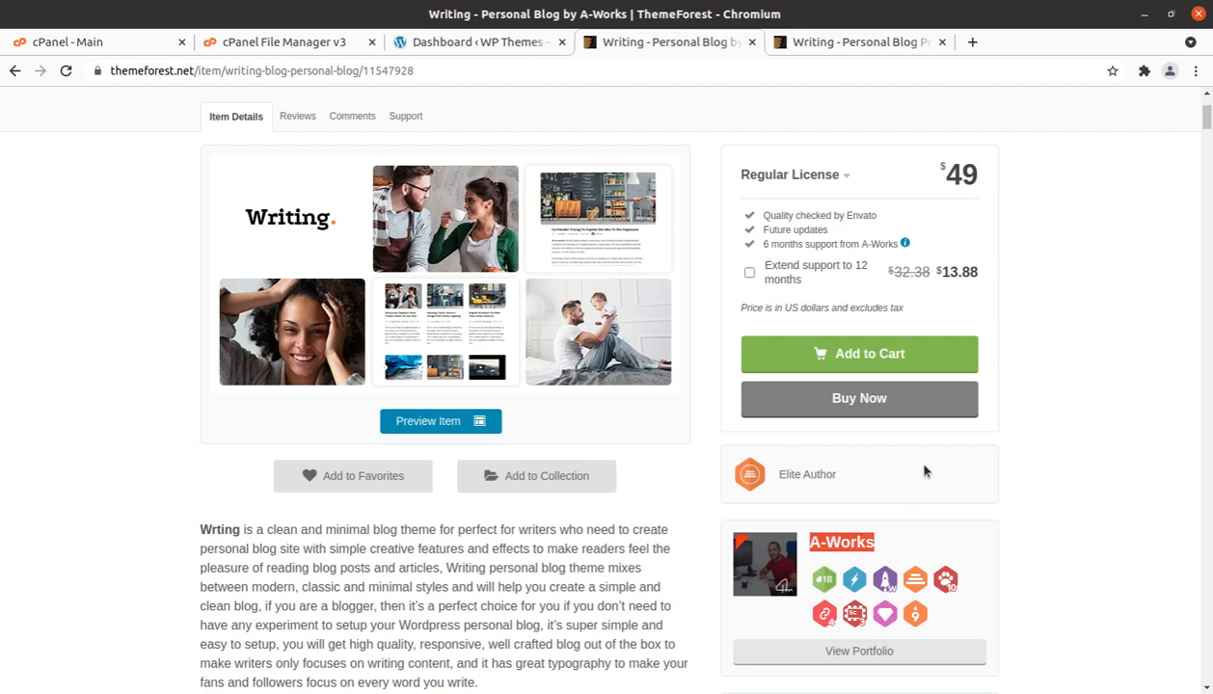
pyautogui.scroll(-3)
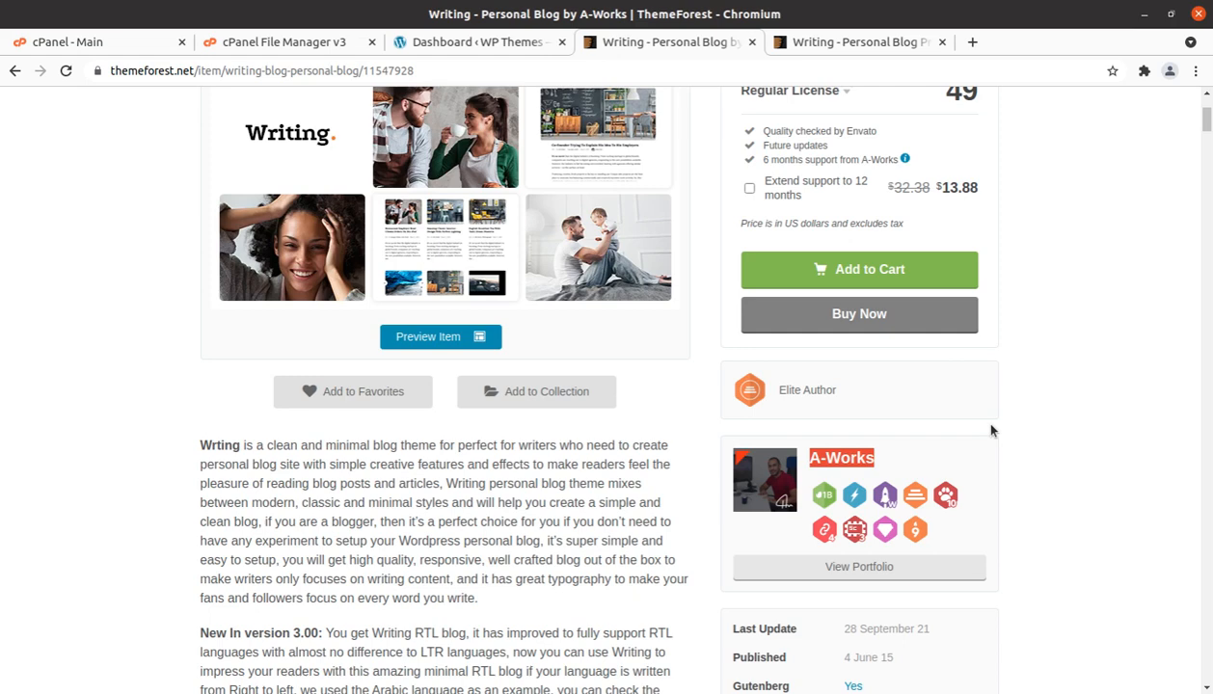
pyautogui.scroll(-3)
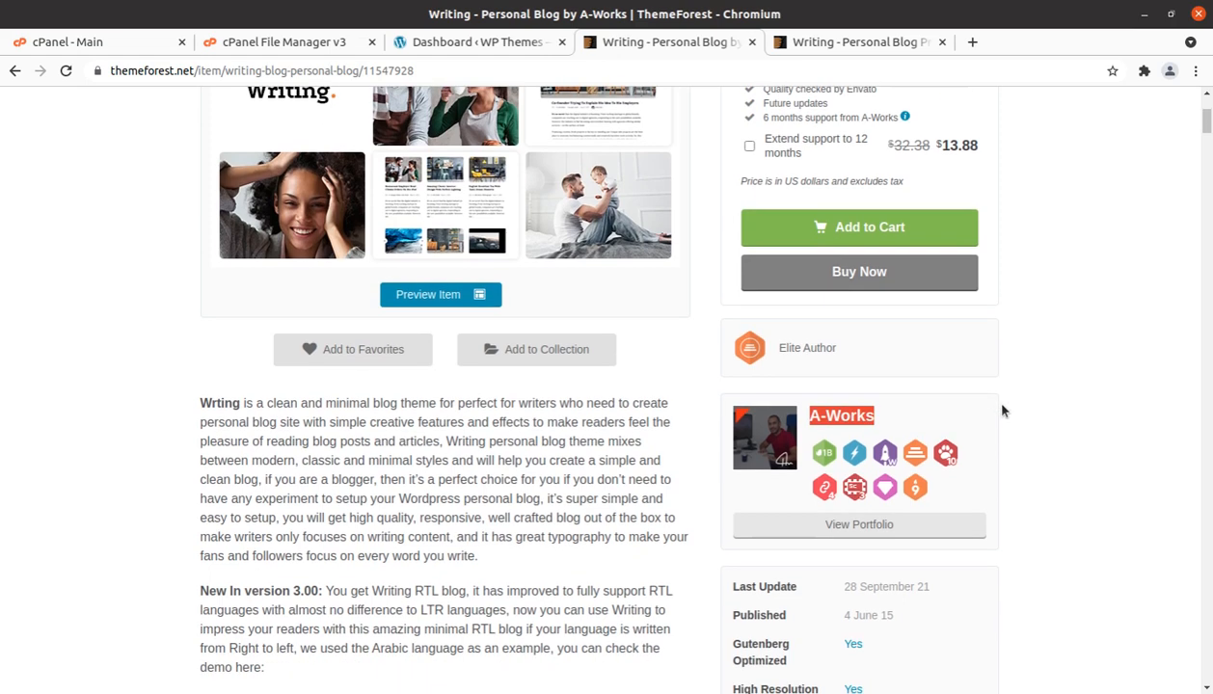
pyautogui.moveTo(1000, 399)
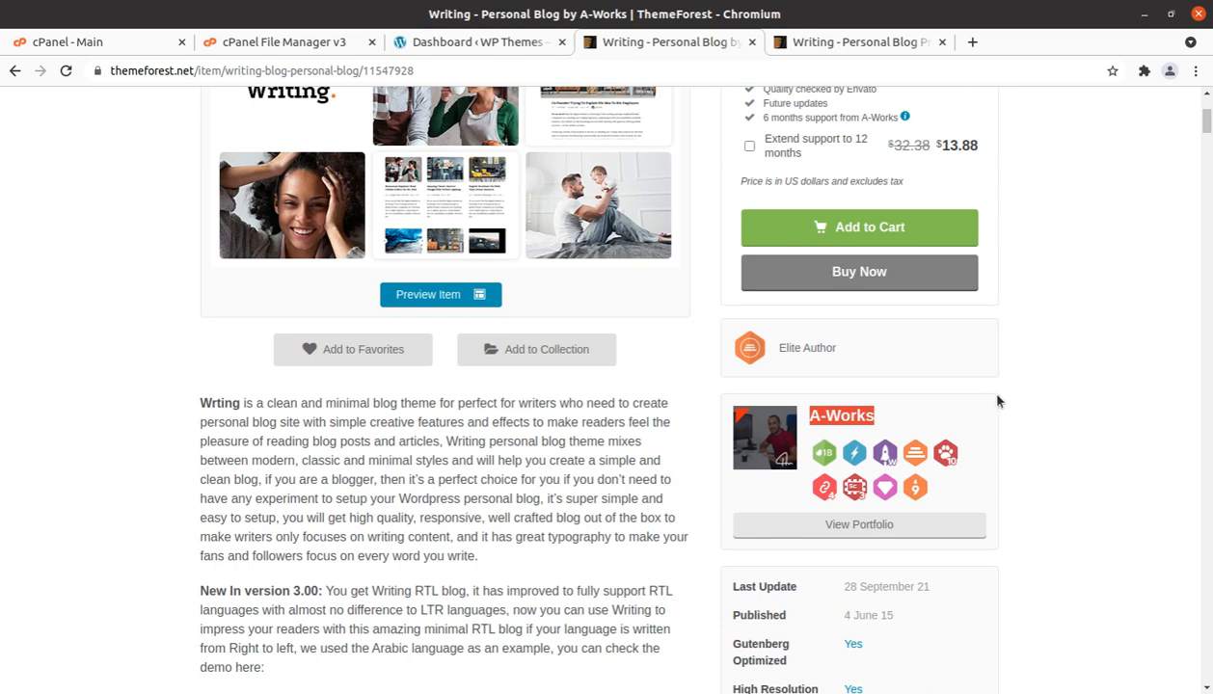
pyautogui.moveTo(1018, 482)
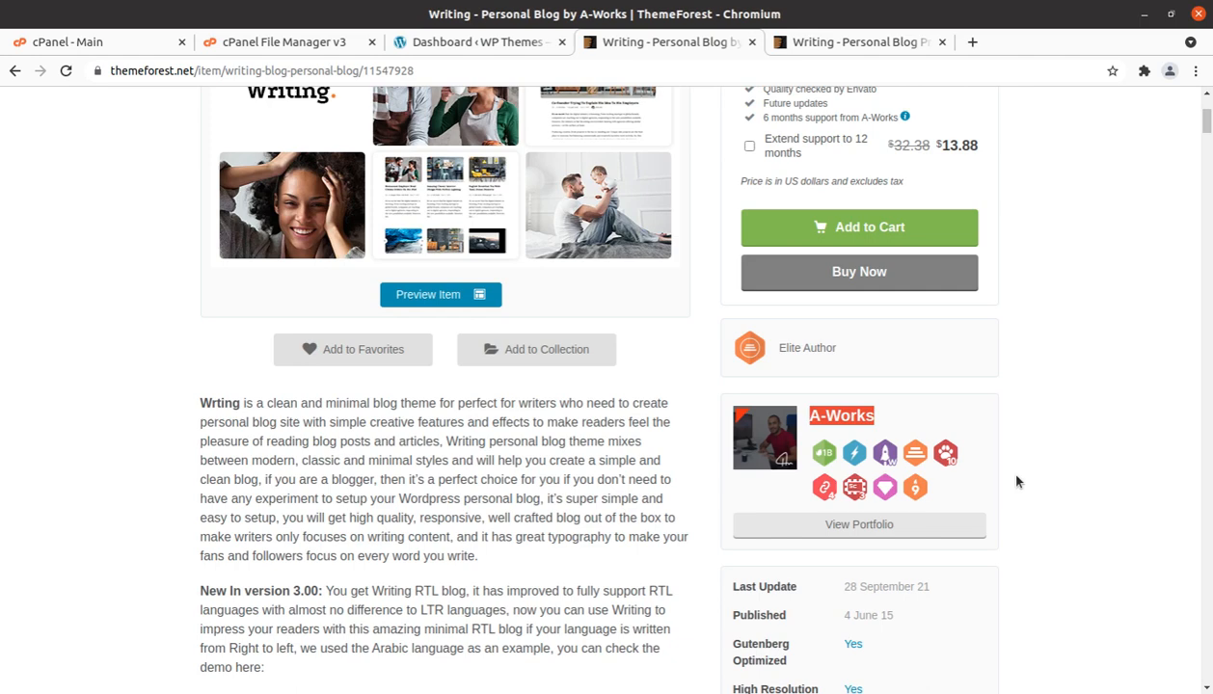
pyautogui.scroll(-3)
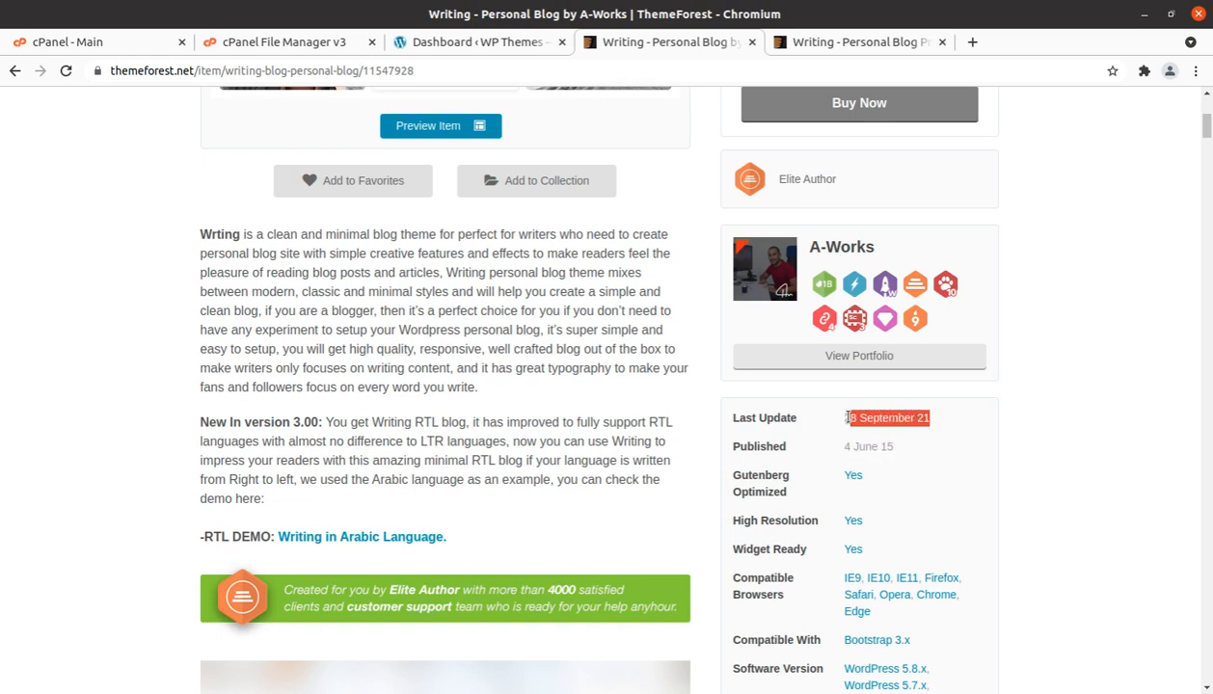
pyautogui.scroll(-3)
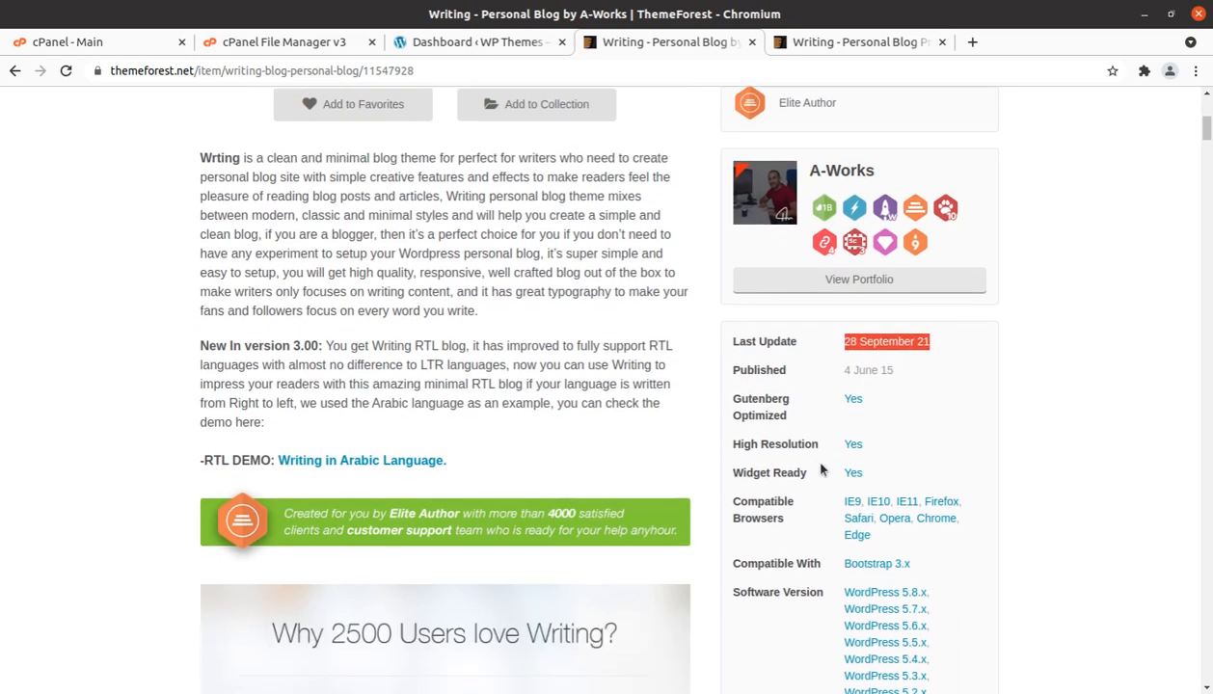
pyautogui.scroll(-3)
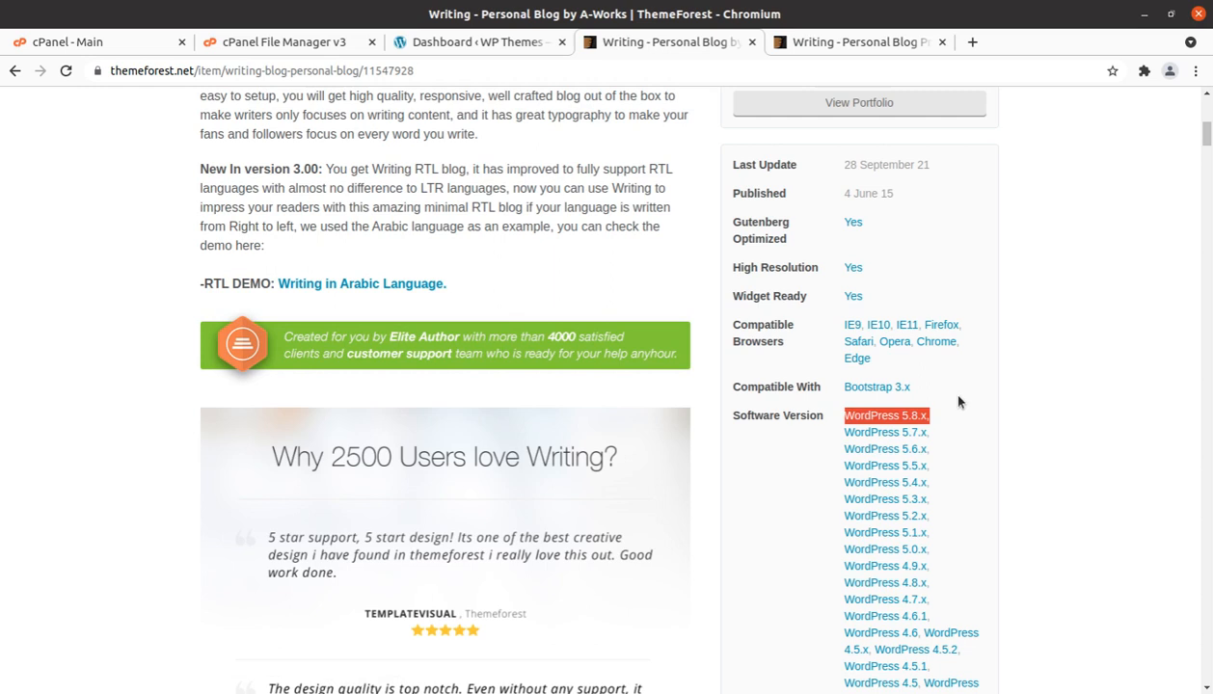
# - Review the item details sidebar: WordPress 3.7–5.8 compatibility, columns and tags
pyautogui.scroll(-3)
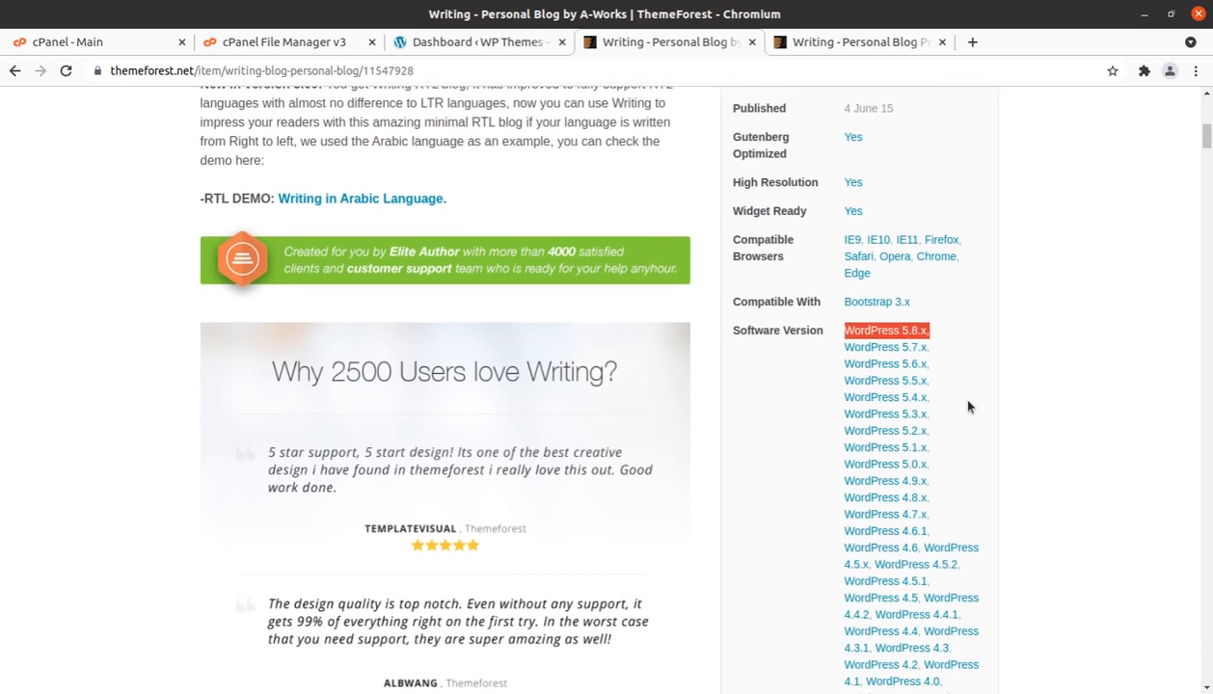
pyautogui.scroll(-3)
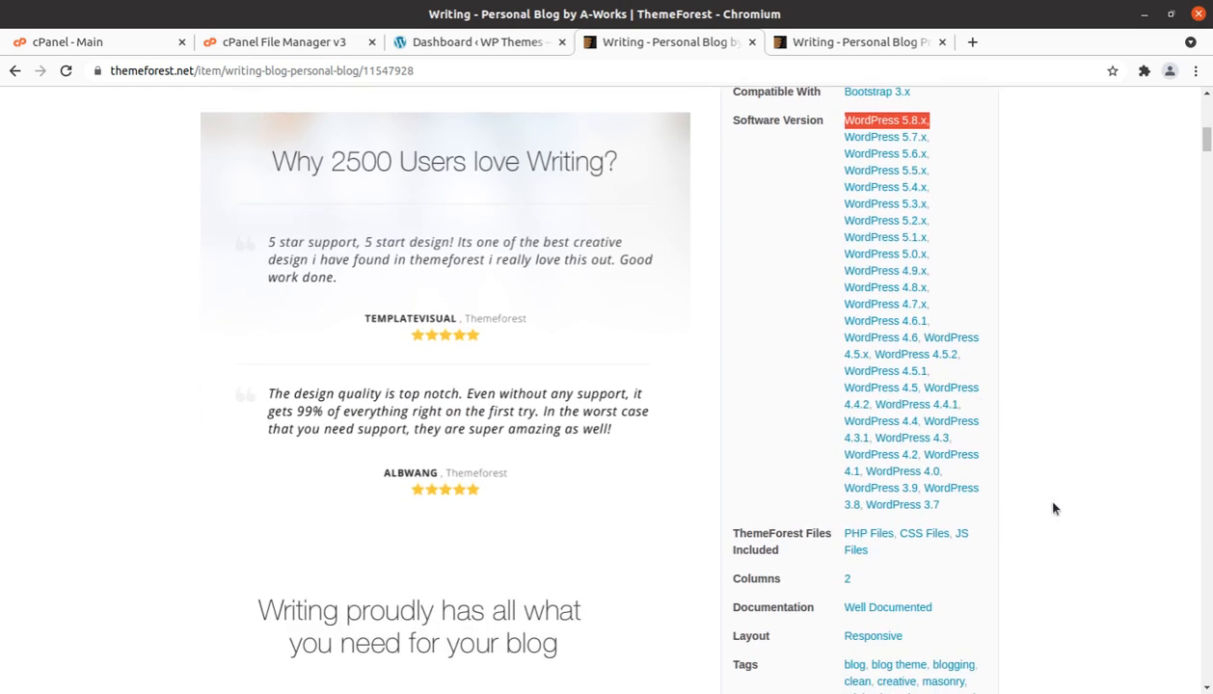
pyautogui.moveTo(1038, 498)
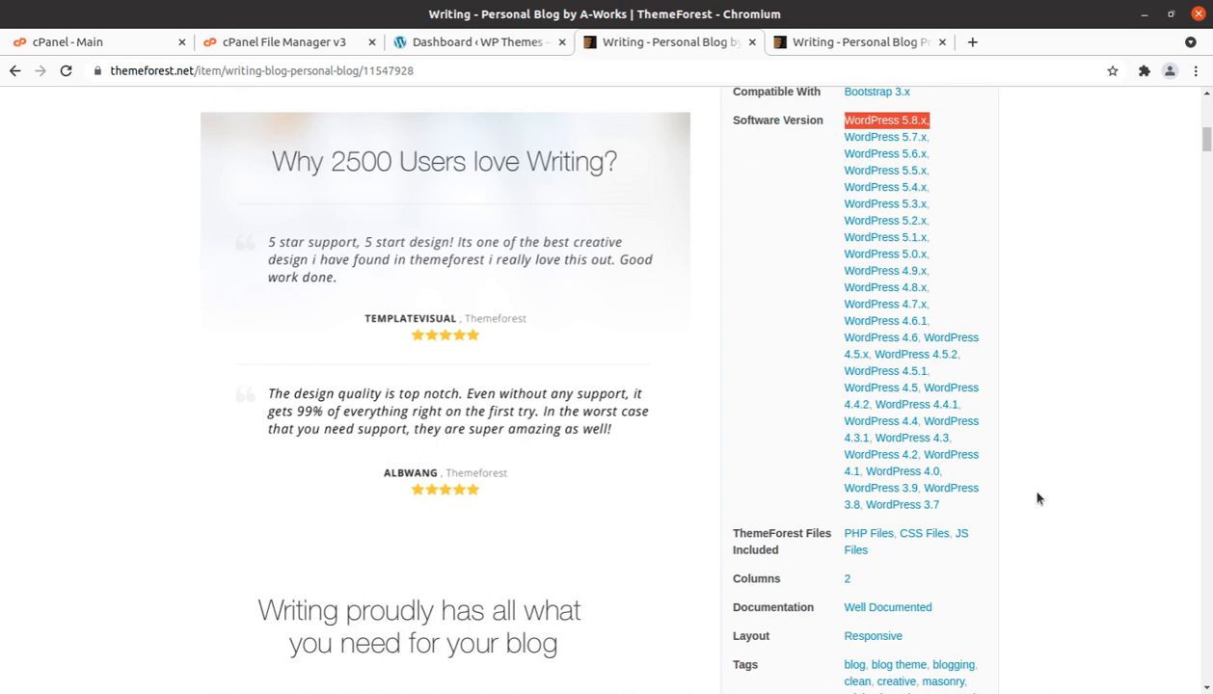
pyautogui.moveTo(953, 488)
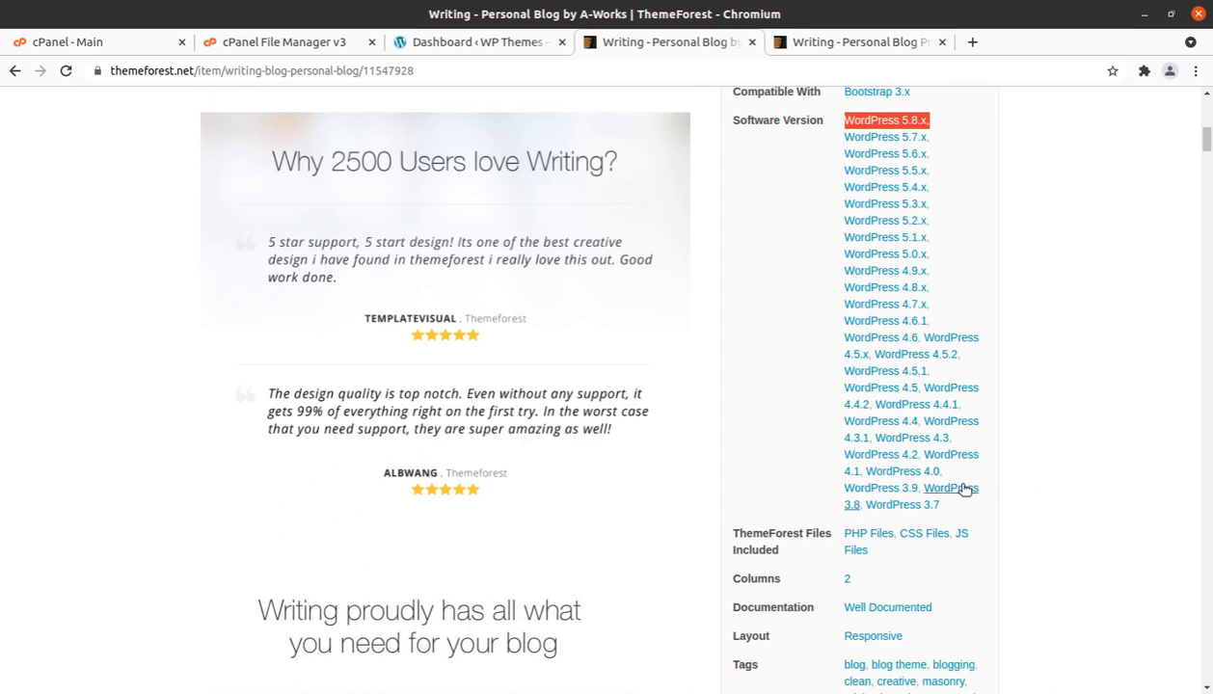
pyautogui.scroll(-3)
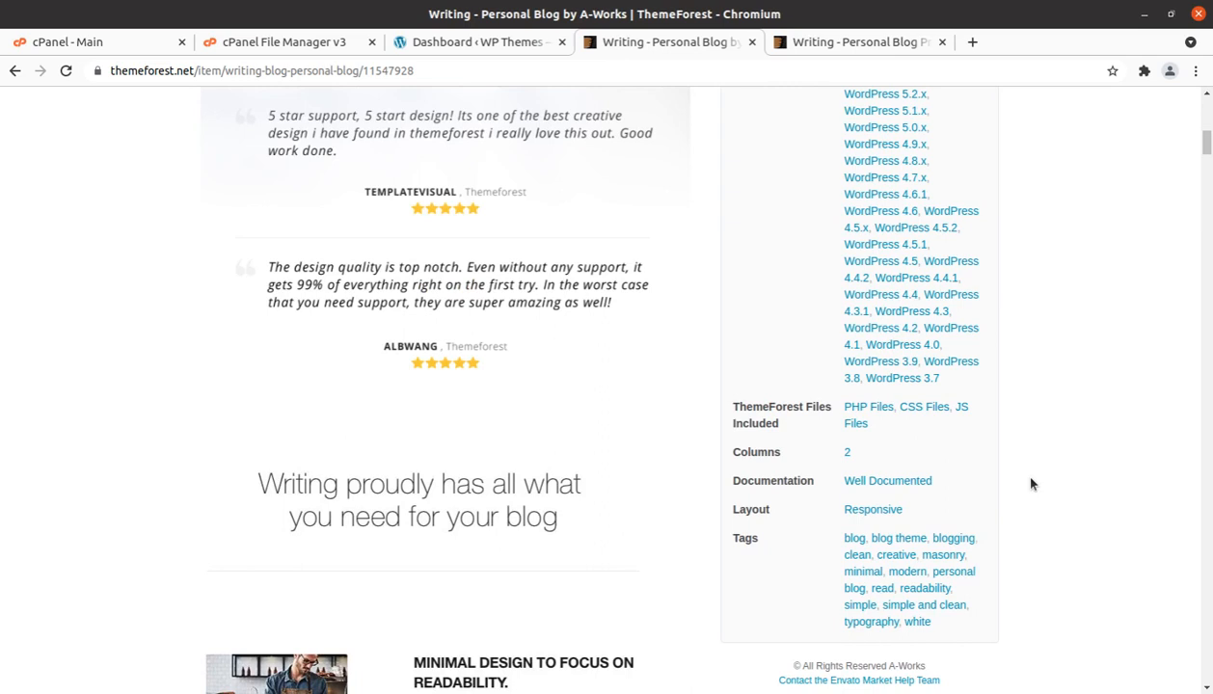
pyautogui.scroll(3)
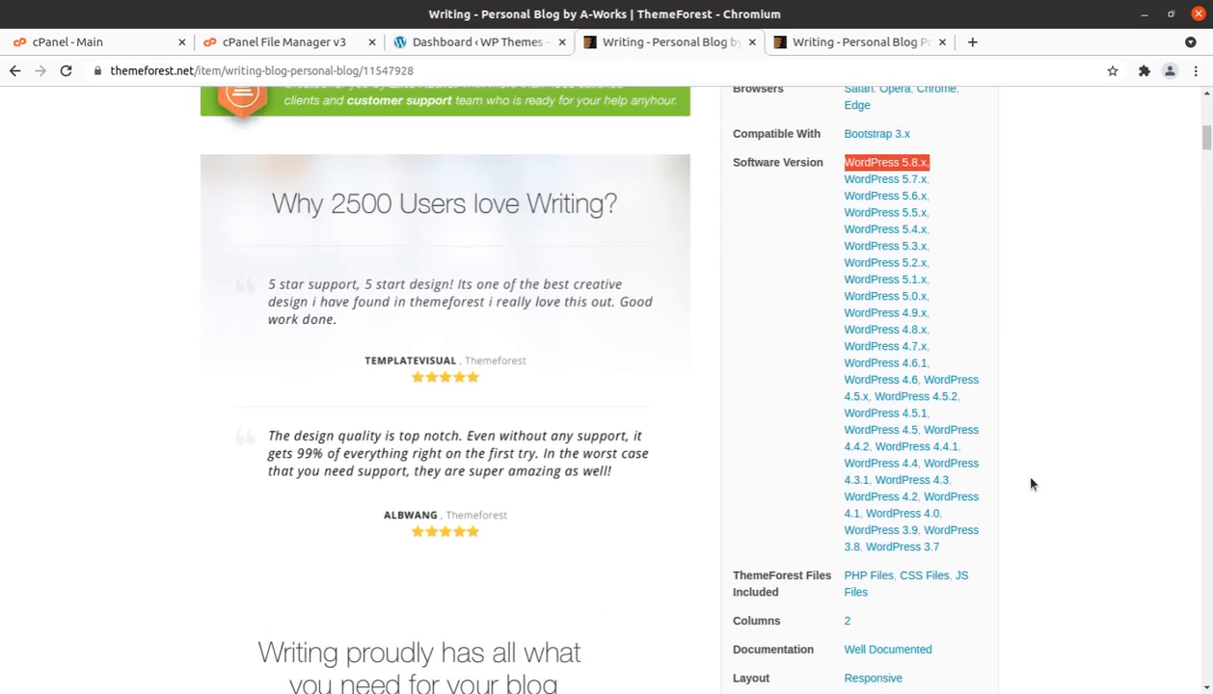
pyautogui.moveTo(804, 425)
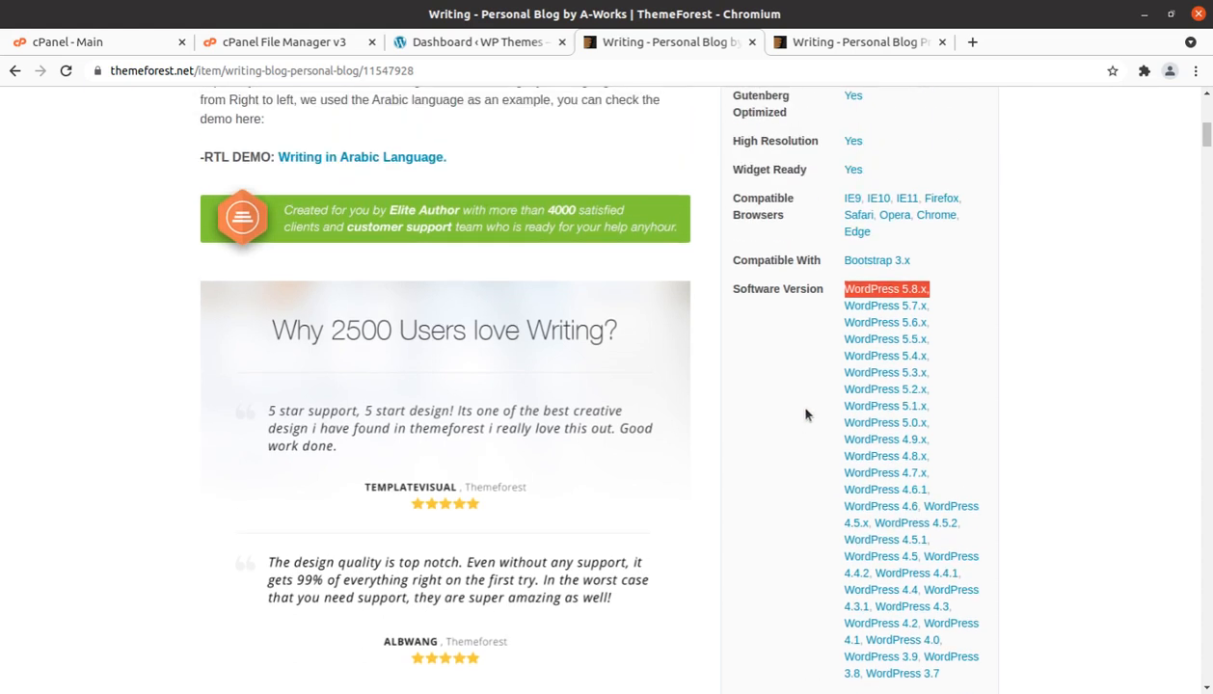
pyautogui.scroll(-3)
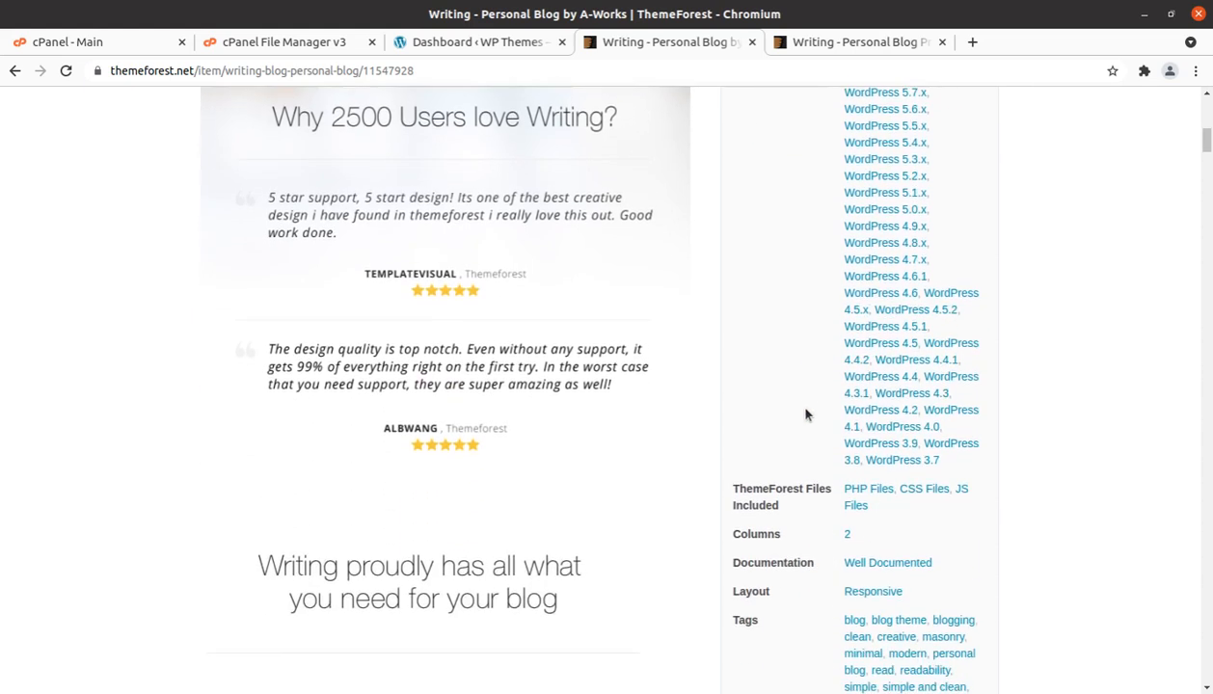
pyautogui.scroll(-3)
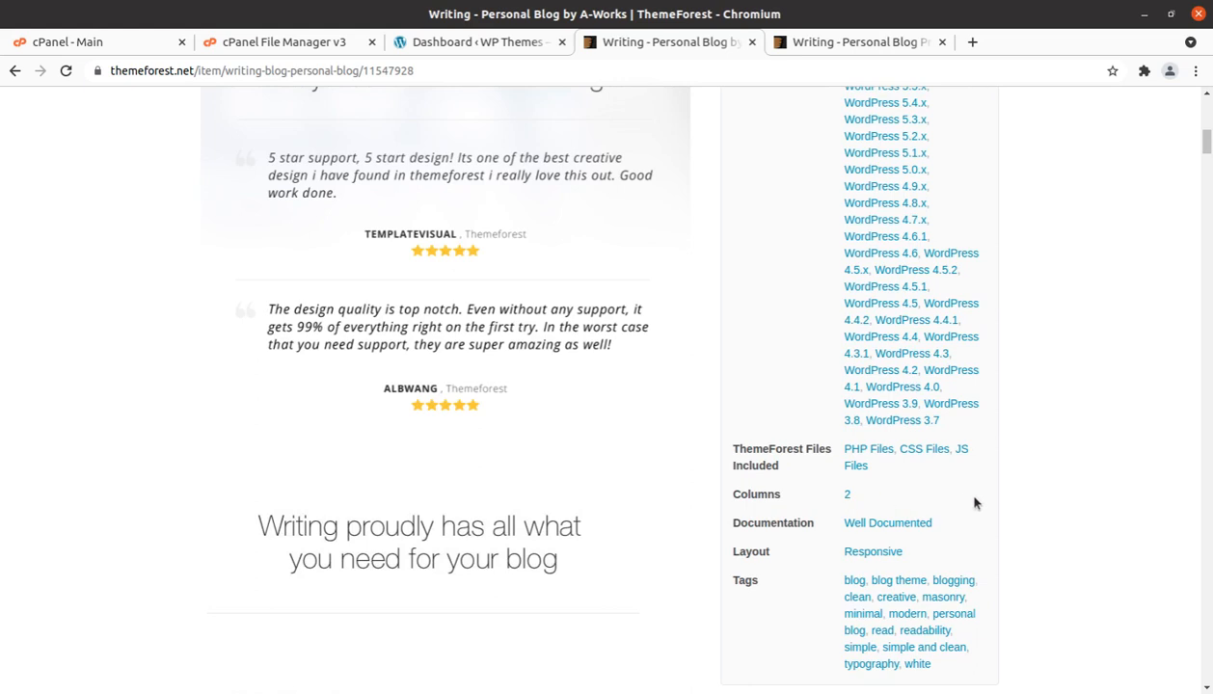
pyautogui.moveTo(623, 550)
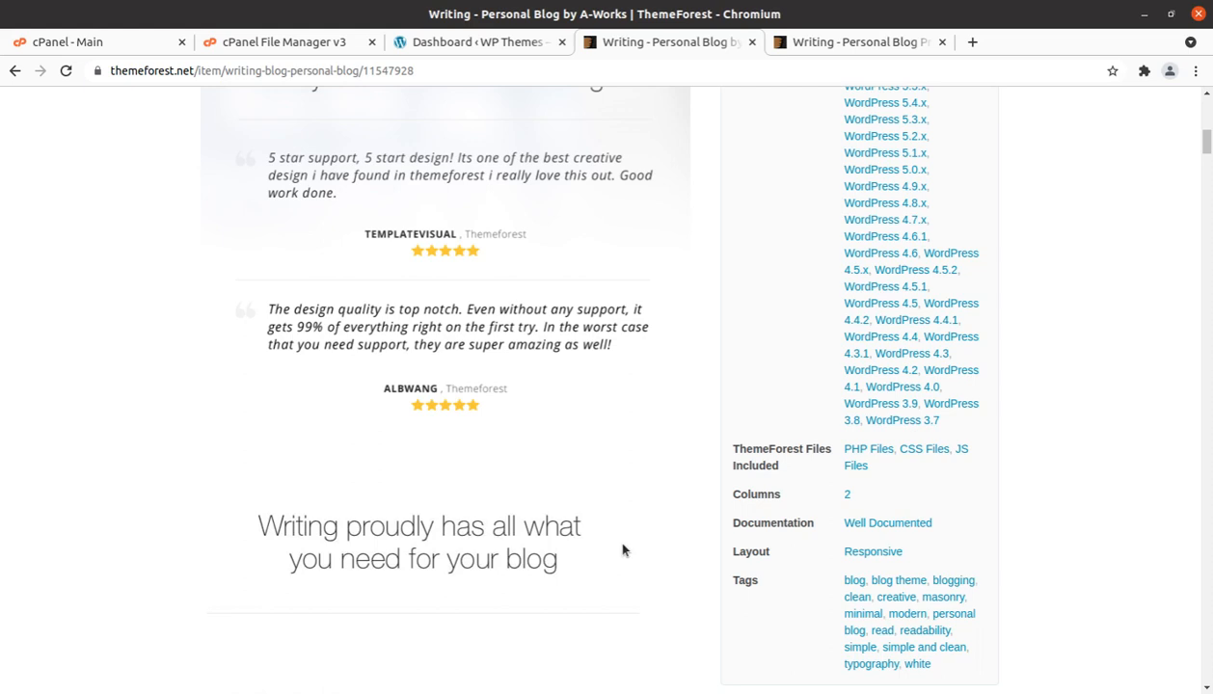
pyautogui.moveTo(575, 492)
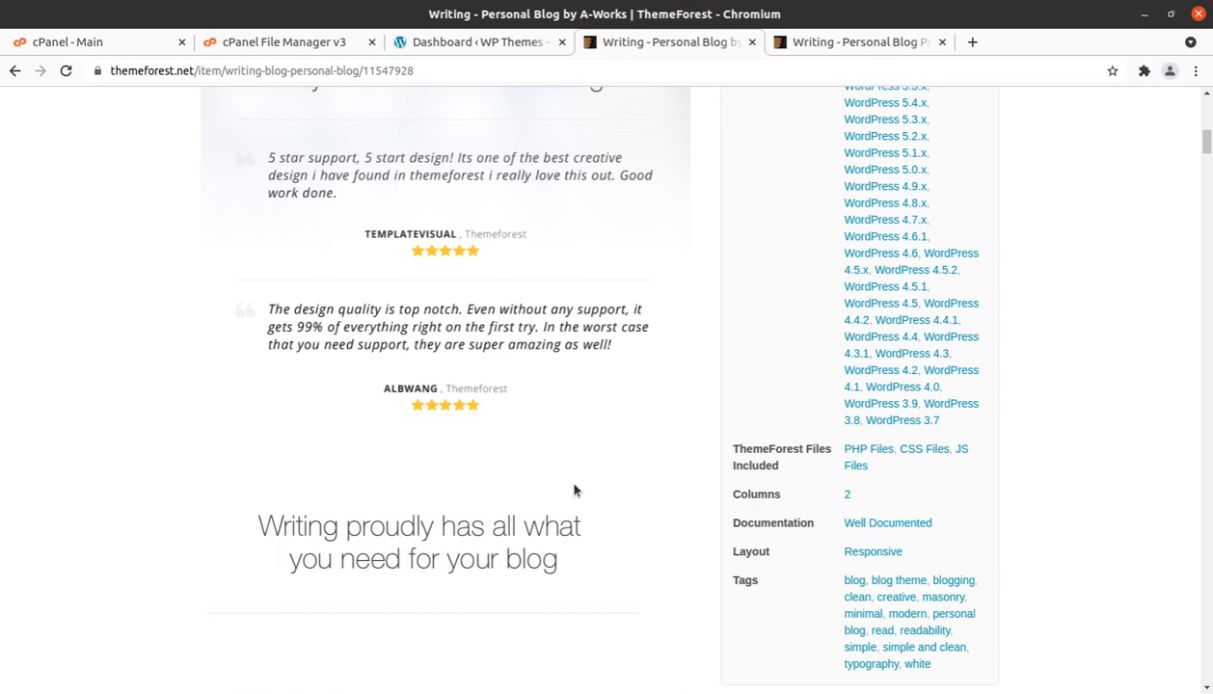
pyautogui.moveTo(201, 468)
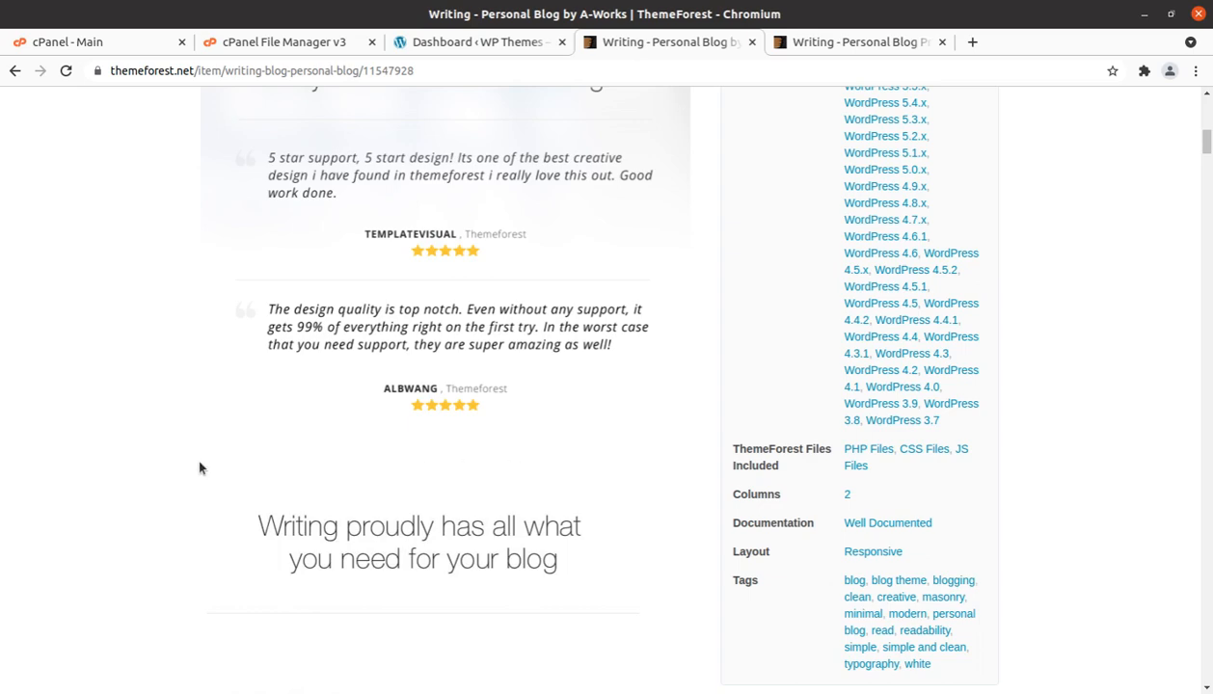
pyautogui.scroll(-3)
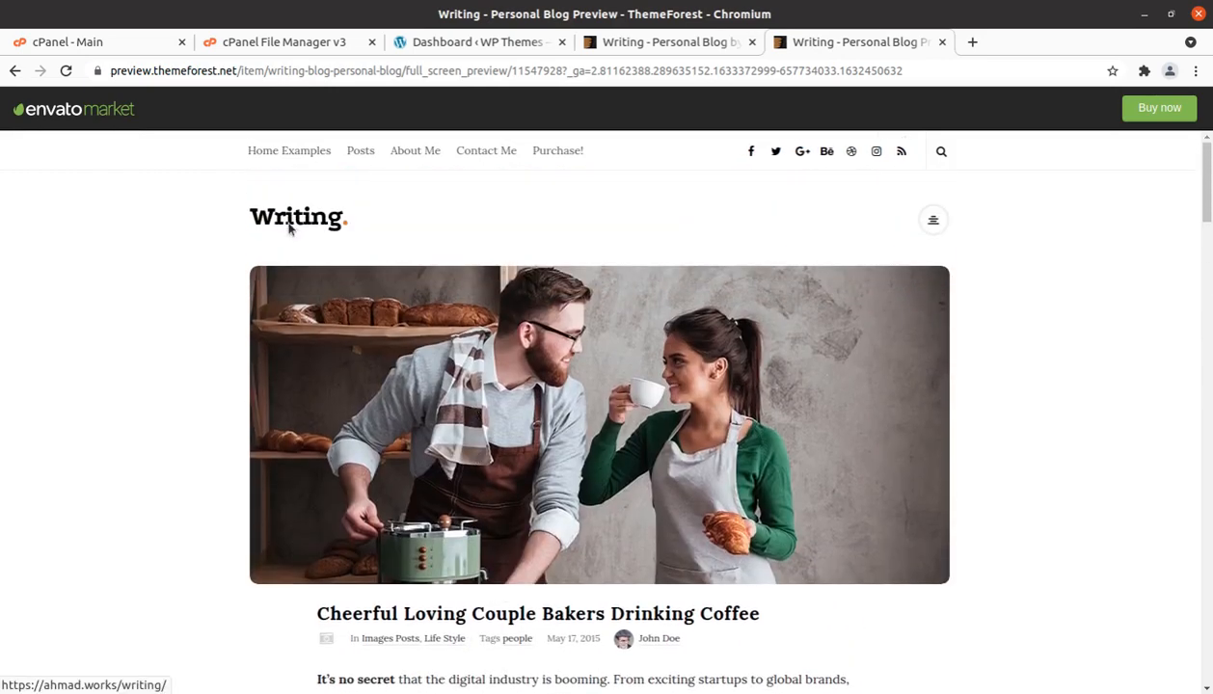
# - Read through the live demo post down to the author bio
pyautogui.scroll(-3)
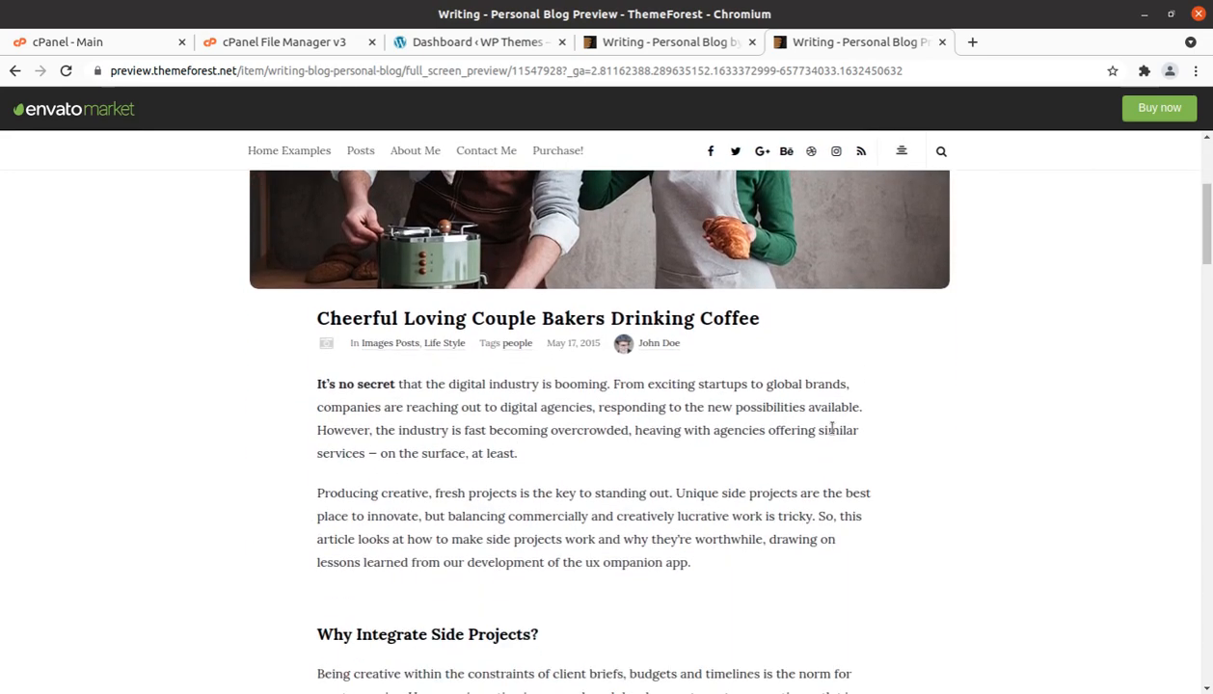
pyautogui.scroll(-3)
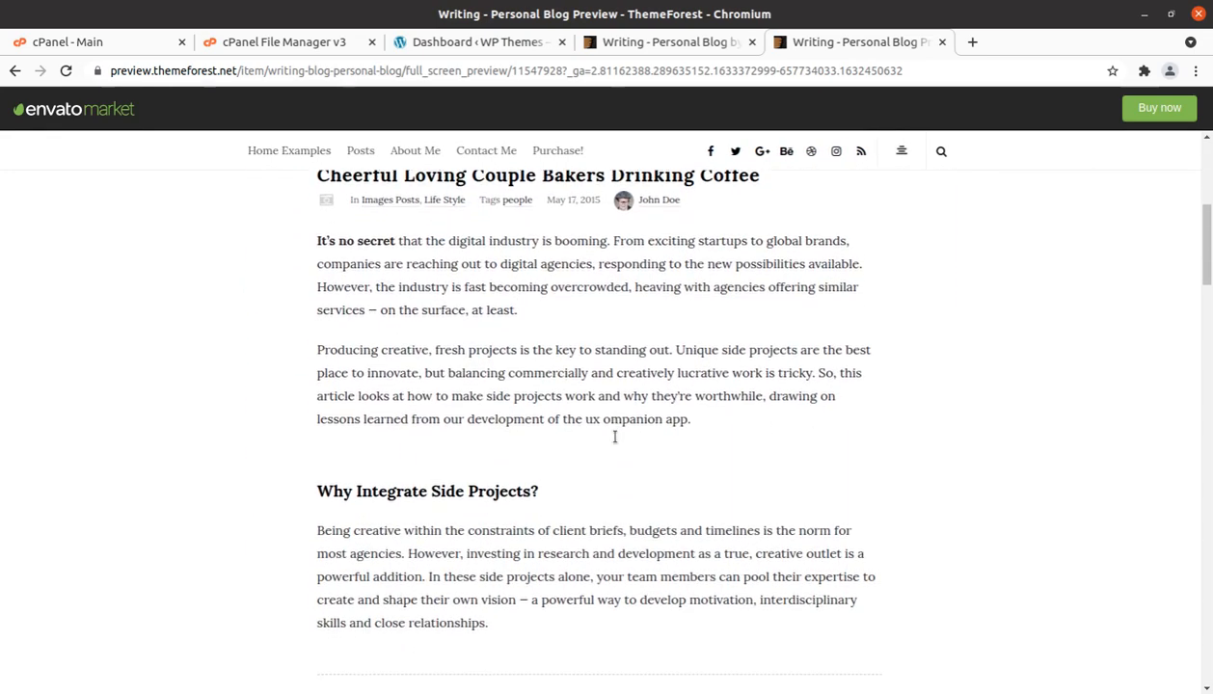
pyautogui.scroll(-3)
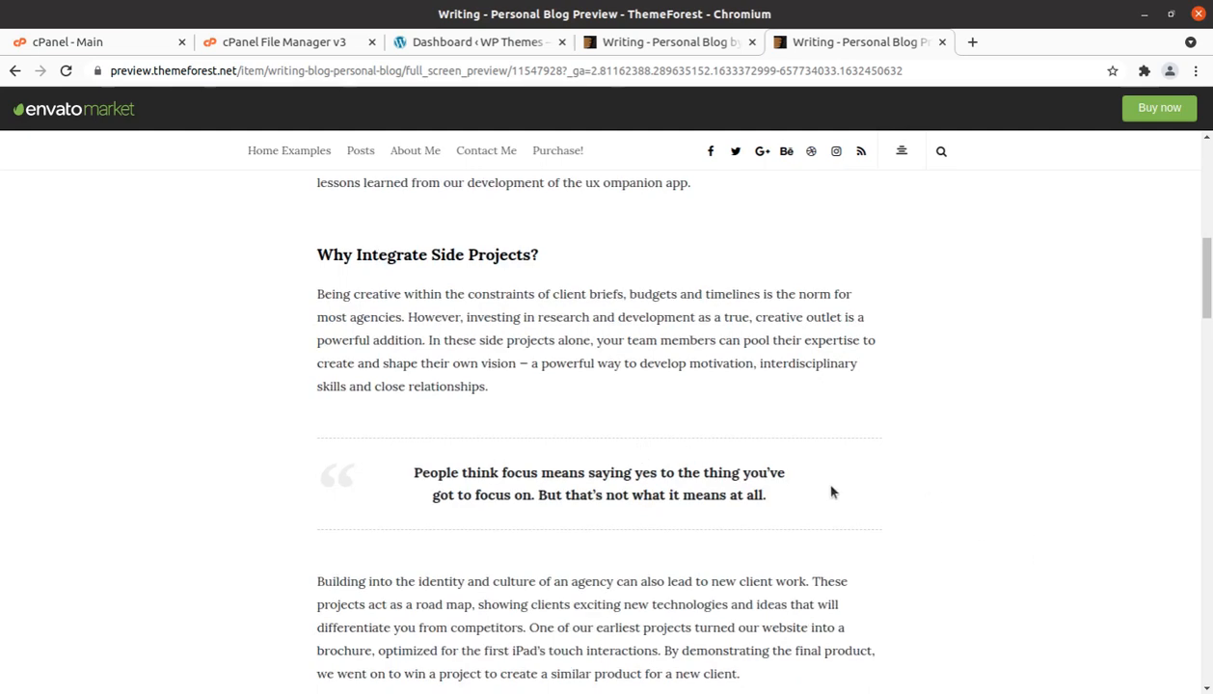
pyautogui.scroll(-3)
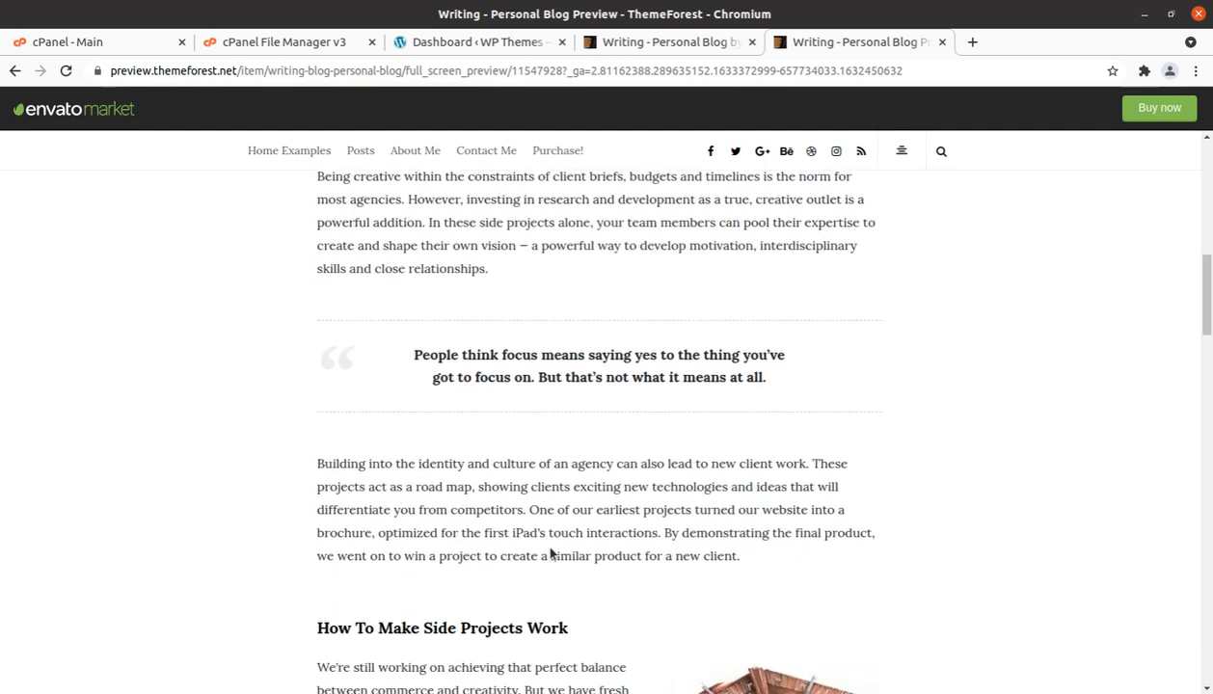
pyautogui.scroll(-3)
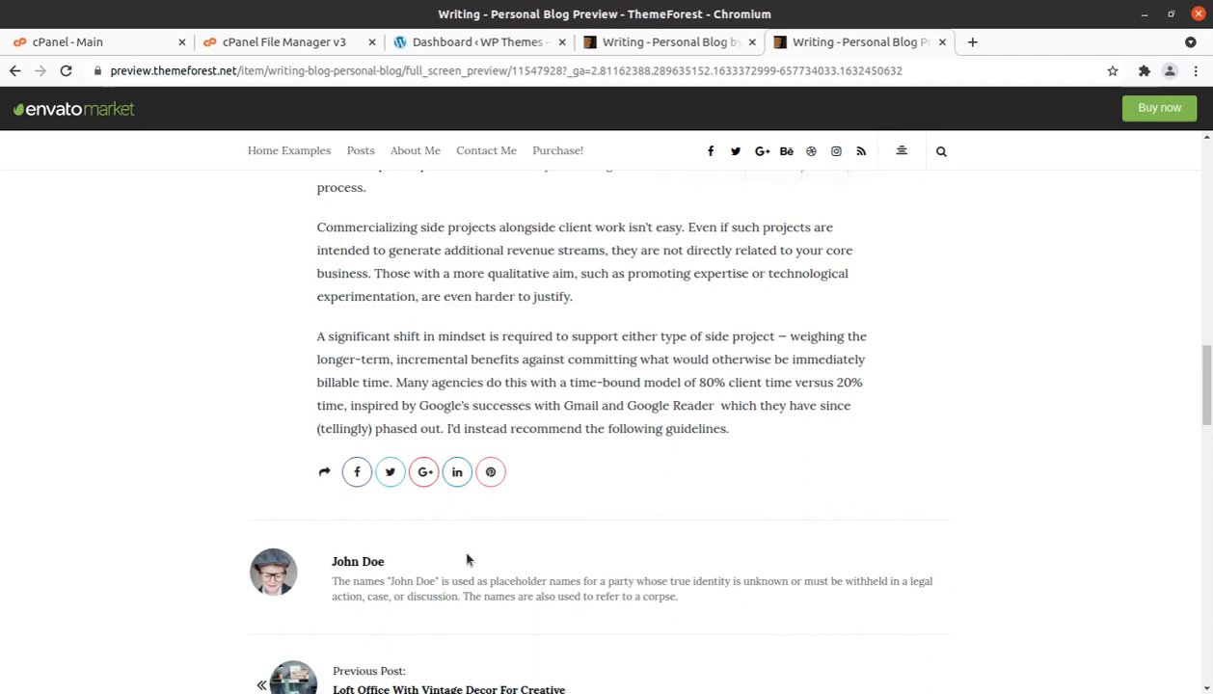
pyautogui.moveTo(363, 504)
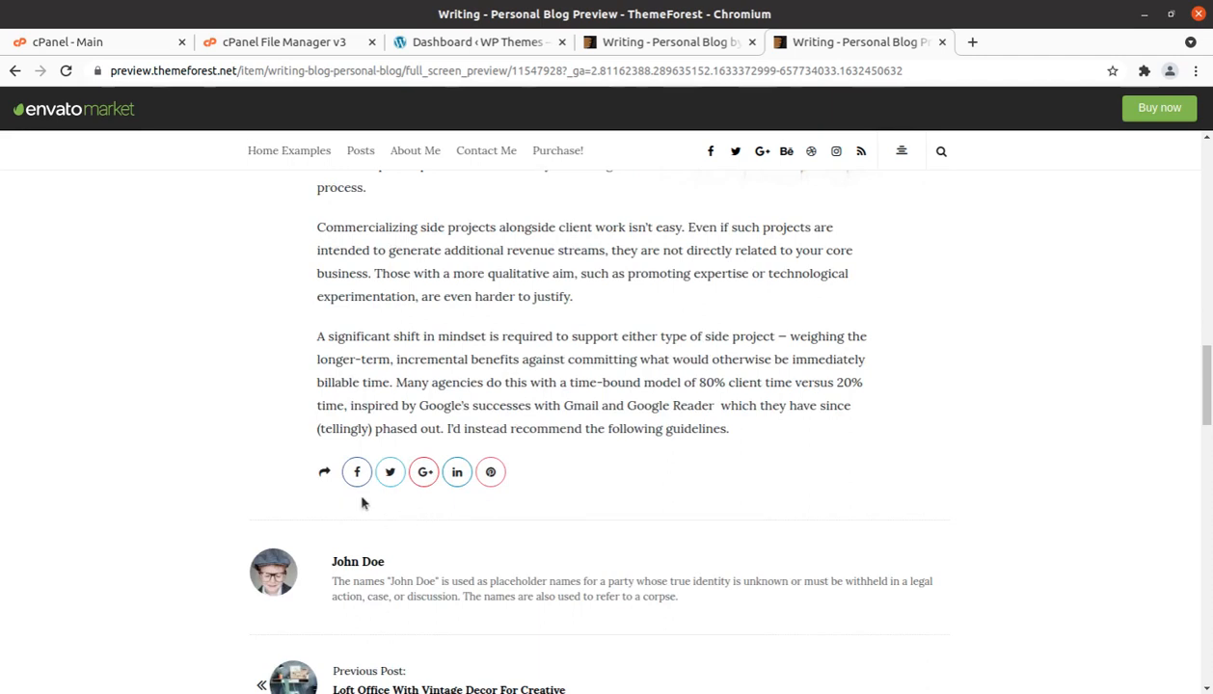
pyautogui.scroll(-3)
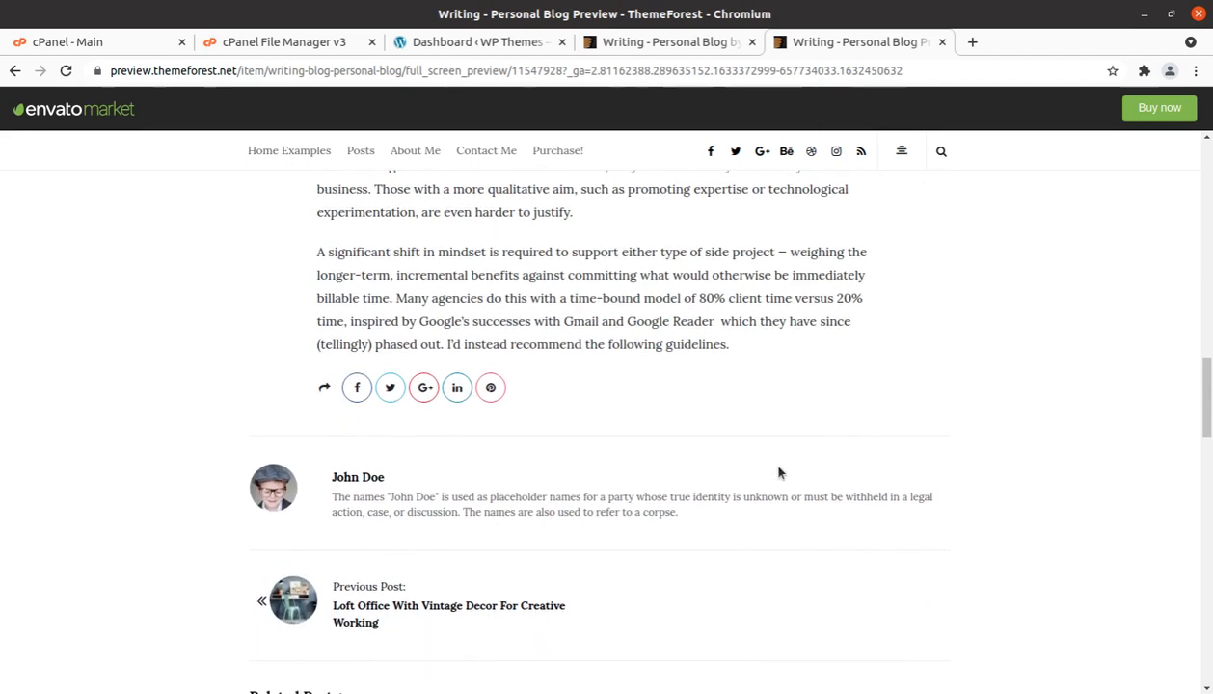
pyautogui.moveTo(812, 150)
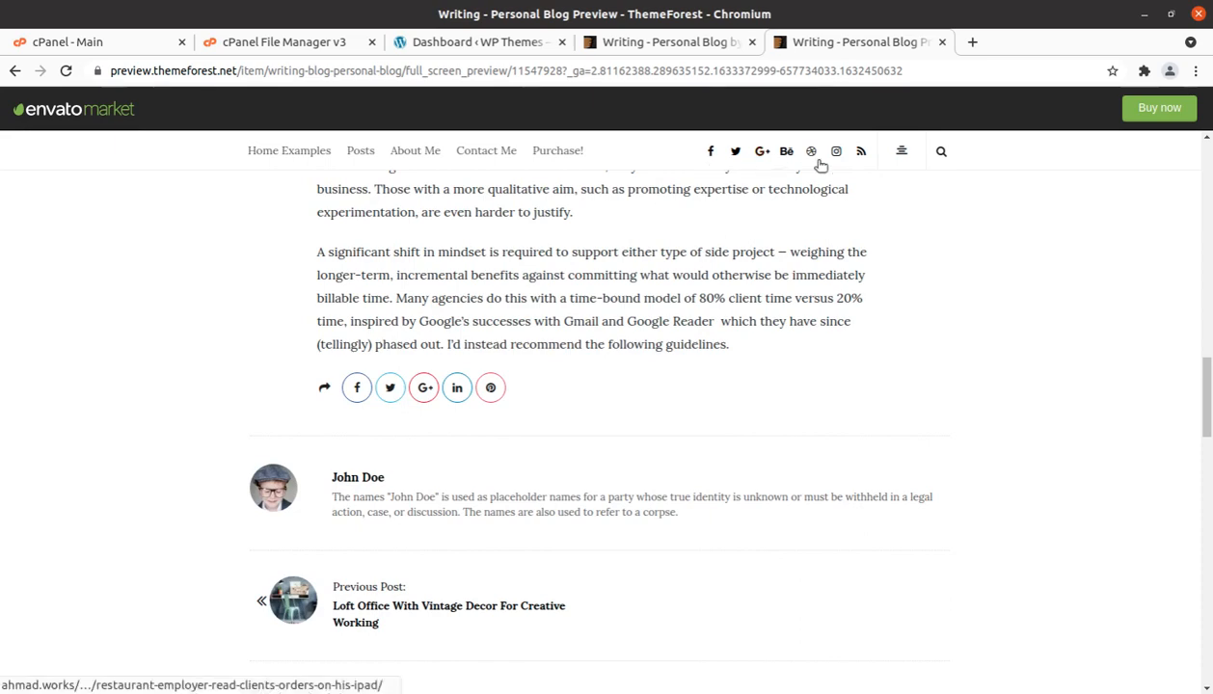
pyautogui.moveTo(972, 293)
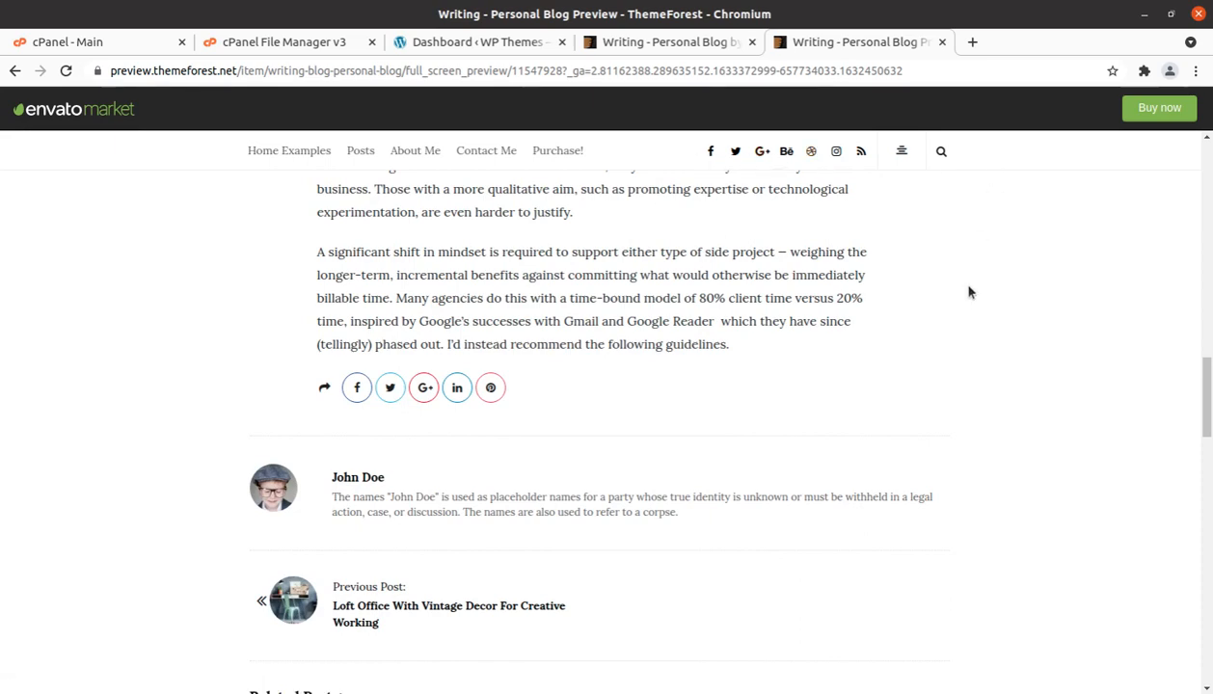
pyautogui.scroll(3)
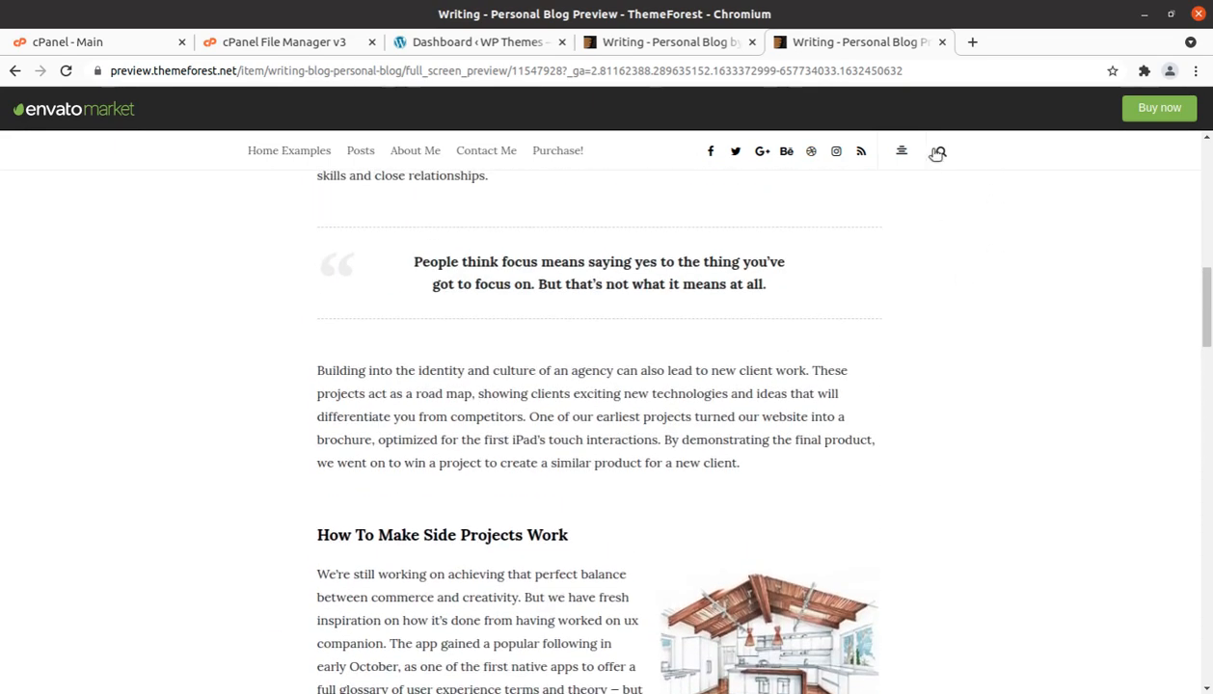
# - Reveal the demo sidebar and look through About Me, social profiles and recent posts
pyautogui.click(903, 151)
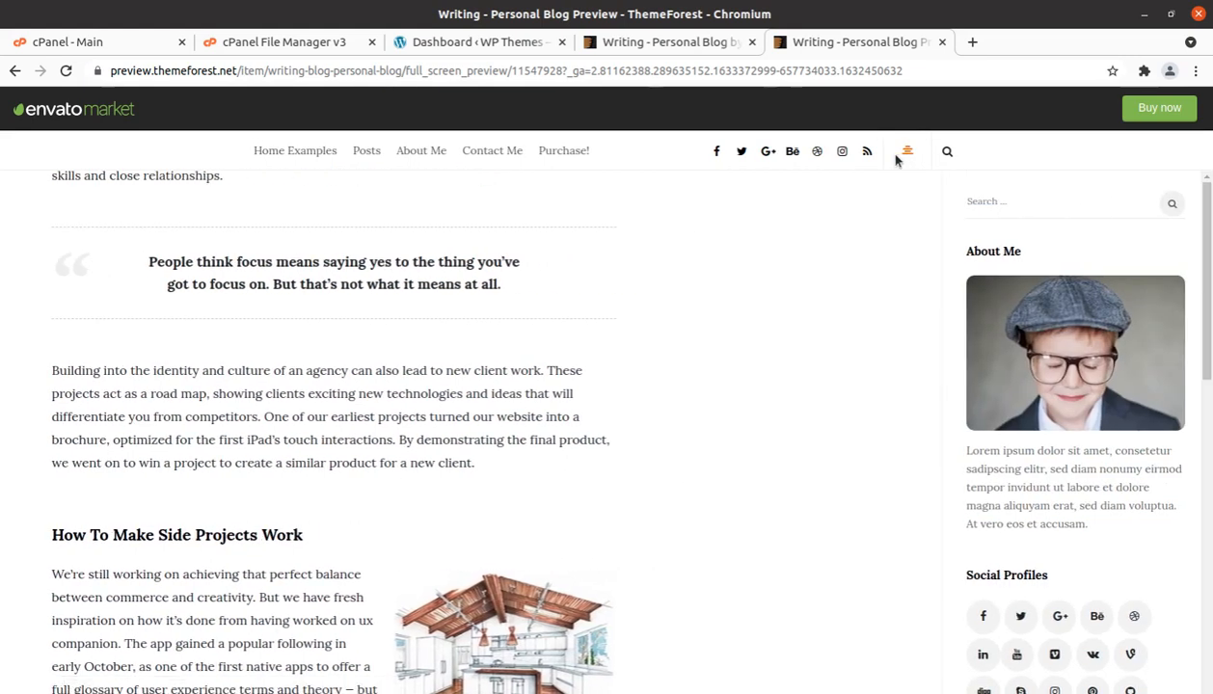
pyautogui.moveTo(933, 326)
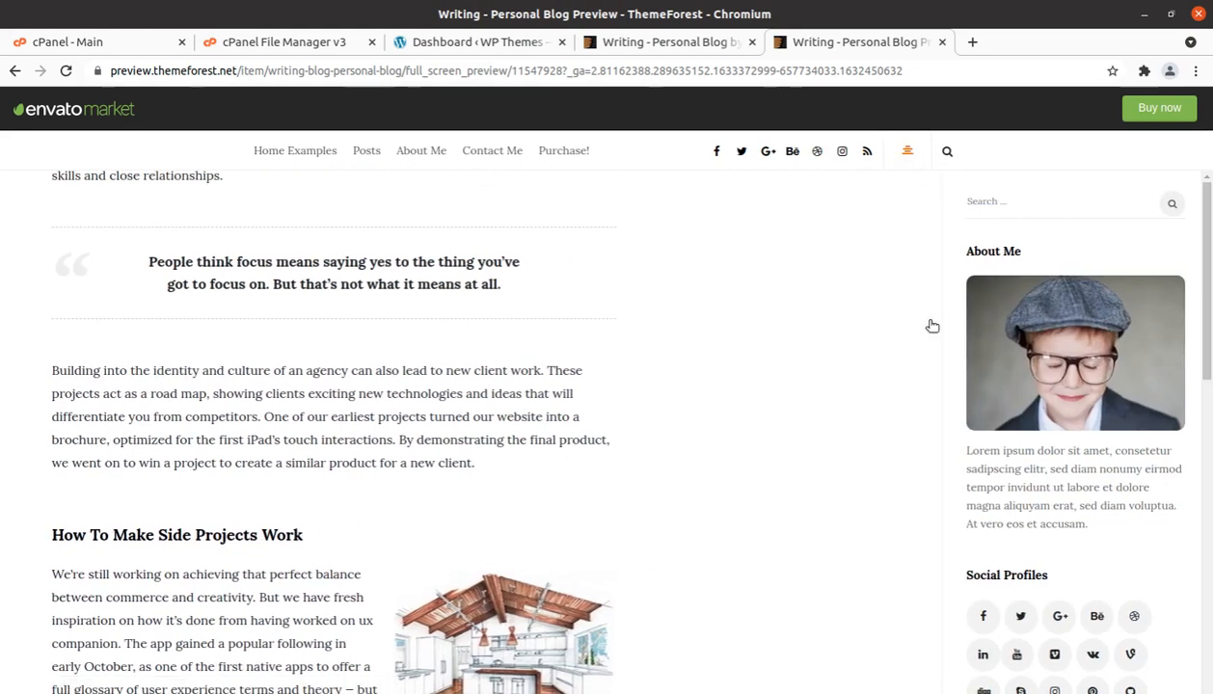
pyautogui.scroll(-3)
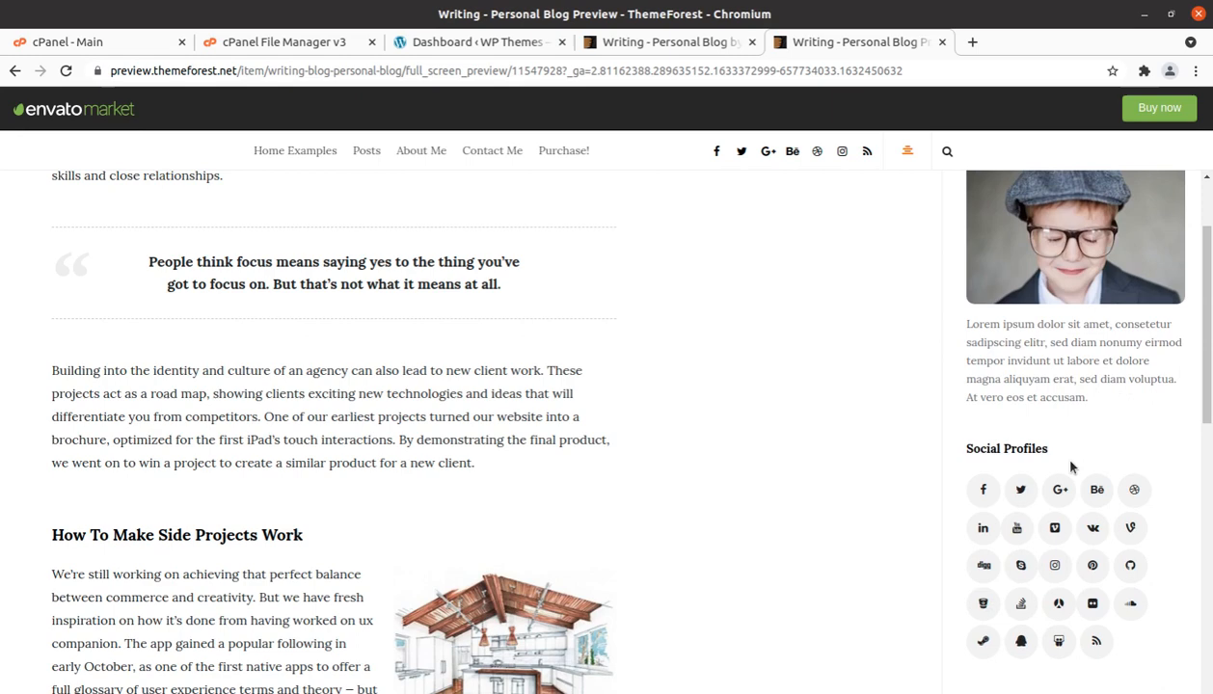
pyautogui.scroll(-3)
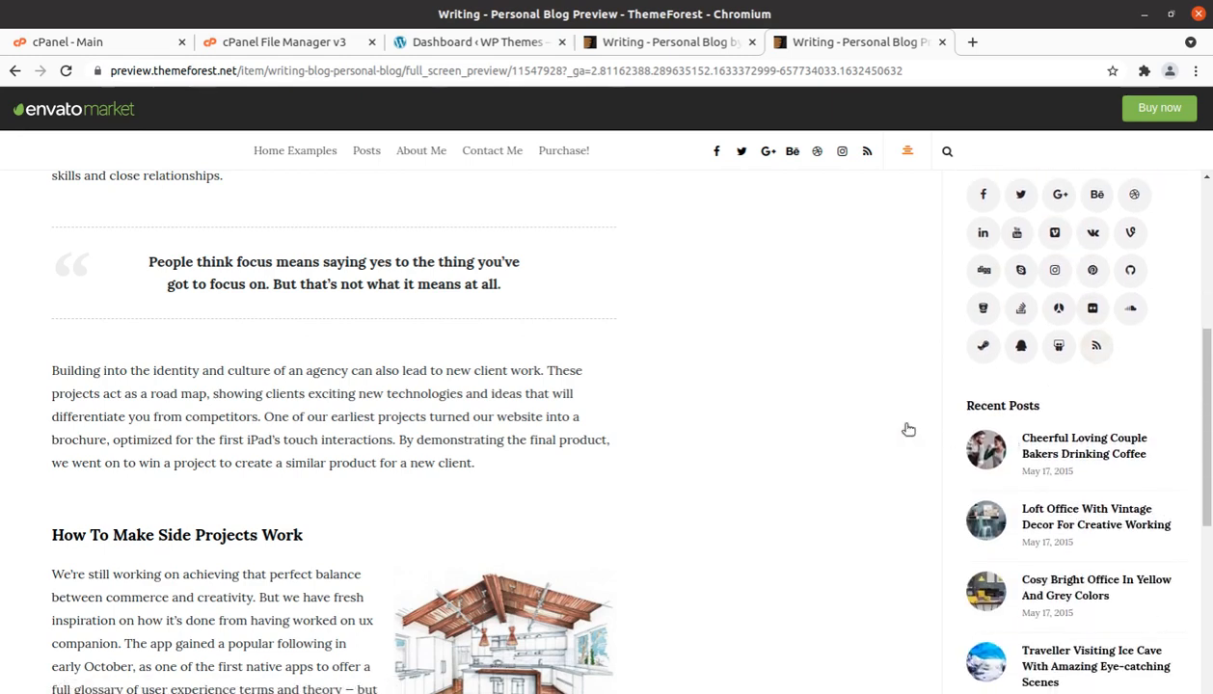
pyautogui.scroll(-3)
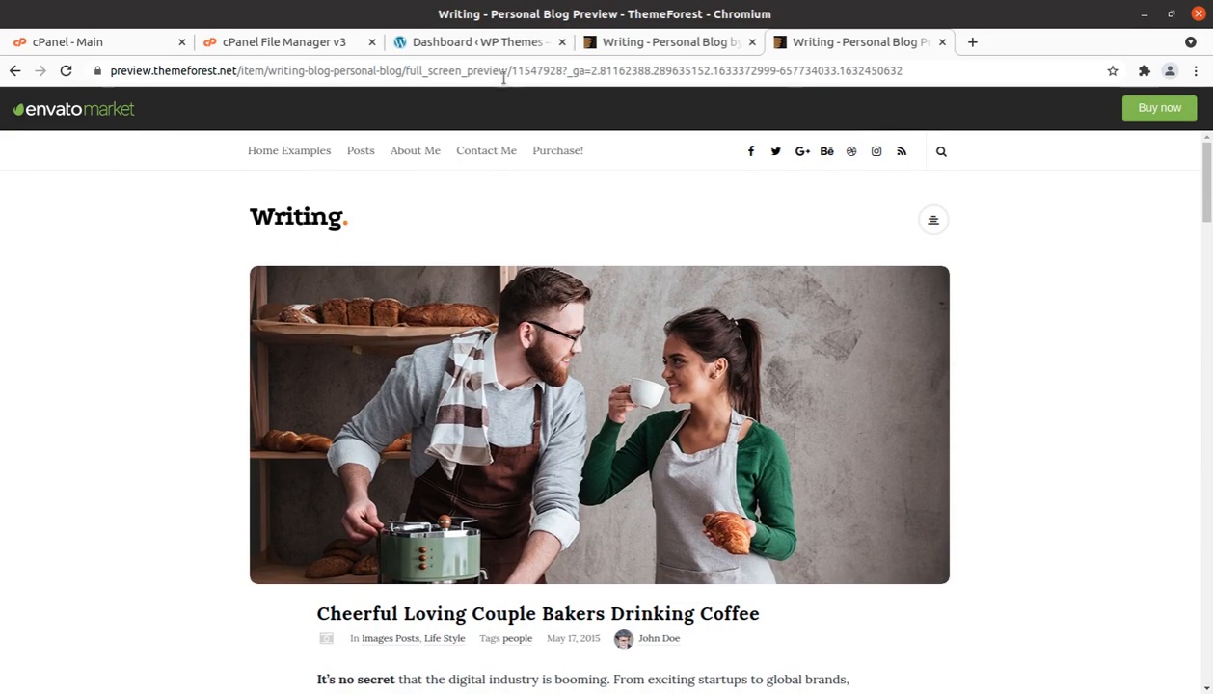
# - Switch to the WordPress Dashboard showing the At a Glance box with Twenty Twenty-One active
pyautogui.click(478, 42)
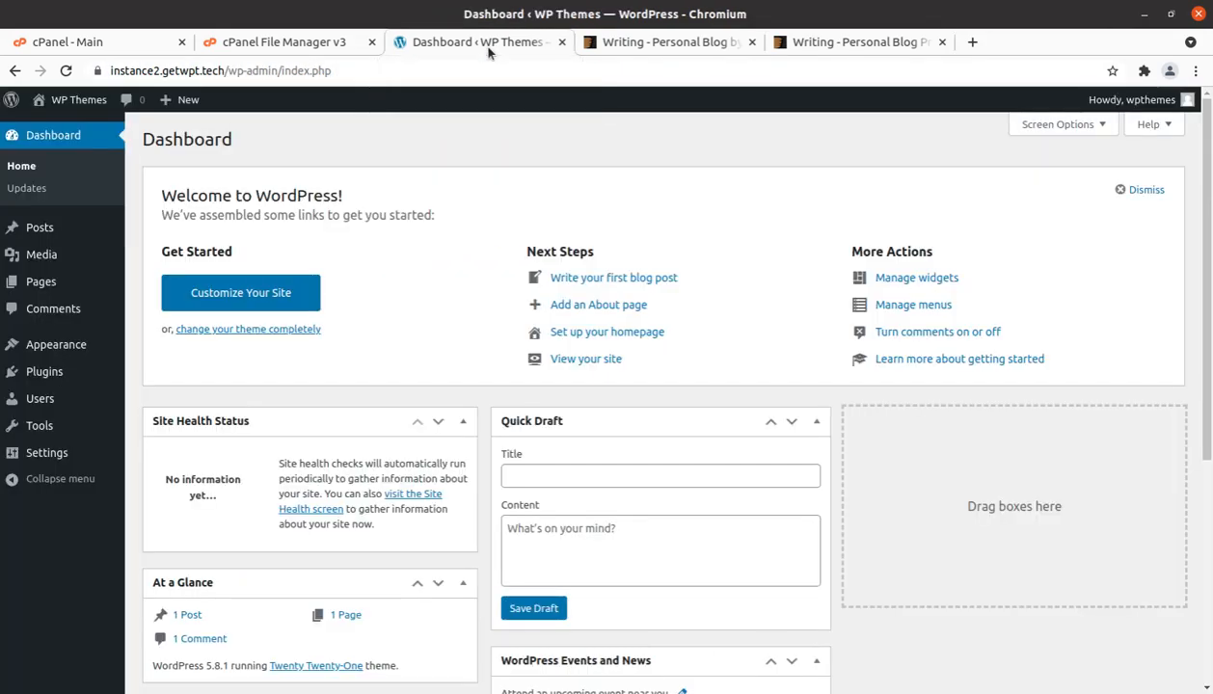
pyautogui.scroll(-3)
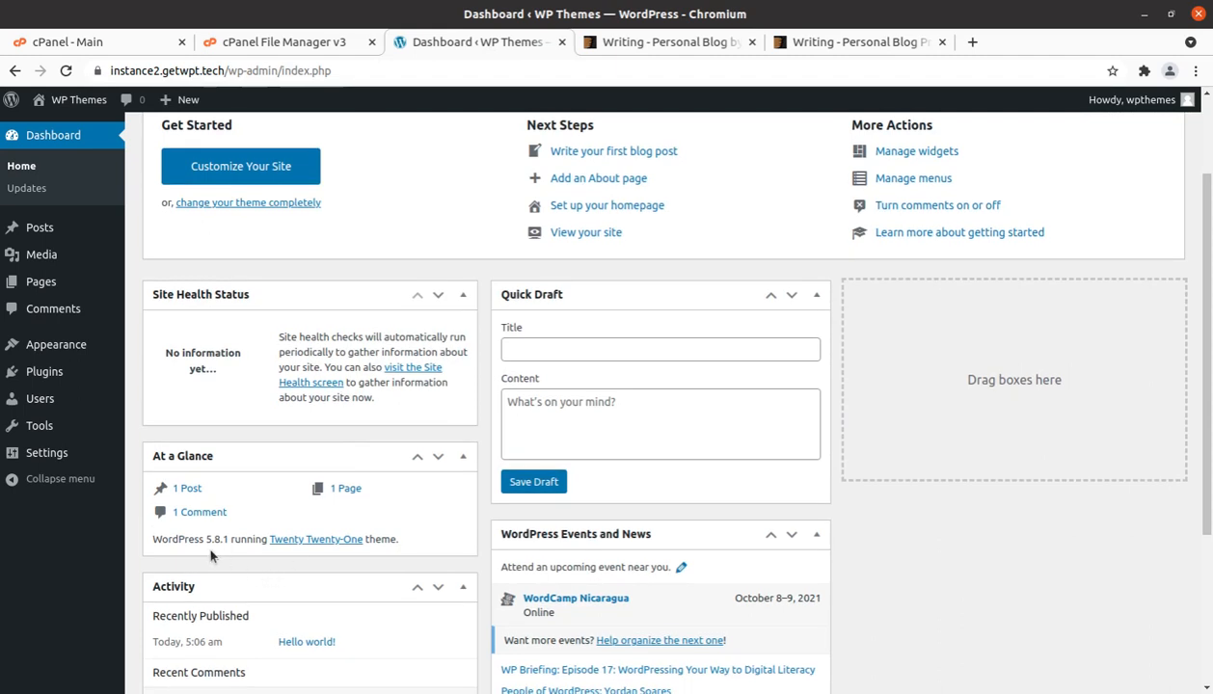
pyautogui.moveTo(310, 551)
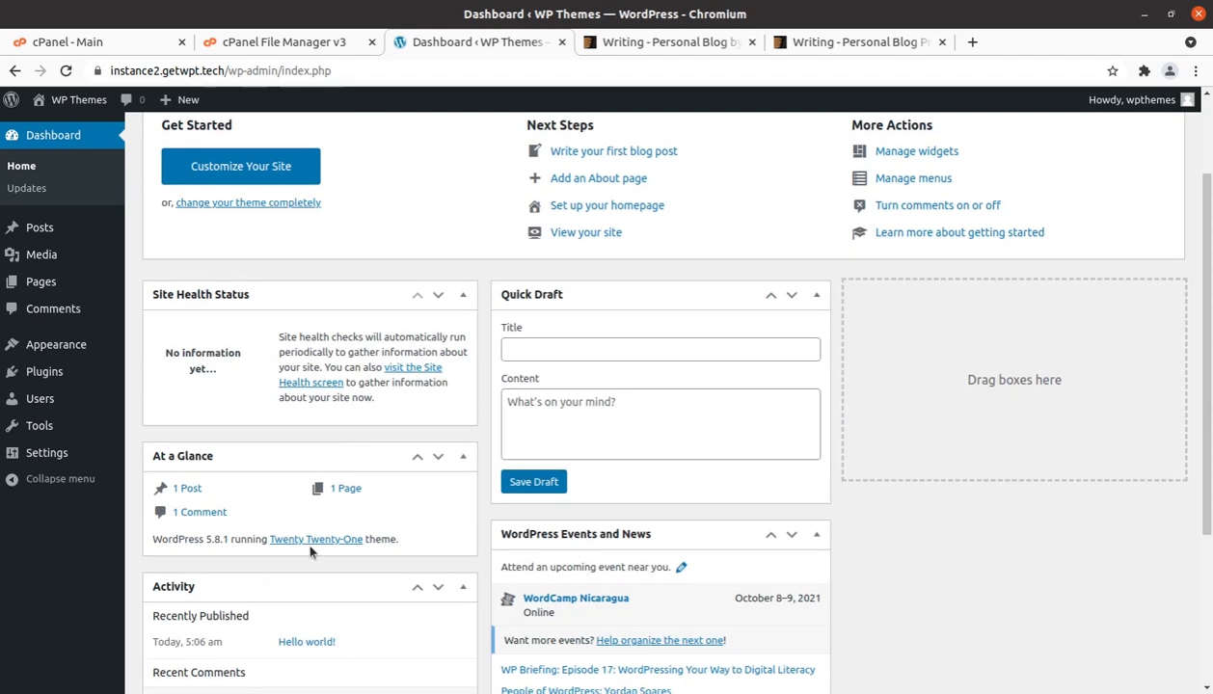
pyautogui.moveTo(309, 409)
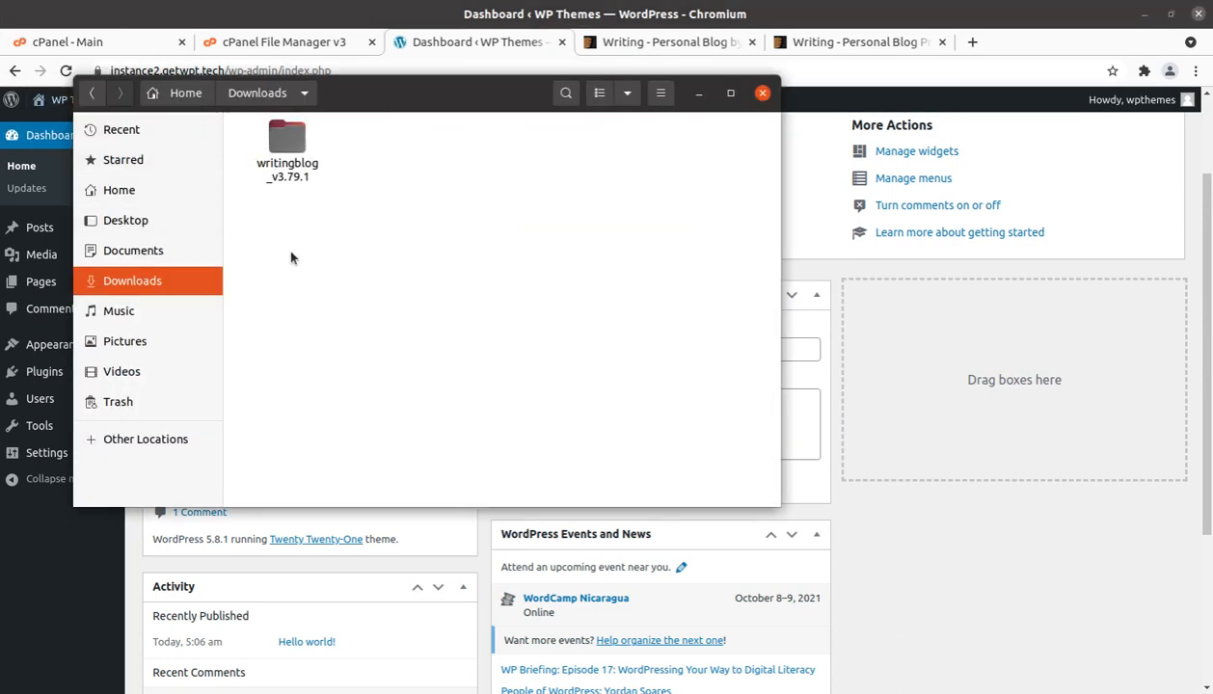
# - Explore the writingblog_v3.79.1 package in Downloads, checking its docs and Licensing folders
pyautogui.doubleClick(286, 137)
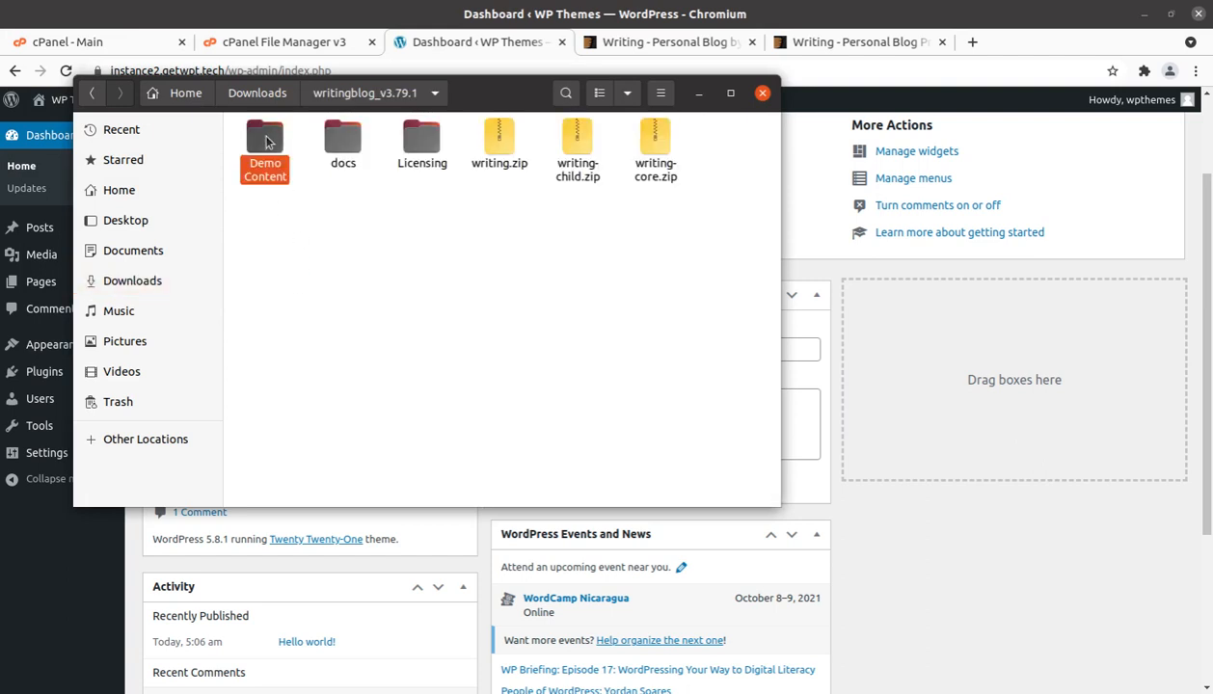
pyautogui.doubleClick(265, 144)
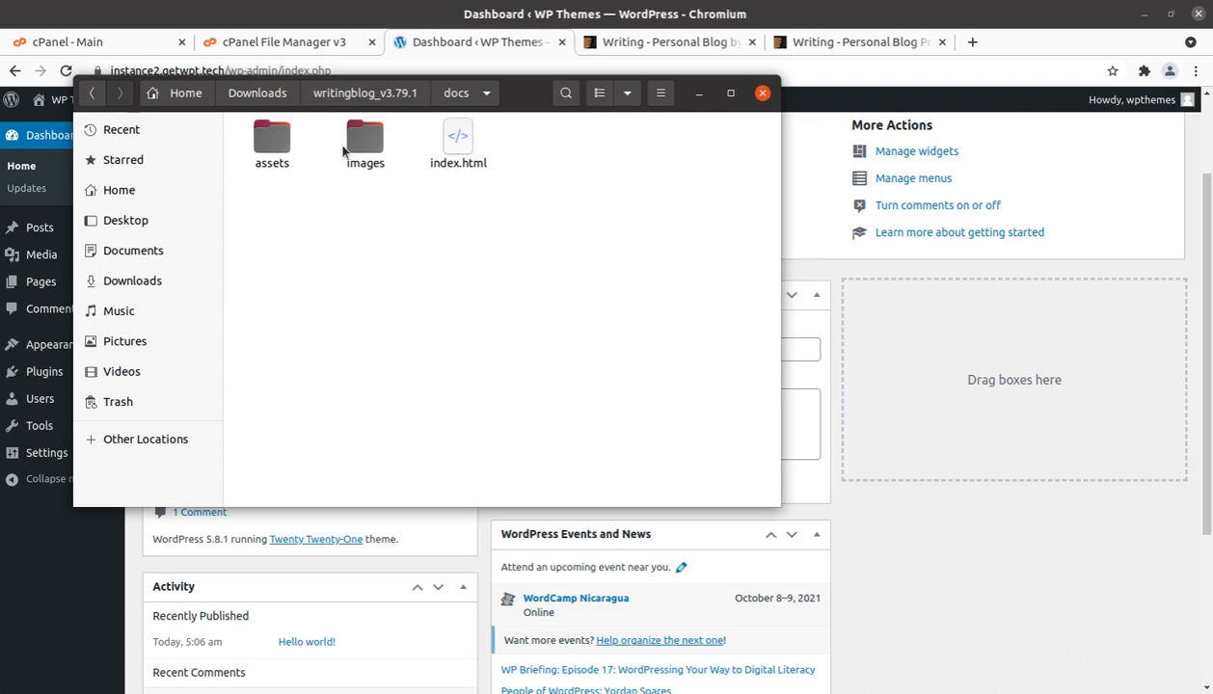
pyautogui.moveTo(374, 104)
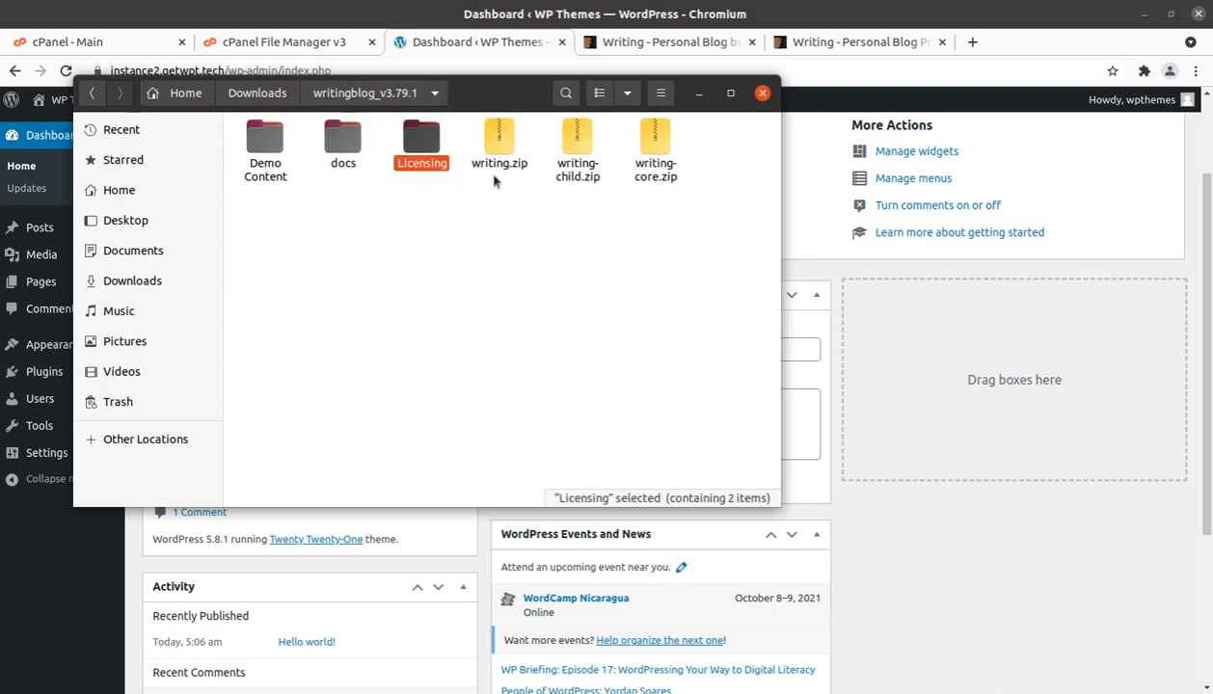
pyautogui.click(576, 151)
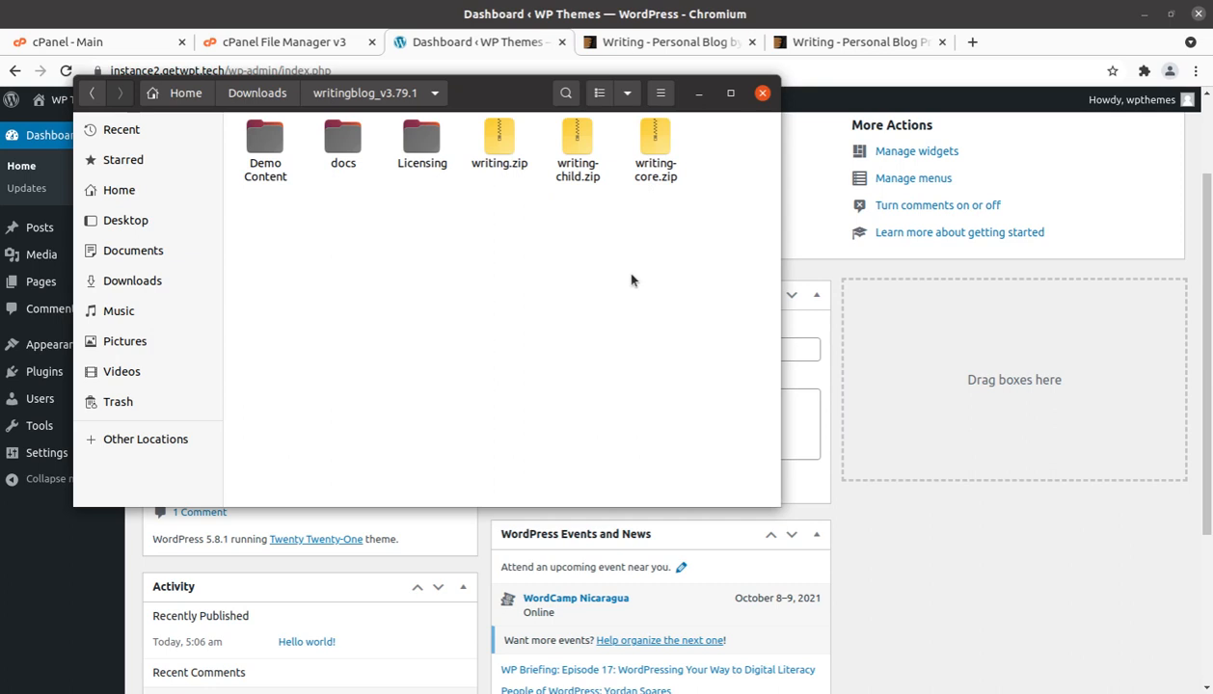
pyautogui.moveTo(440, 262)
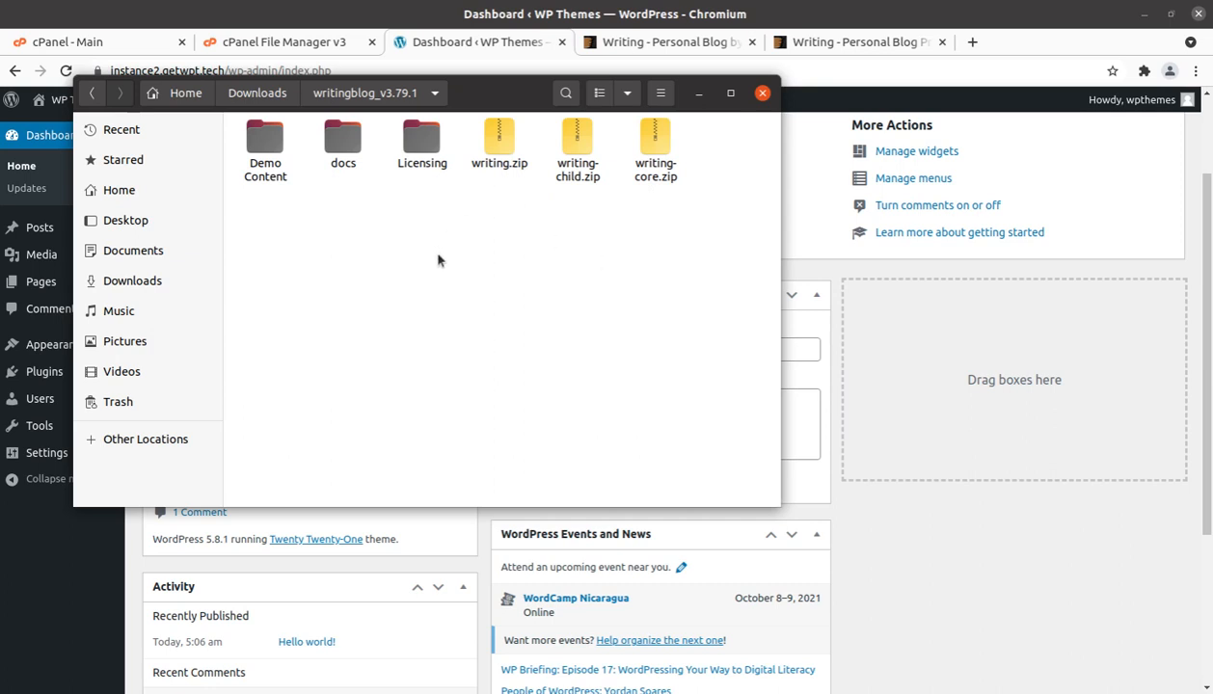
pyautogui.moveTo(308, 293)
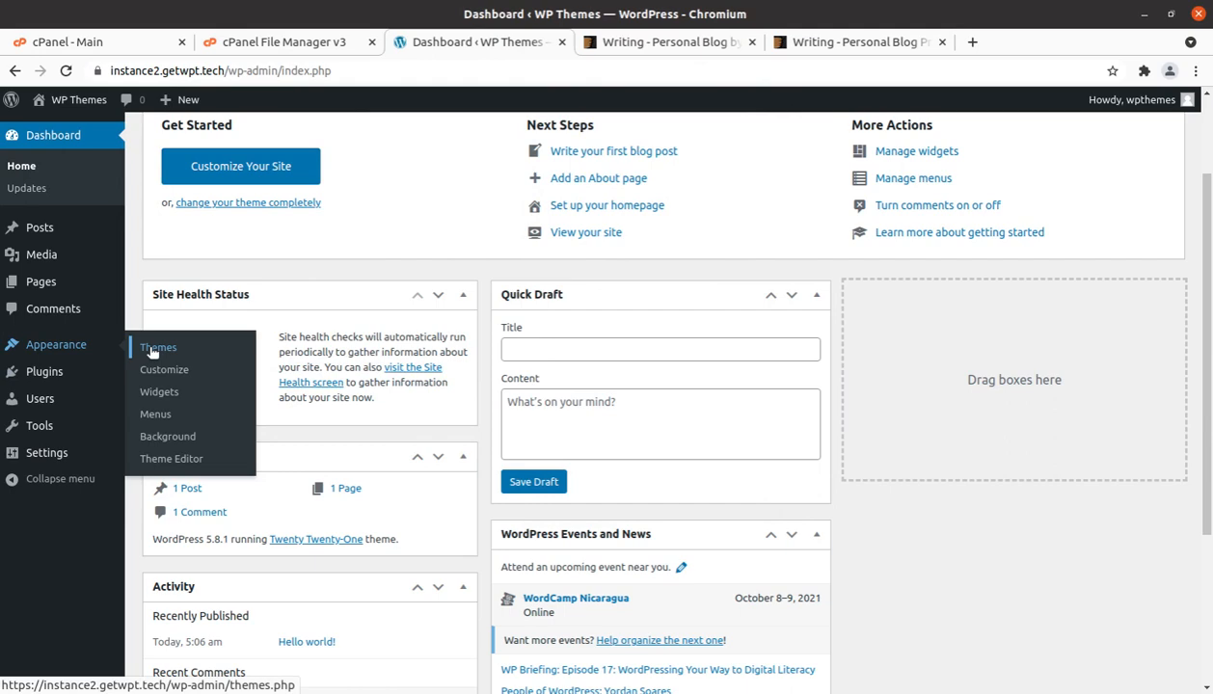
# - Go to Appearance > Themes > Add New and bring up the Upload Theme form
pyautogui.click(158, 347)
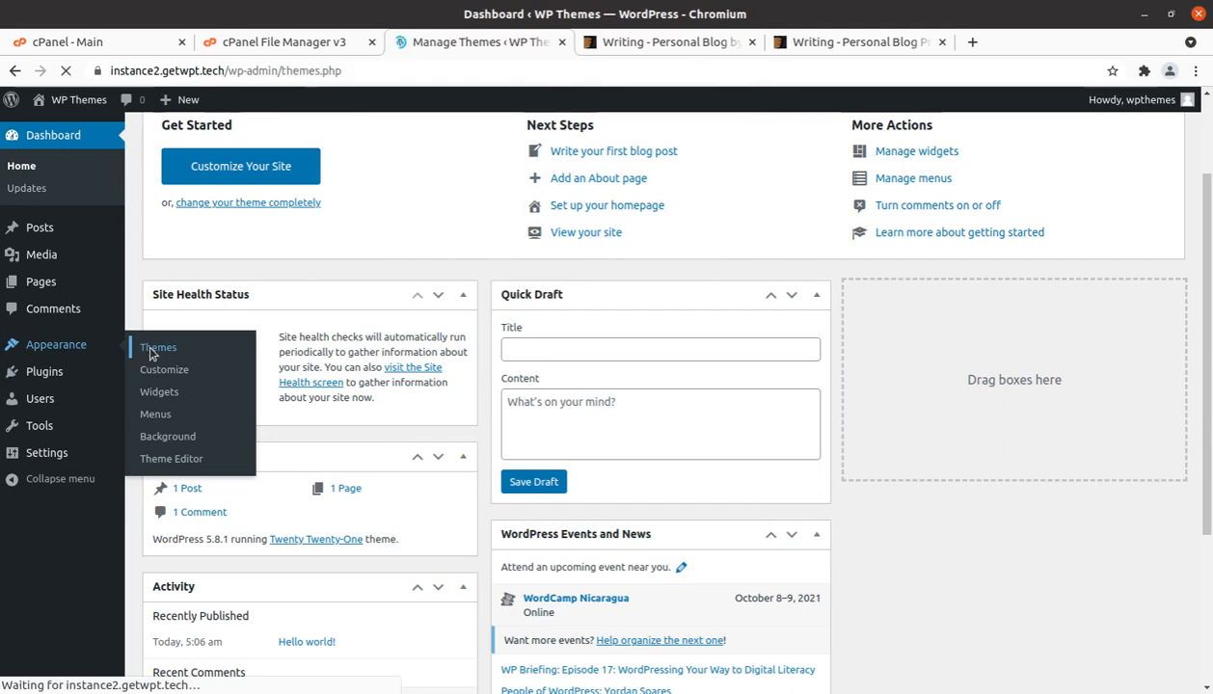
pyautogui.click(158, 347)
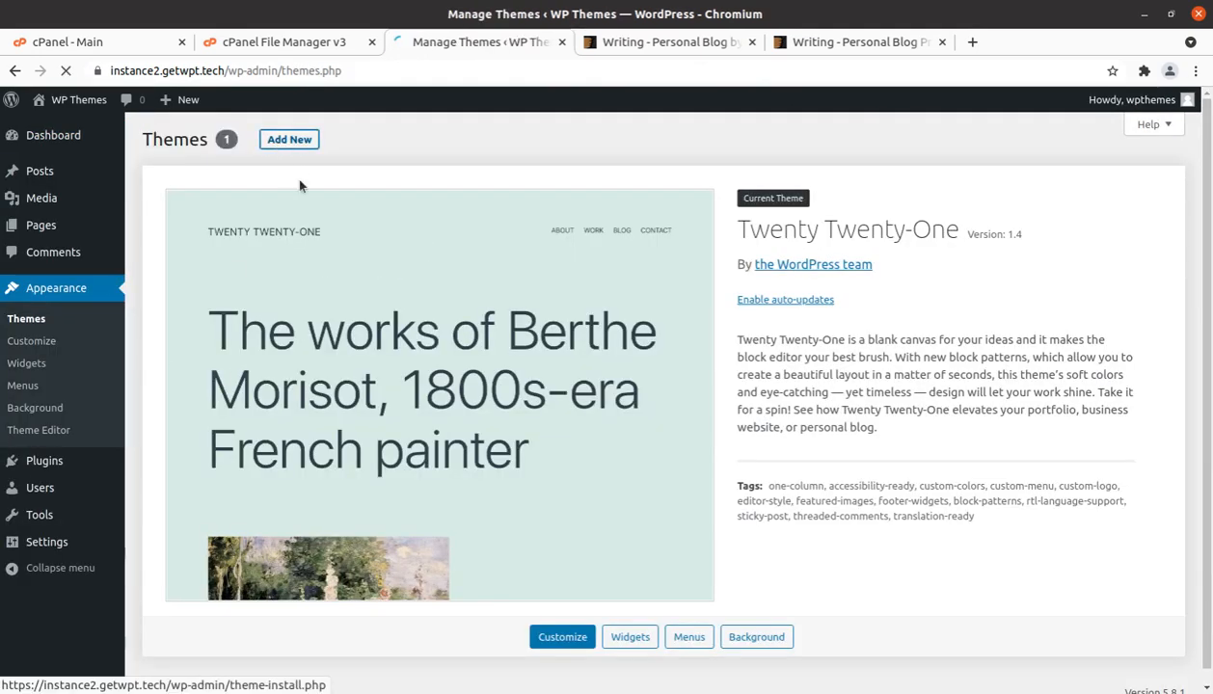
pyautogui.click(290, 139)
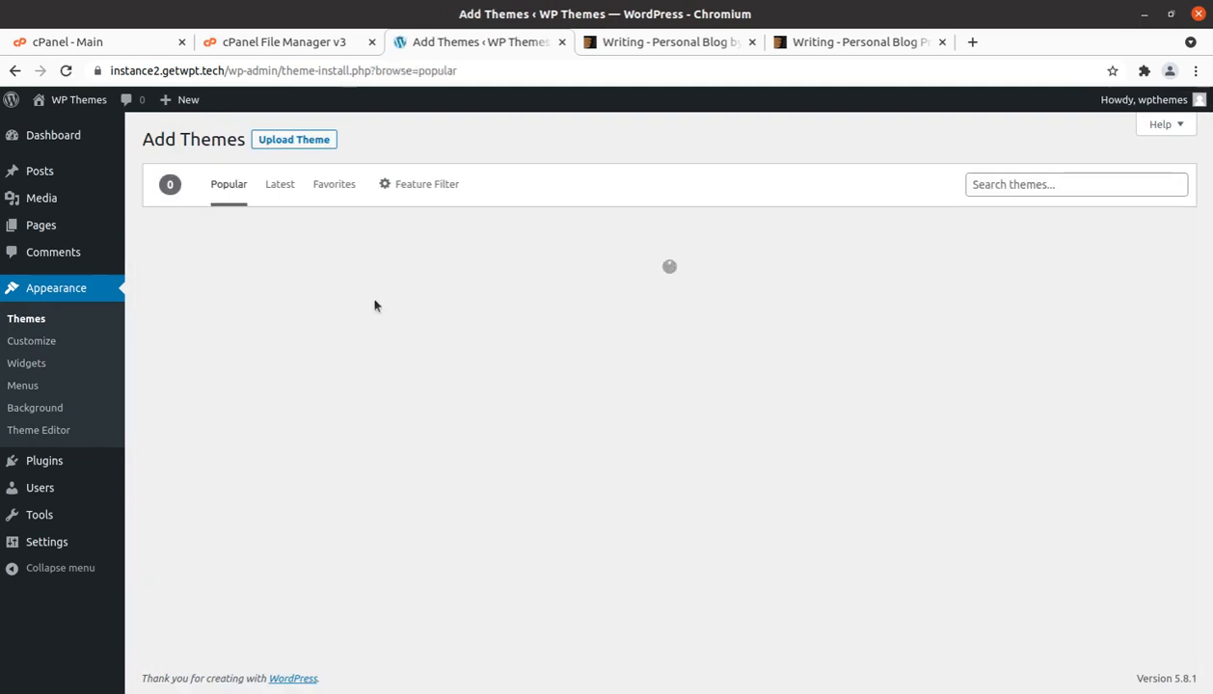
pyautogui.click(293, 139)
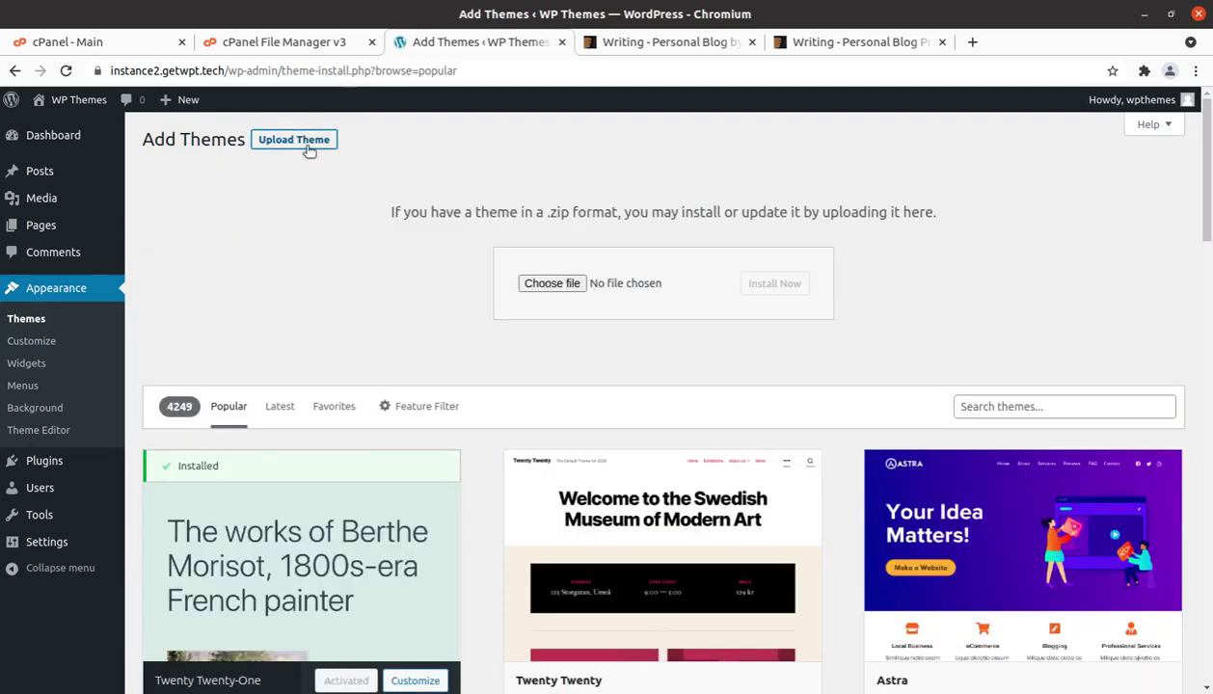
# - Choose writing.zip from the writingblog_v3.79.1 folder as the theme file to upload
pyautogui.click(551, 282)
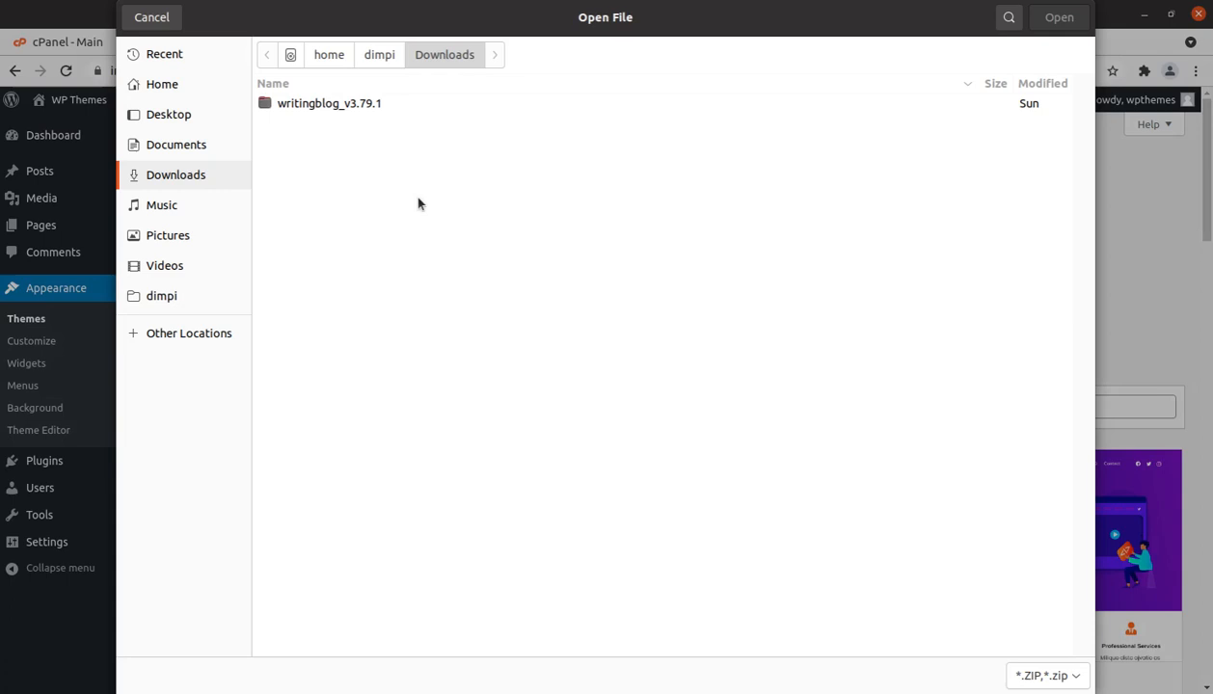
pyautogui.doubleClick(328, 104)
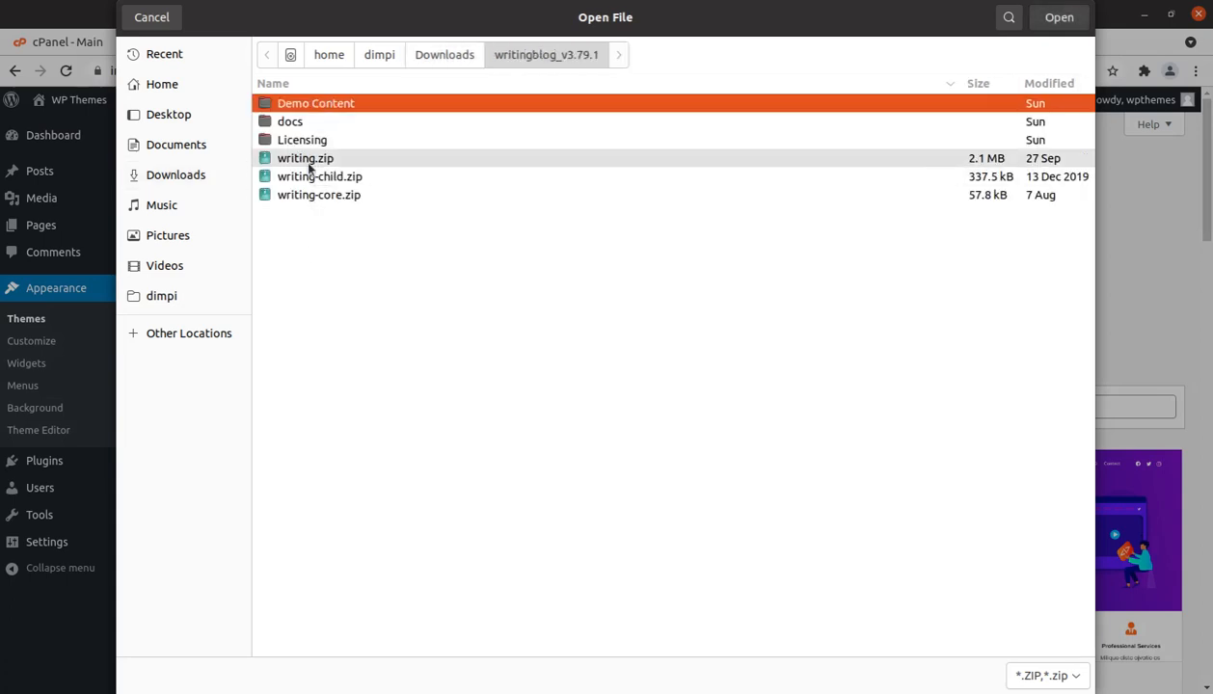
pyautogui.click(305, 158)
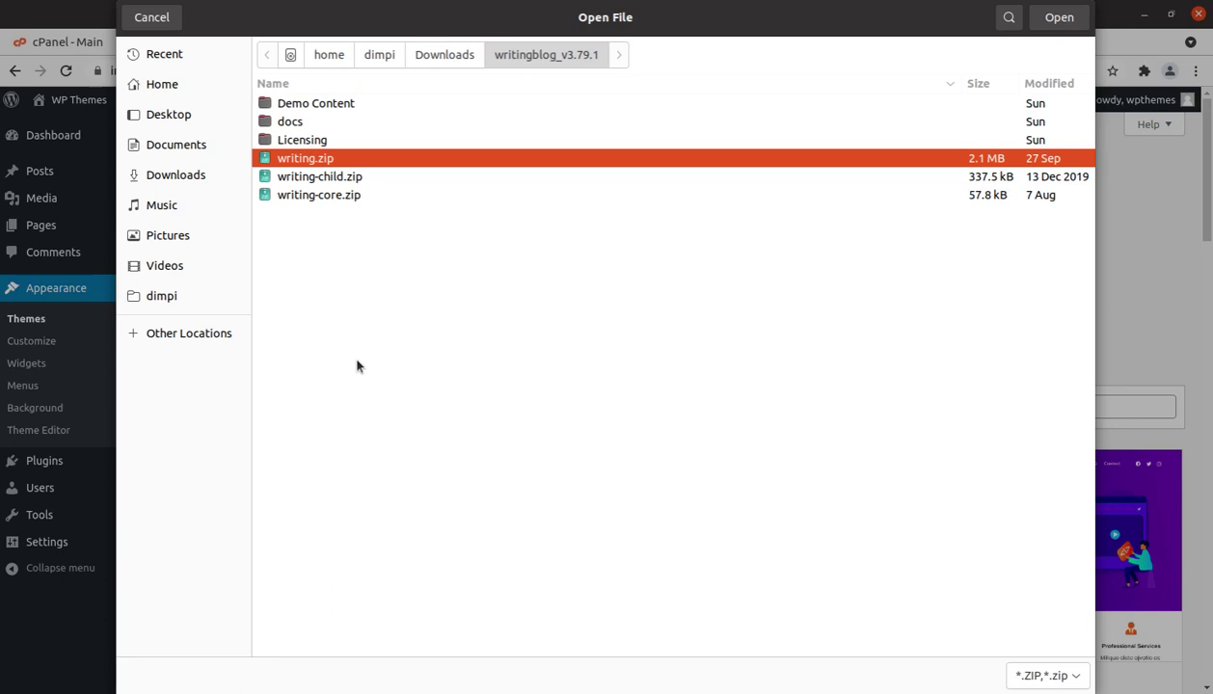
pyautogui.moveTo(432, 312)
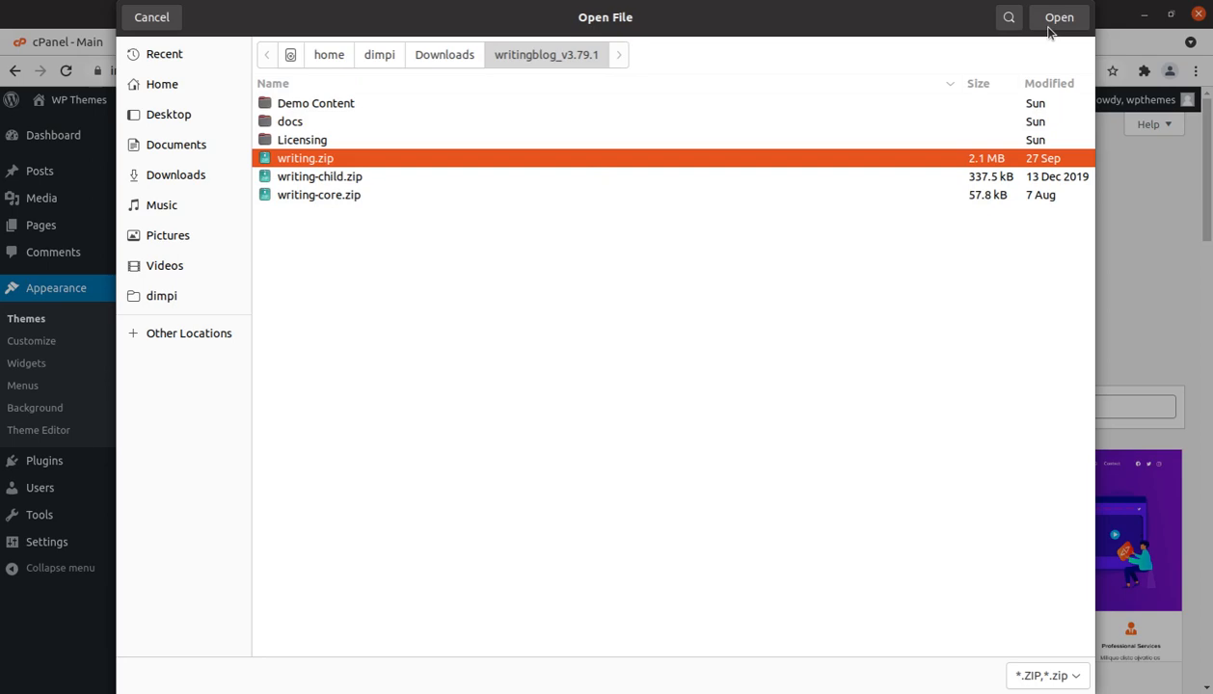
pyautogui.click(1057, 17)
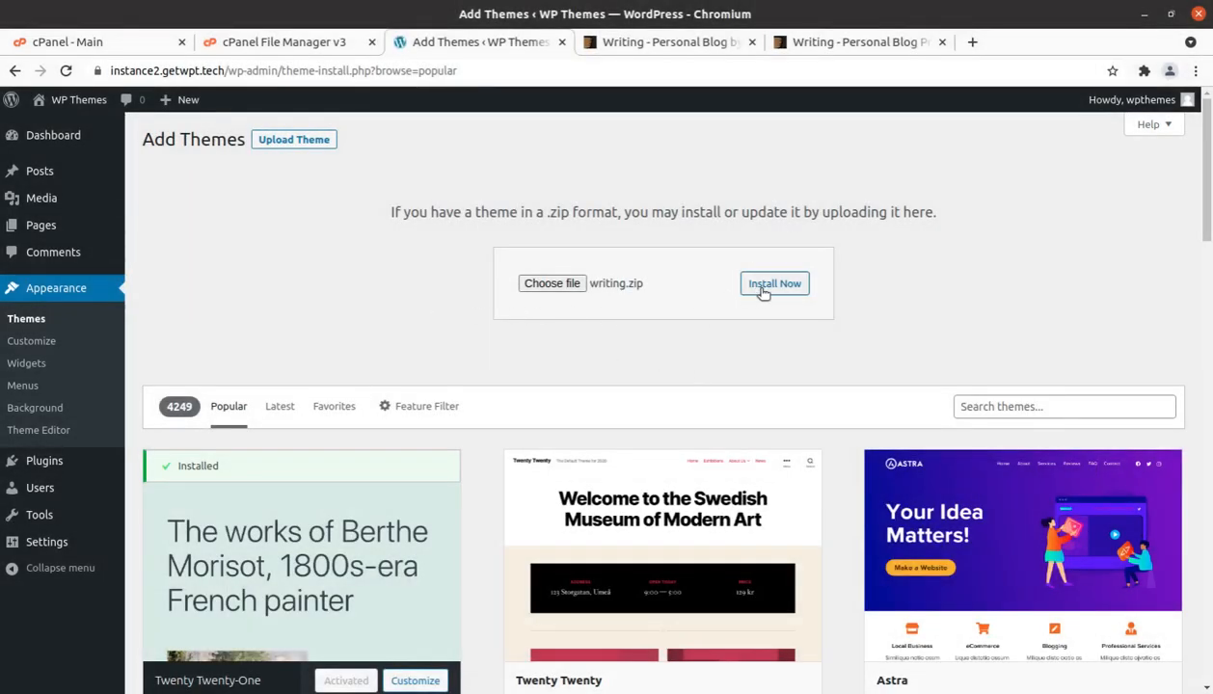
# - Install writing.zip, glancing at the server's themes folder in cPanel File Manager meanwhile
pyautogui.click(775, 283)
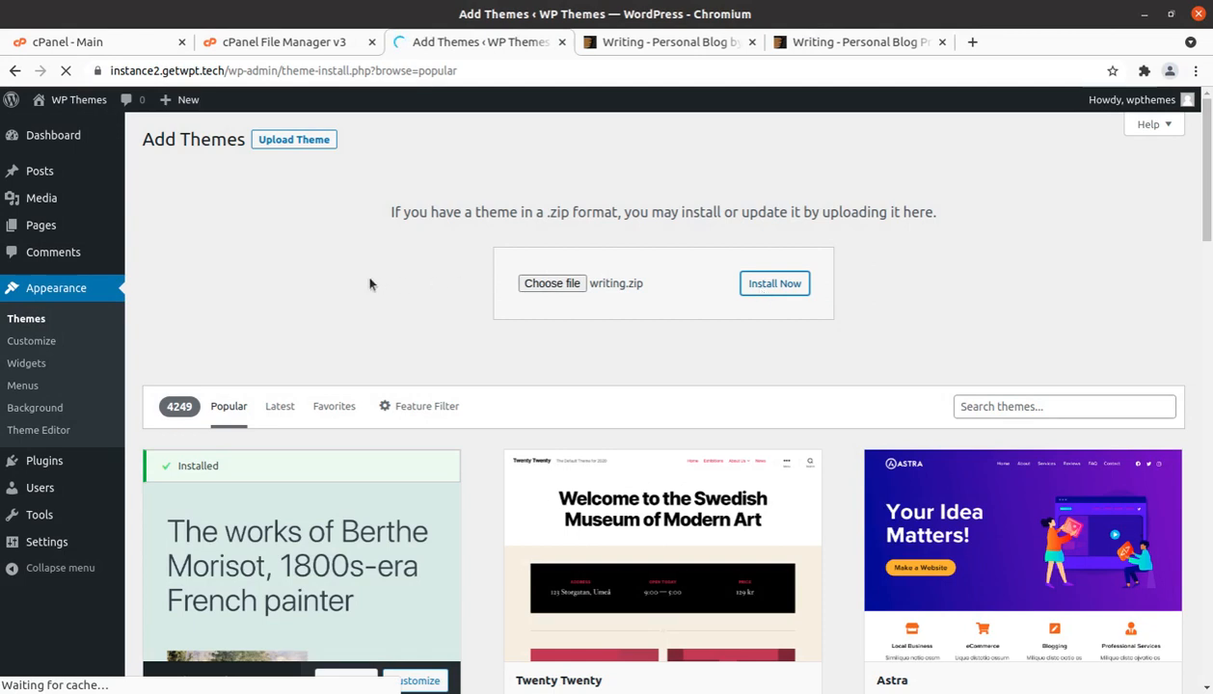
pyautogui.click(282, 42)
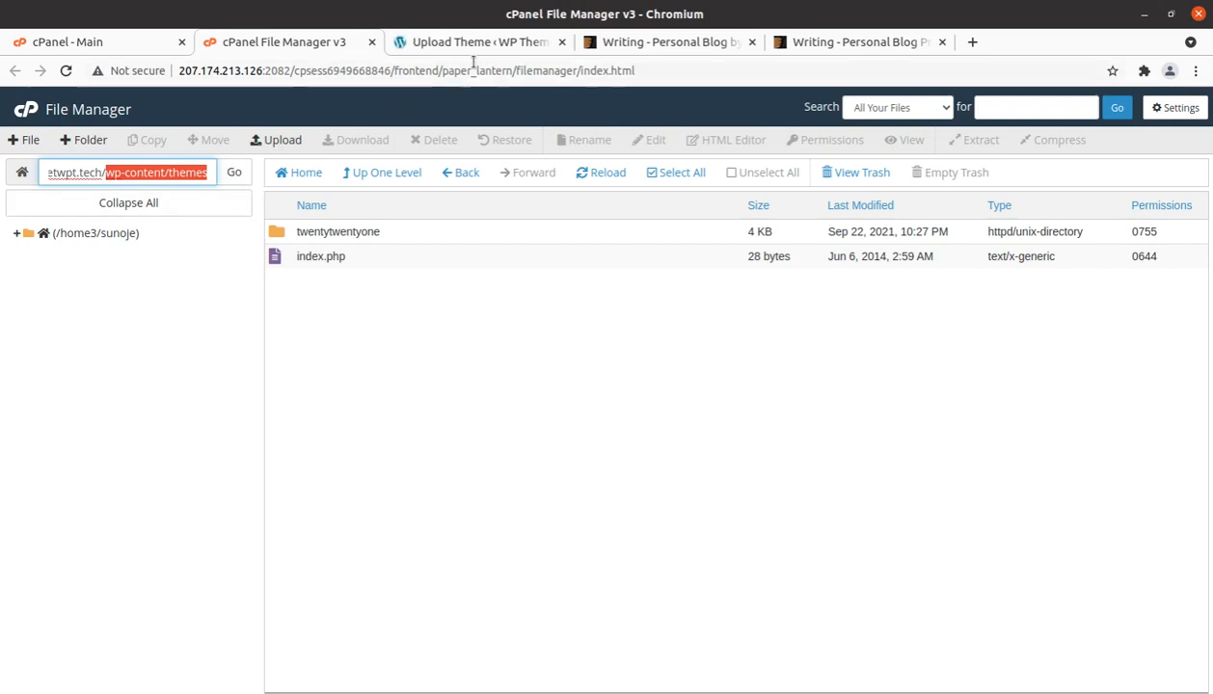
pyautogui.moveTo(455, 326)
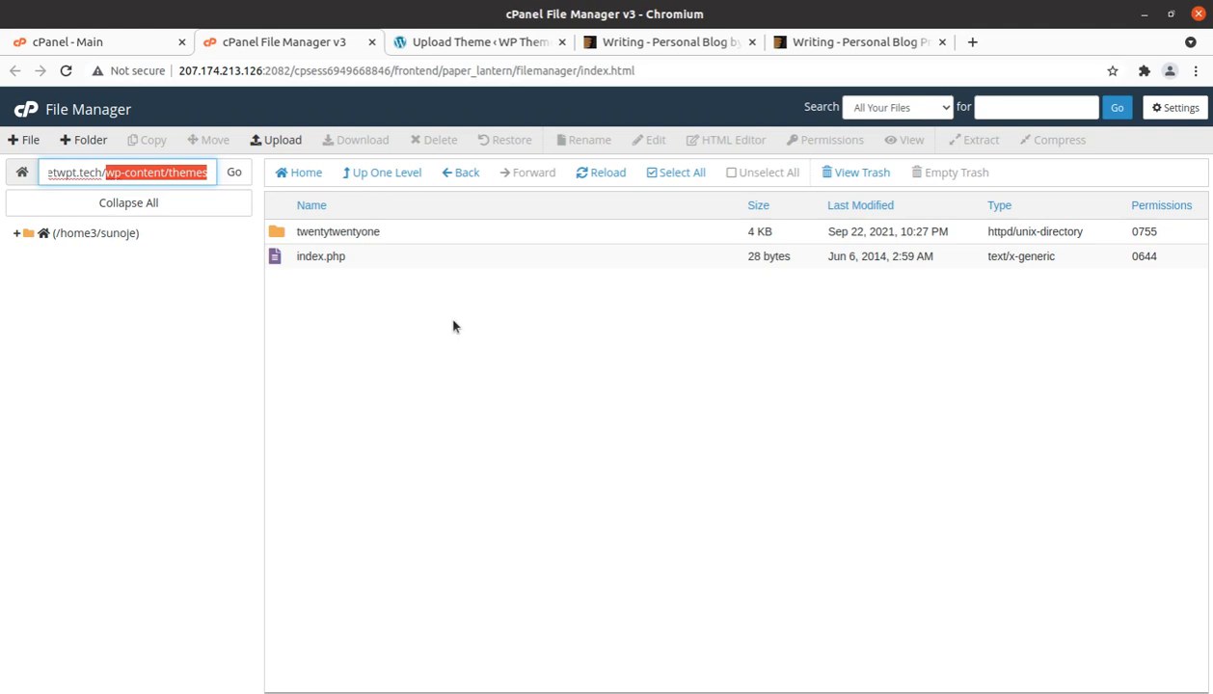
pyautogui.click(478, 43)
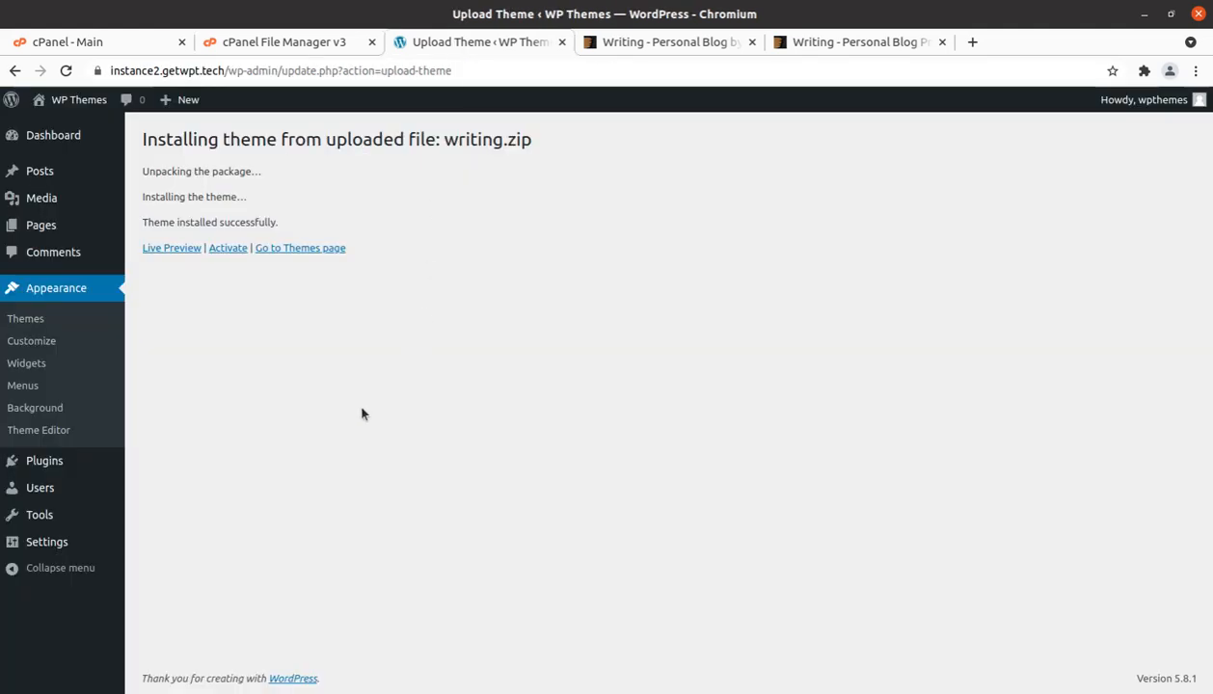
pyautogui.moveTo(484, 473)
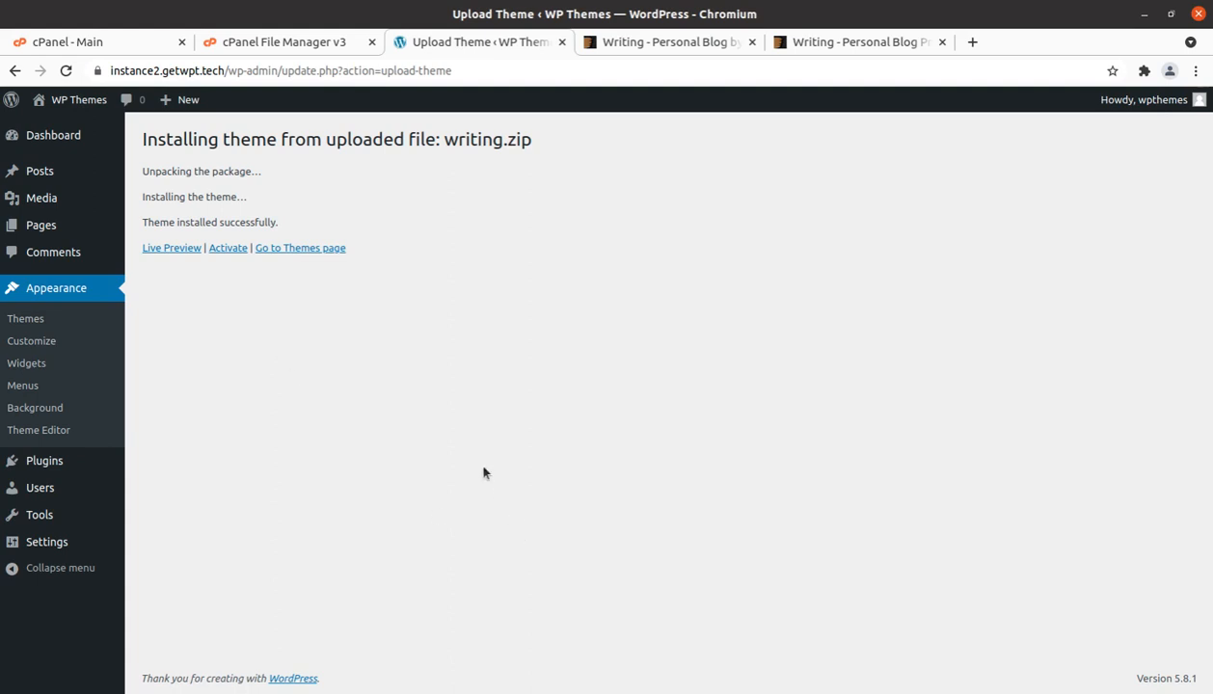
pyautogui.moveTo(162, 261)
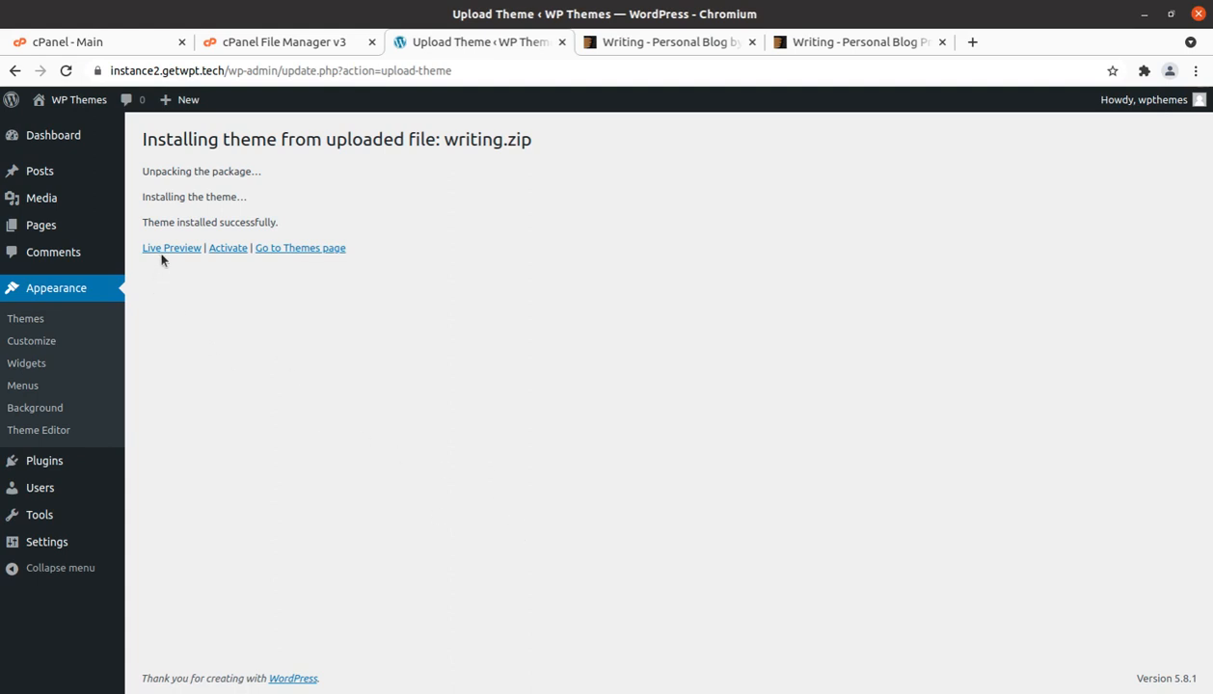
pyautogui.moveTo(228, 266)
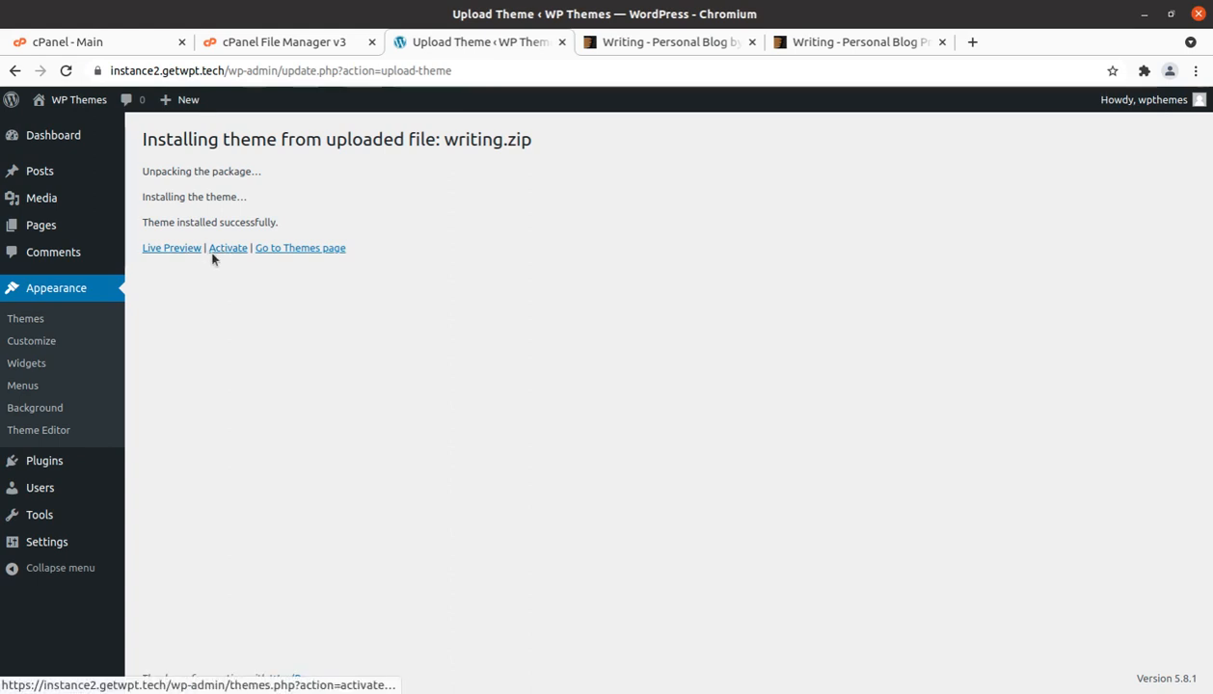
# - Activate the newly installed Writing theme from the installation results page
pyautogui.click(228, 247)
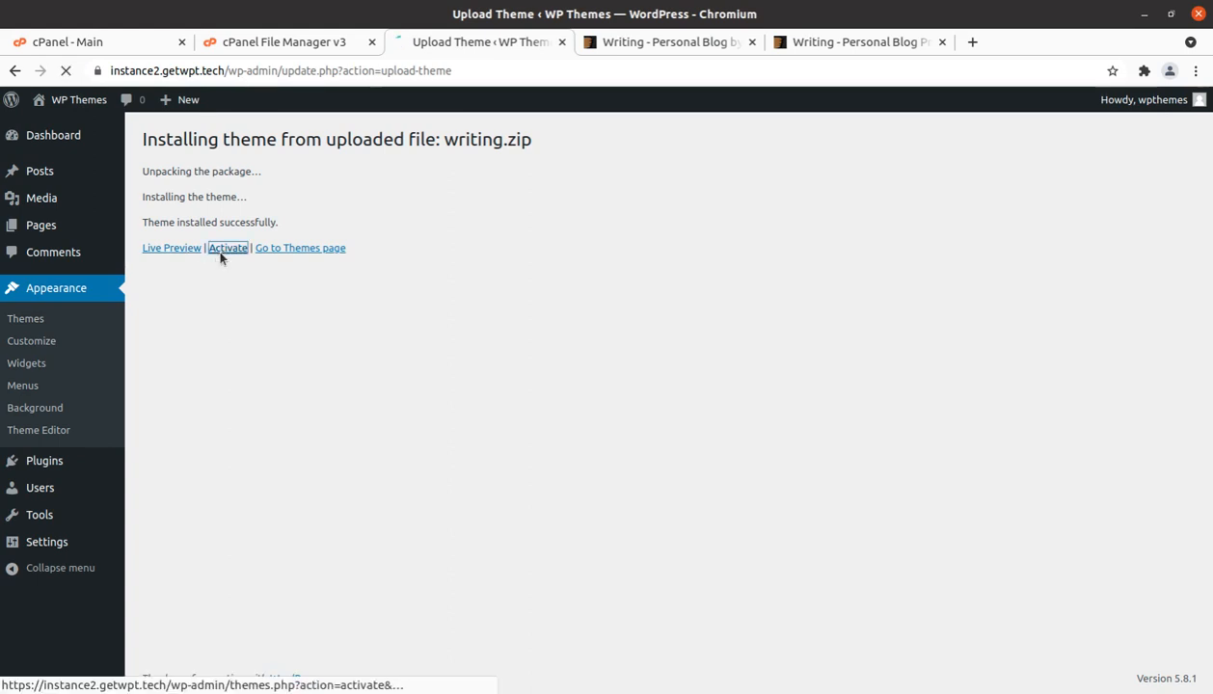
pyautogui.click(228, 247)
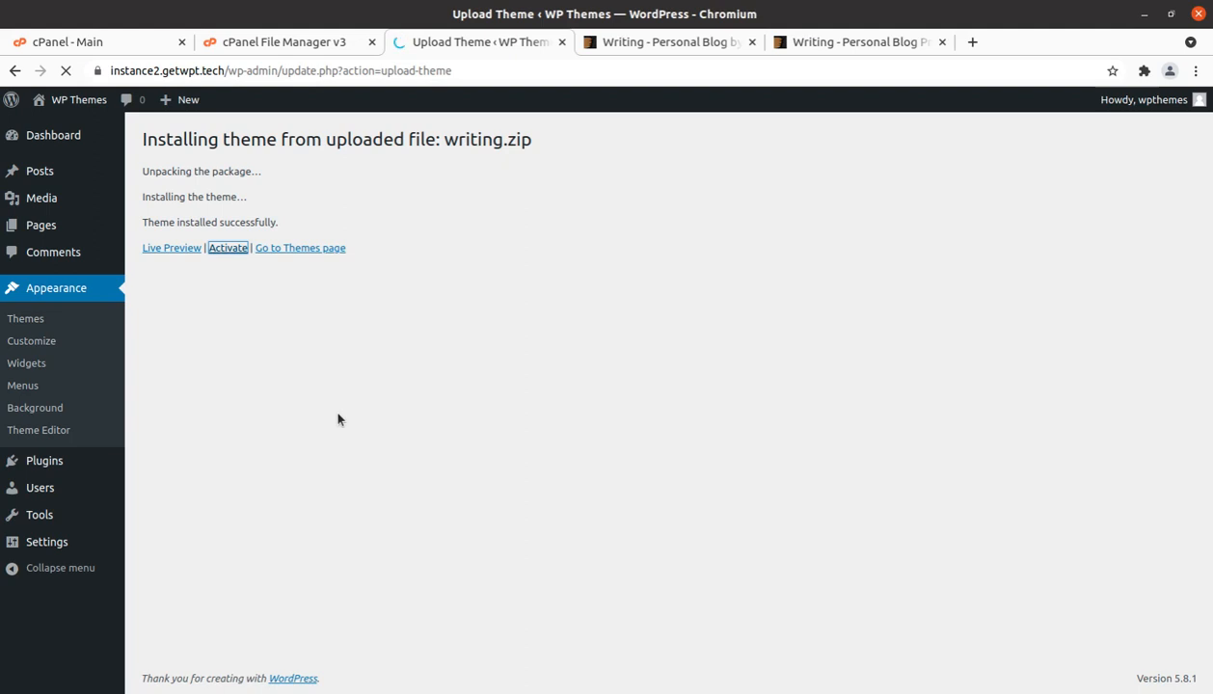
pyautogui.click(228, 247)
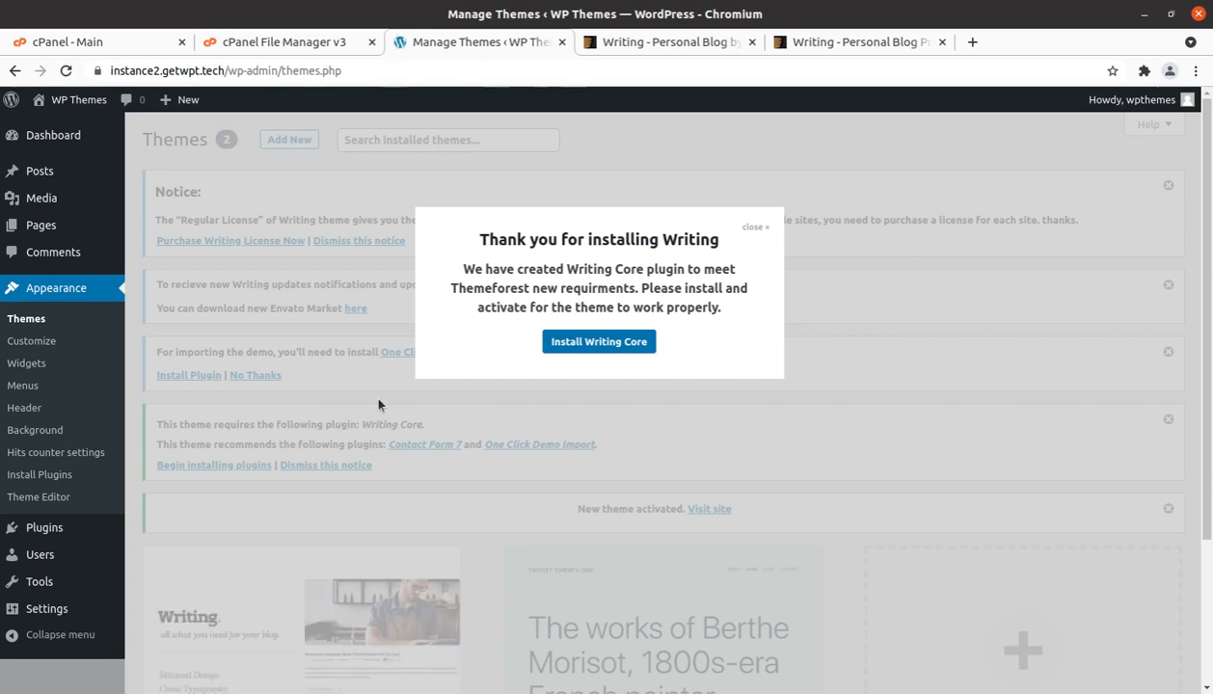
pyautogui.moveTo(459, 393)
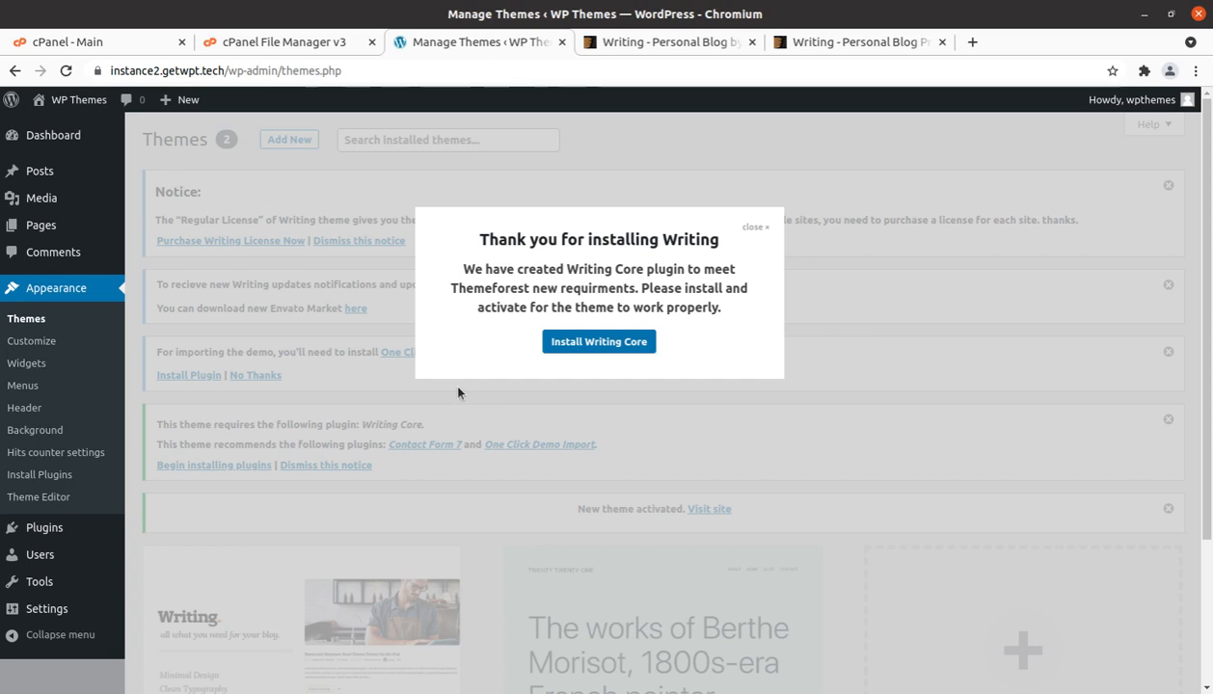
pyautogui.moveTo(521, 505)
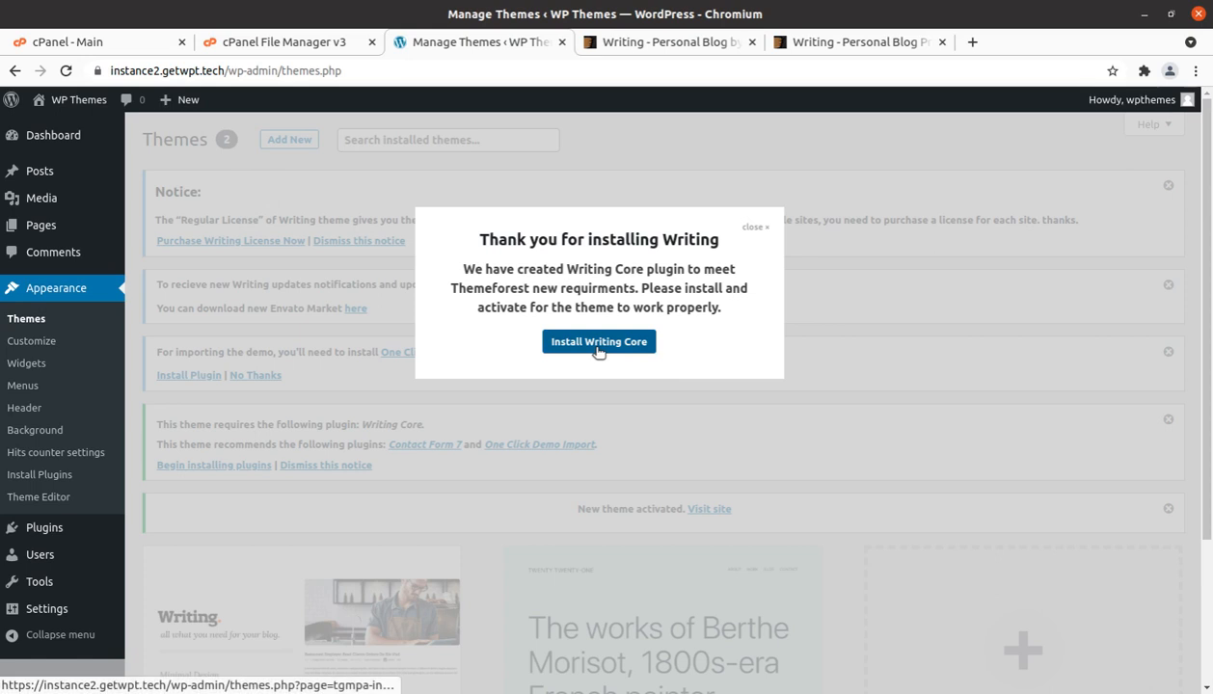
# - Choose Install Writing Core in the welcome popup to list required and recommended plugins
pyautogui.click(598, 341)
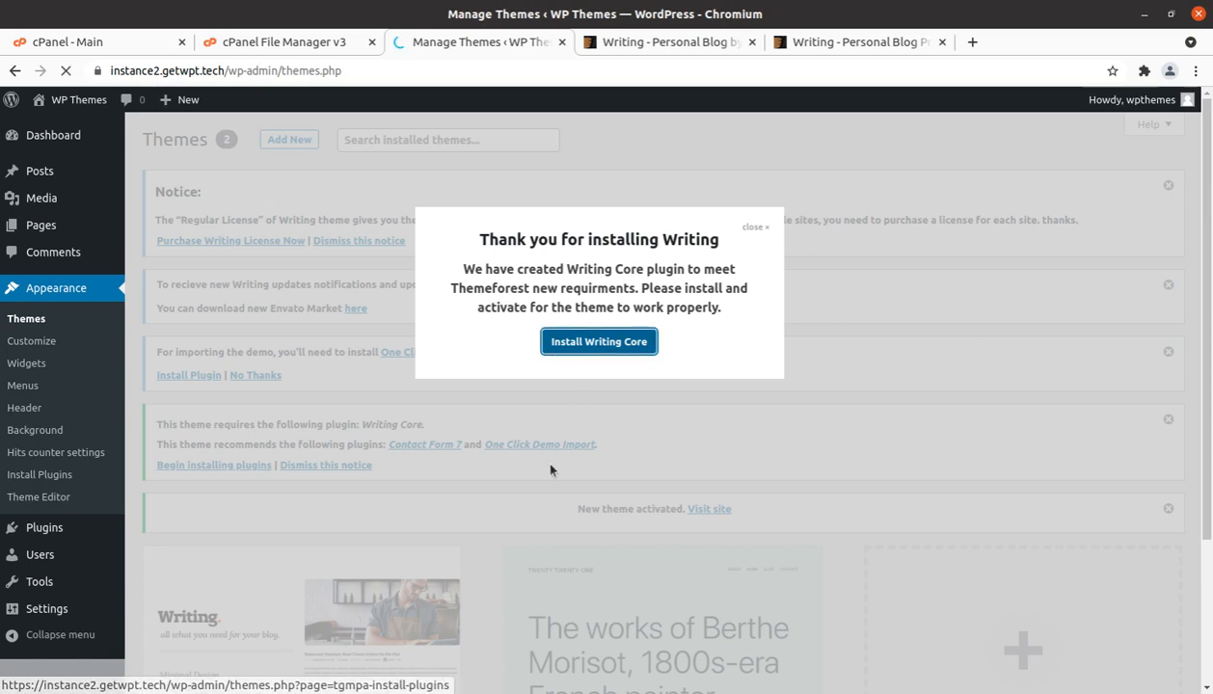
pyautogui.click(598, 341)
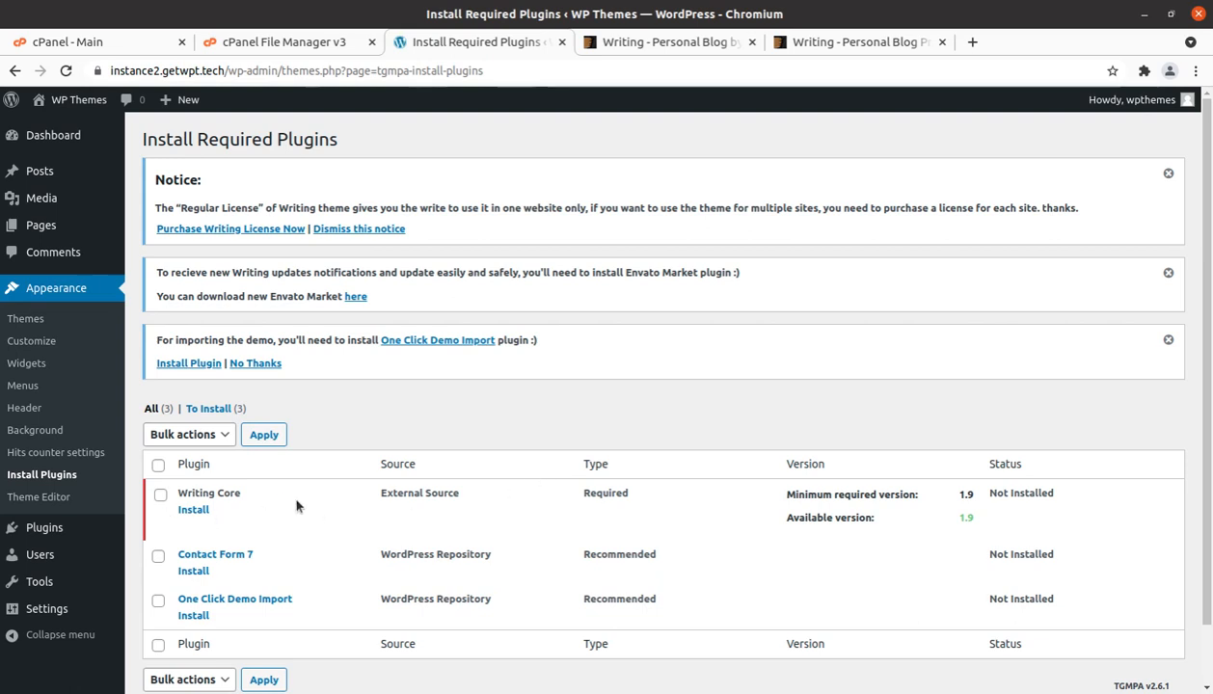
# - Install and activate the required Writing Core plugin from the installer list
pyautogui.scroll(-3)
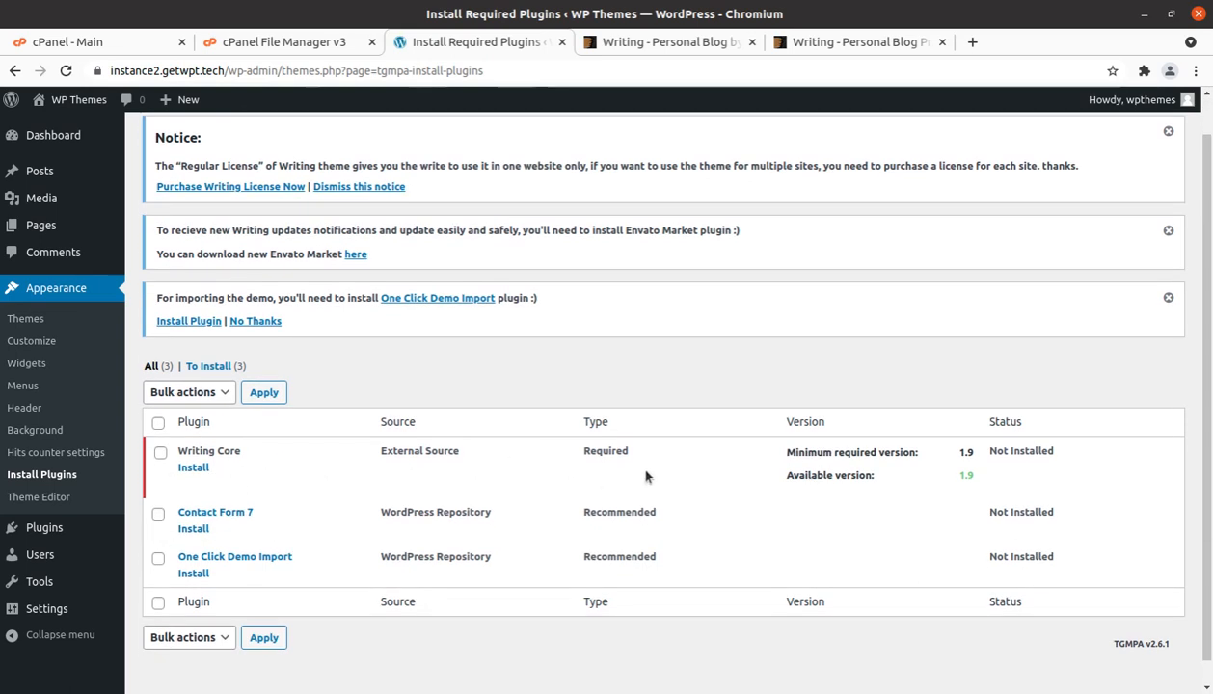
pyautogui.moveTo(281, 500)
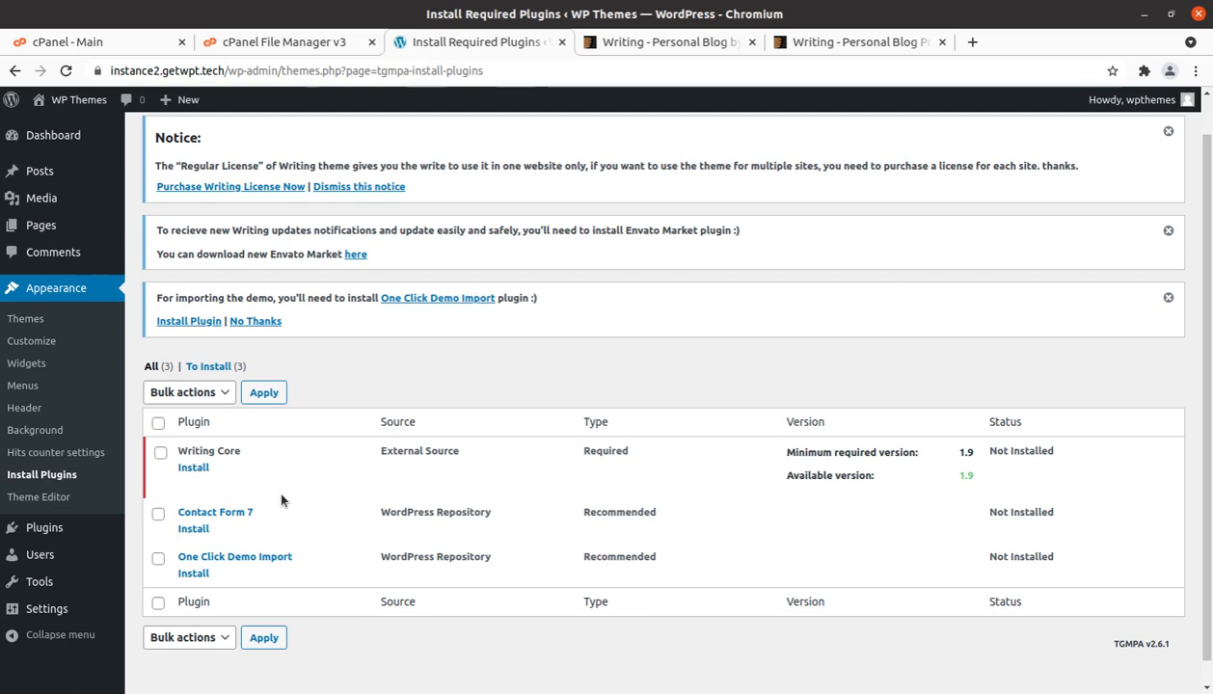
pyautogui.moveTo(205, 482)
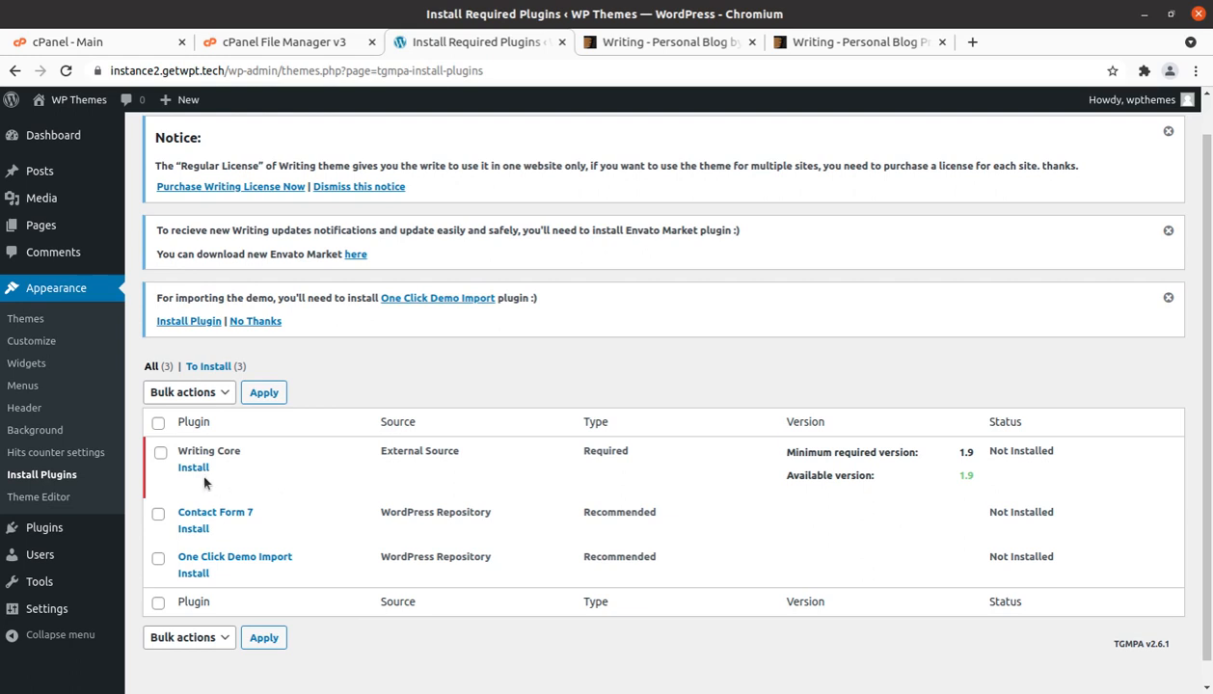
pyautogui.click(193, 469)
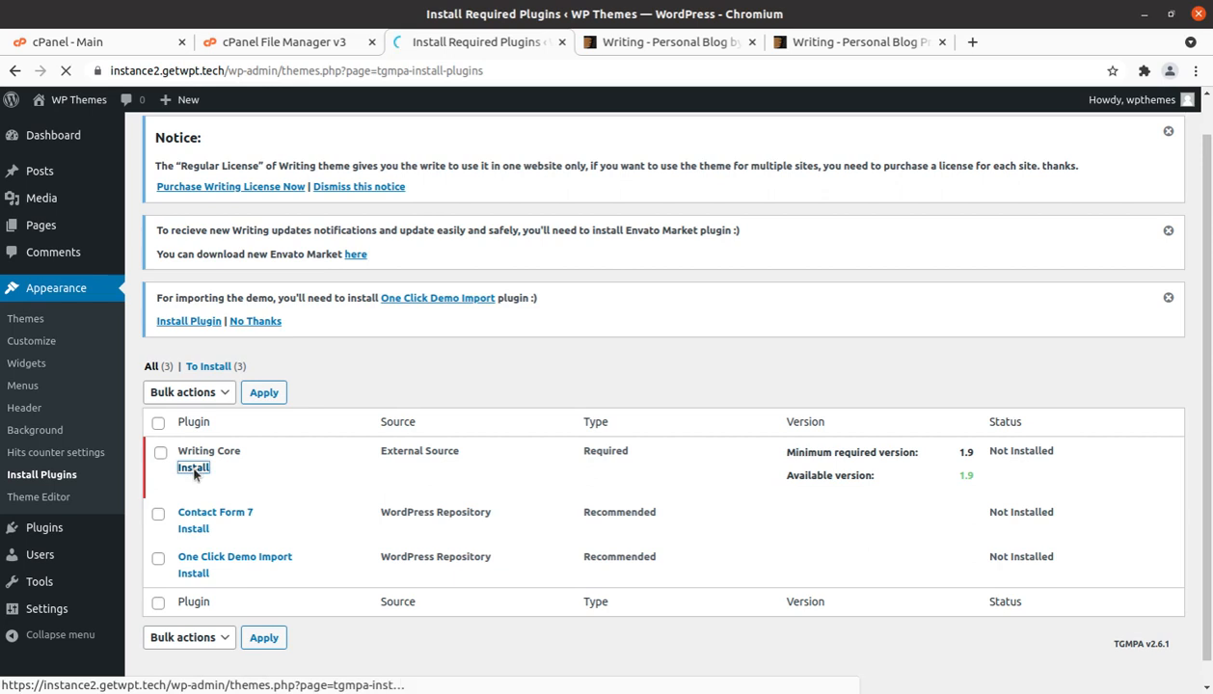
pyautogui.click(193, 468)
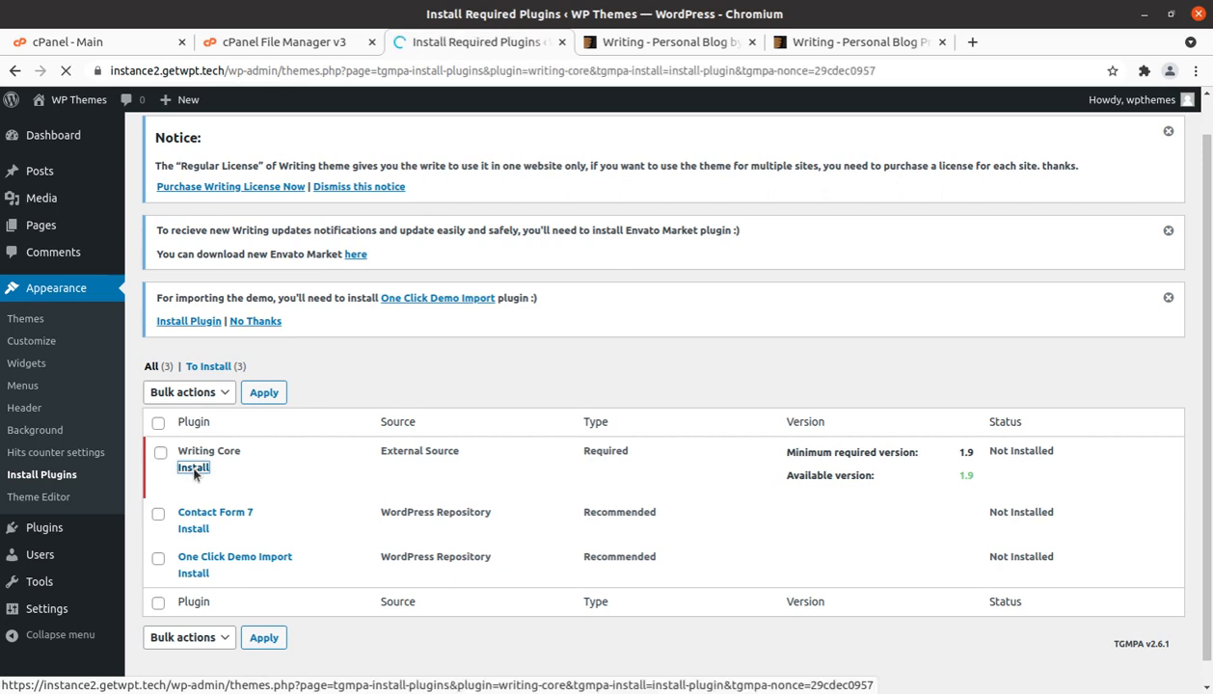
pyautogui.click(193, 469)
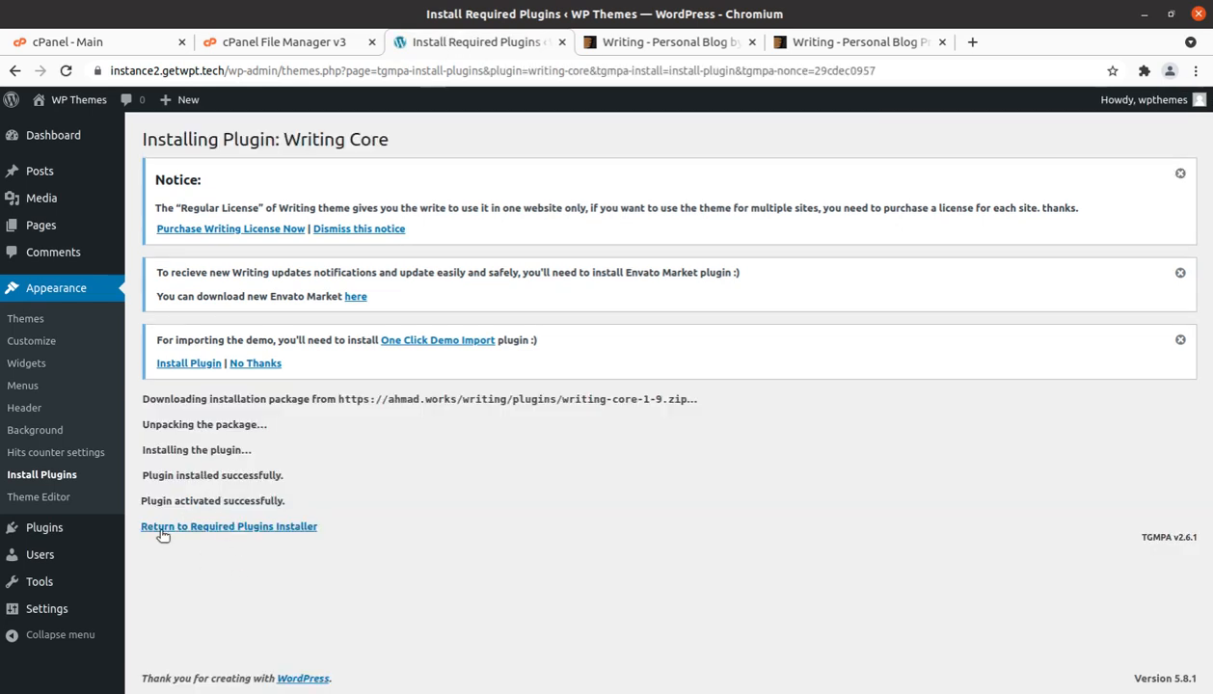
pyautogui.moveTo(293, 524)
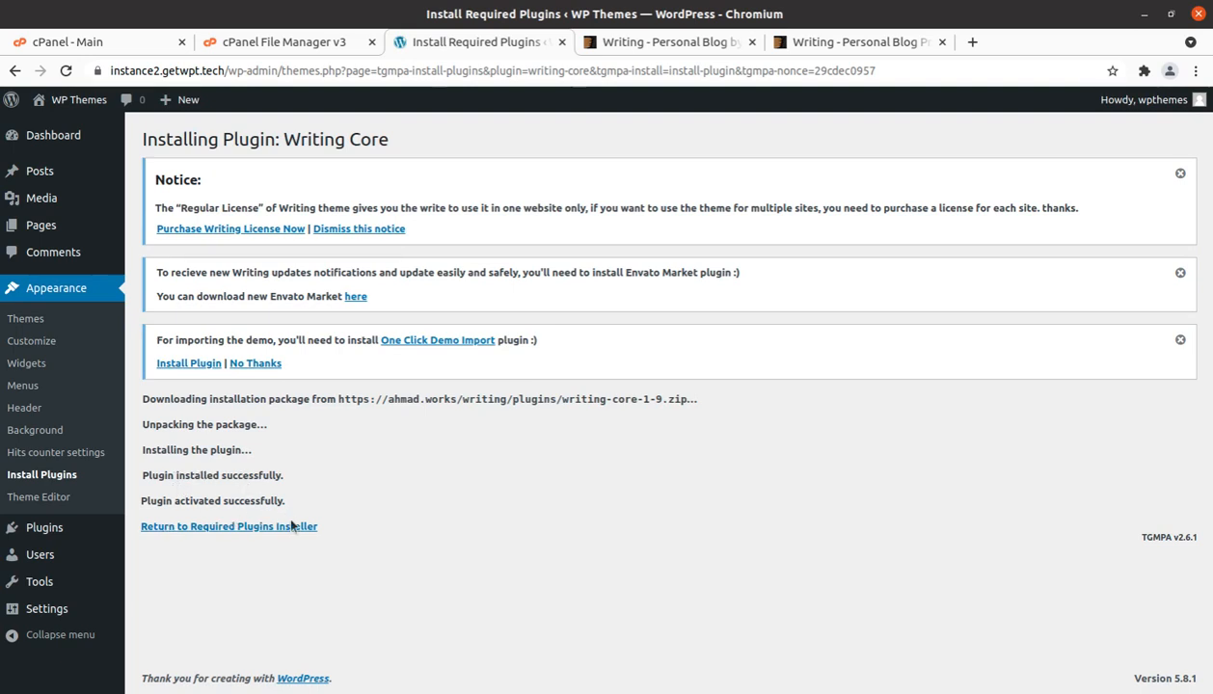
# - Return to the Required Plugins Installer listing Contact Form 7 and One Click Demo Import
pyautogui.click(227, 526)
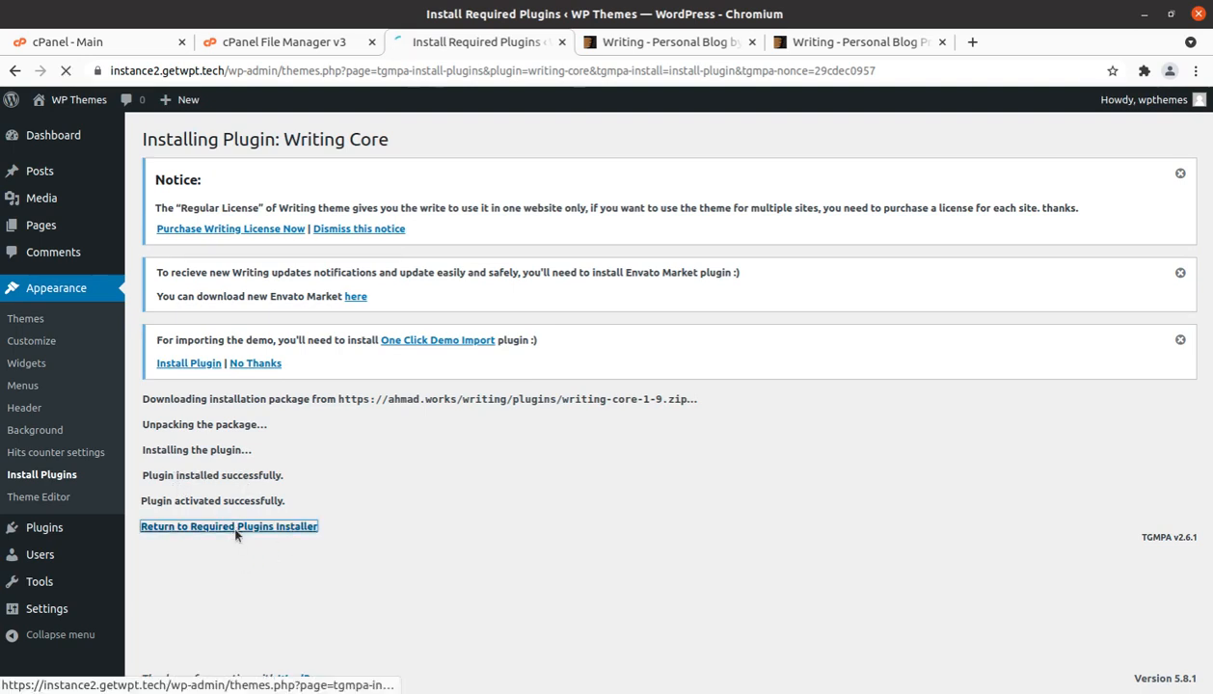
pyautogui.click(228, 527)
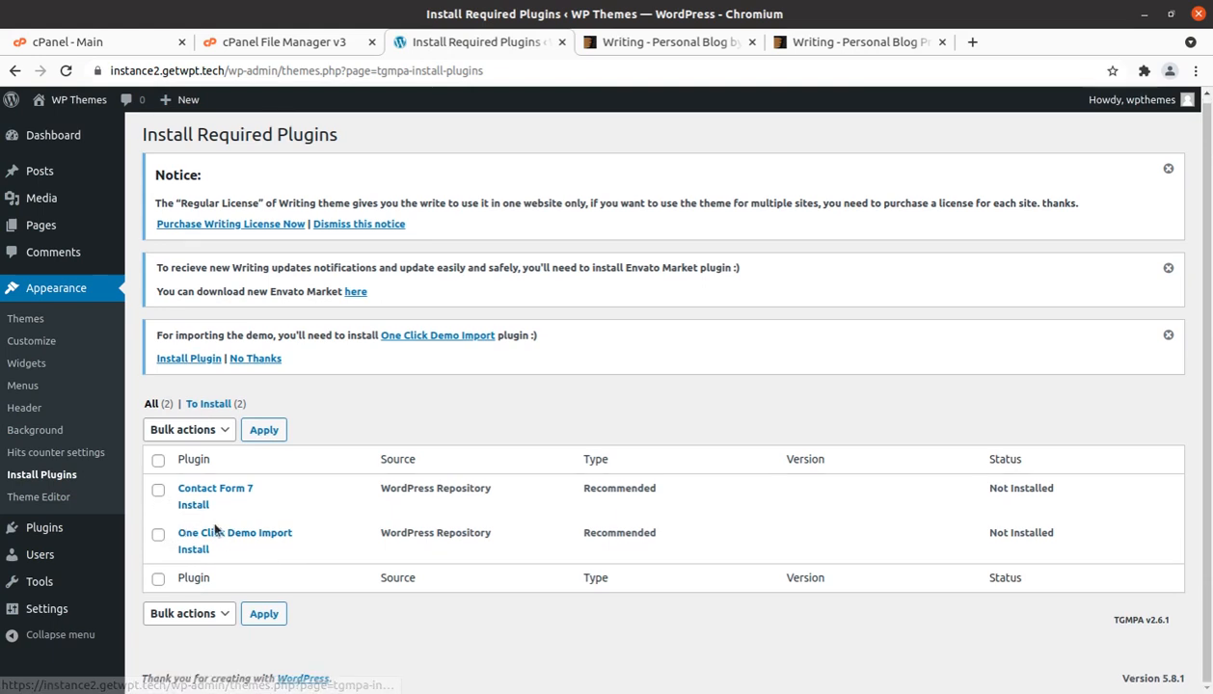
pyautogui.moveTo(309, 544)
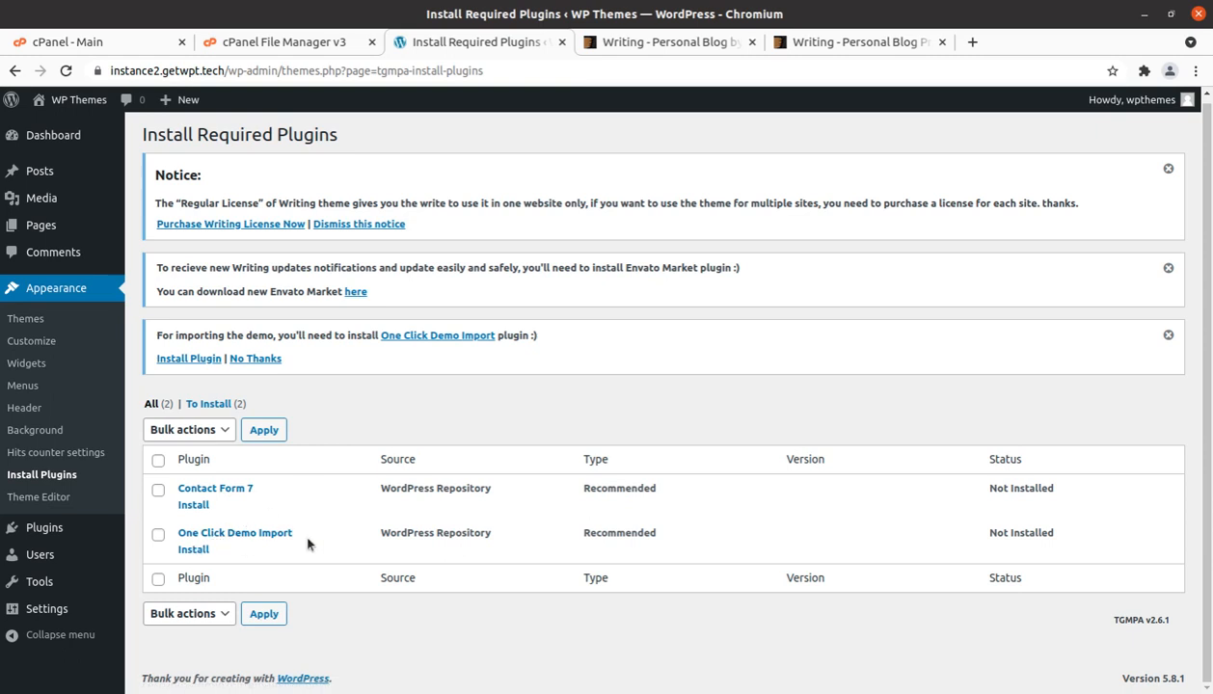
# - Bulk-install and activate Contact Form 7 and One Click Demo Import together
pyautogui.click(159, 459)
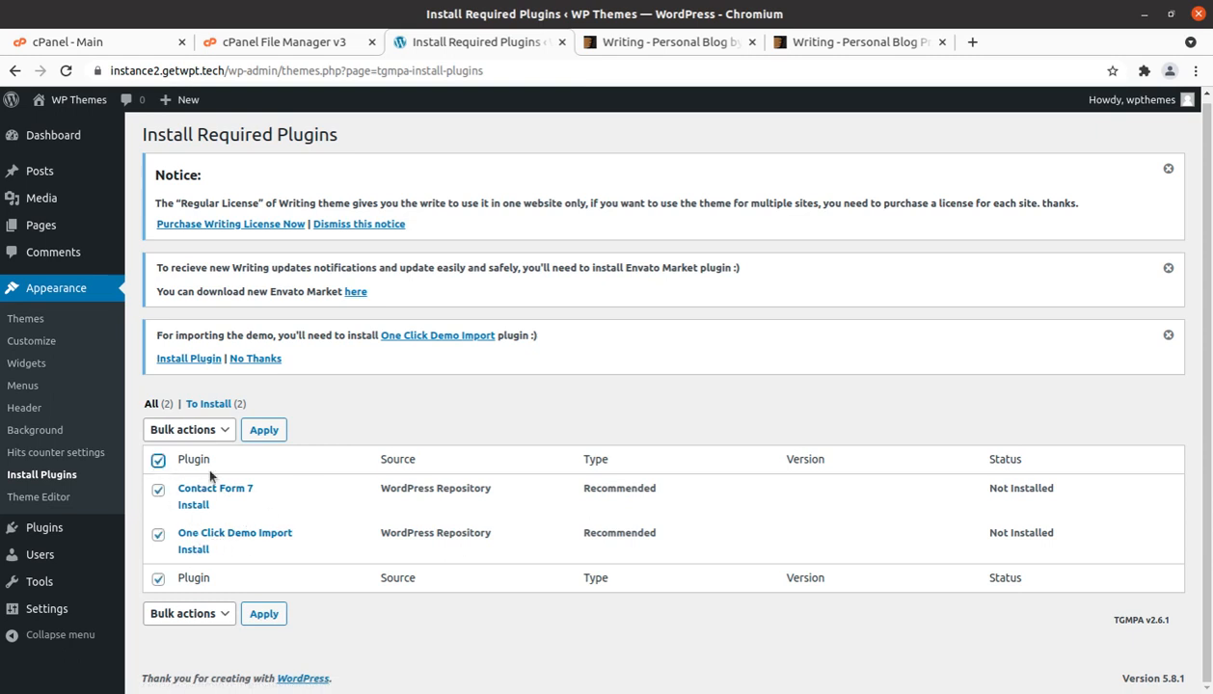
pyautogui.click(187, 428)
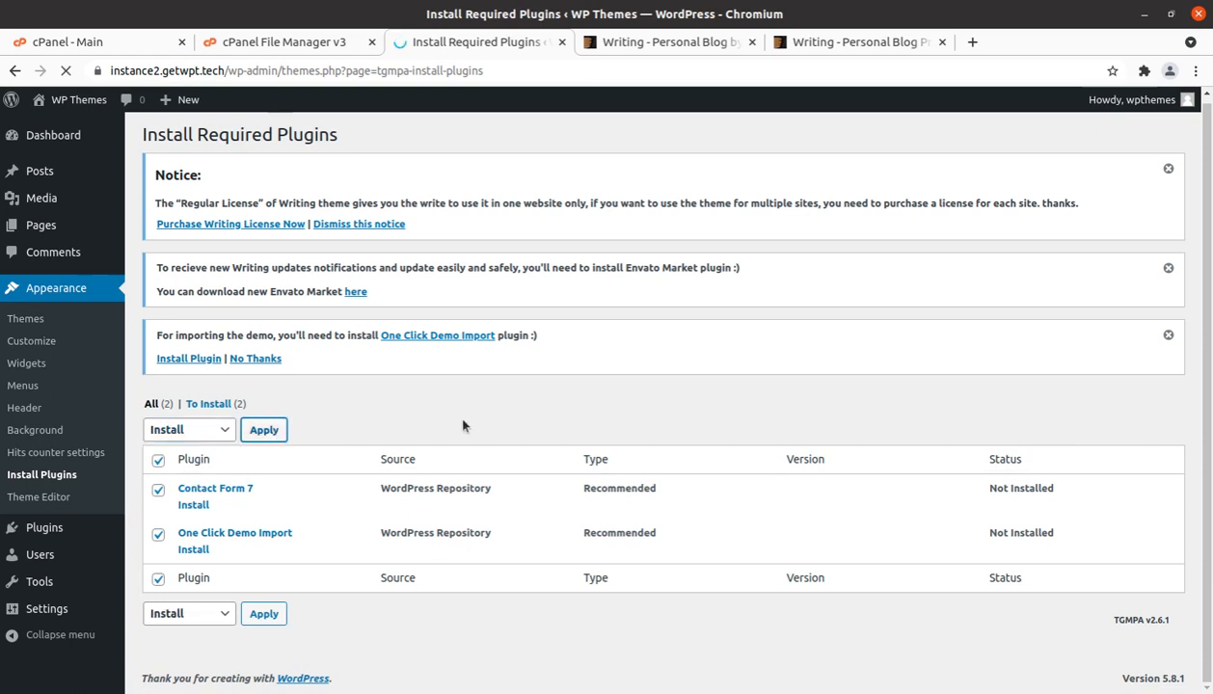
pyautogui.click(263, 428)
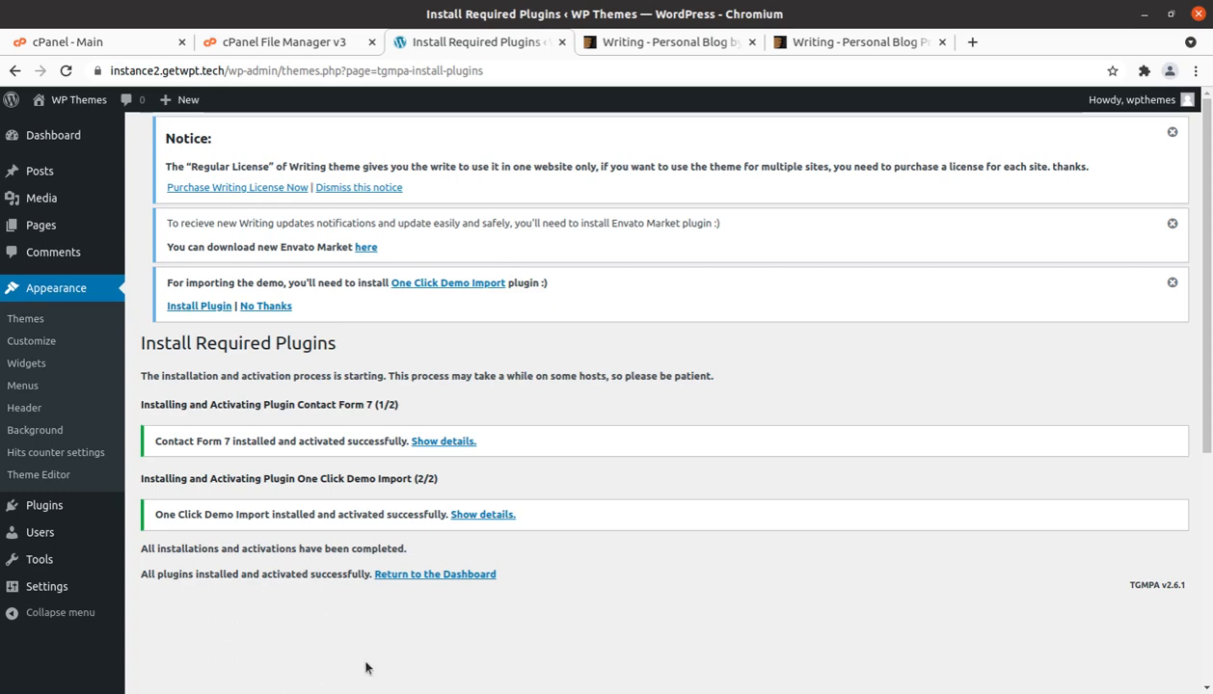
# - Return to the WordPress admin Dashboard after the installs finish
pyautogui.click(436, 575)
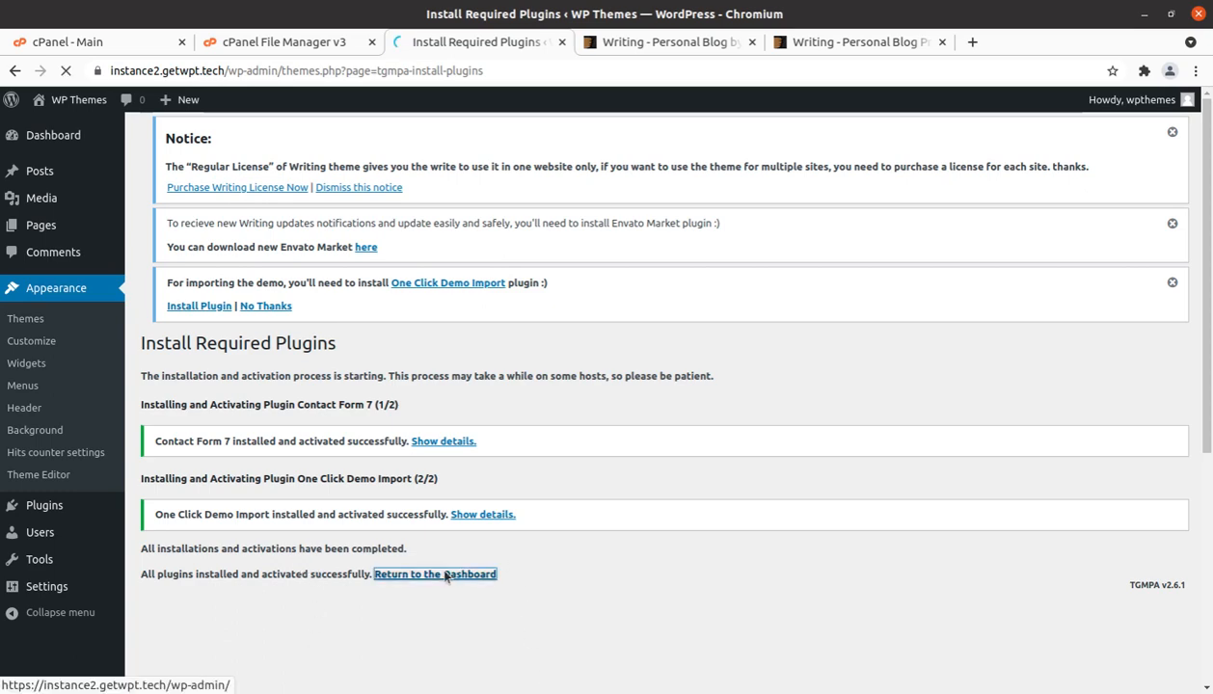
pyautogui.click(436, 575)
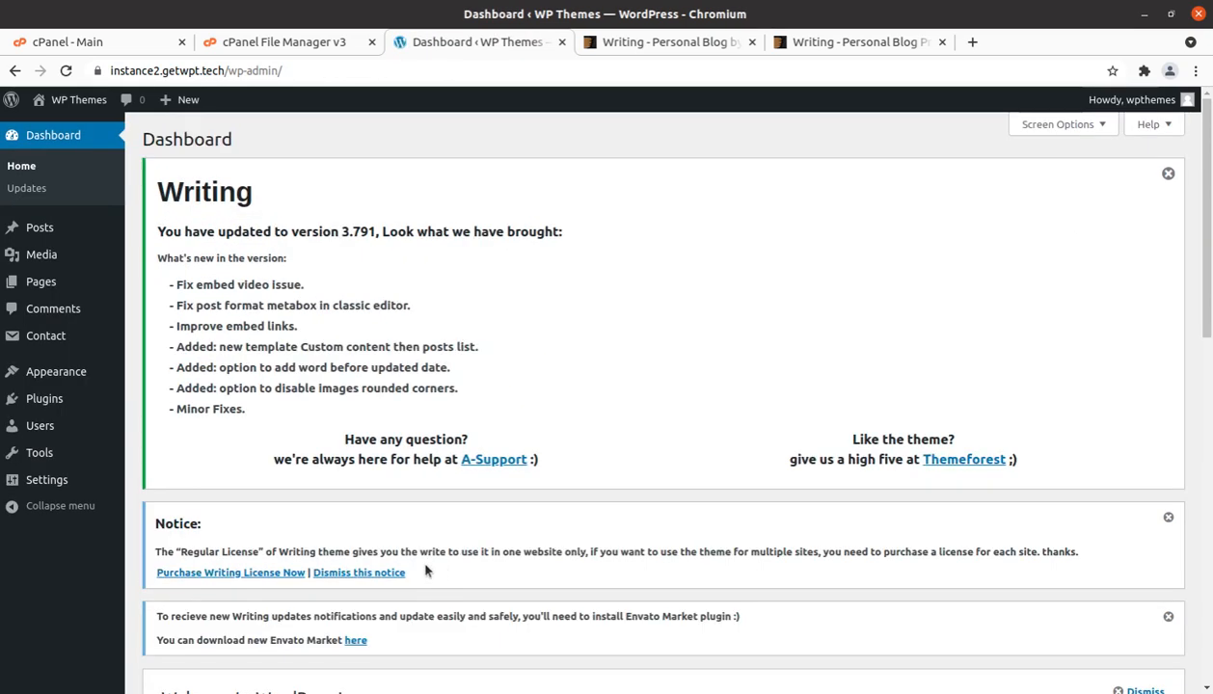
pyautogui.moveTo(258, 475)
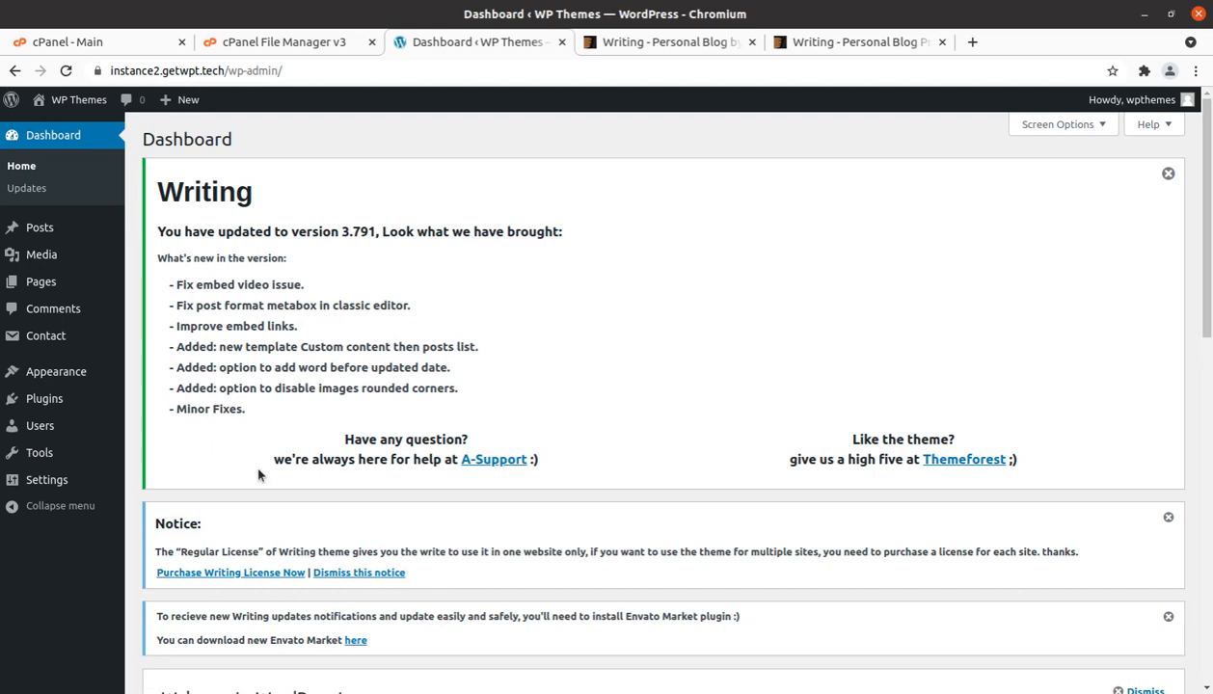
pyautogui.moveTo(191, 318)
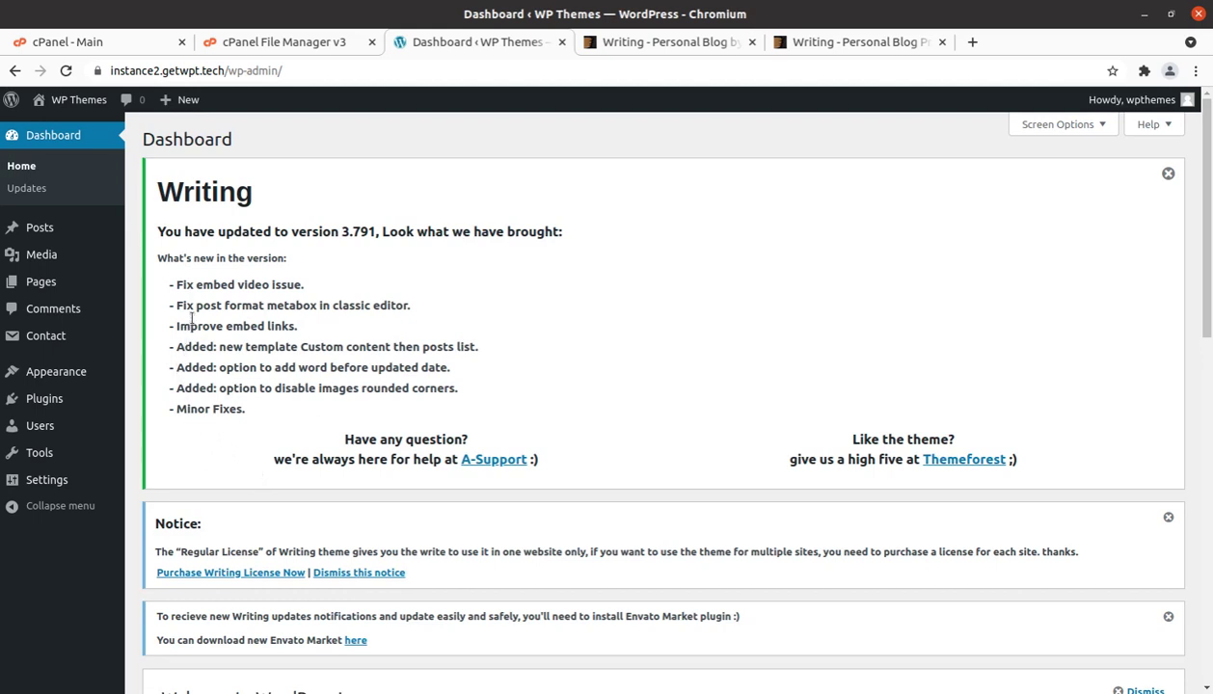
pyautogui.moveTo(212, 270)
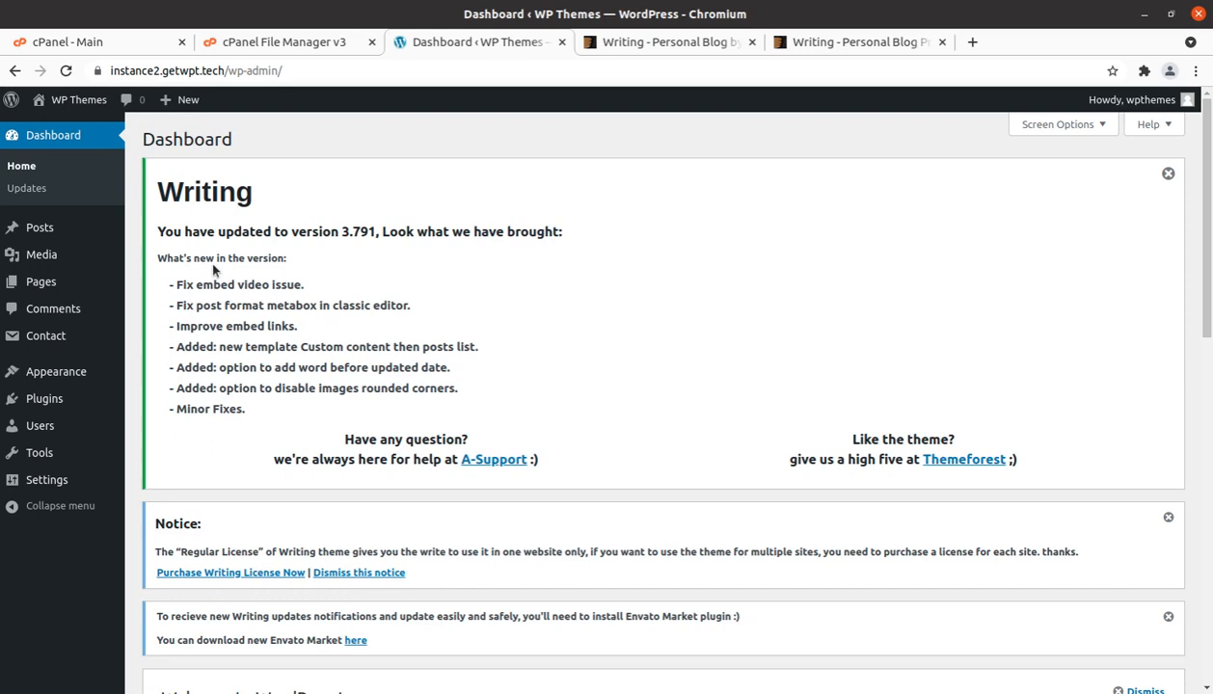
pyautogui.moveTo(346, 268)
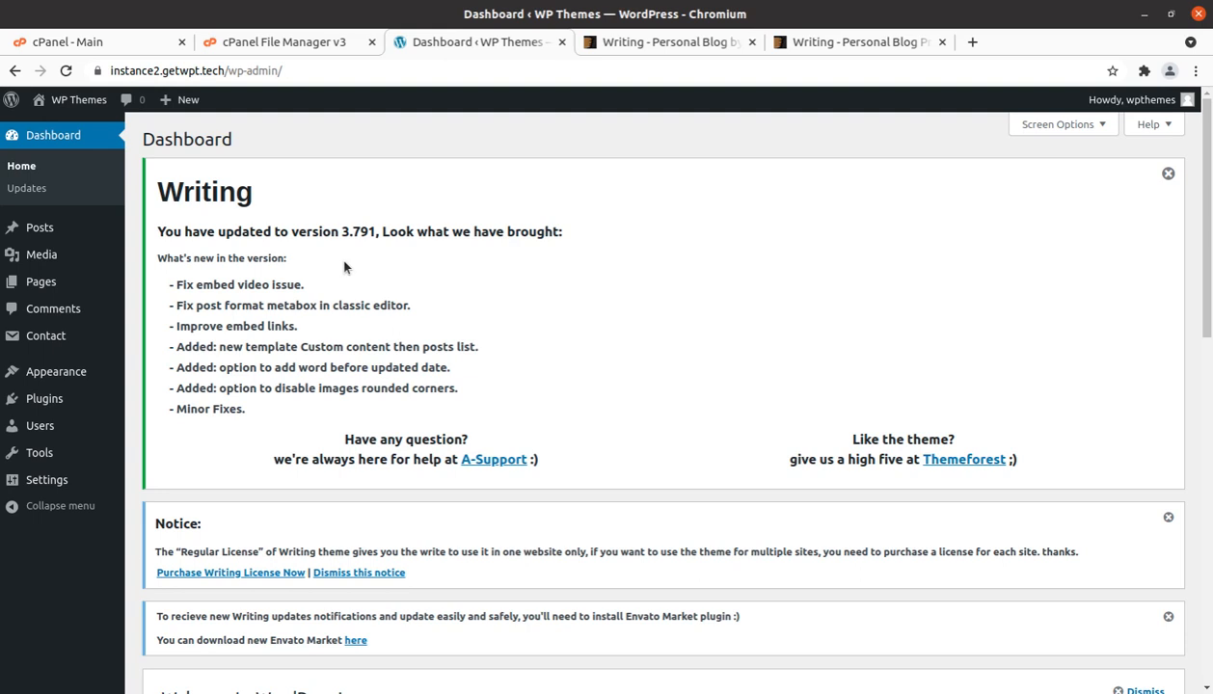
pyautogui.moveTo(463, 347)
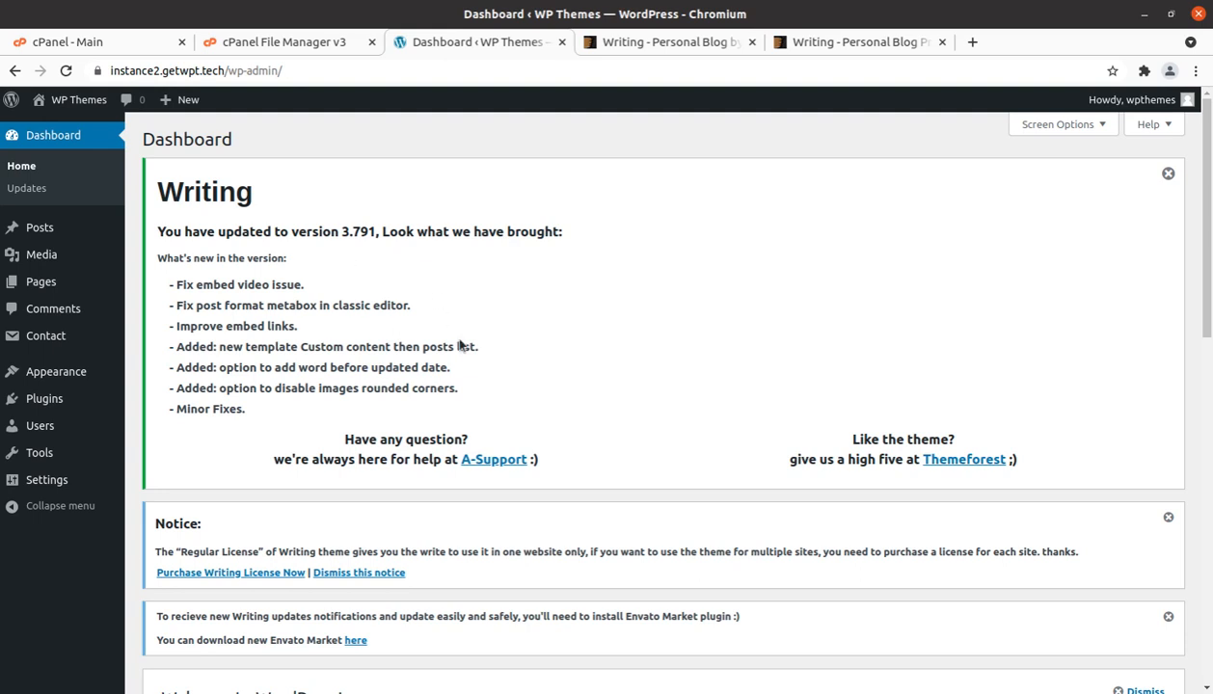
# - Read down the Dashboard's Writing 3.791 update changelog to the Welcome panel
pyautogui.scroll(-3)
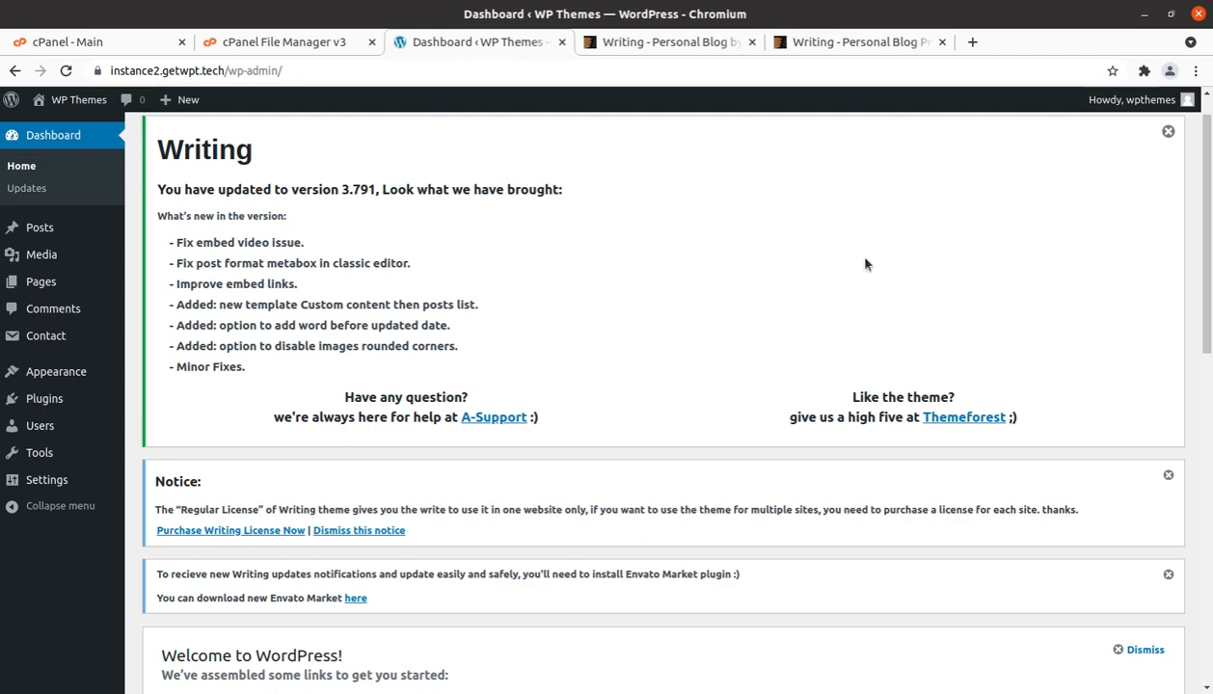
pyautogui.scroll(-3)
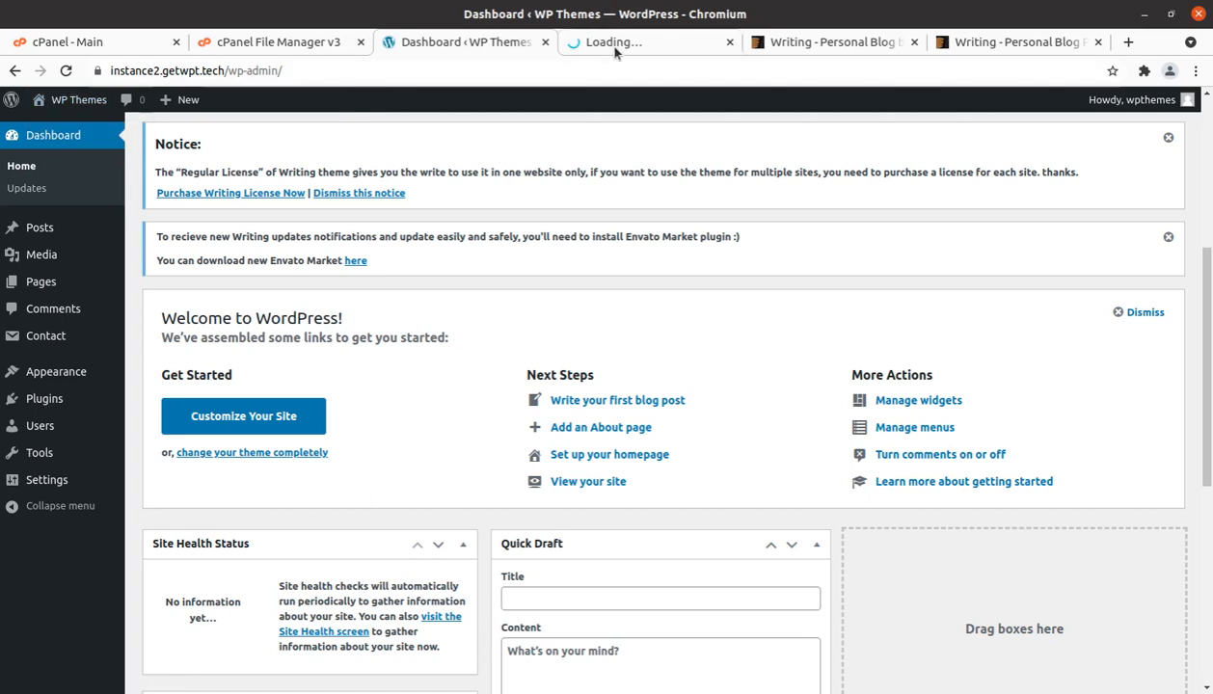
pyautogui.click(646, 42)
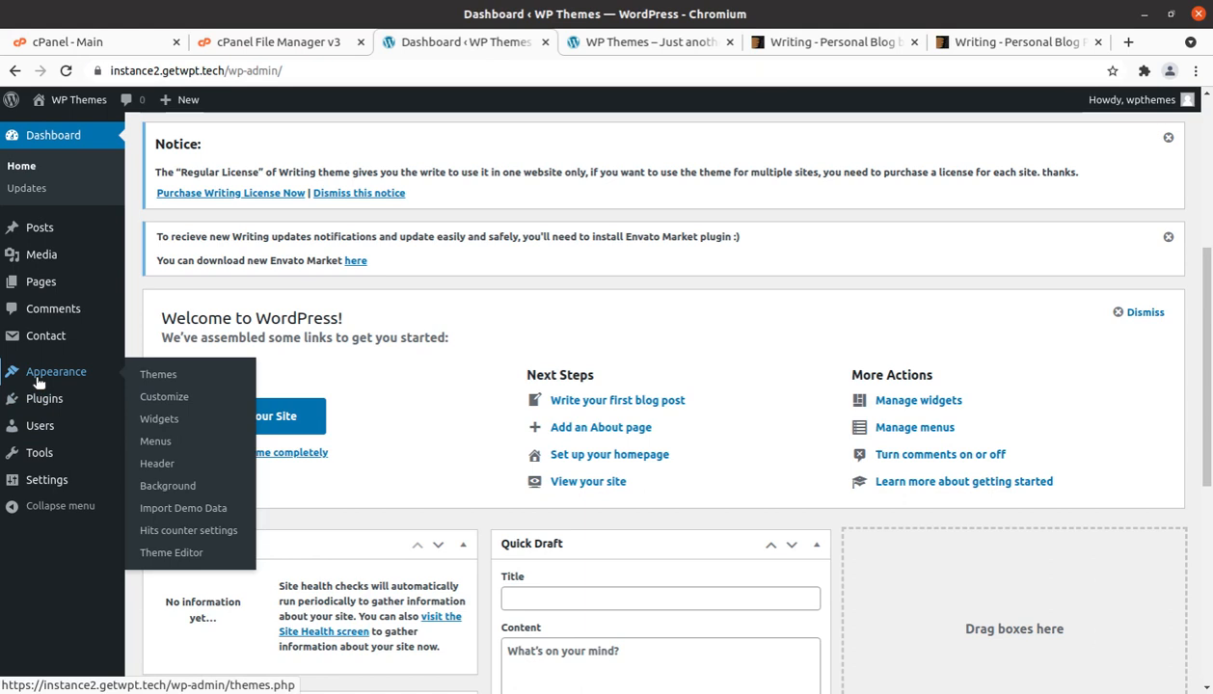
pyautogui.moveTo(158, 374)
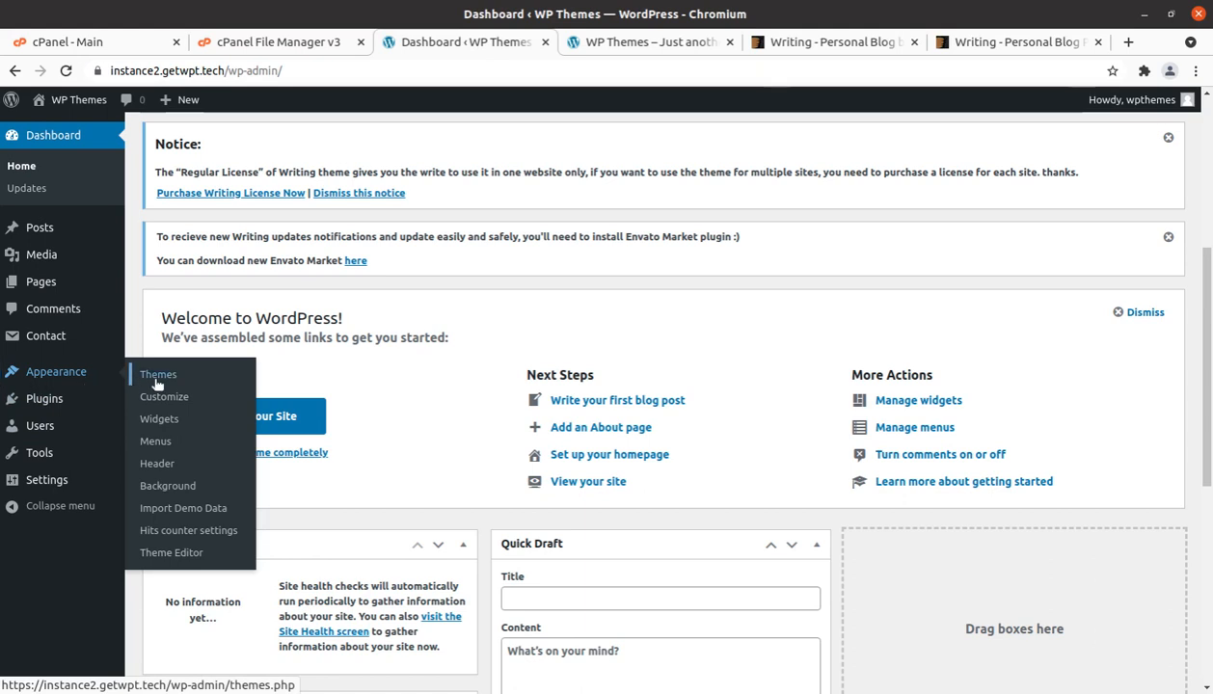
pyautogui.moveTo(184, 509)
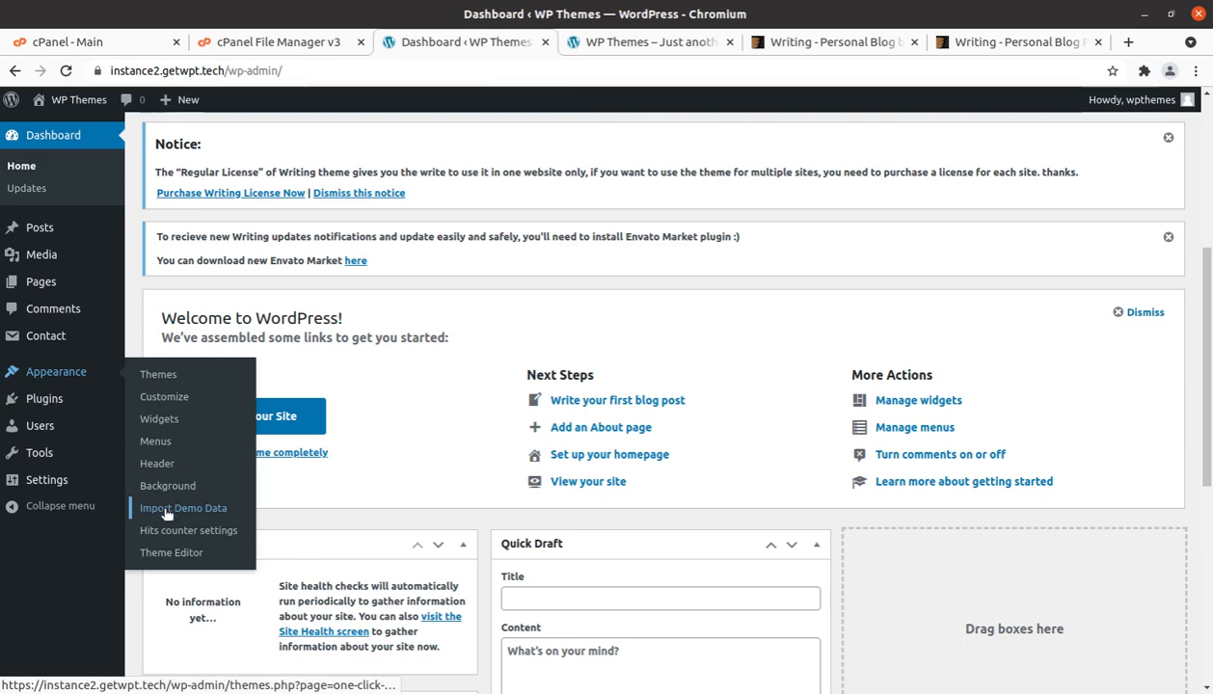
# - Go to Appearance > Import Demo Data and start the Writing demo content import
pyautogui.click(183, 509)
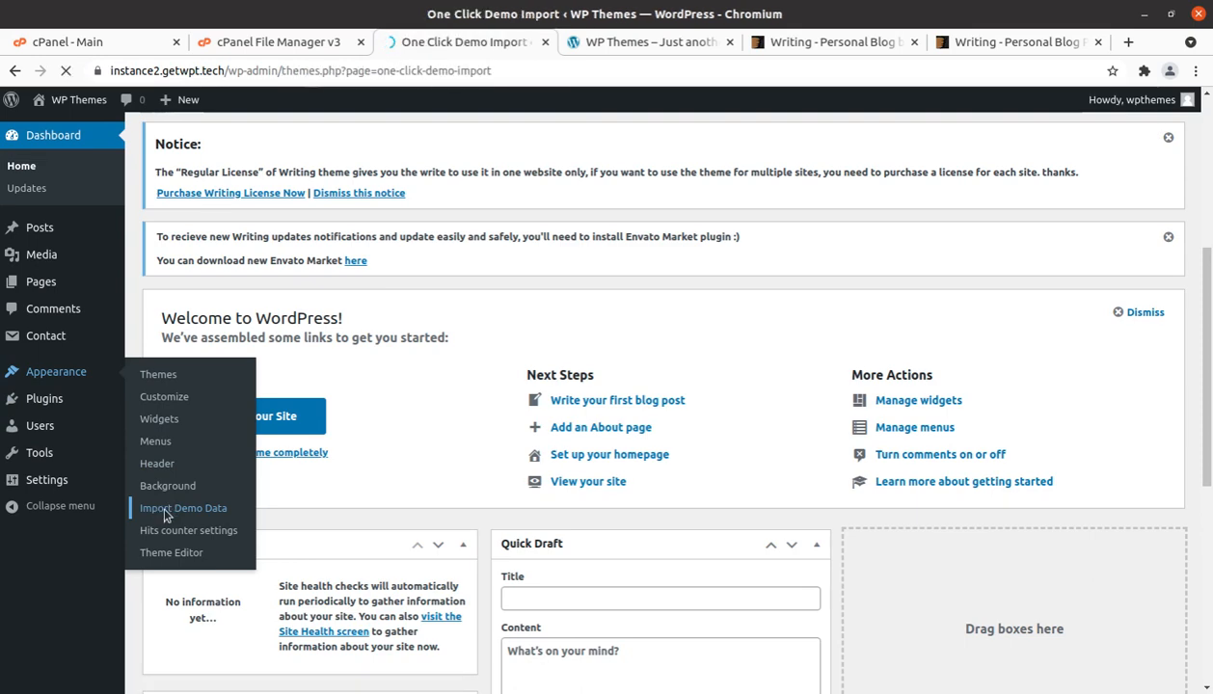
pyautogui.click(184, 507)
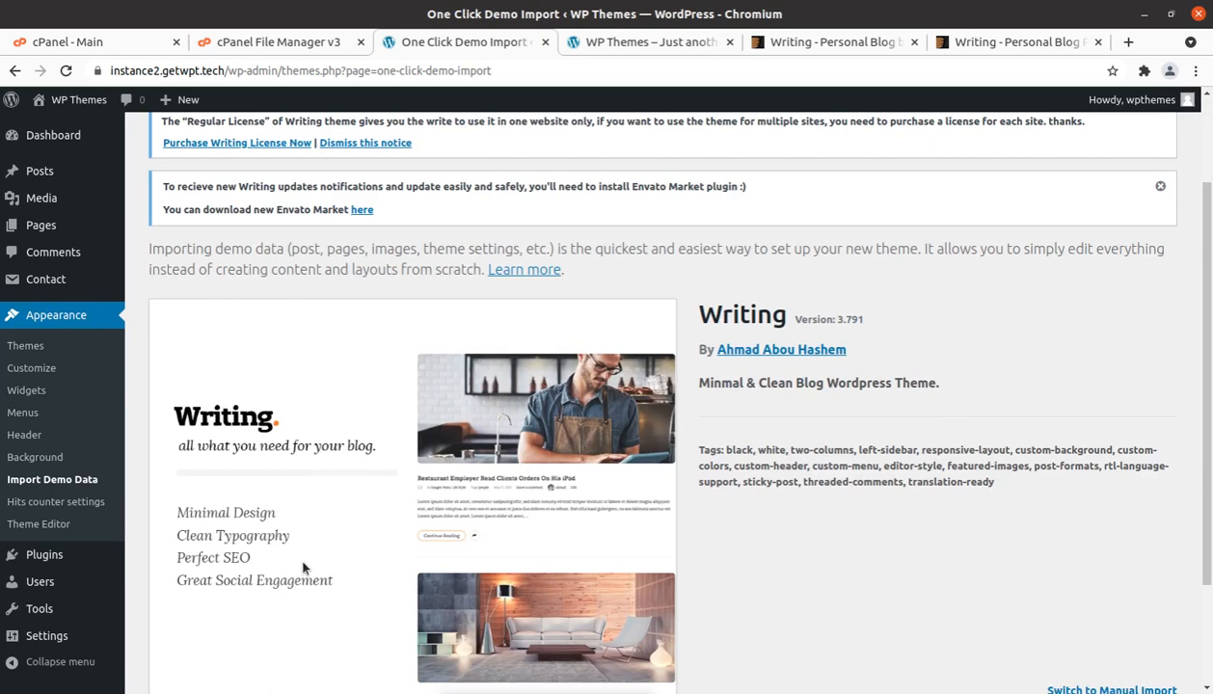
pyautogui.scroll(-3)
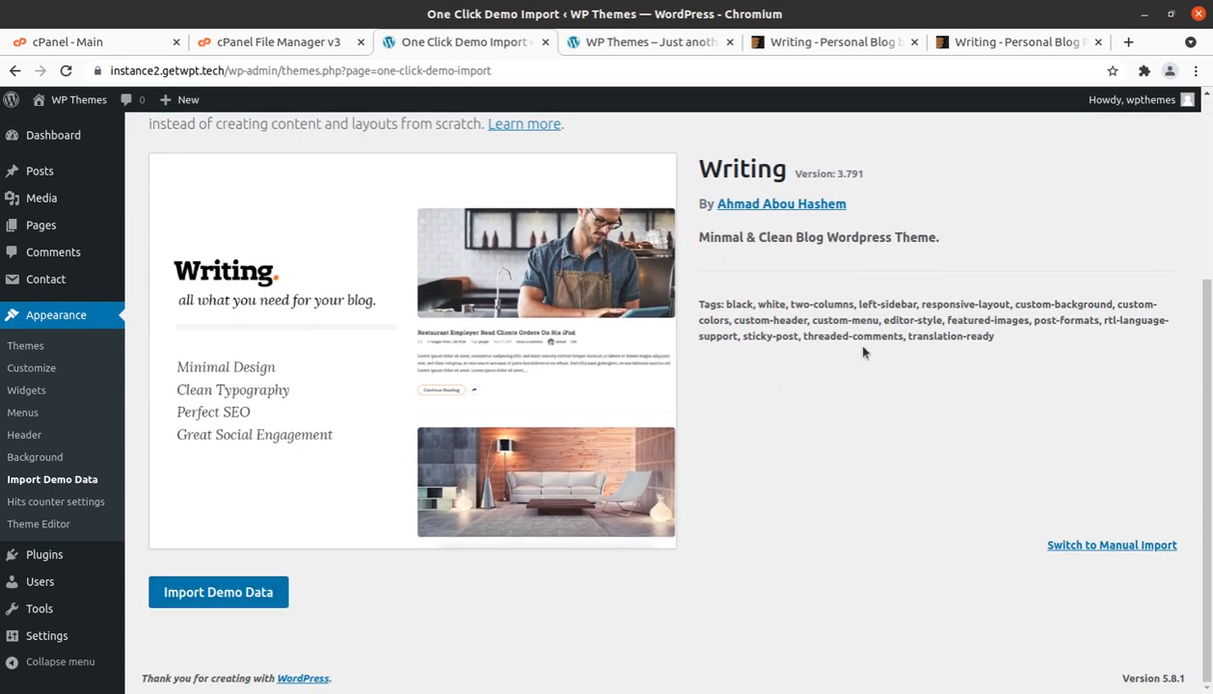
pyautogui.moveTo(171, 652)
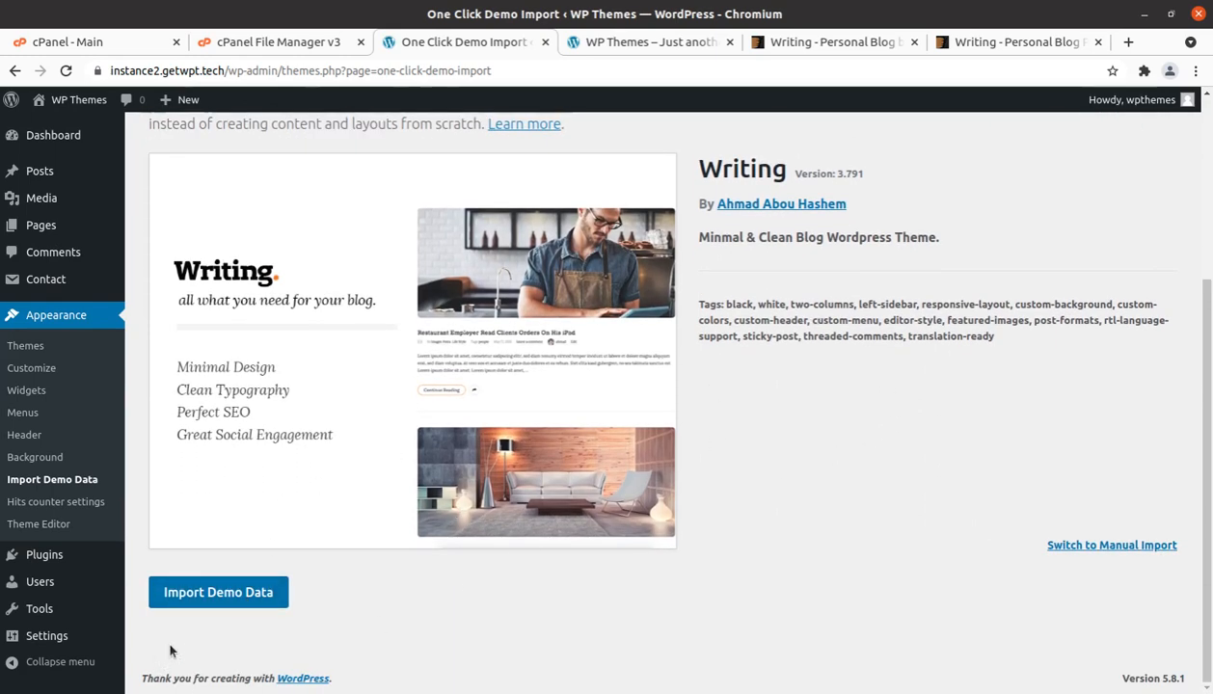
pyautogui.moveTo(217, 592)
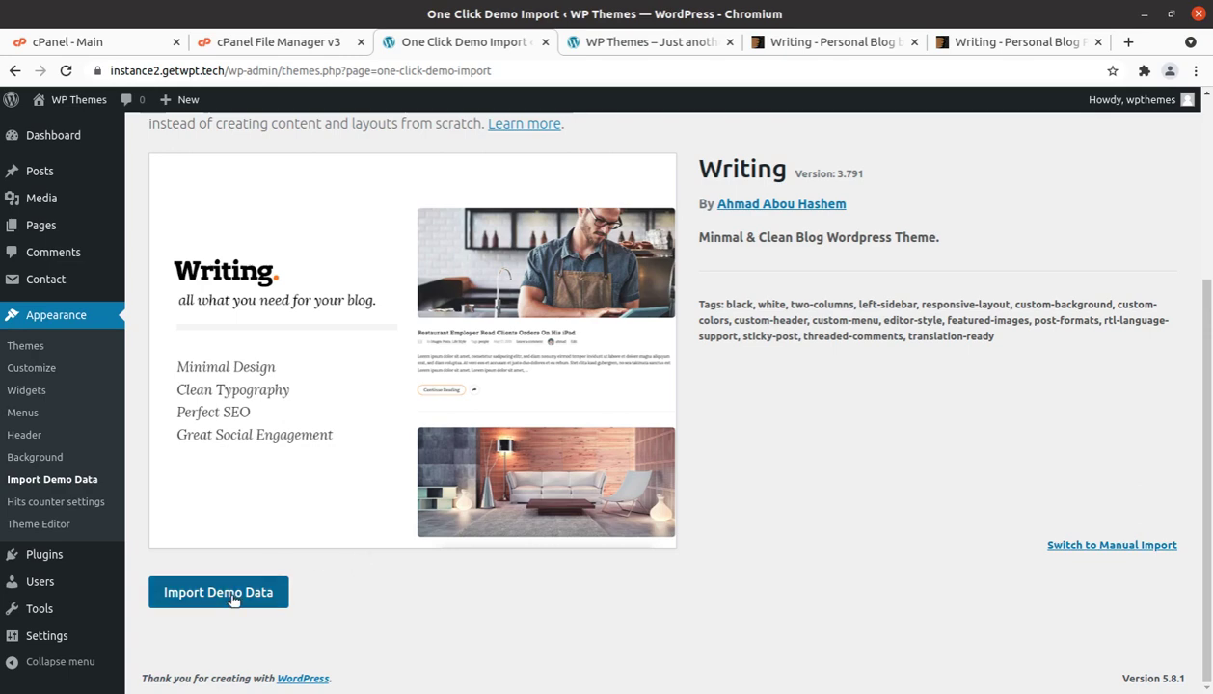
pyautogui.click(218, 592)
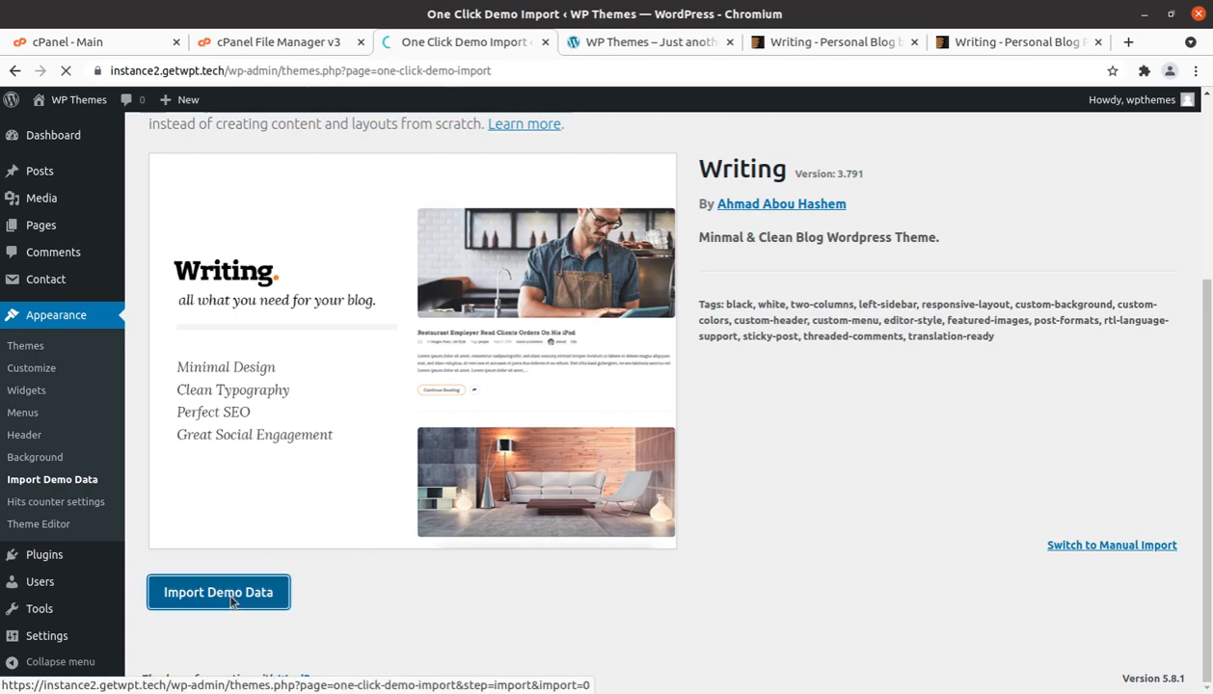
# - Leave the recommended plugins unchecked and continue into the Writing demo import
pyautogui.click(218, 592)
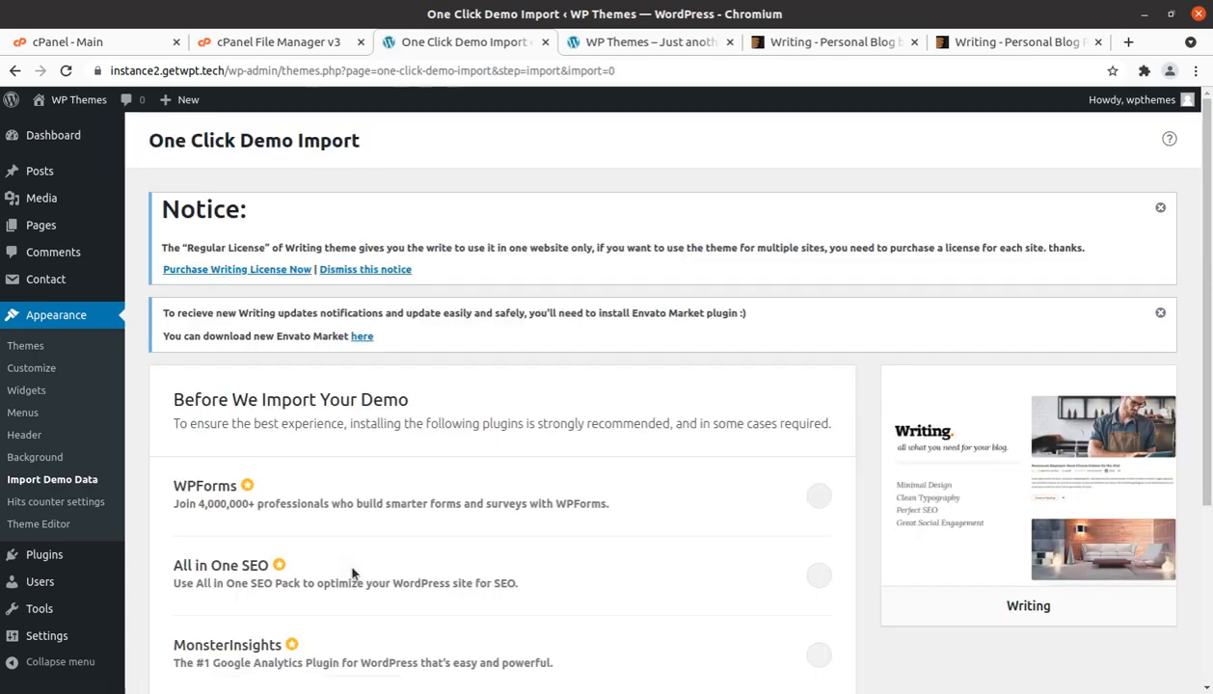
pyautogui.scroll(-3)
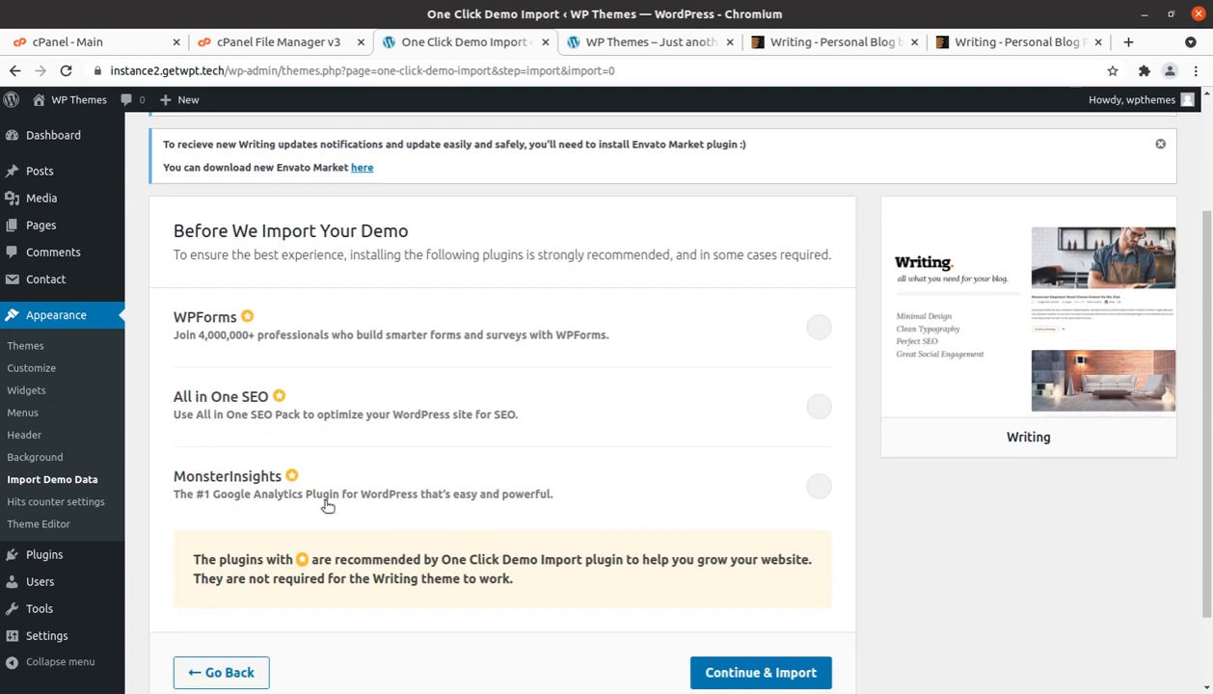
pyautogui.moveTo(338, 367)
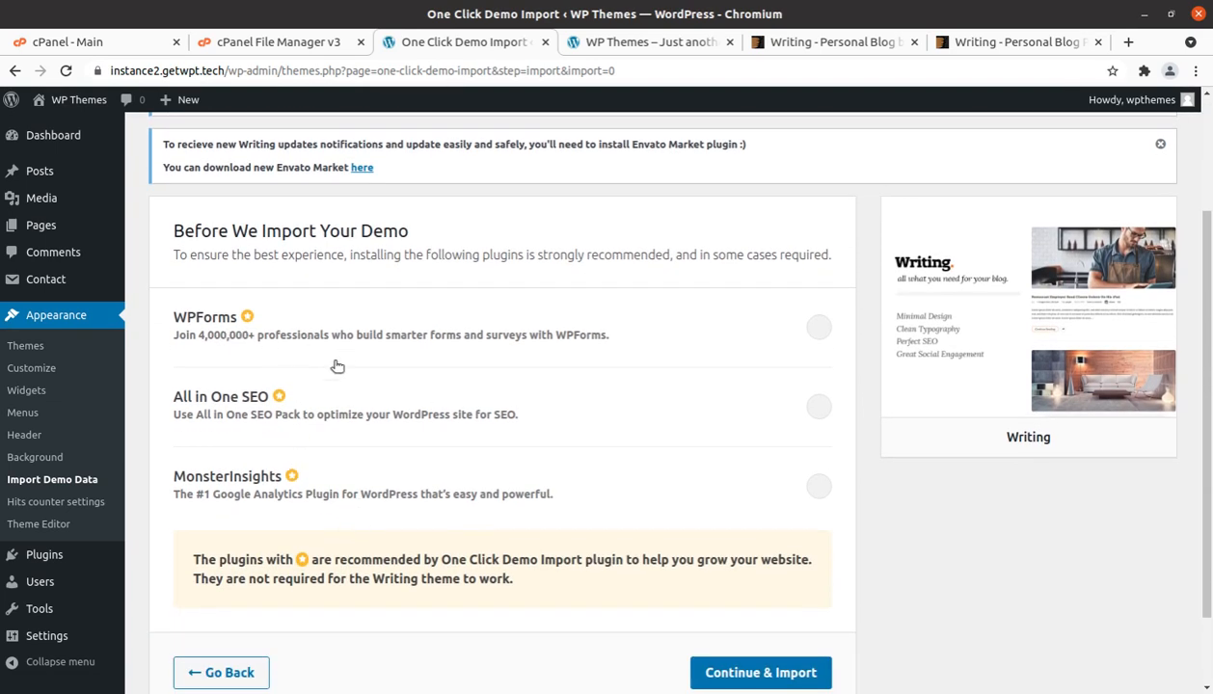
pyautogui.moveTo(282, 484)
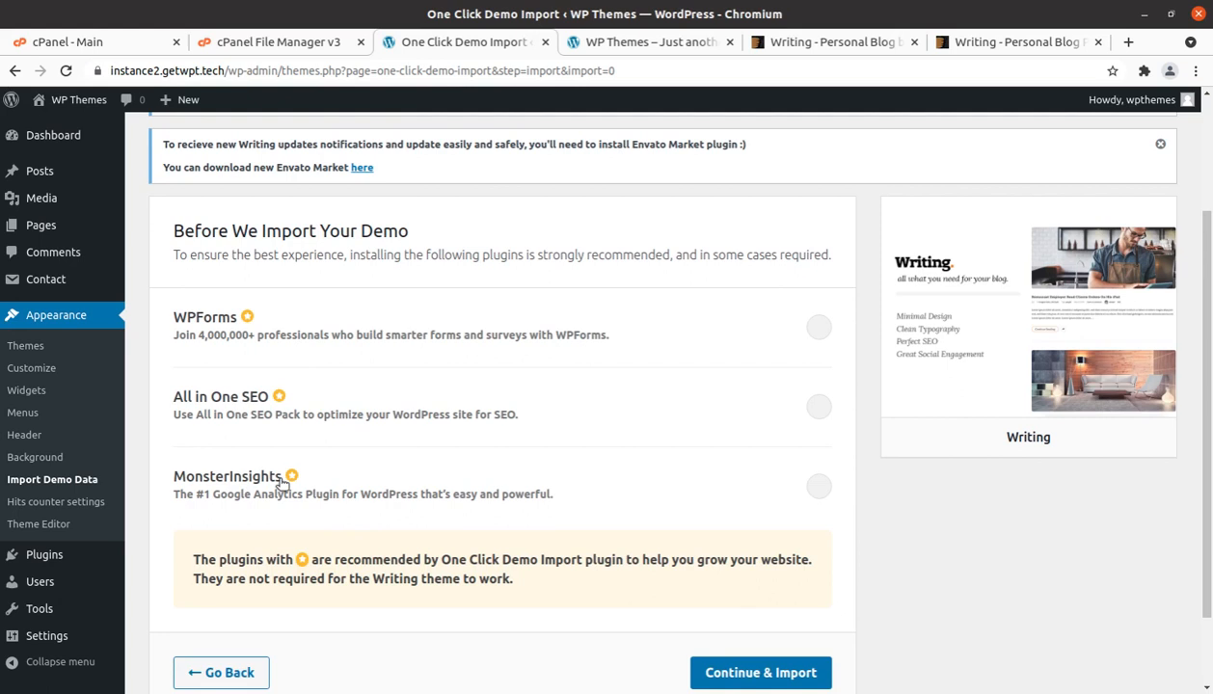
pyautogui.scroll(-3)
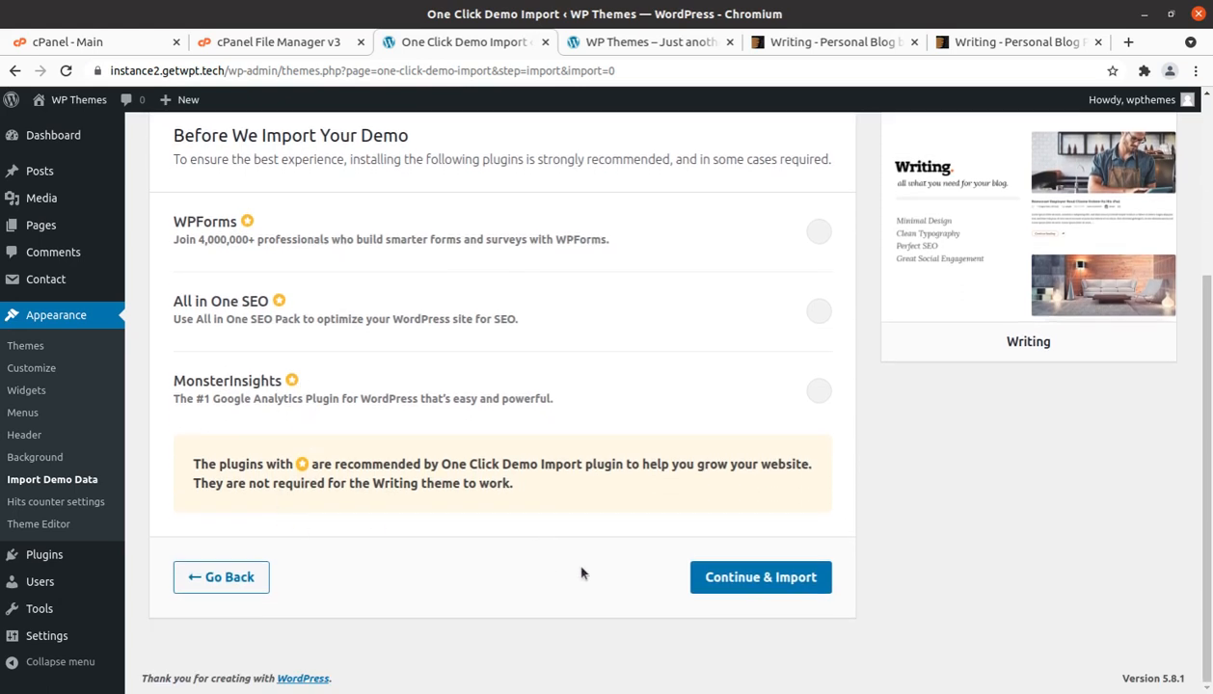
pyautogui.moveTo(316, 409)
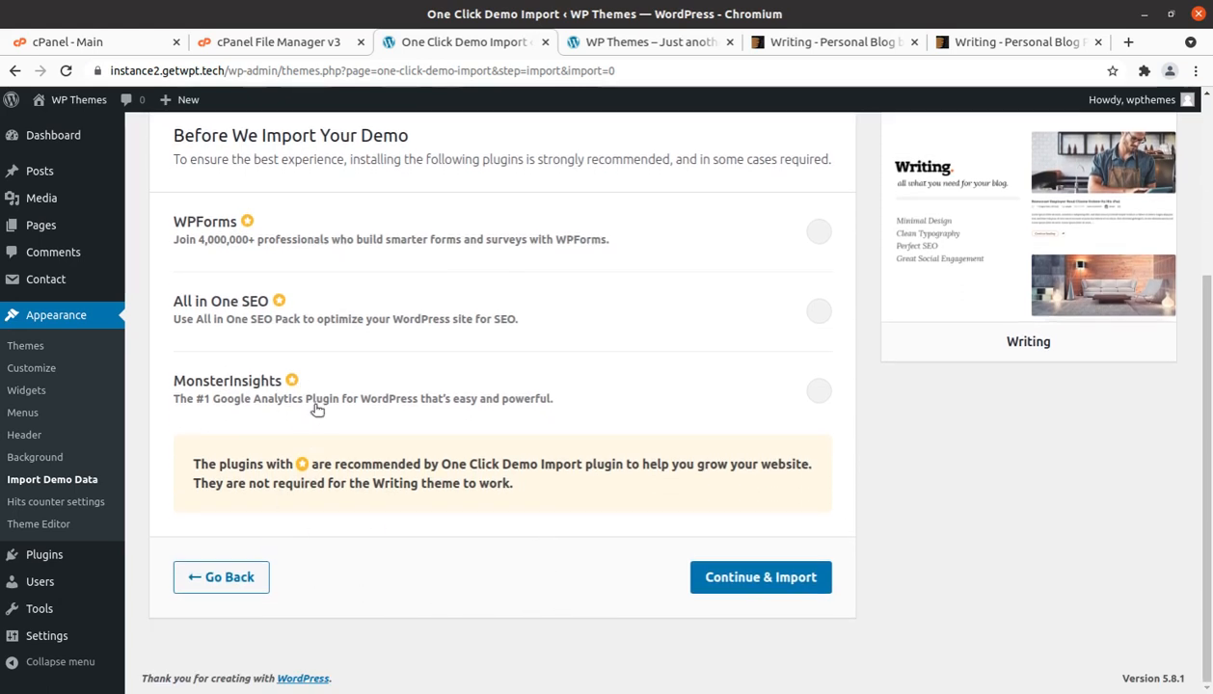
pyautogui.moveTo(343, 232)
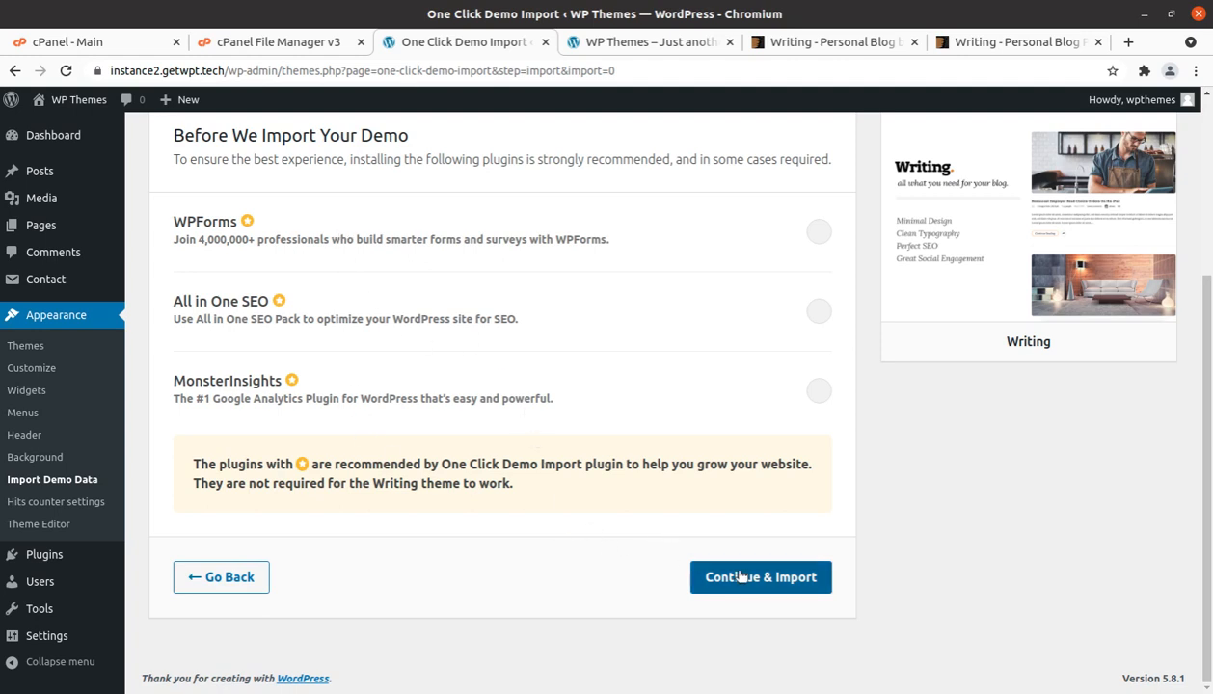
pyautogui.click(762, 577)
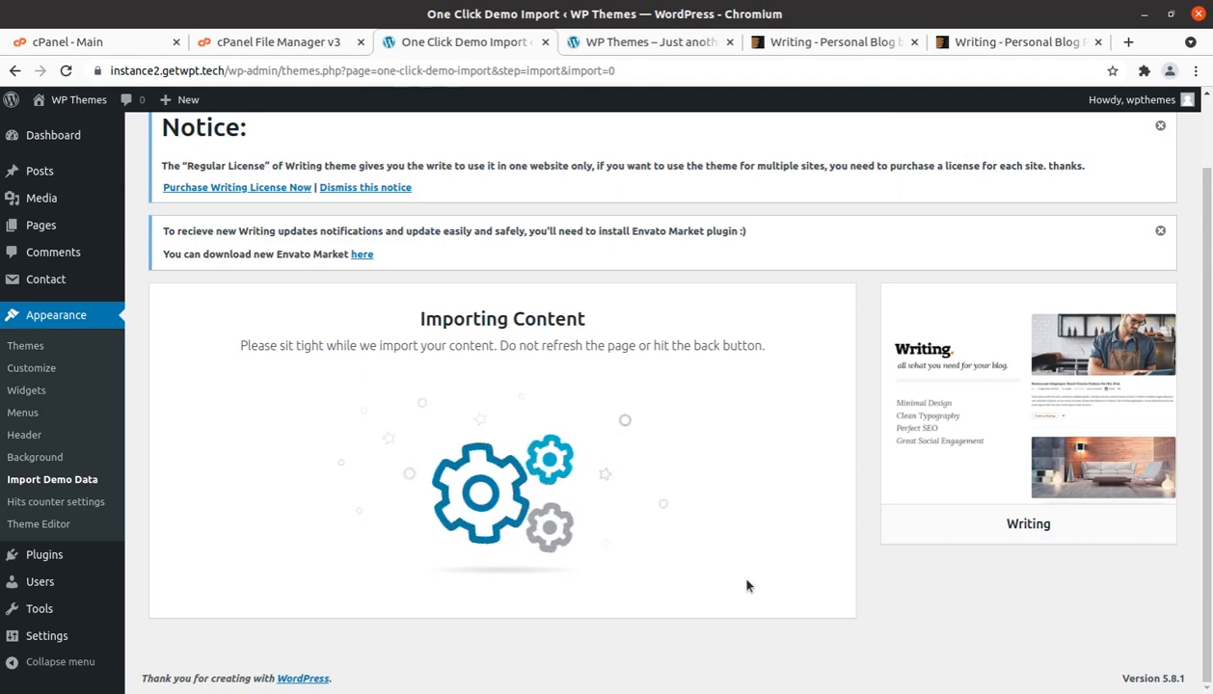
pyautogui.moveTo(665, 554)
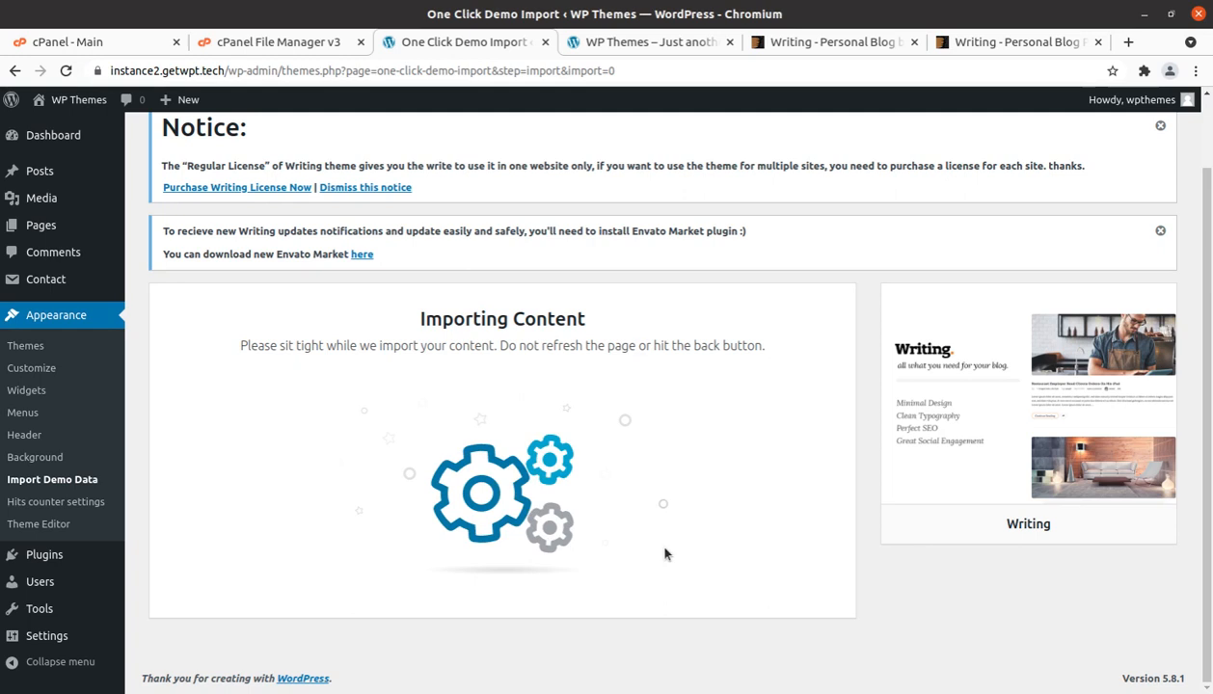
pyautogui.moveTo(487, 492)
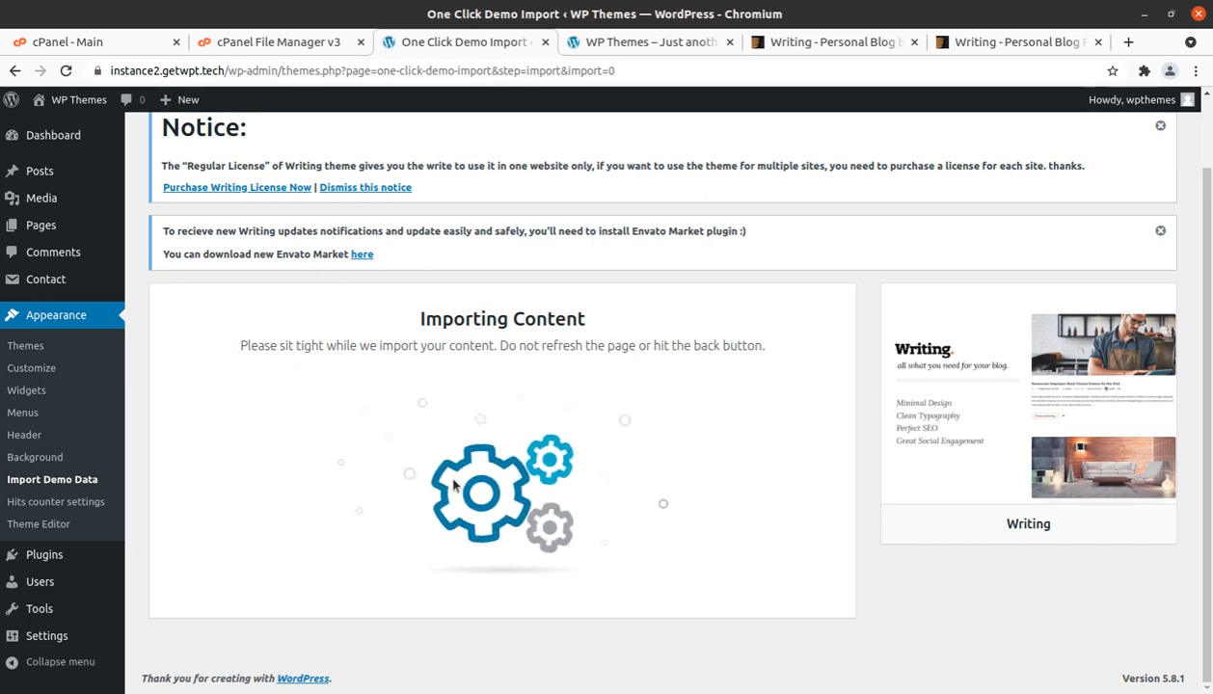
pyautogui.moveTo(448, 423)
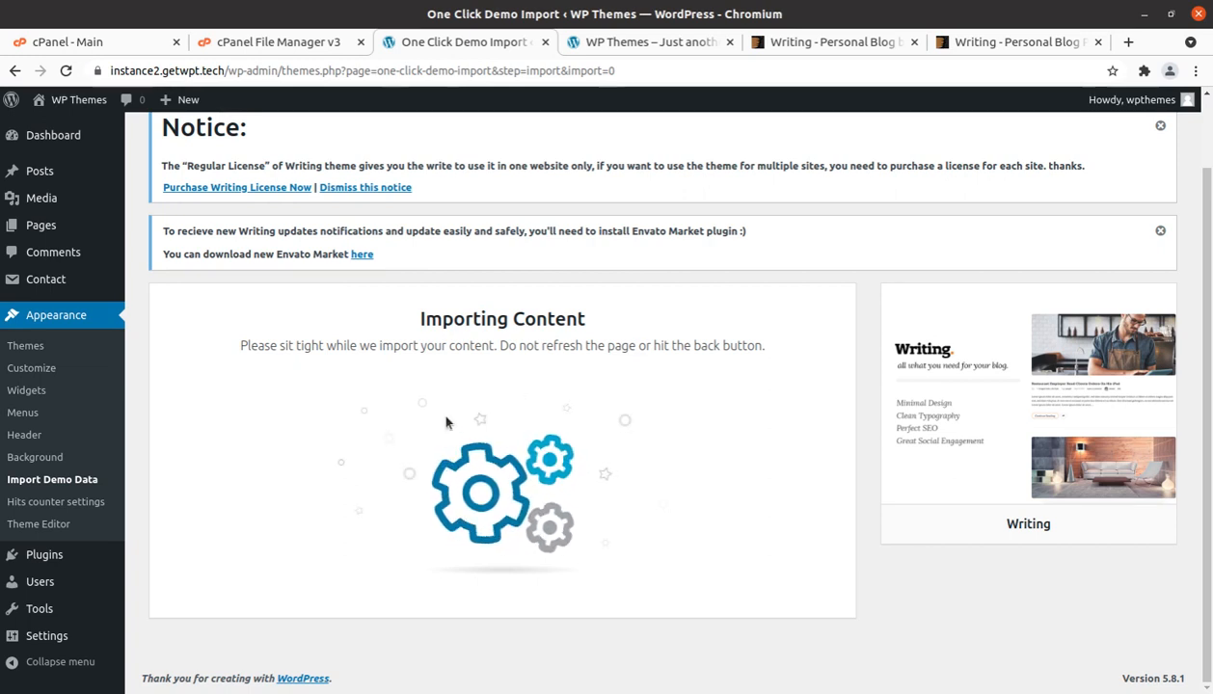
pyautogui.moveTo(444, 377)
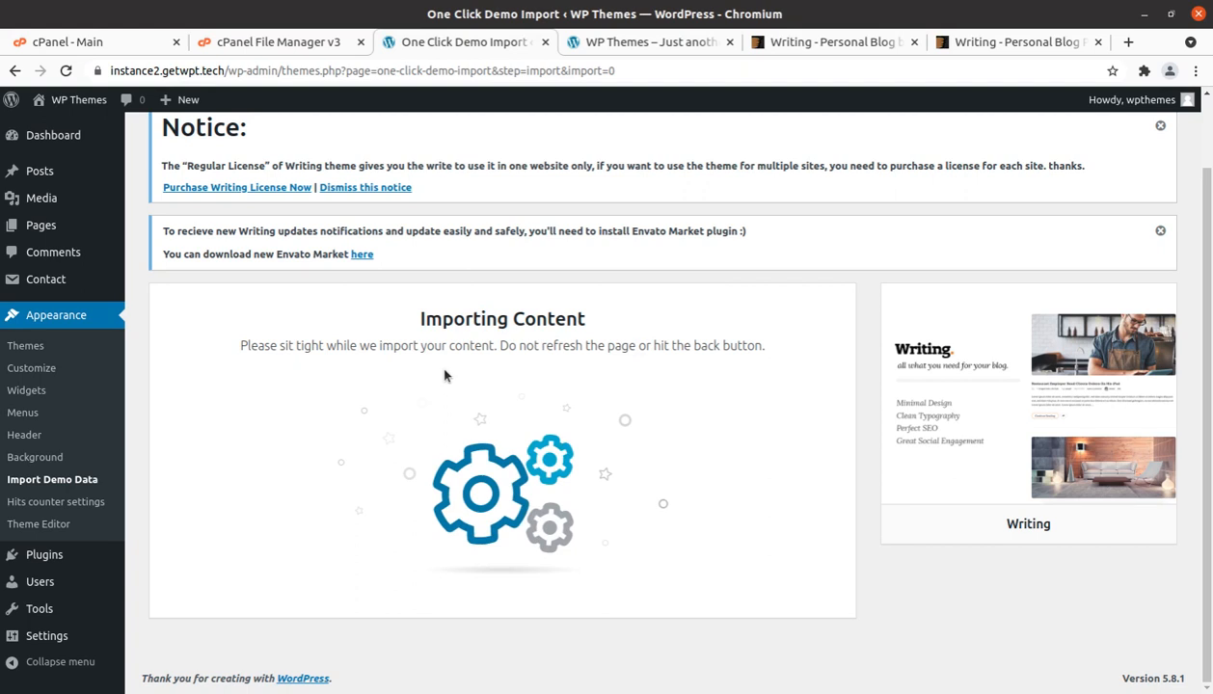
pyautogui.moveTo(338, 376)
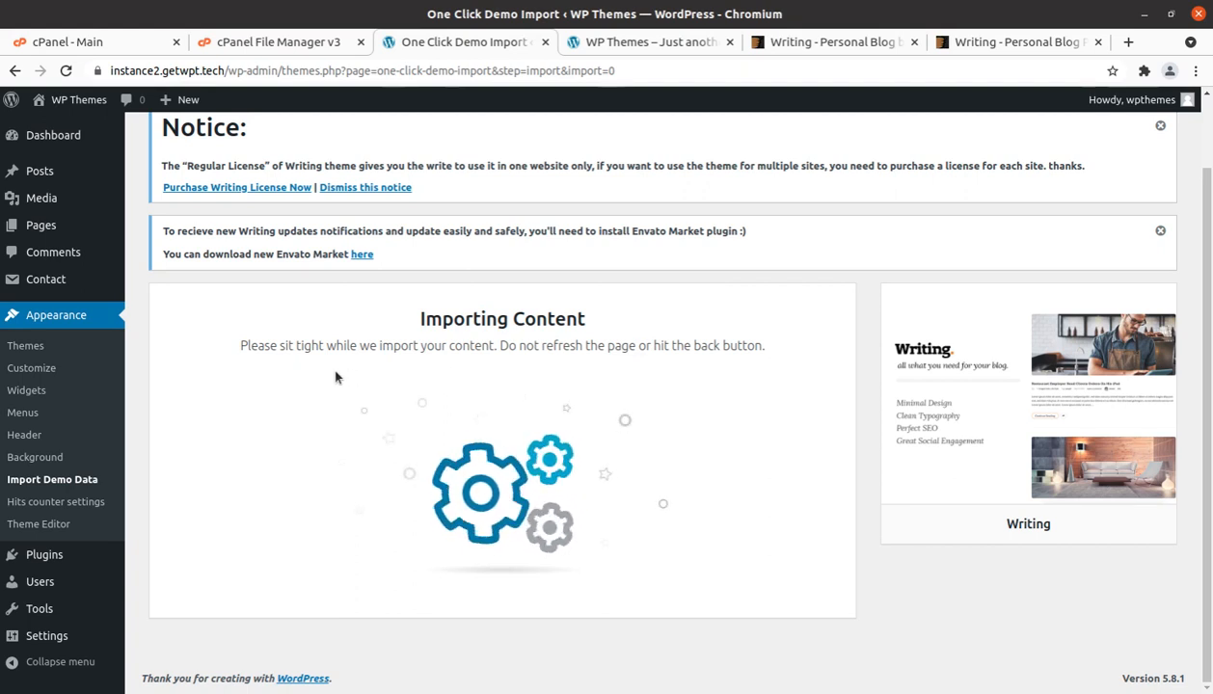
pyautogui.moveTo(1007, 144)
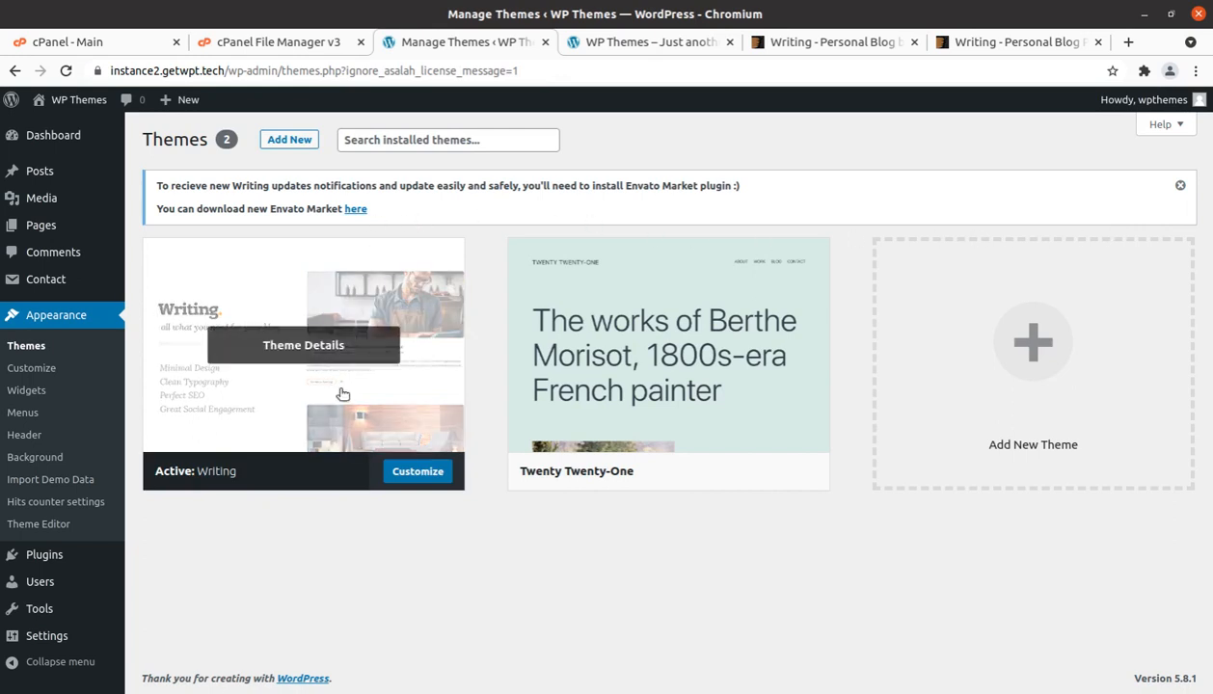
pyautogui.moveTo(417, 470)
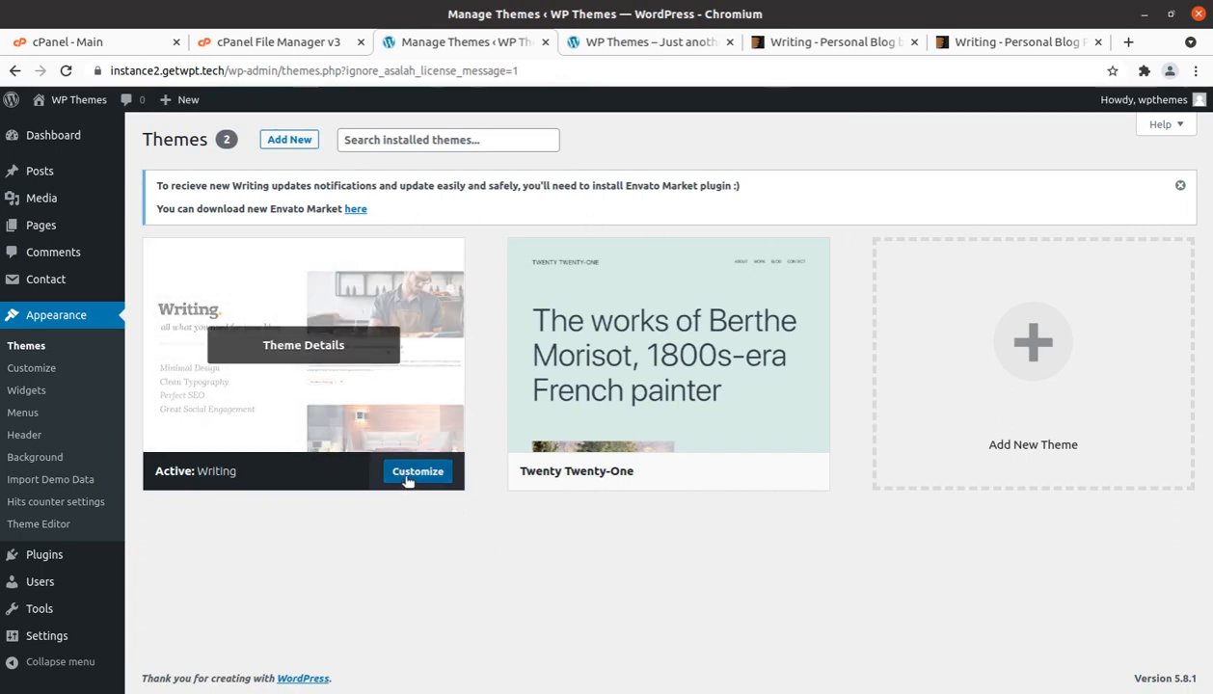
pyautogui.moveTo(415, 214)
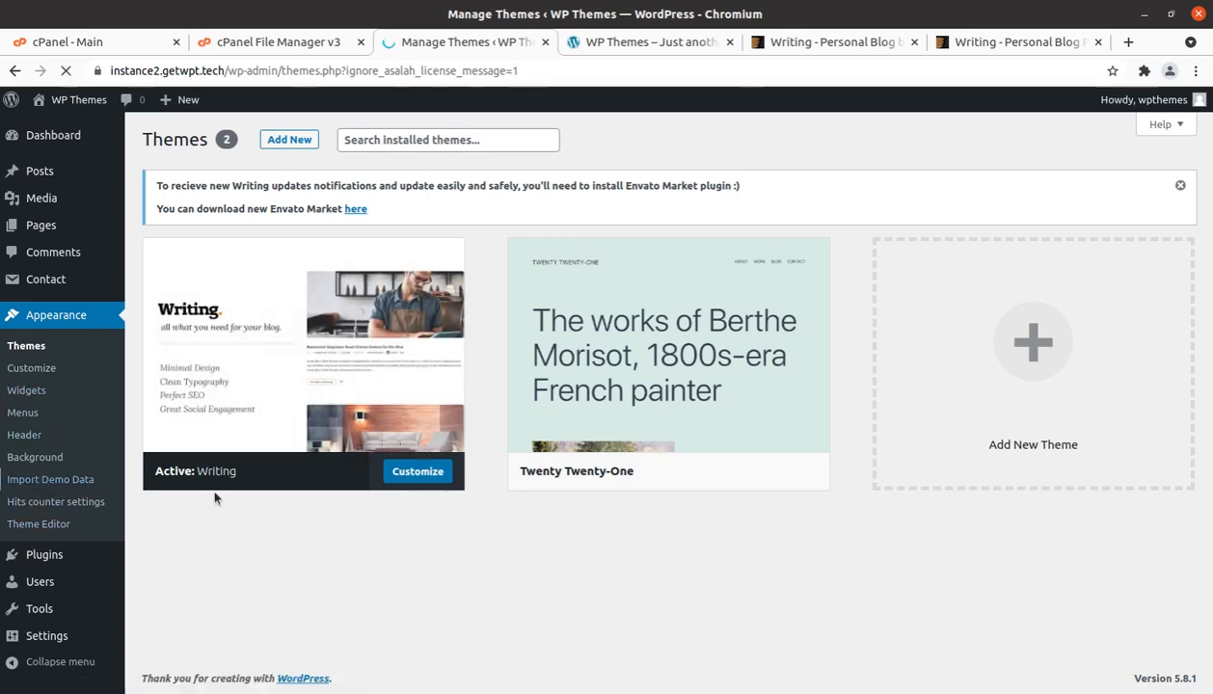
# - Reopen Import Demo Data and begin the Writing demo import again
pyautogui.click(50, 478)
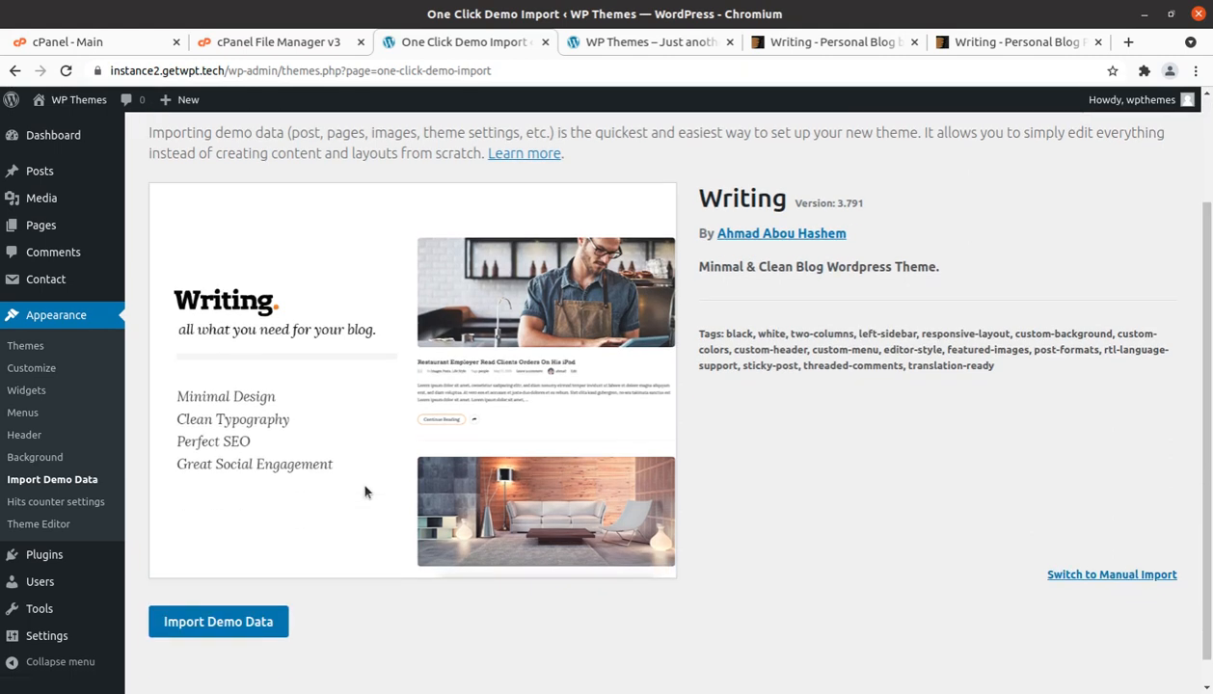
pyautogui.scroll(-3)
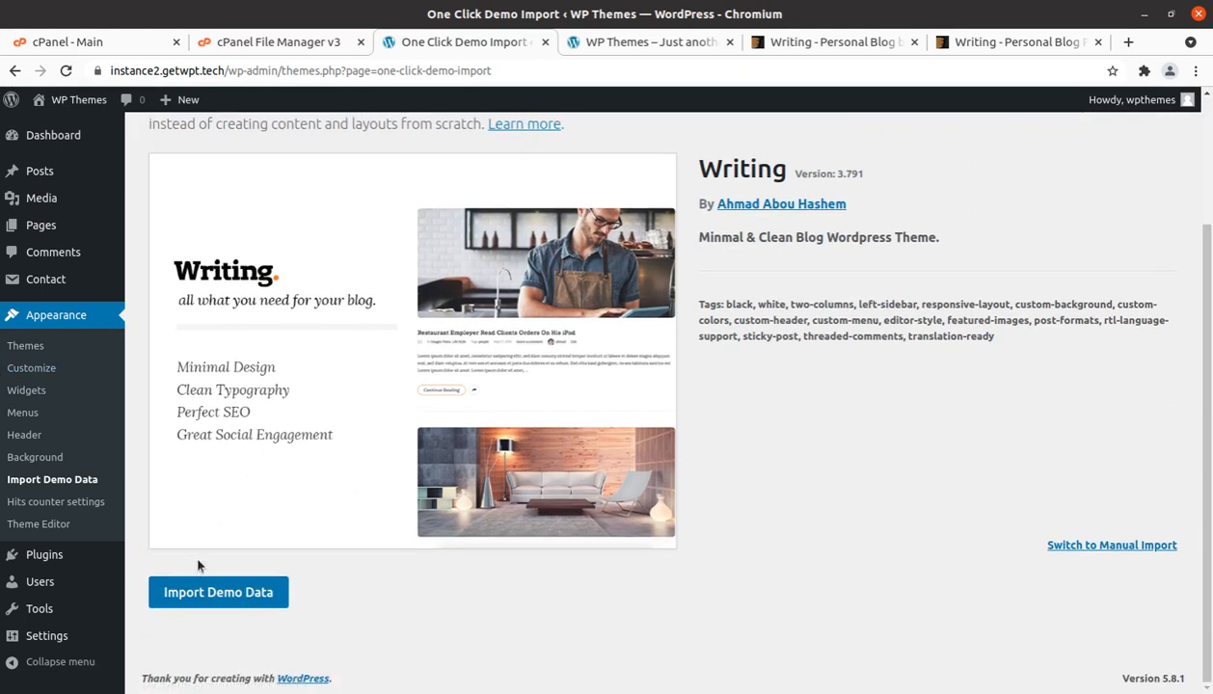
pyautogui.moveTo(284, 470)
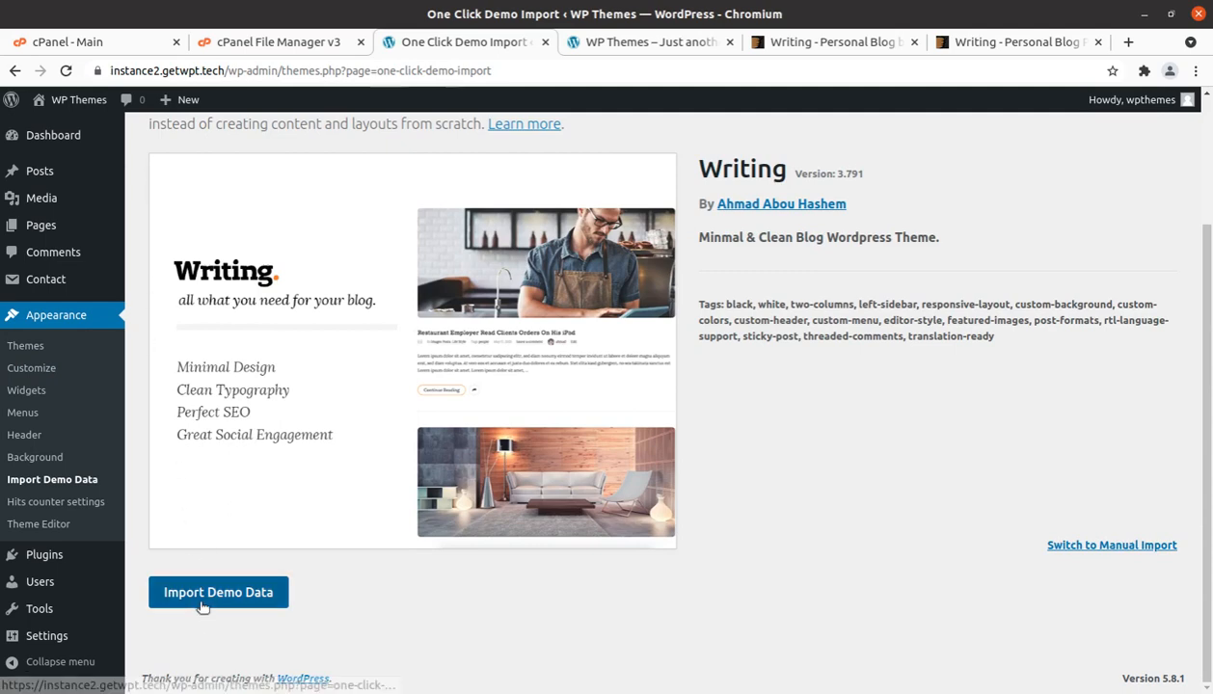
pyautogui.click(218, 592)
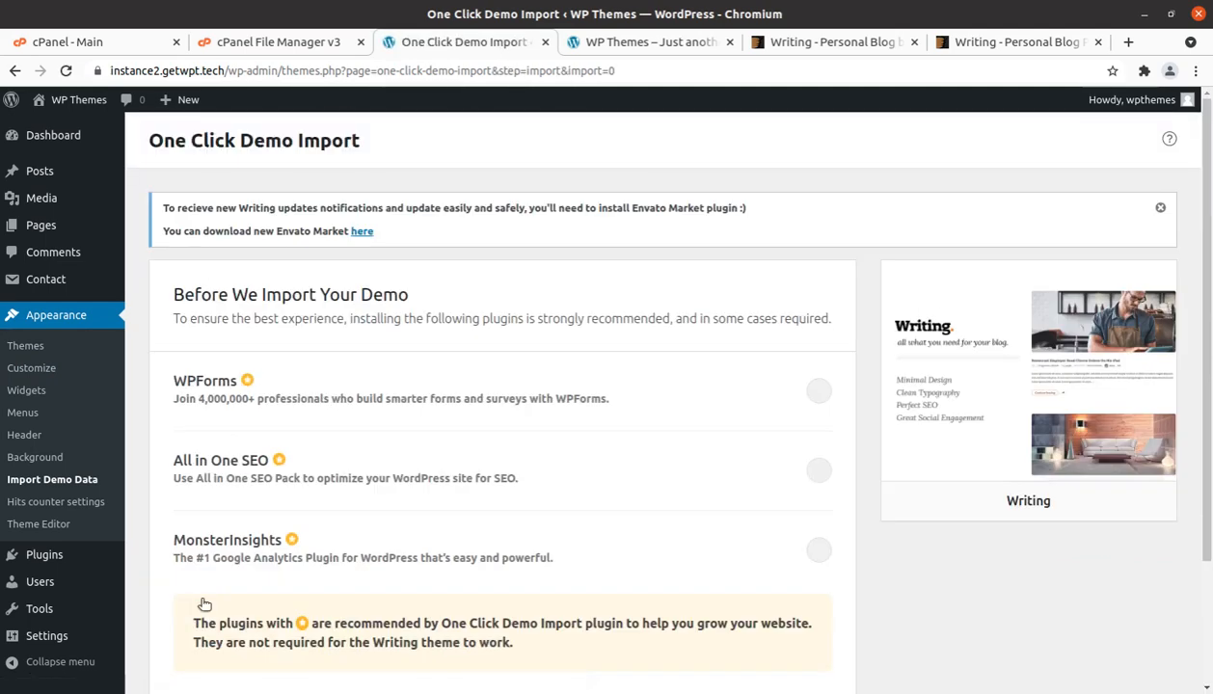
# - Leave the extra plugin toggles off and confirm Continue & Import
pyautogui.scroll(-3)
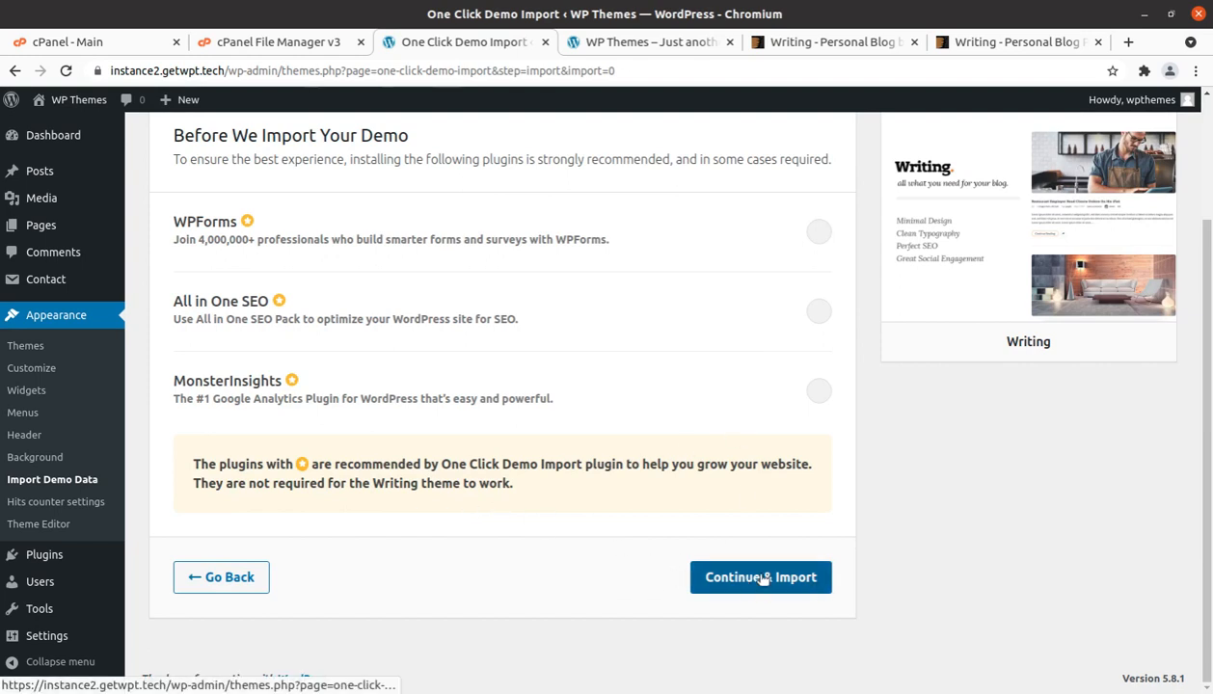
pyautogui.click(762, 576)
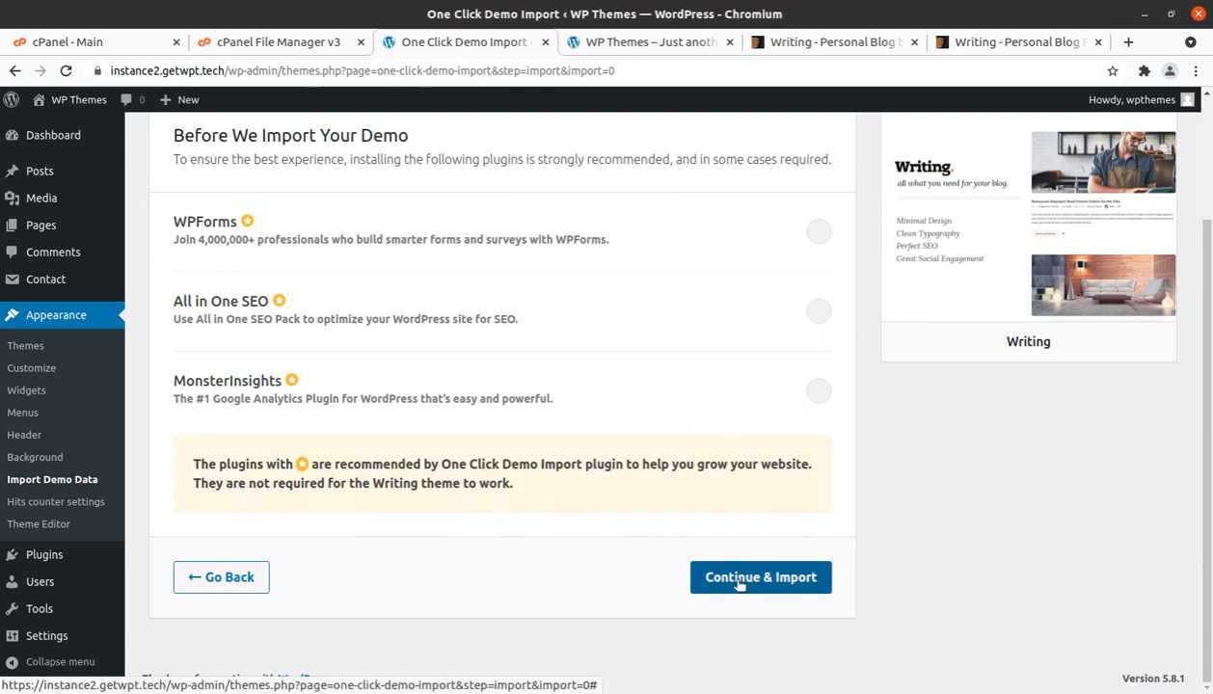
pyautogui.click(760, 577)
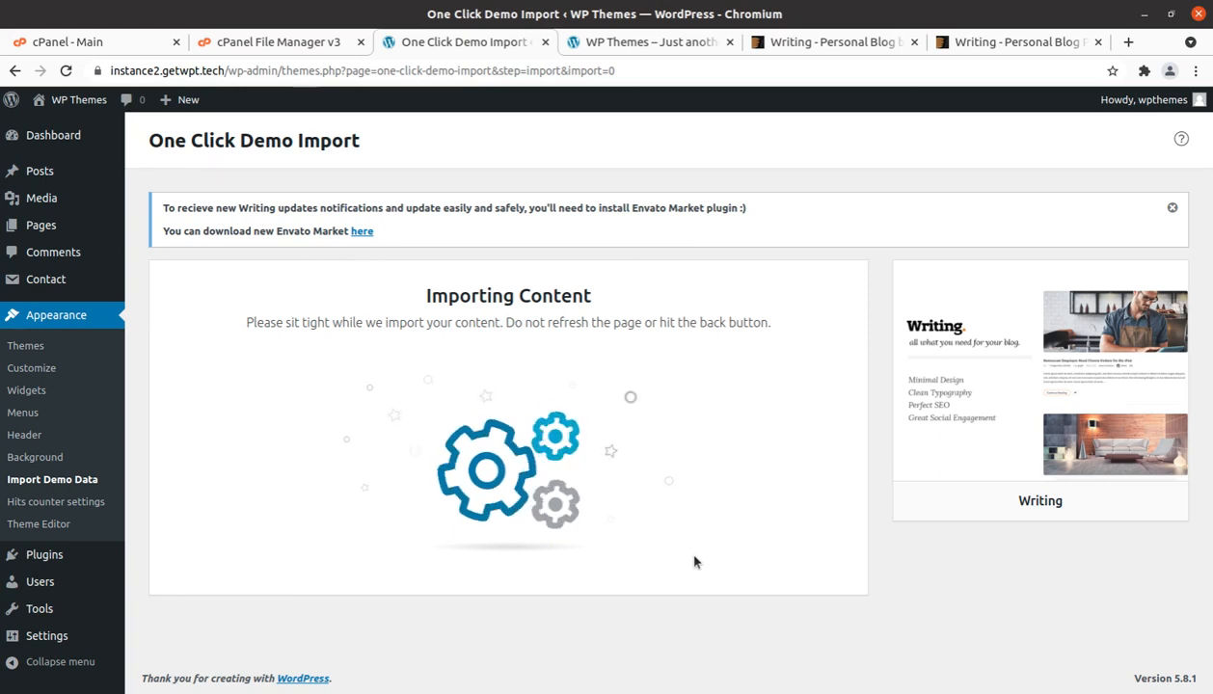
pyautogui.moveTo(685, 235)
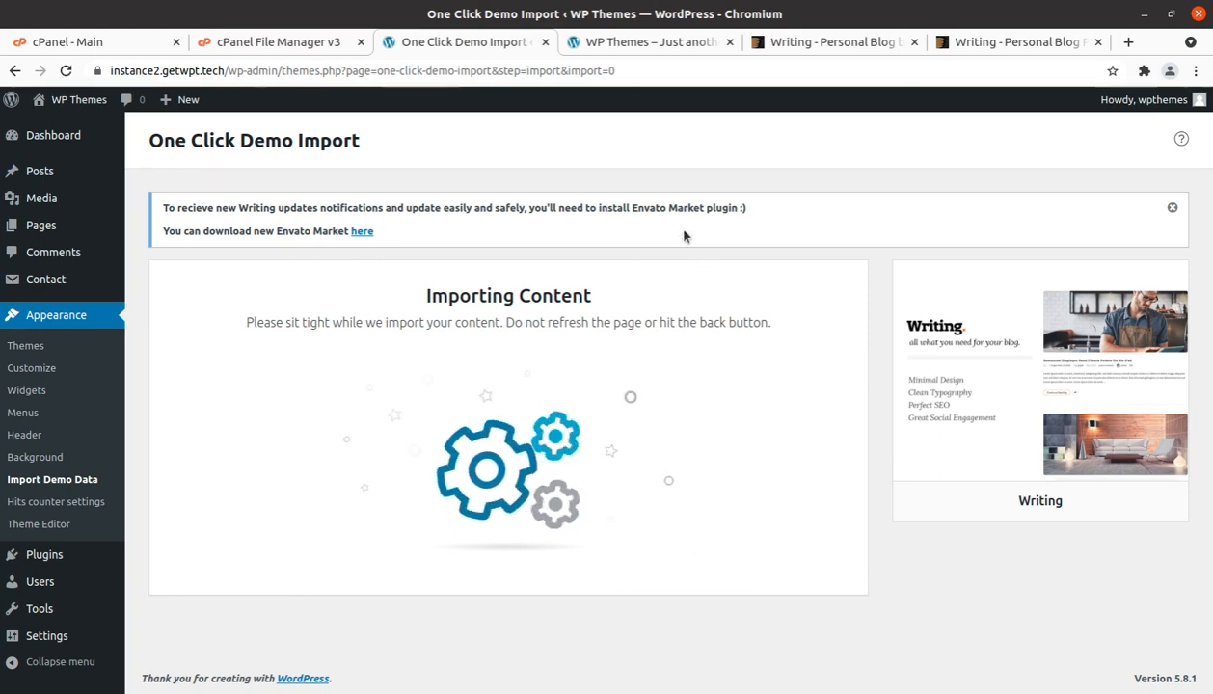
pyautogui.moveTo(619, 230)
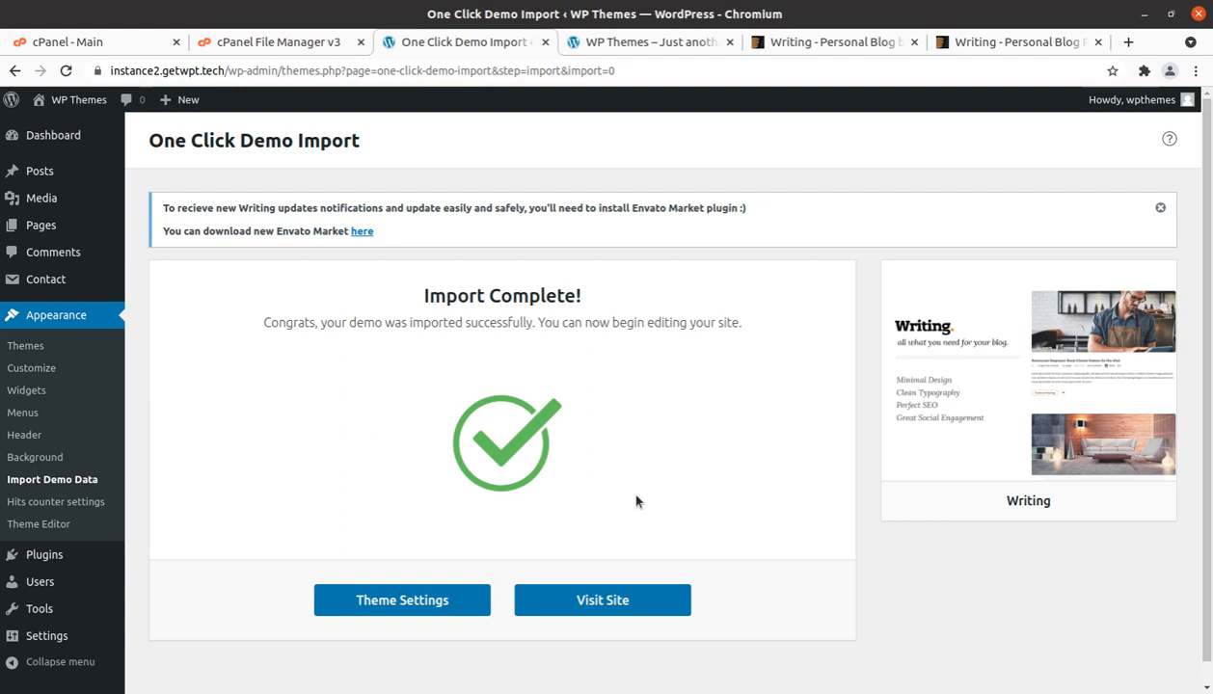
# - After the Import Complete message, choose Visit Site to load the live blog
pyautogui.click(602, 600)
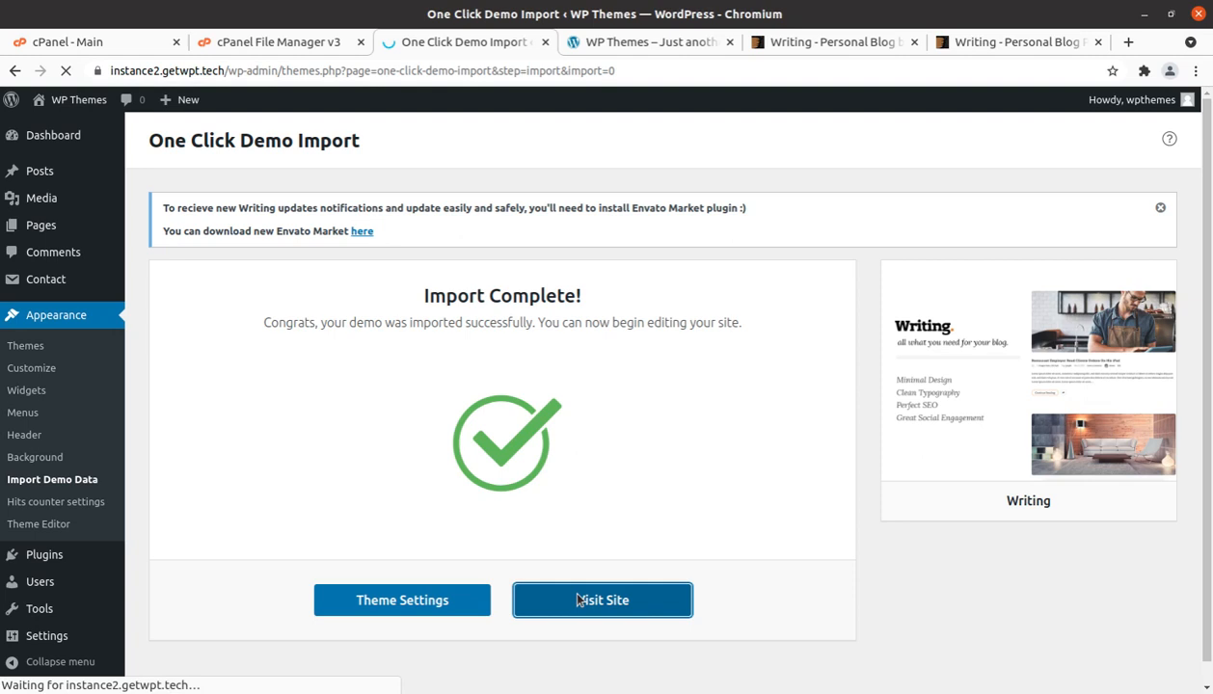
# - Browse the live homepage's demo posts and open Loft Office With Vintage Decor For Creative Working
pyautogui.click(602, 600)
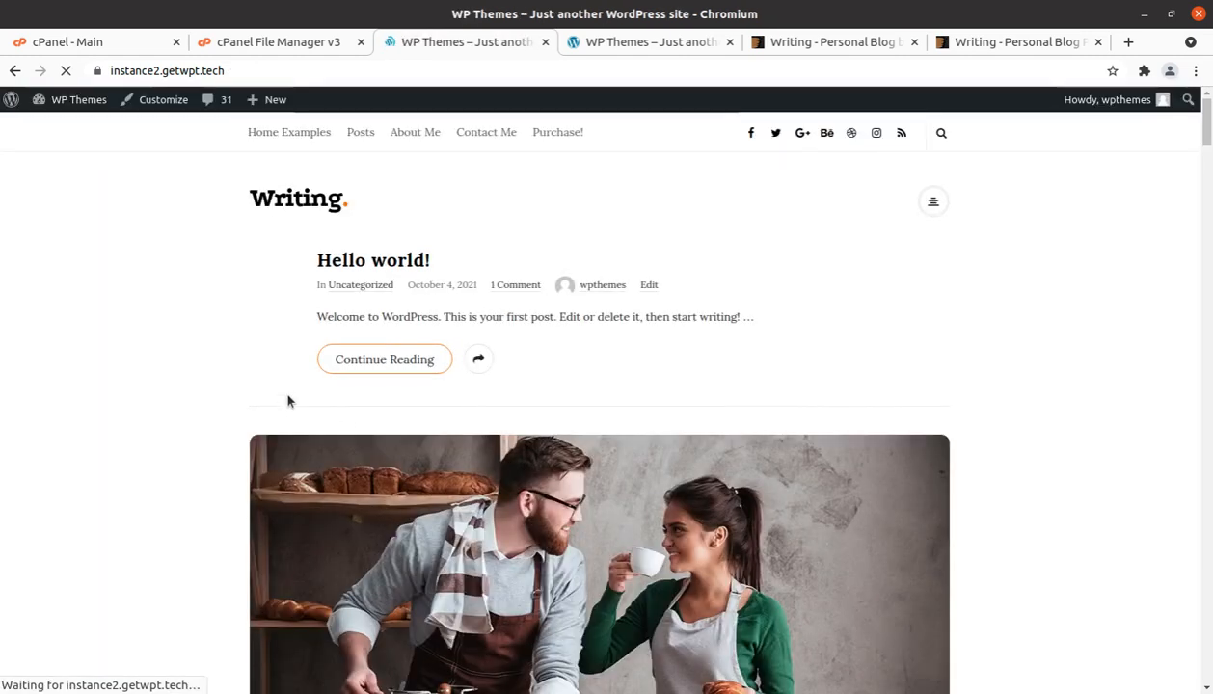
pyautogui.scroll(-3)
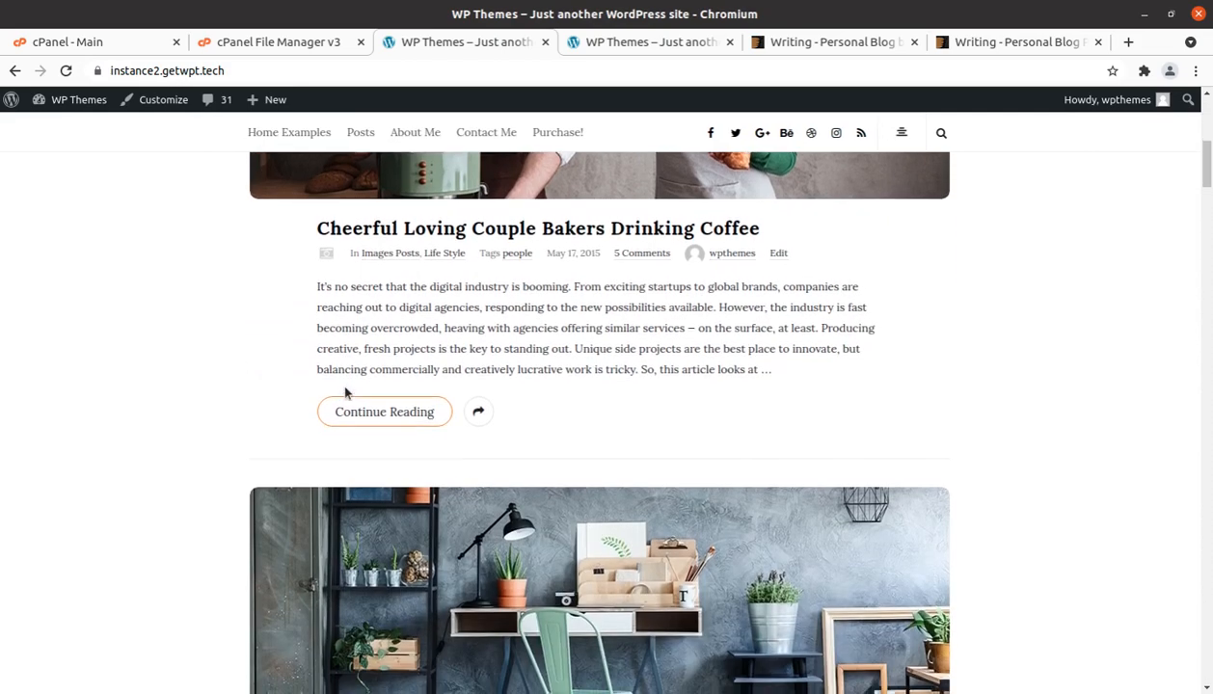
pyautogui.scroll(-3)
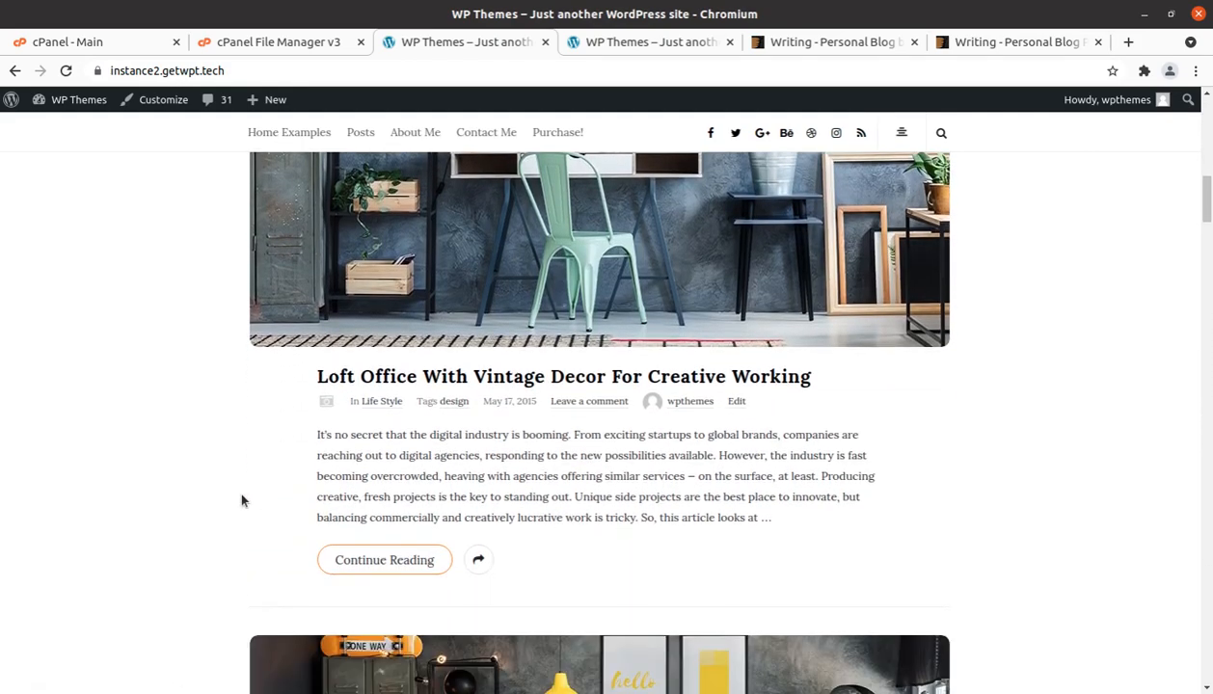
pyautogui.scroll(-3)
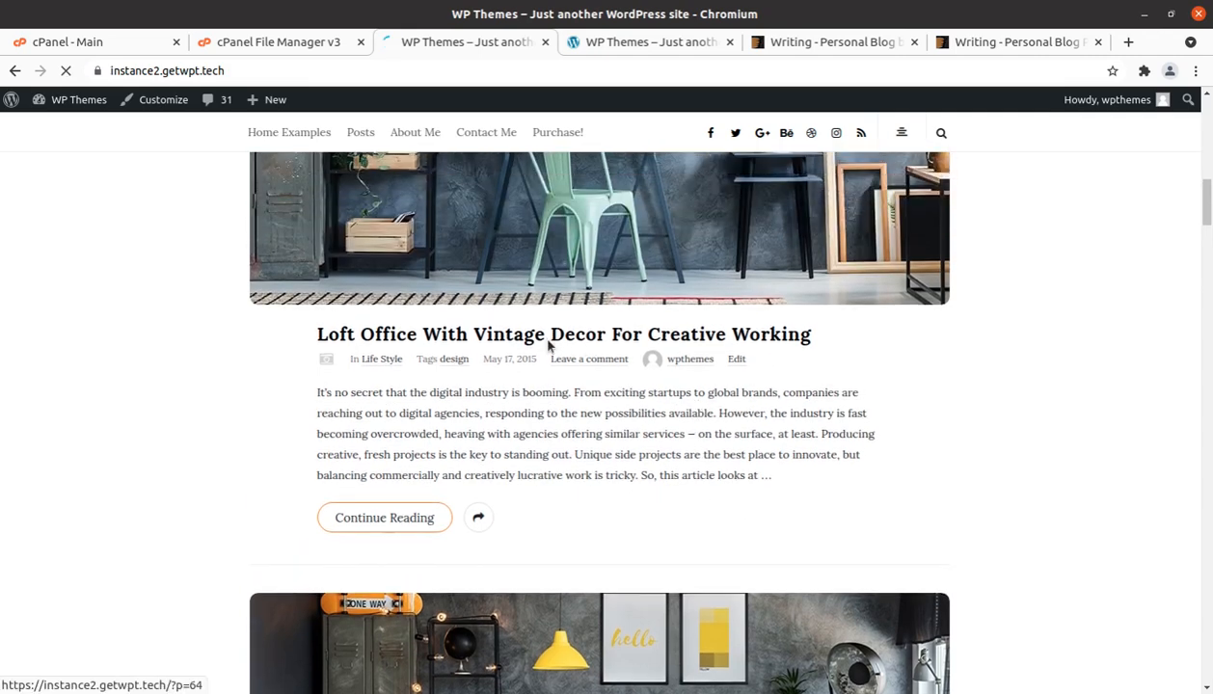
pyautogui.click(563, 334)
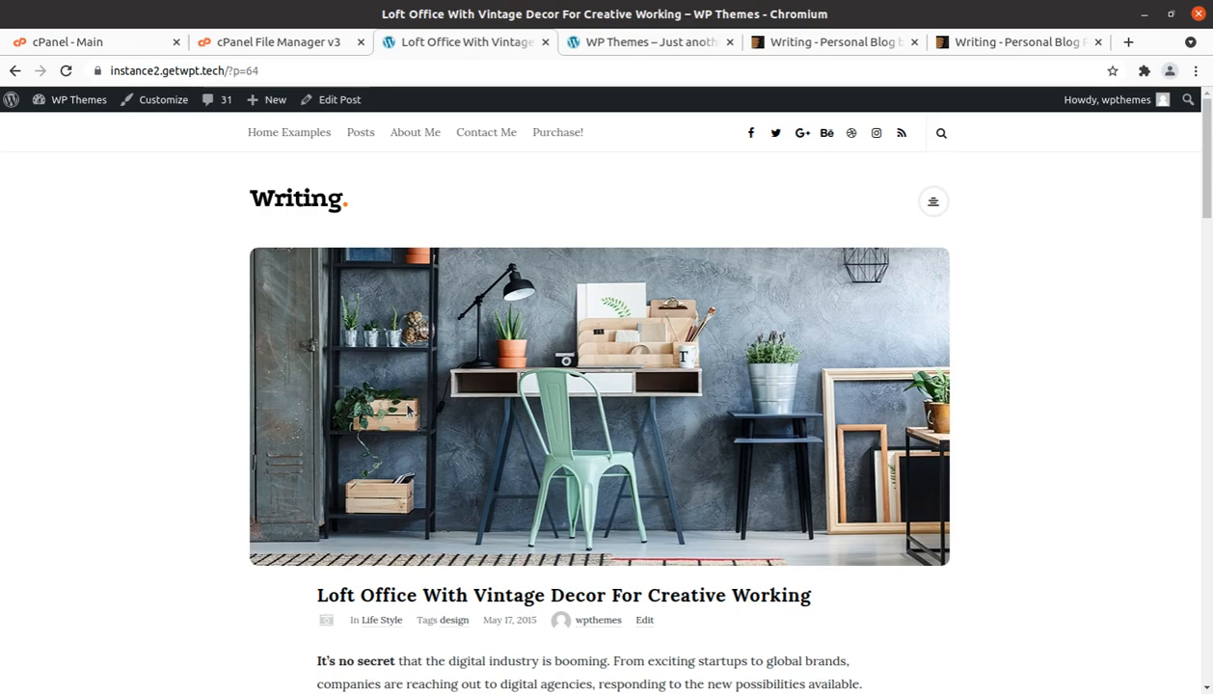
# - Reveal the home page examples menu and read through the opened post
pyautogui.click(289, 131)
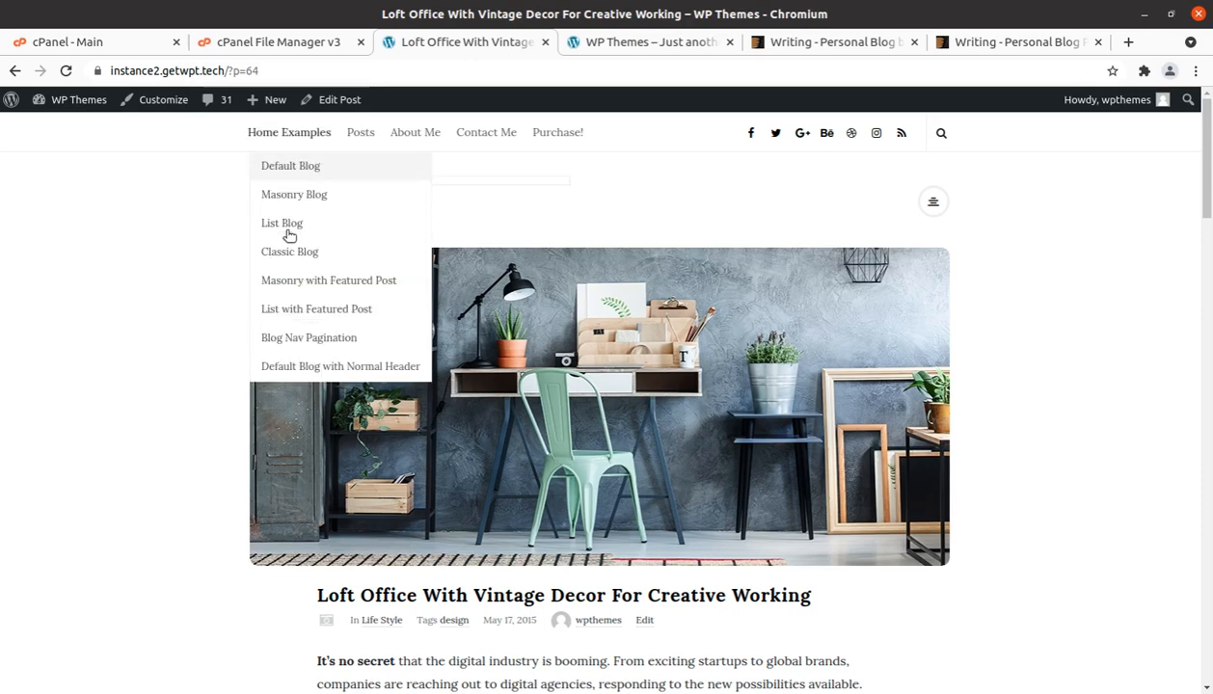
pyautogui.scroll(-3)
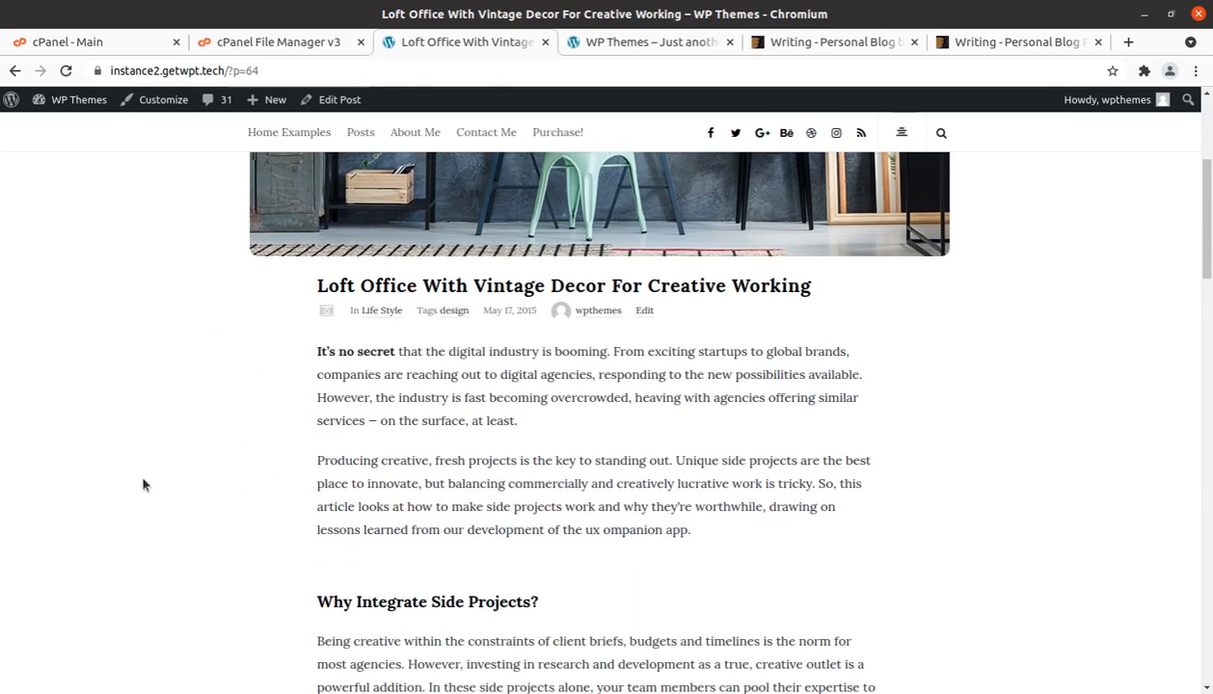
pyautogui.scroll(-3)
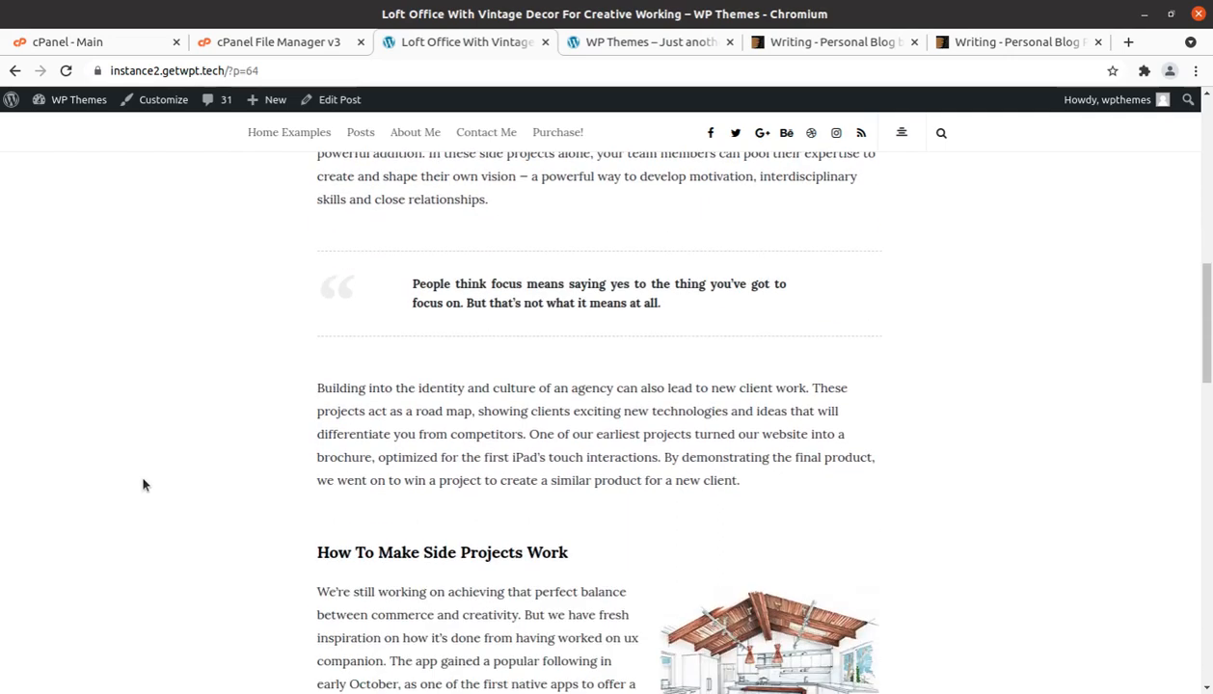
pyautogui.scroll(3)
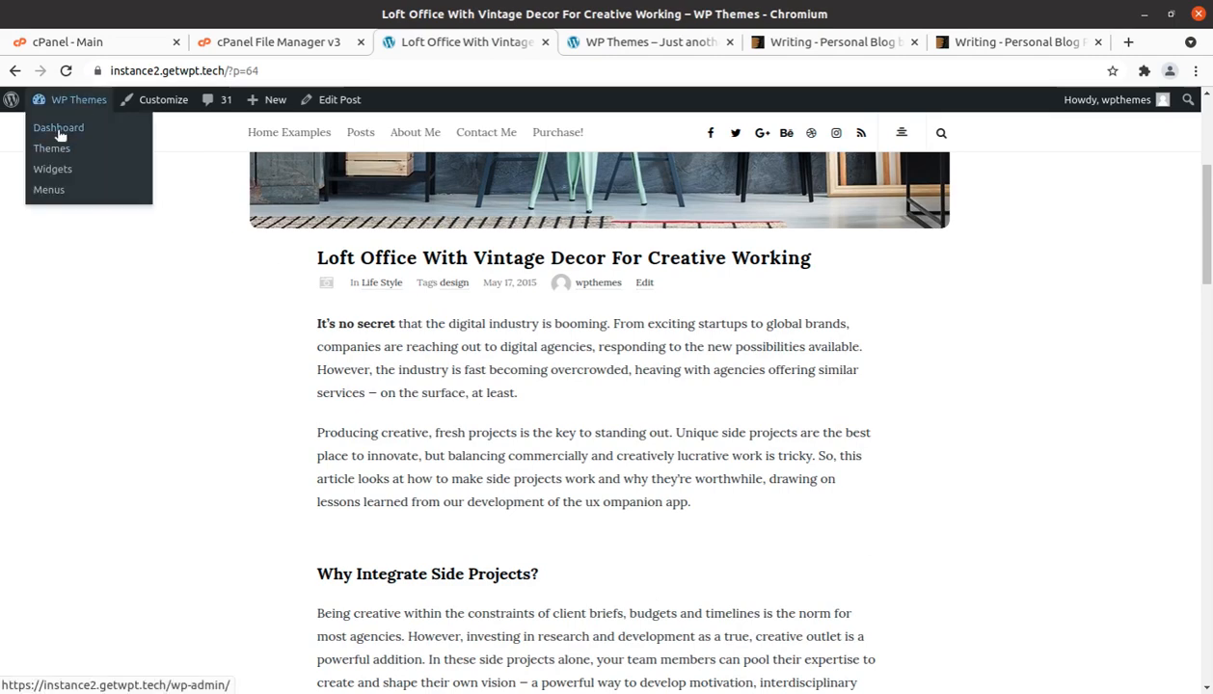
# - Go back to the admin Dashboard and dismiss the Writing update and Envato Market notices
pyautogui.click(58, 128)
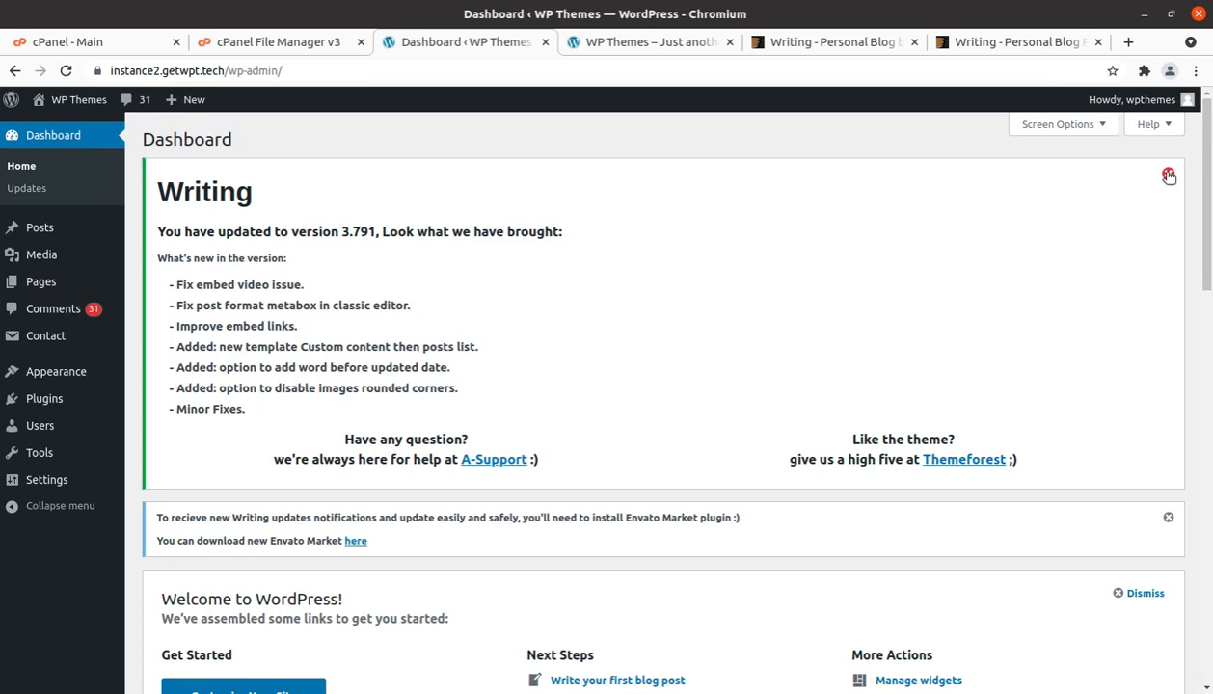
pyautogui.click(1169, 177)
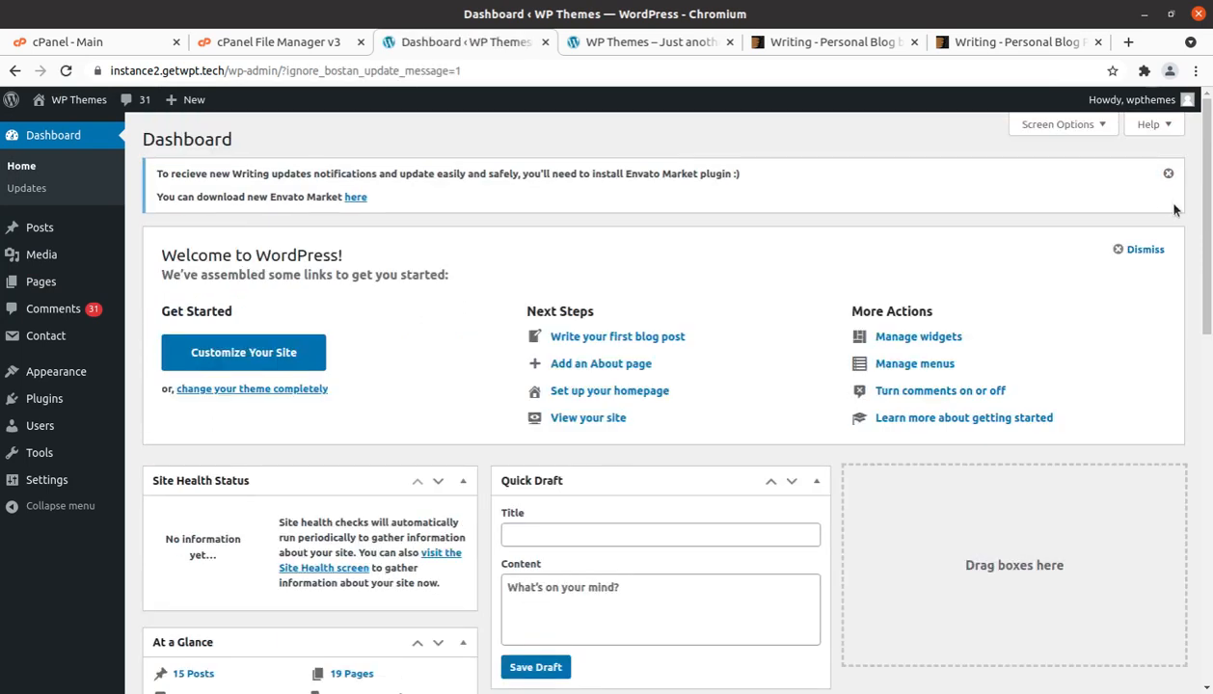
pyautogui.click(1169, 174)
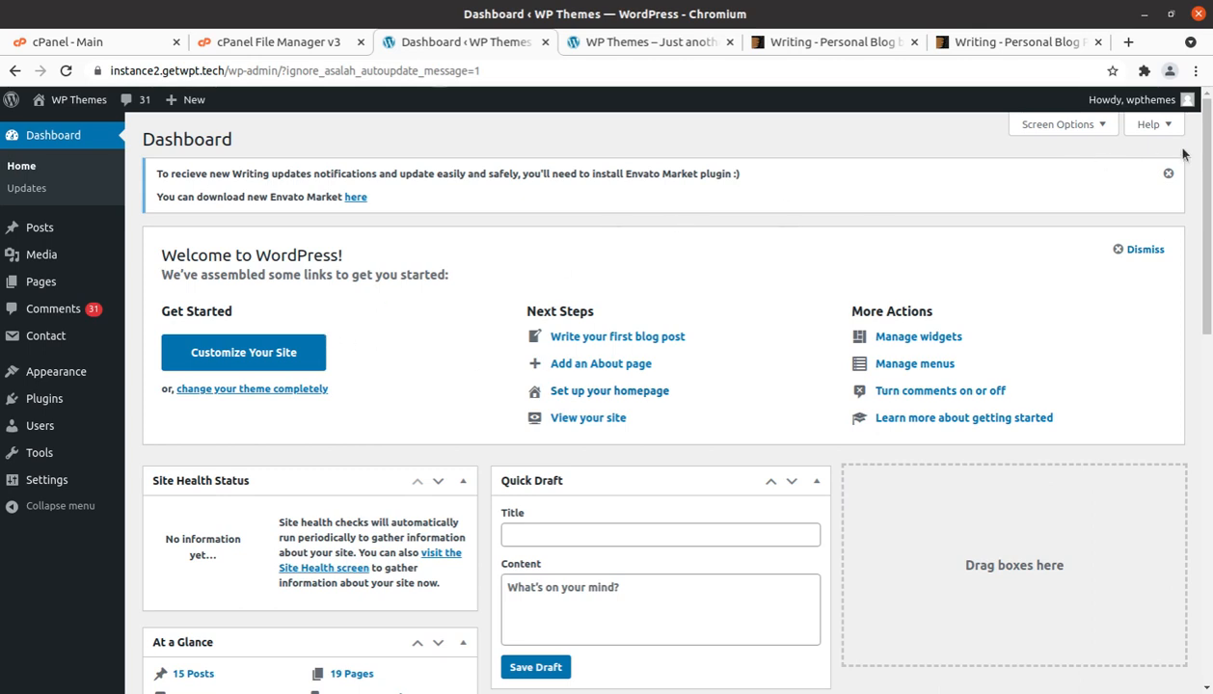
pyautogui.click(1169, 174)
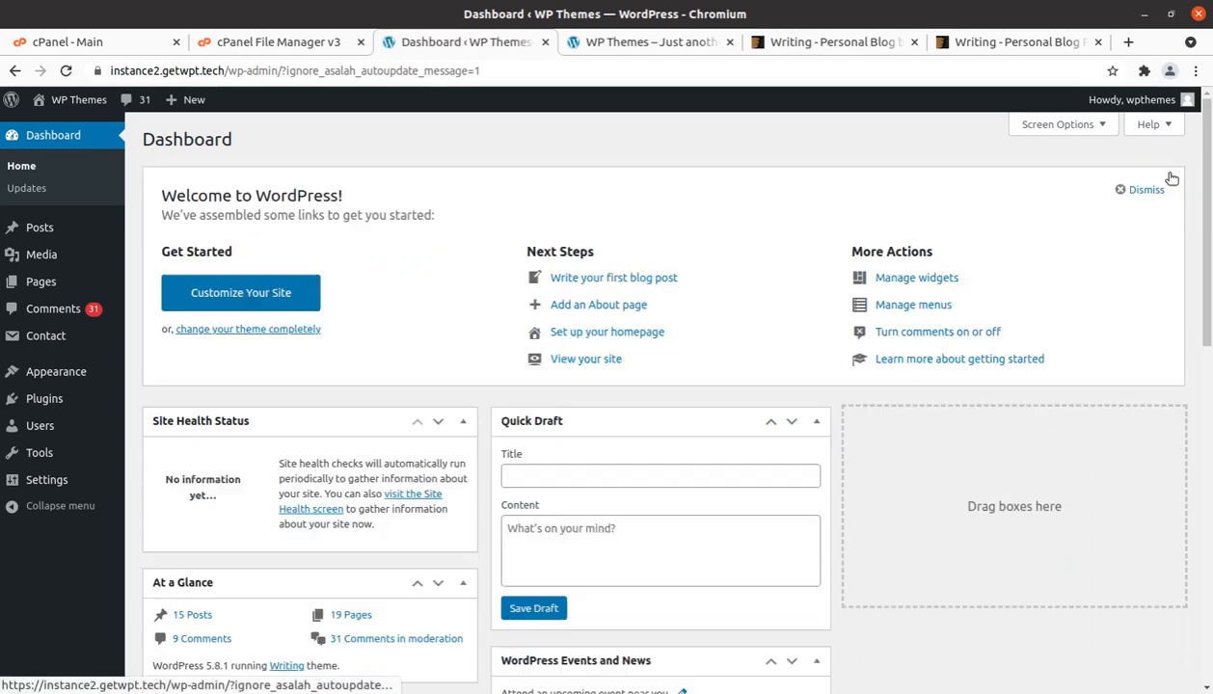
pyautogui.moveTo(800, 332)
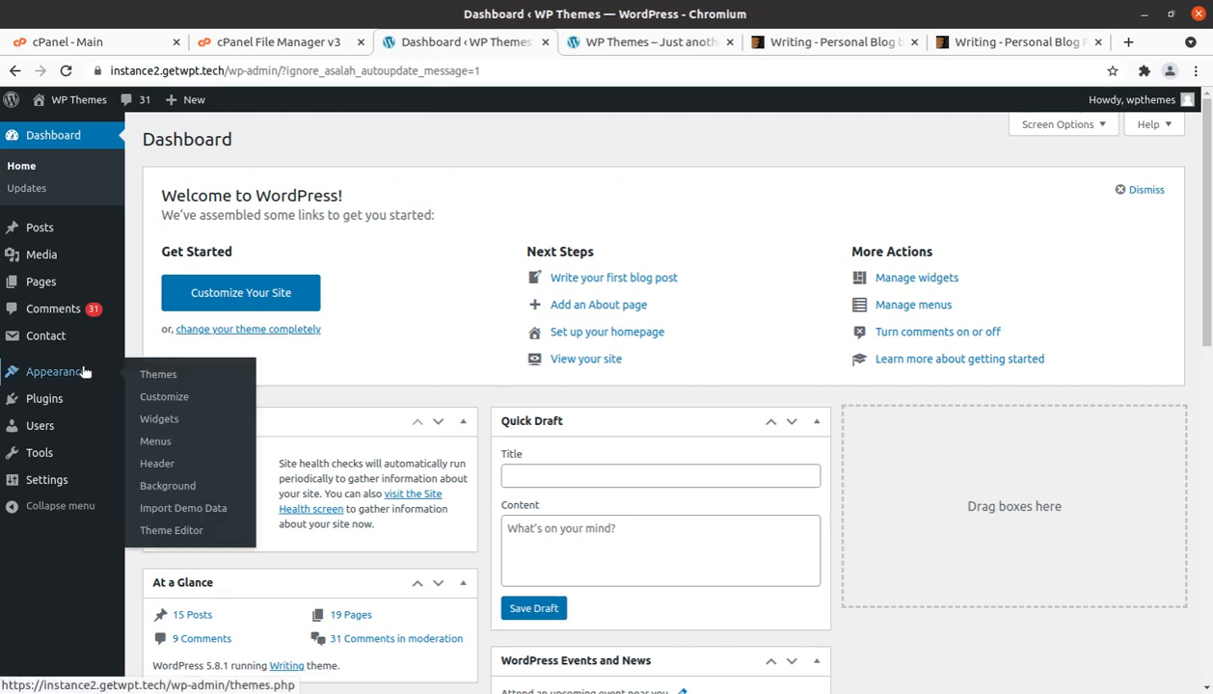
pyautogui.moveTo(164, 398)
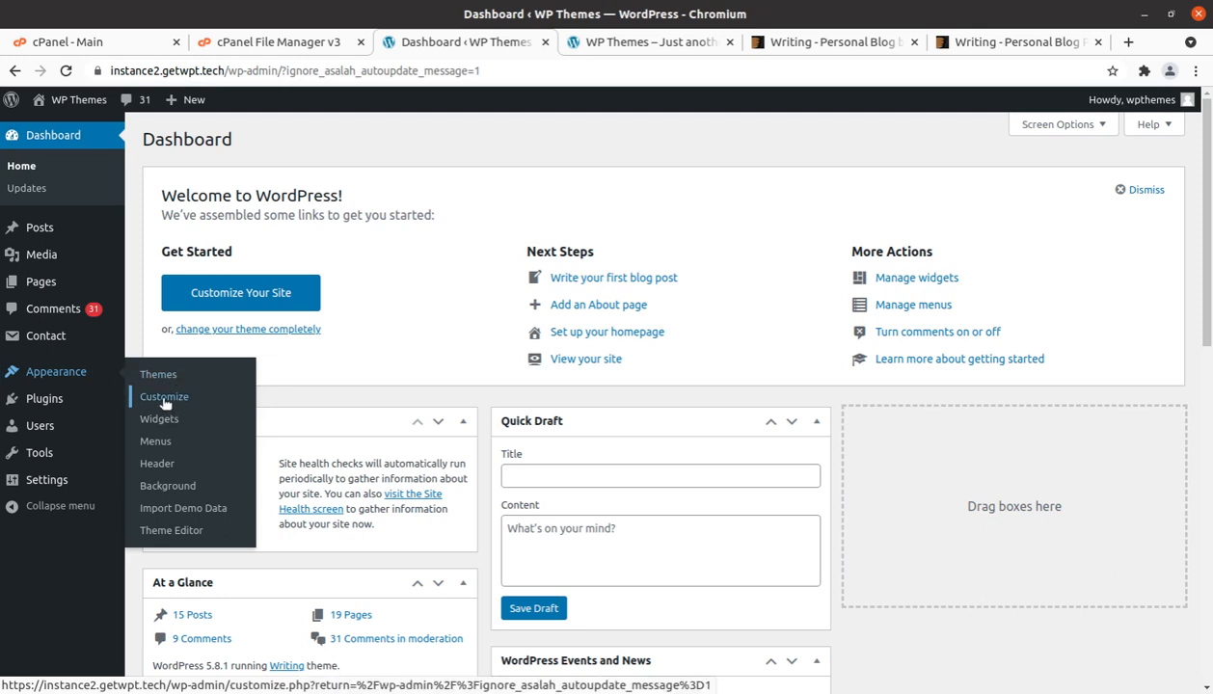
# - In the Customizer's Logo Style settings, set the logo type to Image Logo & Site Name
pyautogui.click(162, 397)
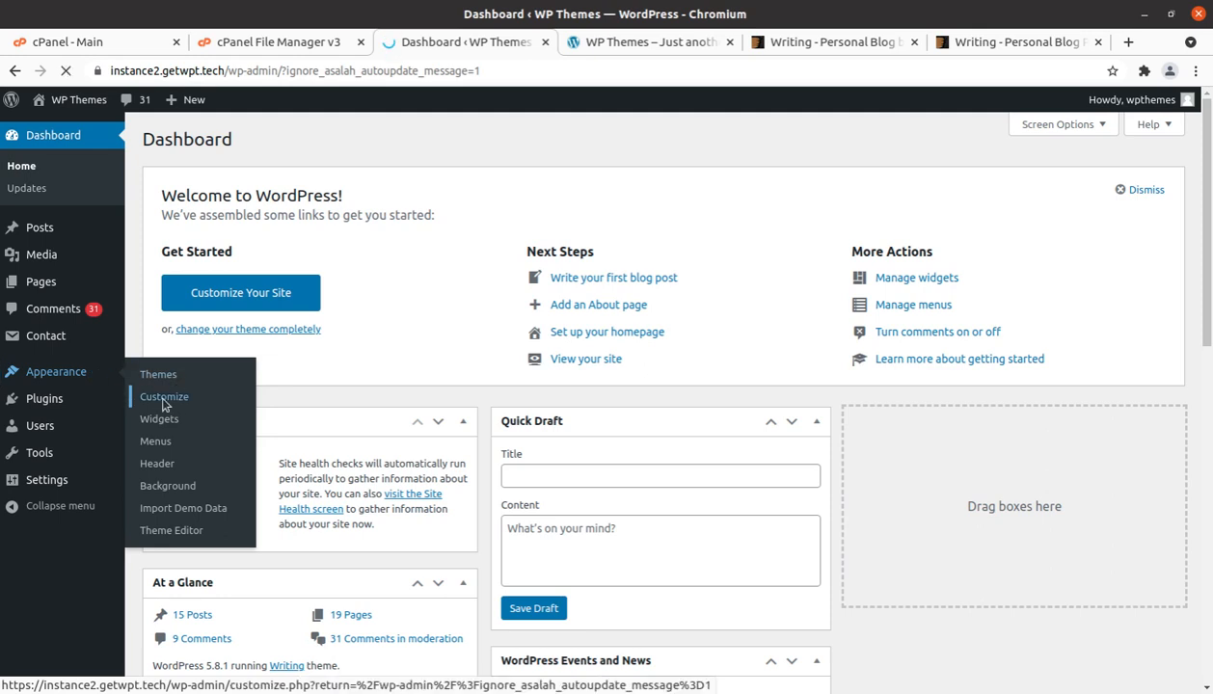
pyautogui.click(164, 398)
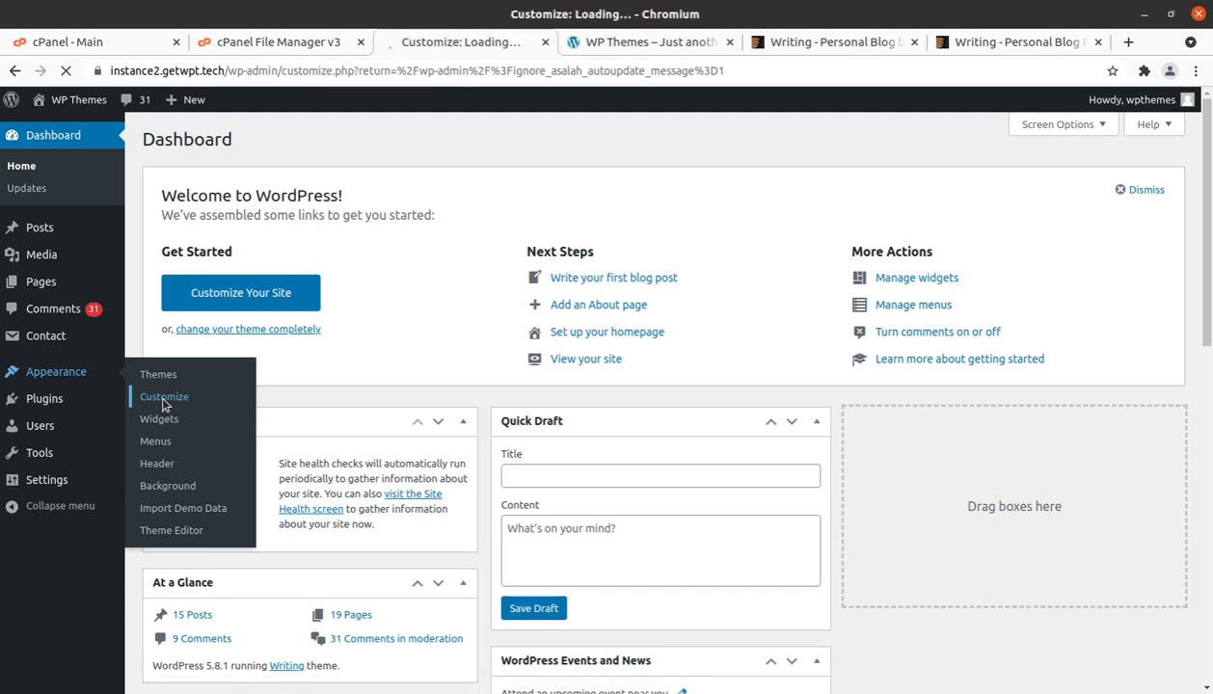
pyautogui.click(162, 398)
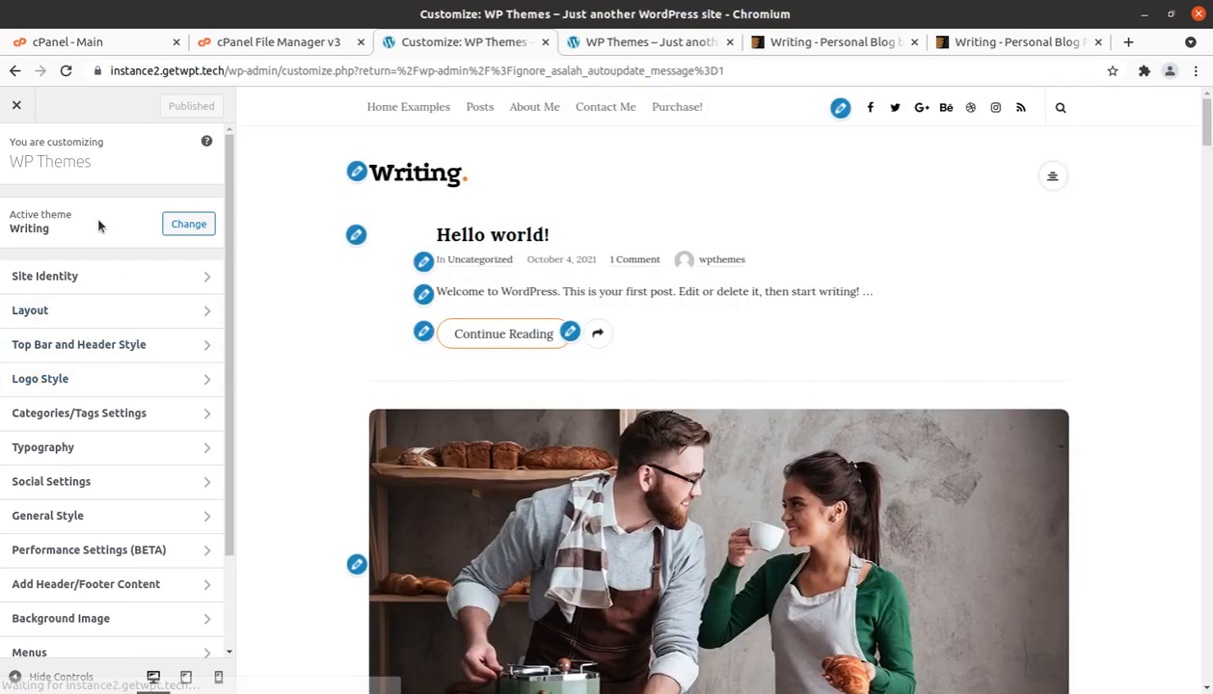
pyautogui.moveTo(355, 172)
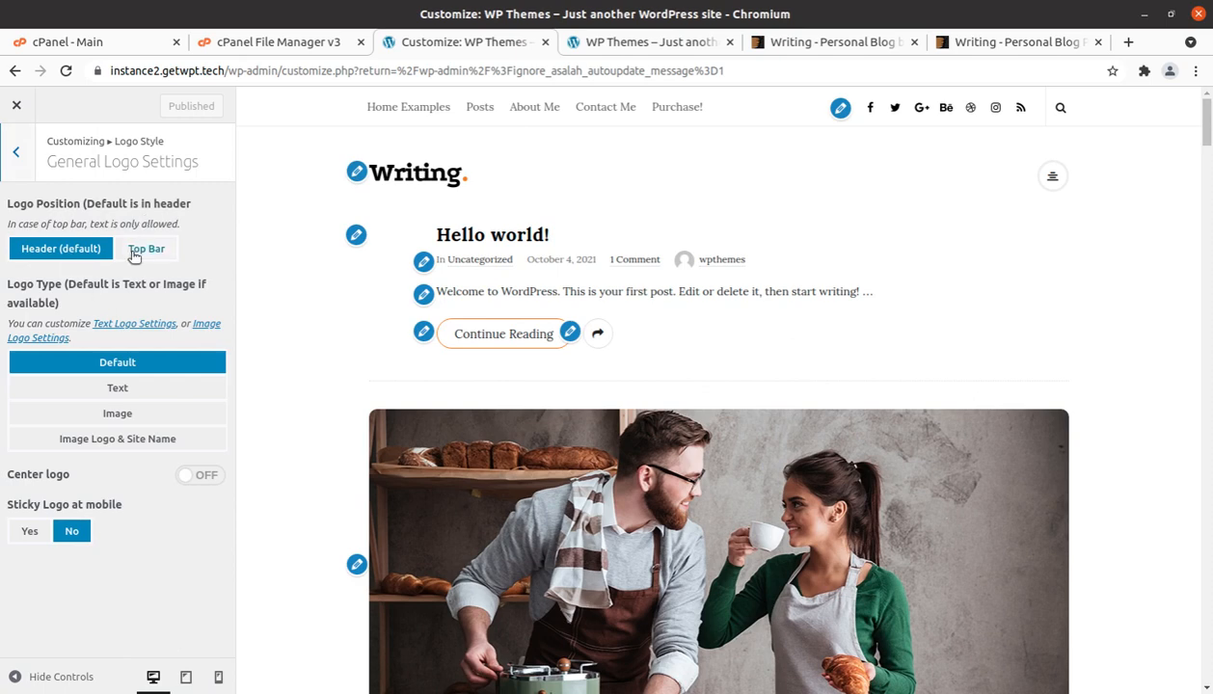
pyautogui.moveTo(42, 353)
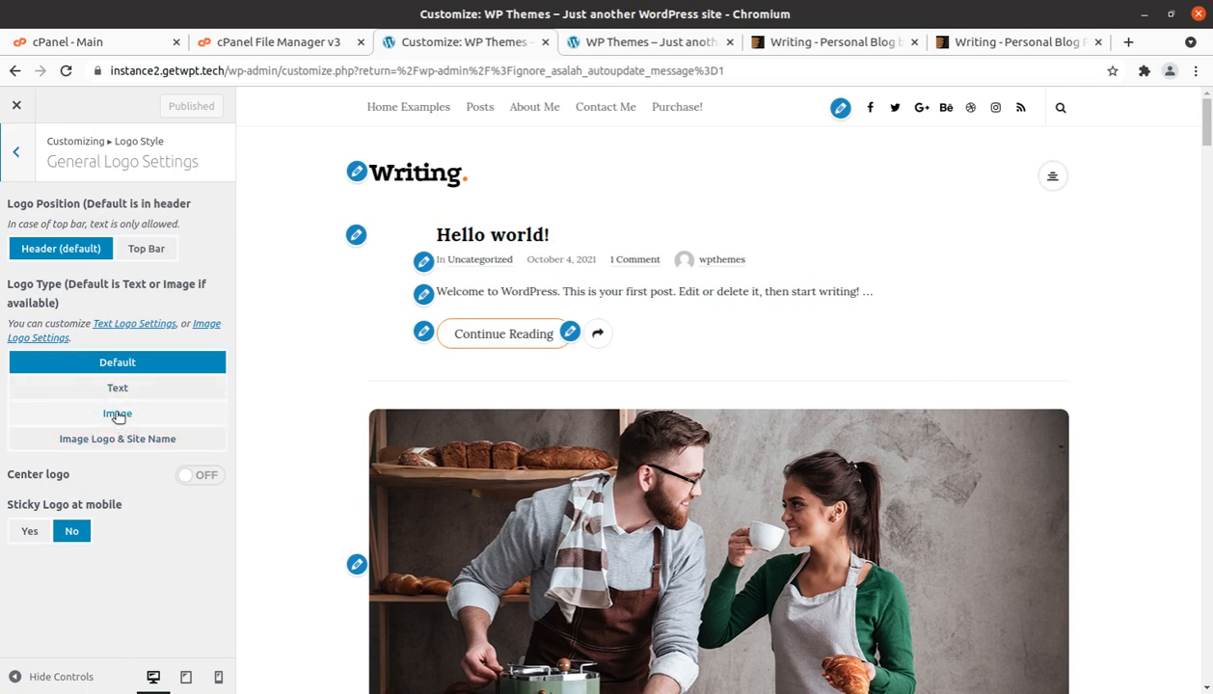
pyautogui.click(115, 412)
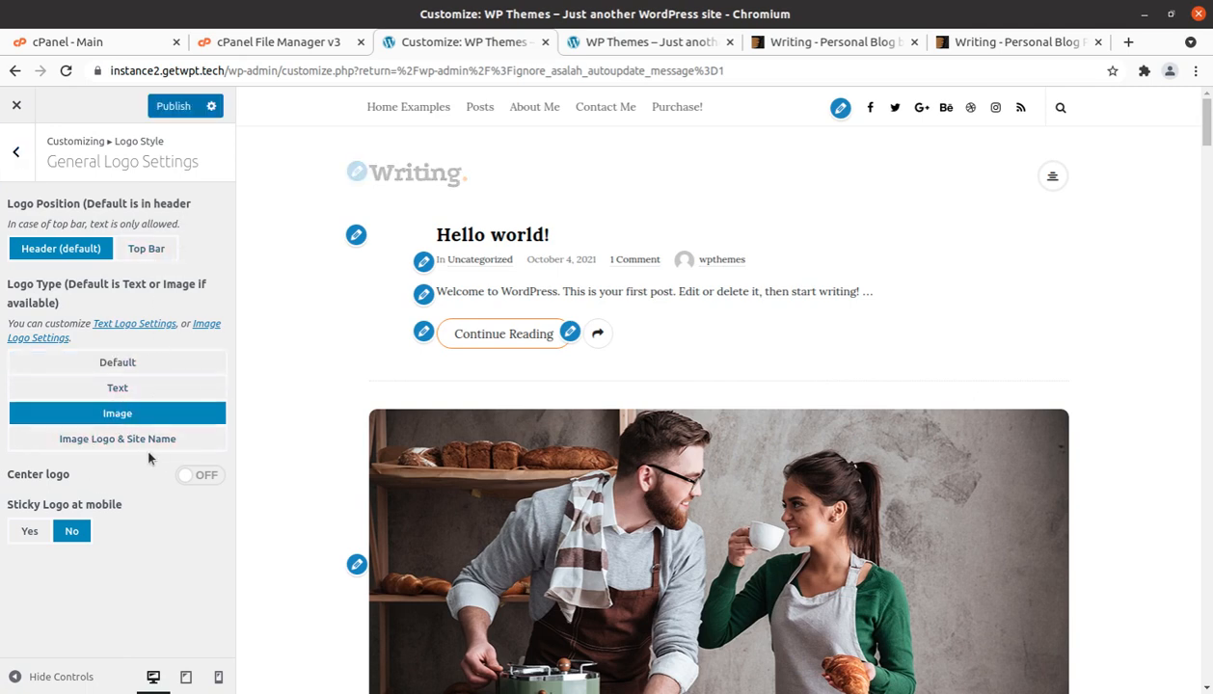
pyautogui.click(115, 439)
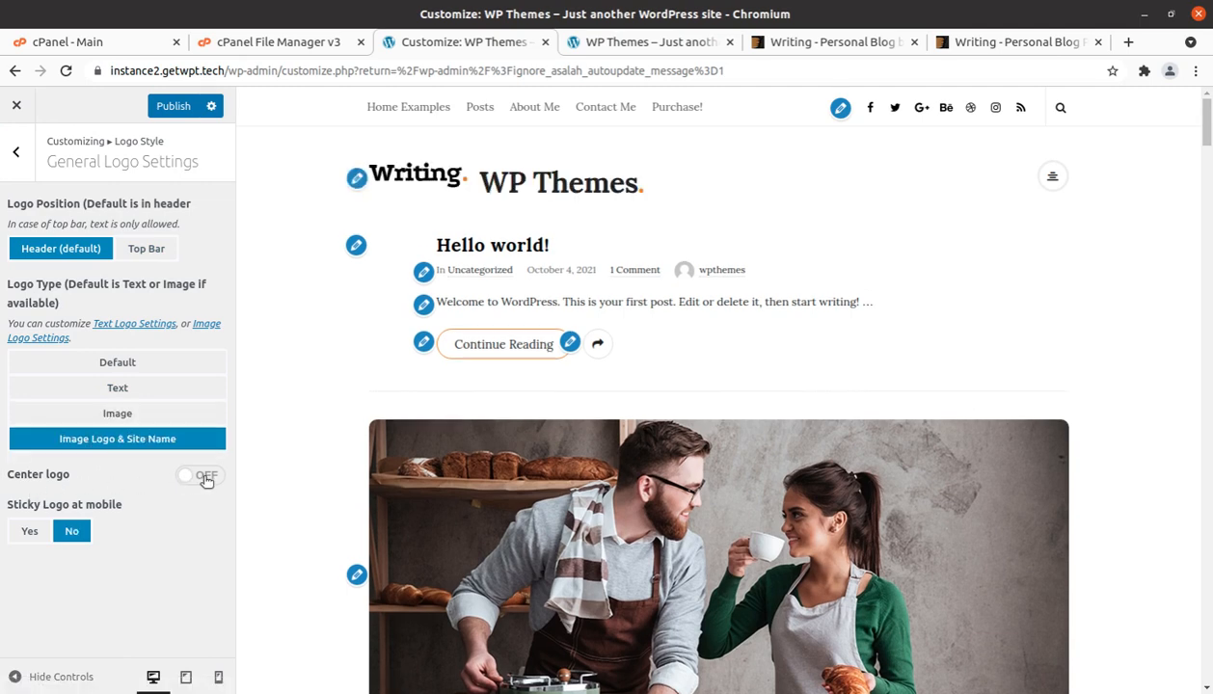
# - Toggle Center logo on then off, then review the Image Logo and Tagline settings panels
pyautogui.click(199, 474)
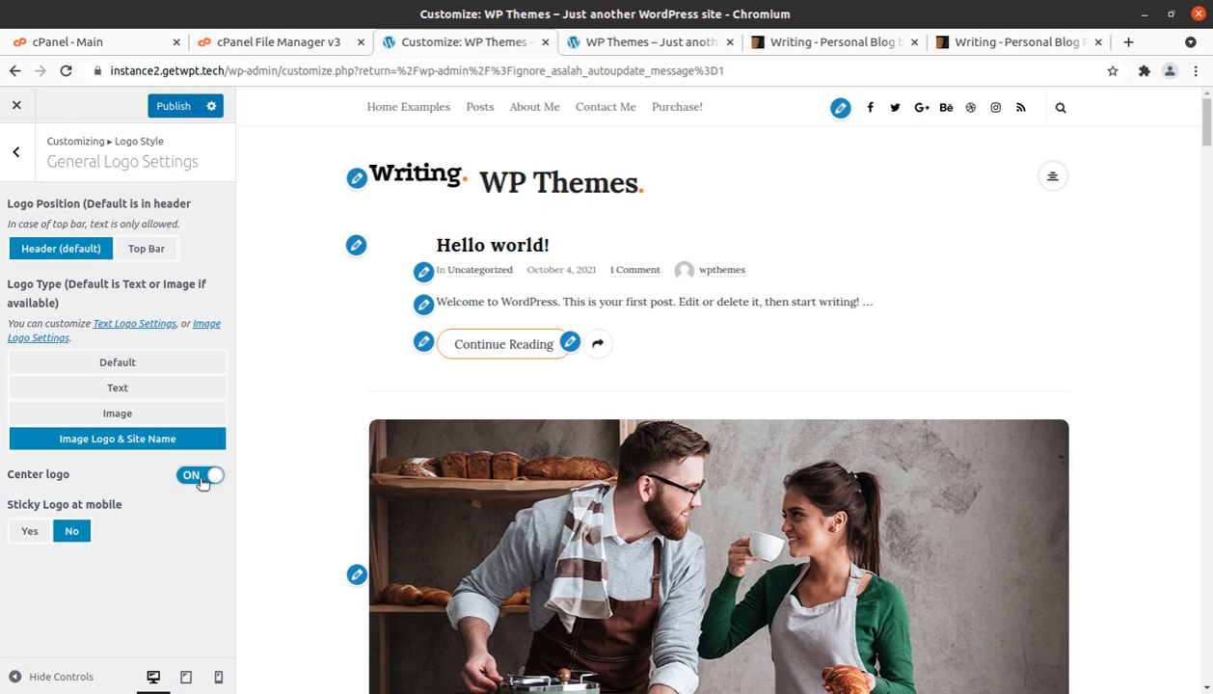
pyautogui.click(199, 474)
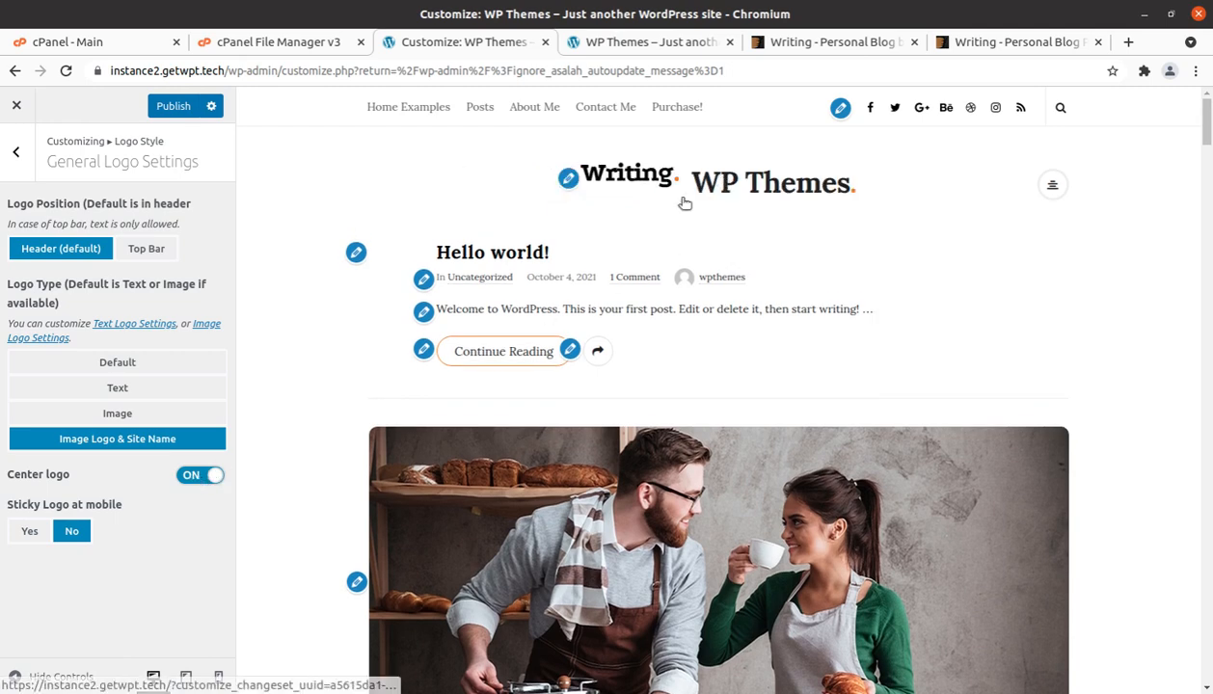
pyautogui.click(199, 474)
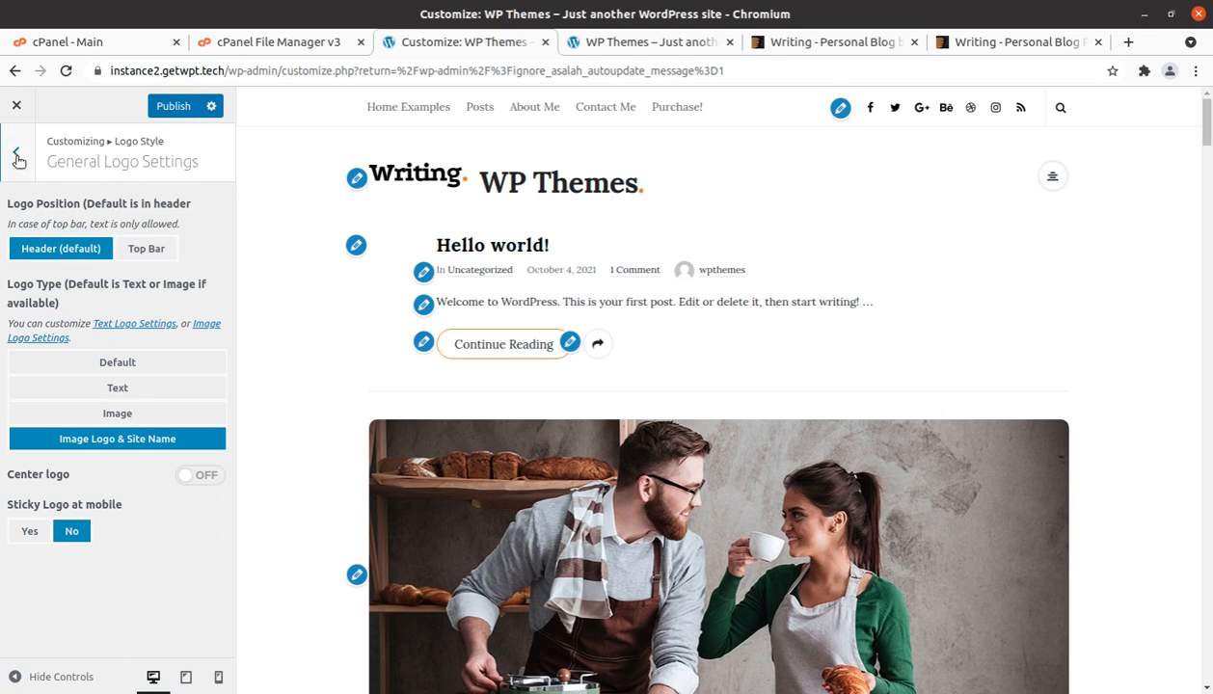
pyautogui.click(16, 150)
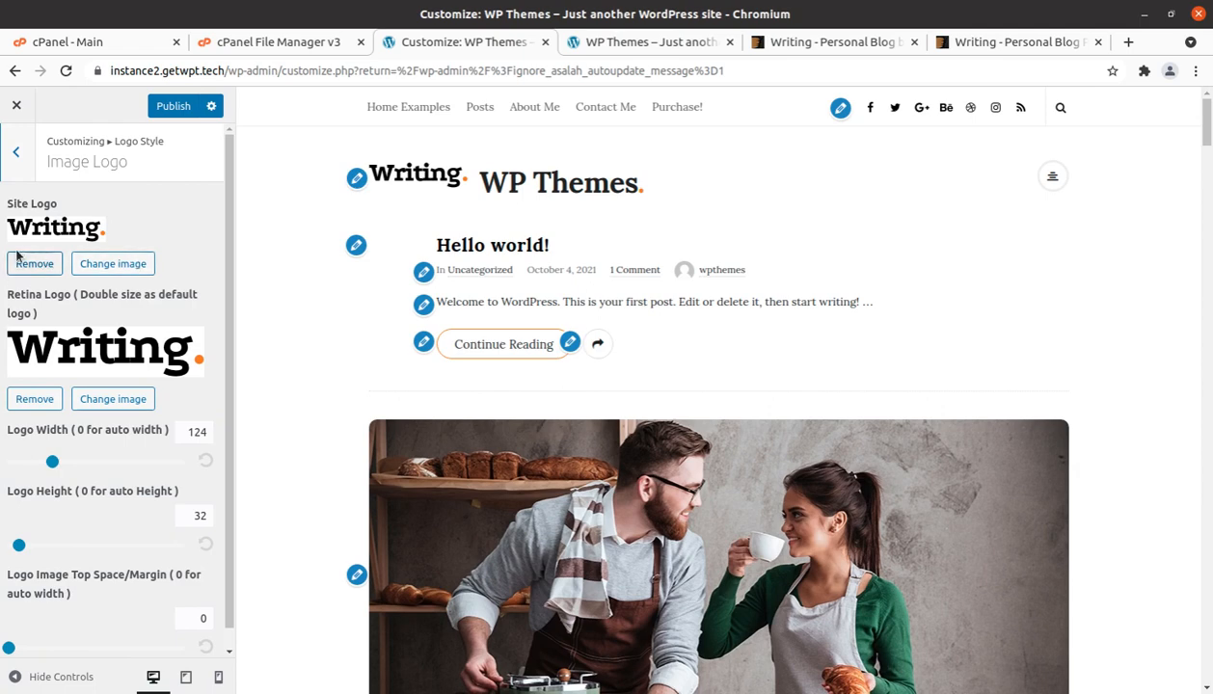
pyautogui.scroll(3)
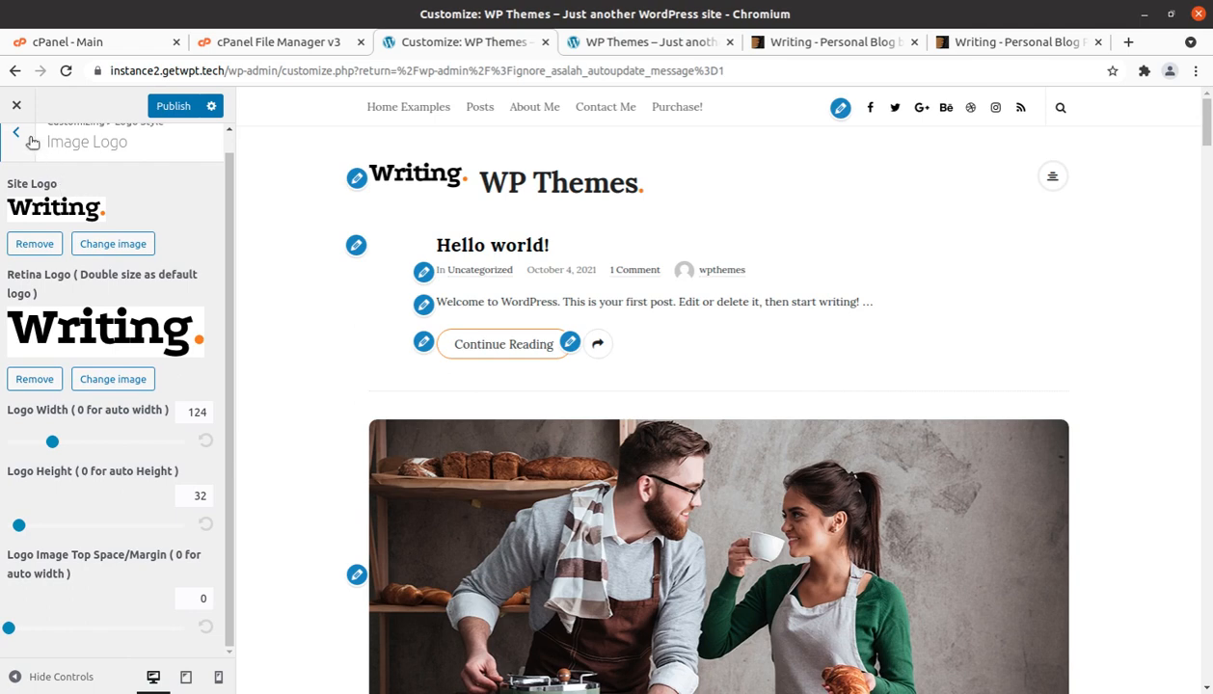
pyautogui.click(15, 150)
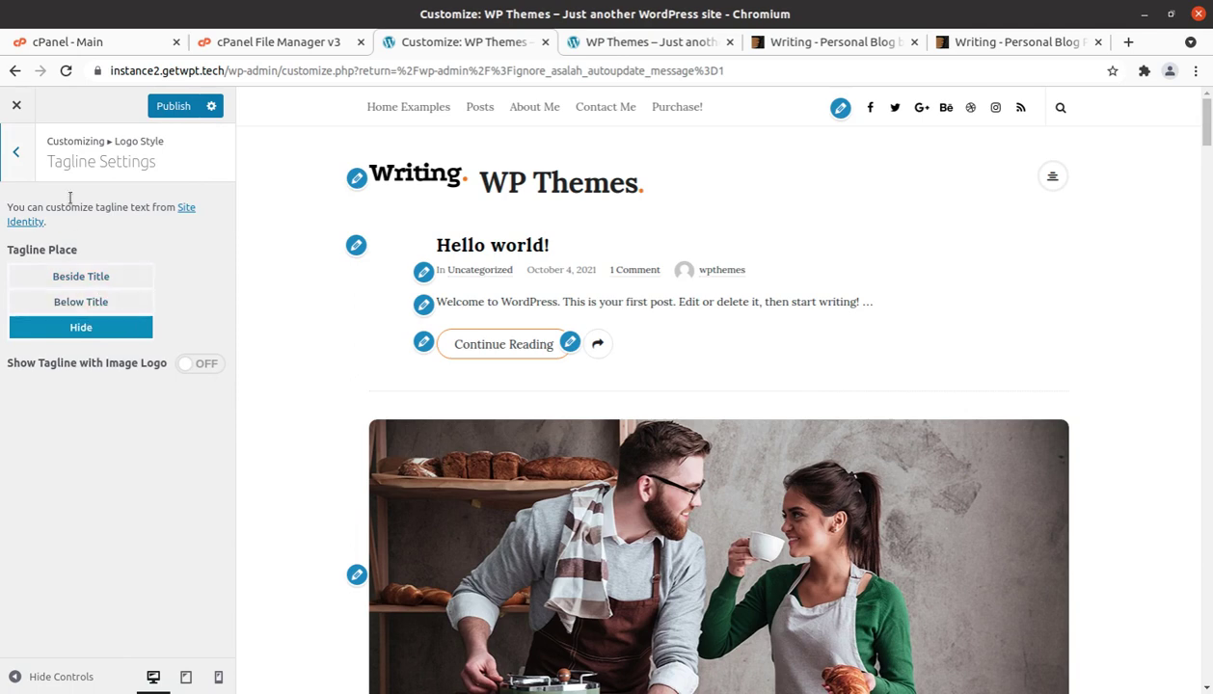
# - Review the Top Bar Style options, with sticky menu and top-bar search enabled
pyautogui.click(16, 150)
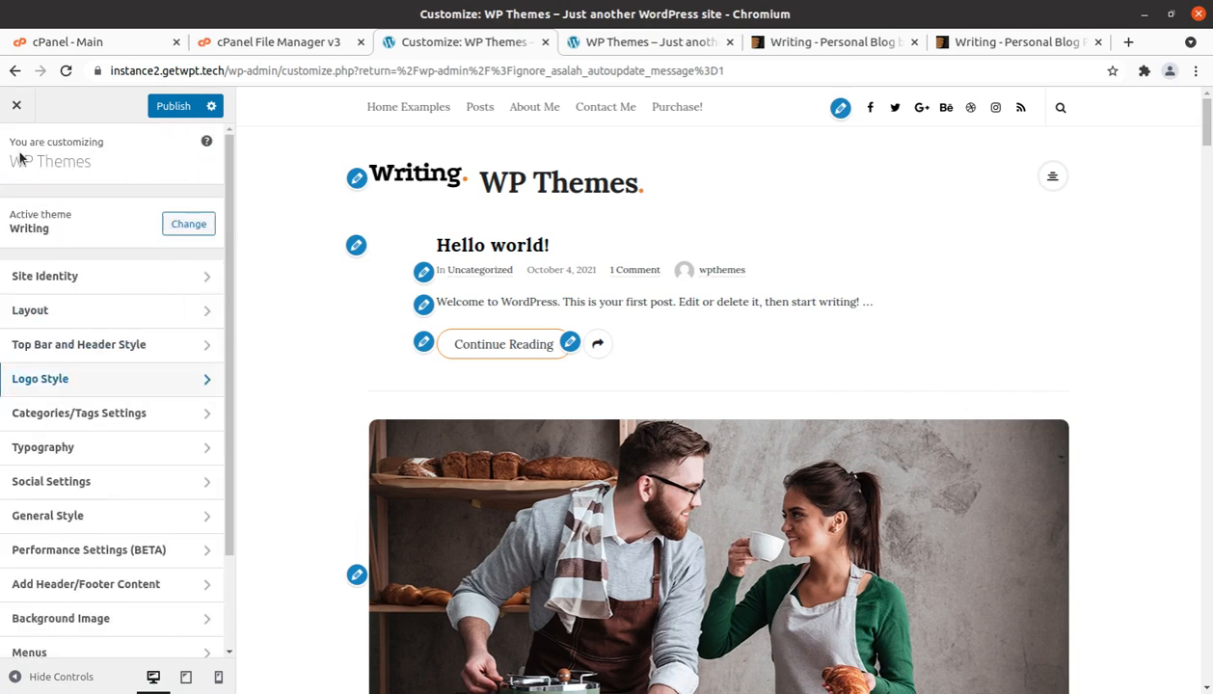
pyautogui.moveTo(100, 285)
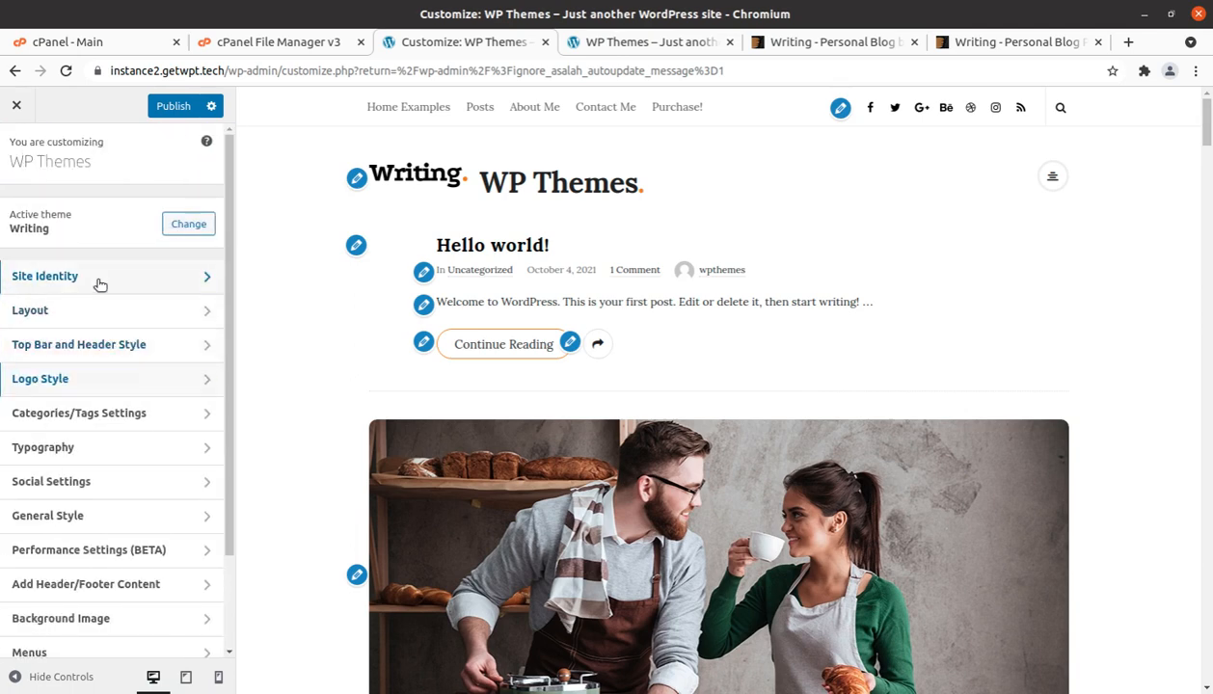
pyautogui.click(44, 276)
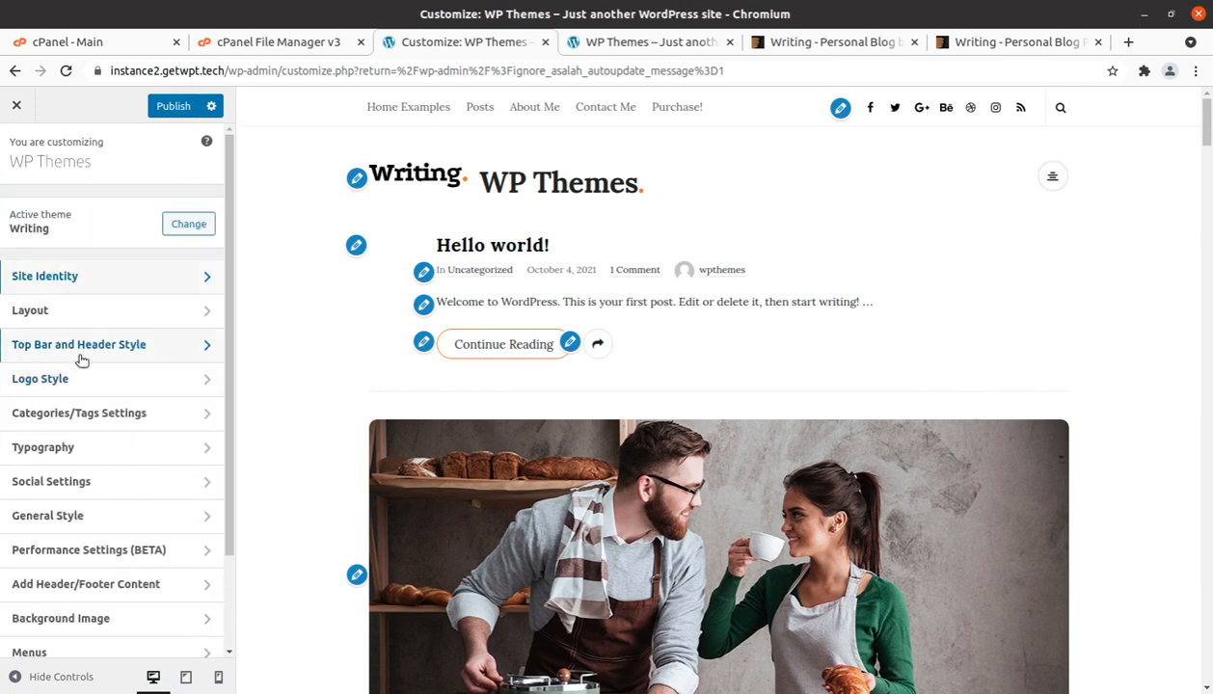
pyautogui.click(77, 343)
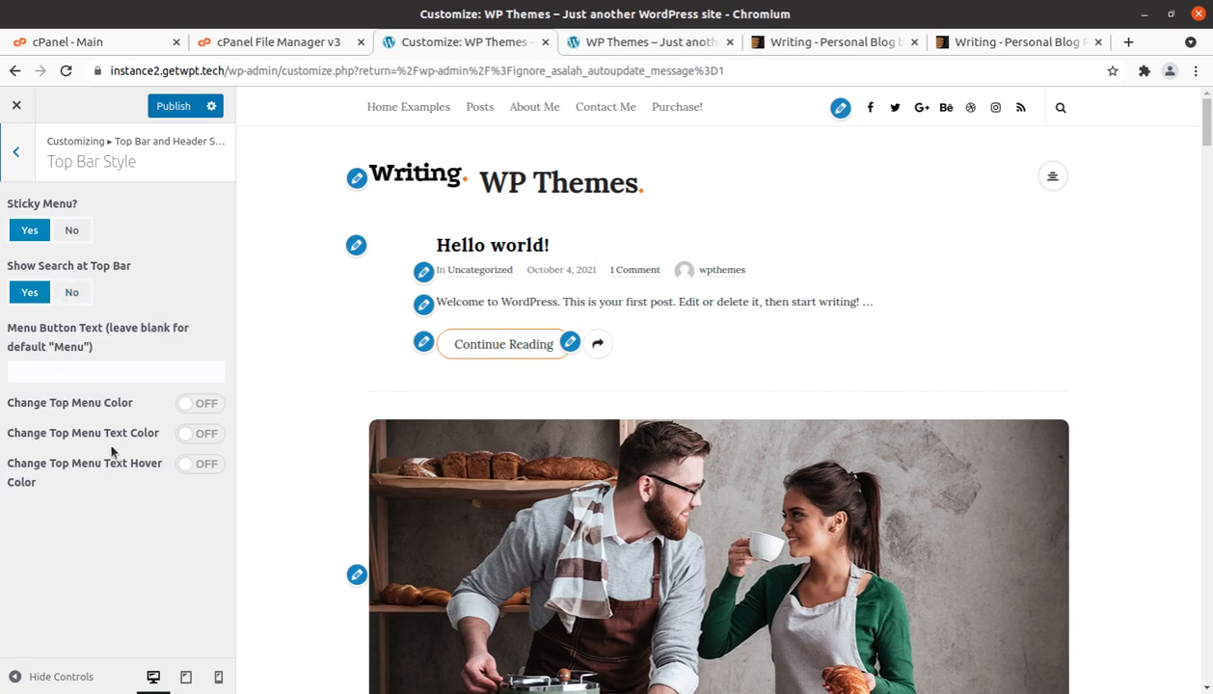
pyautogui.moveTo(209, 405)
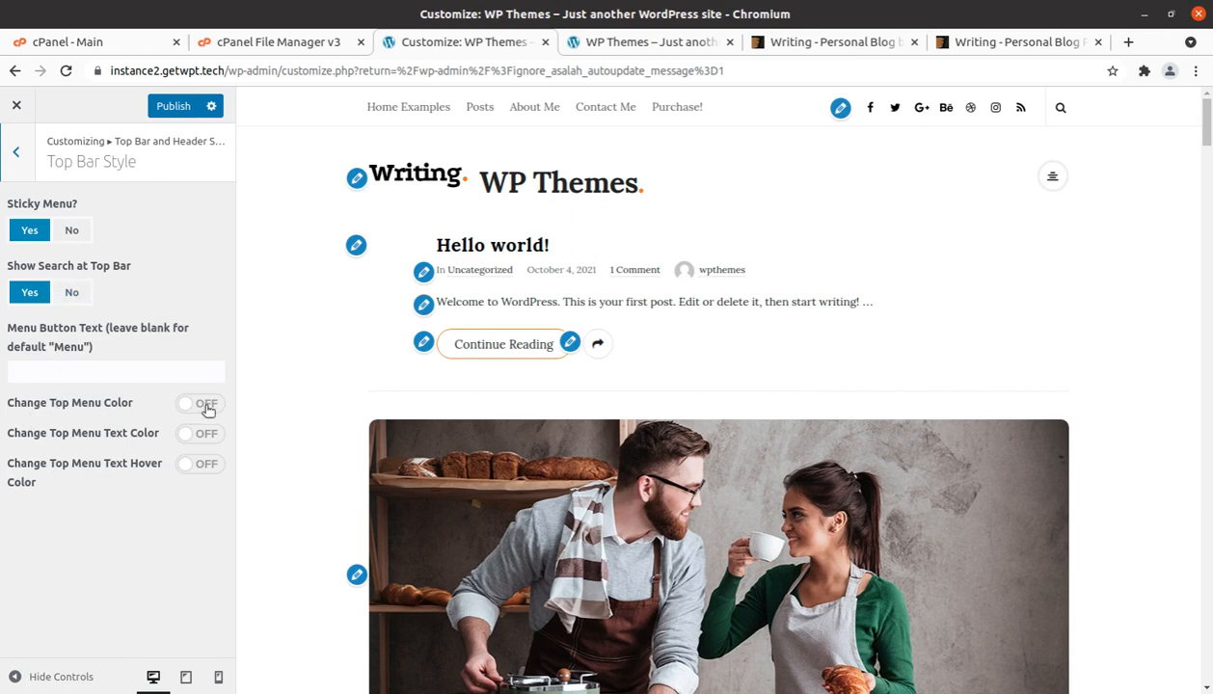
pyautogui.moveTo(85, 249)
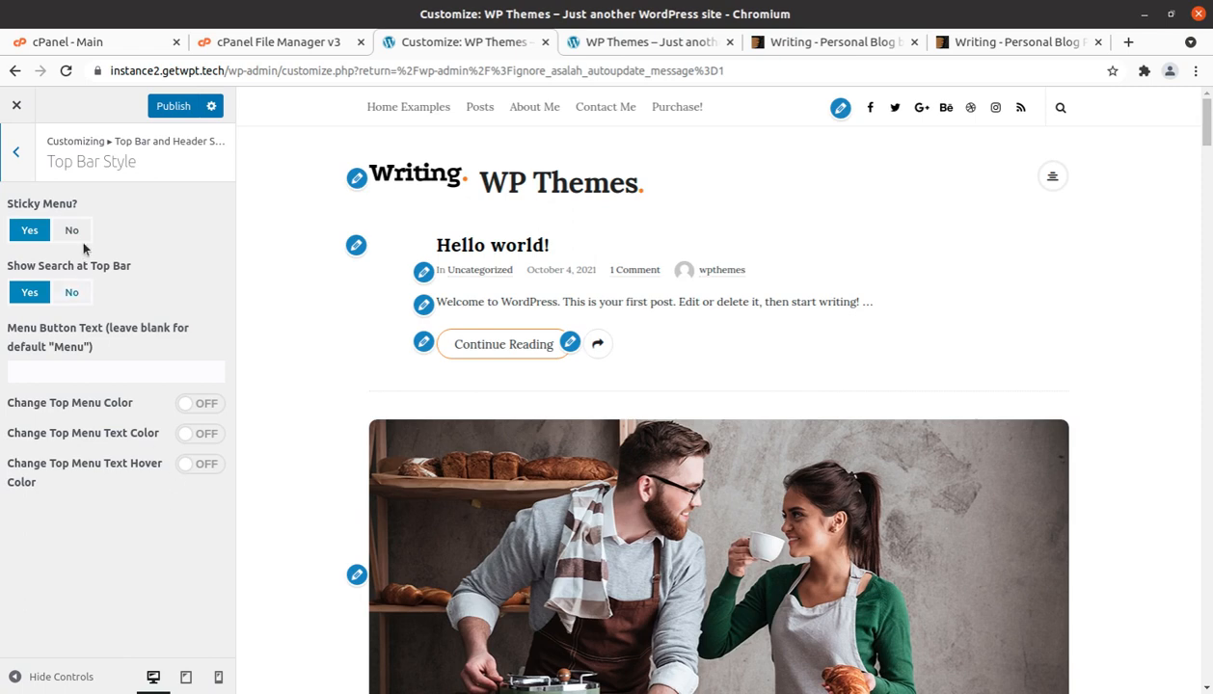
# - Navigate back out to the Logo Style setting groups
pyautogui.click(15, 151)
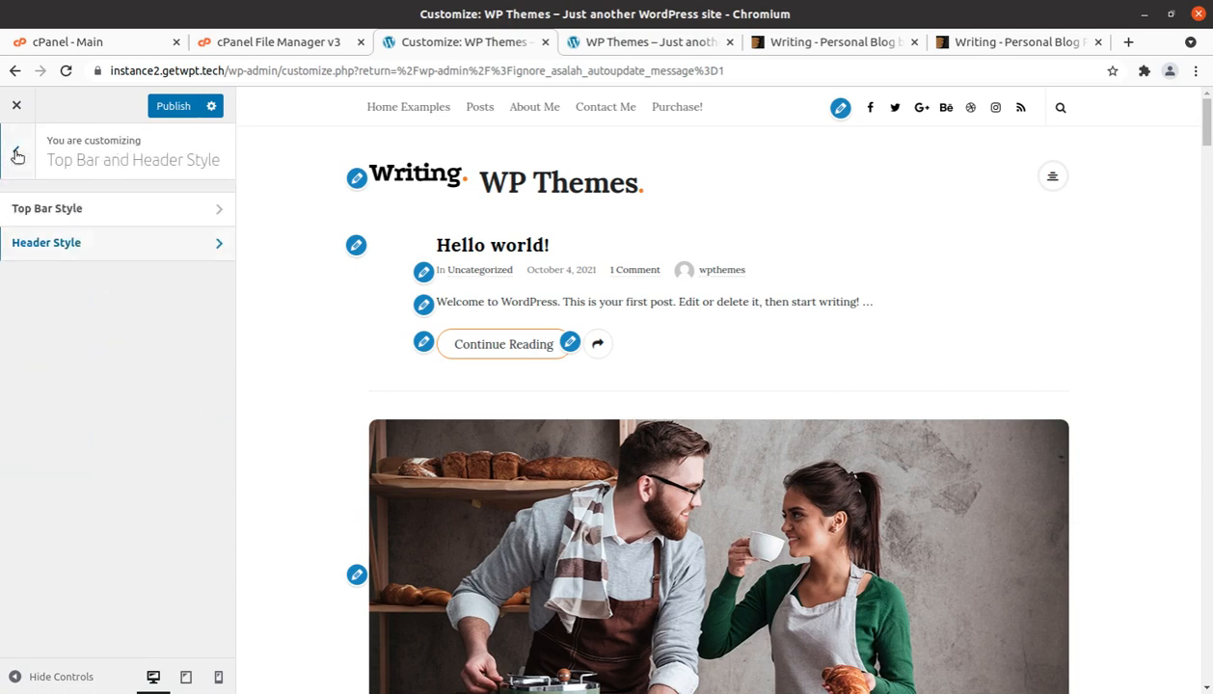
pyautogui.click(15, 154)
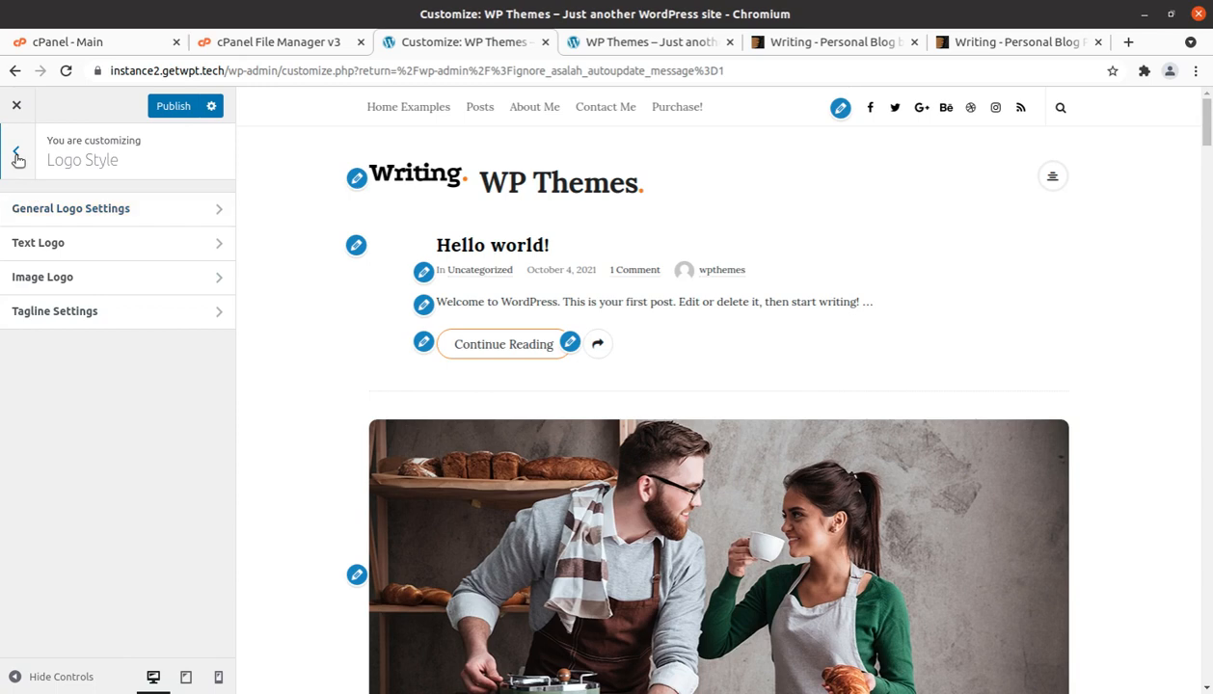
# - Review the Categories/Tags Settings and the Main Typography options in Lora
pyautogui.click(17, 155)
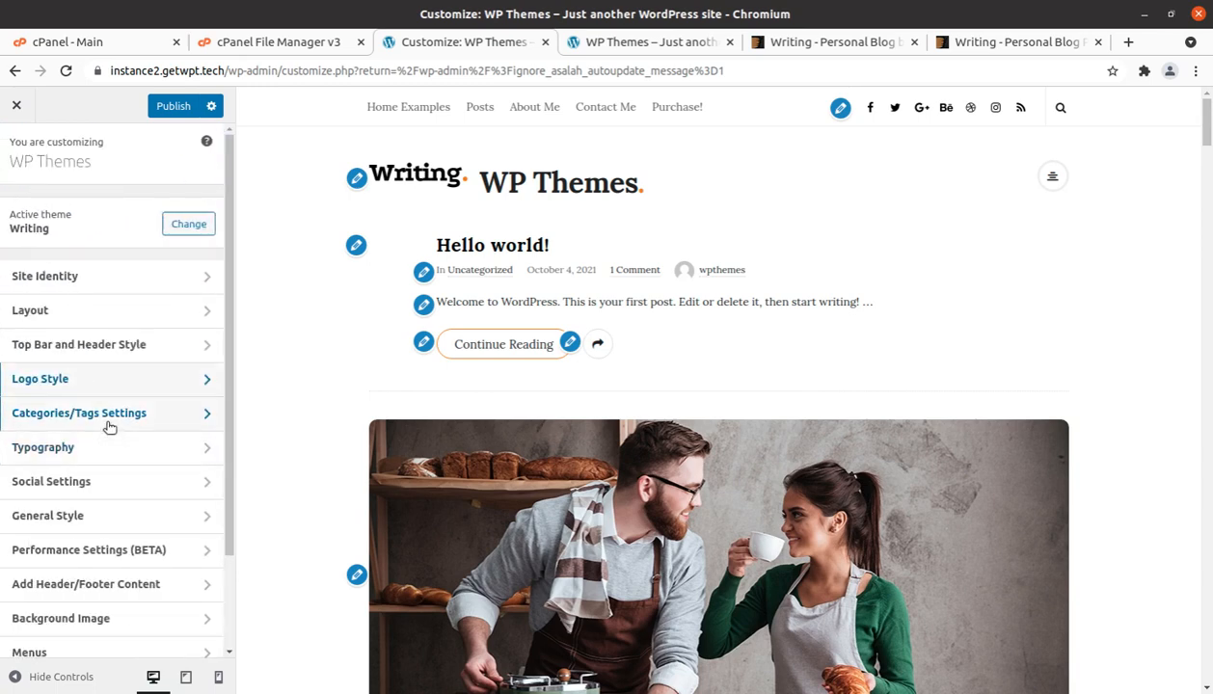
pyautogui.click(77, 413)
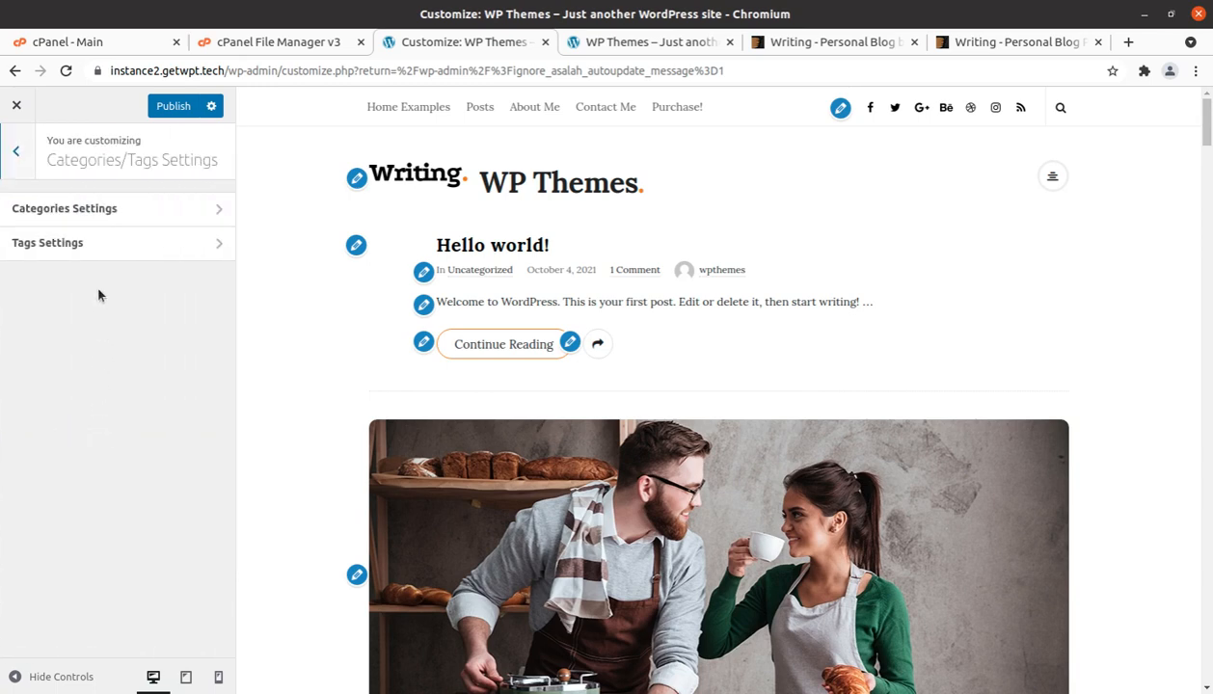
pyautogui.click(15, 150)
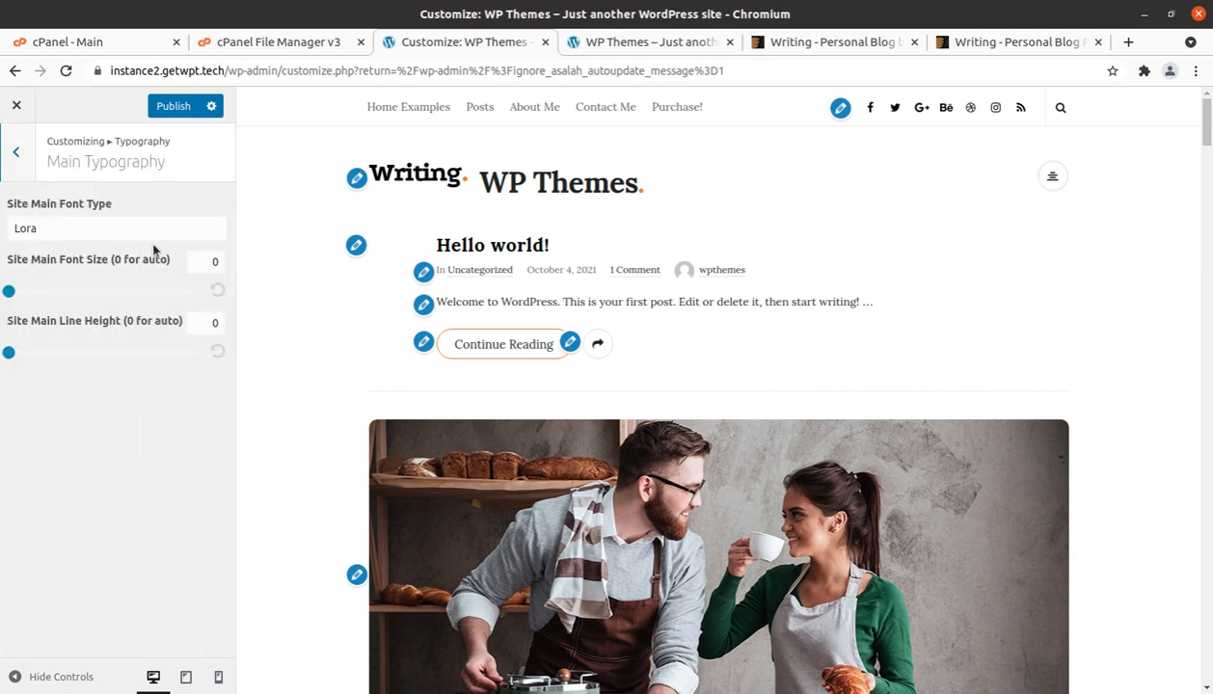
pyautogui.moveTo(93, 278)
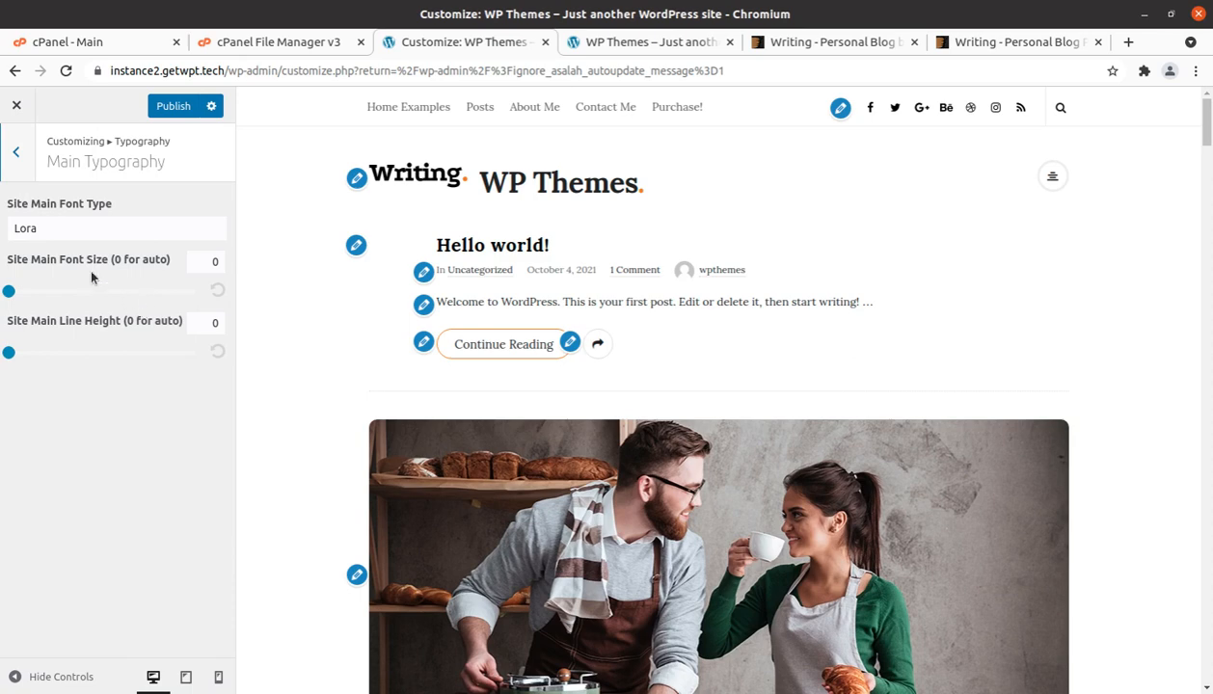
pyautogui.moveTo(65, 349)
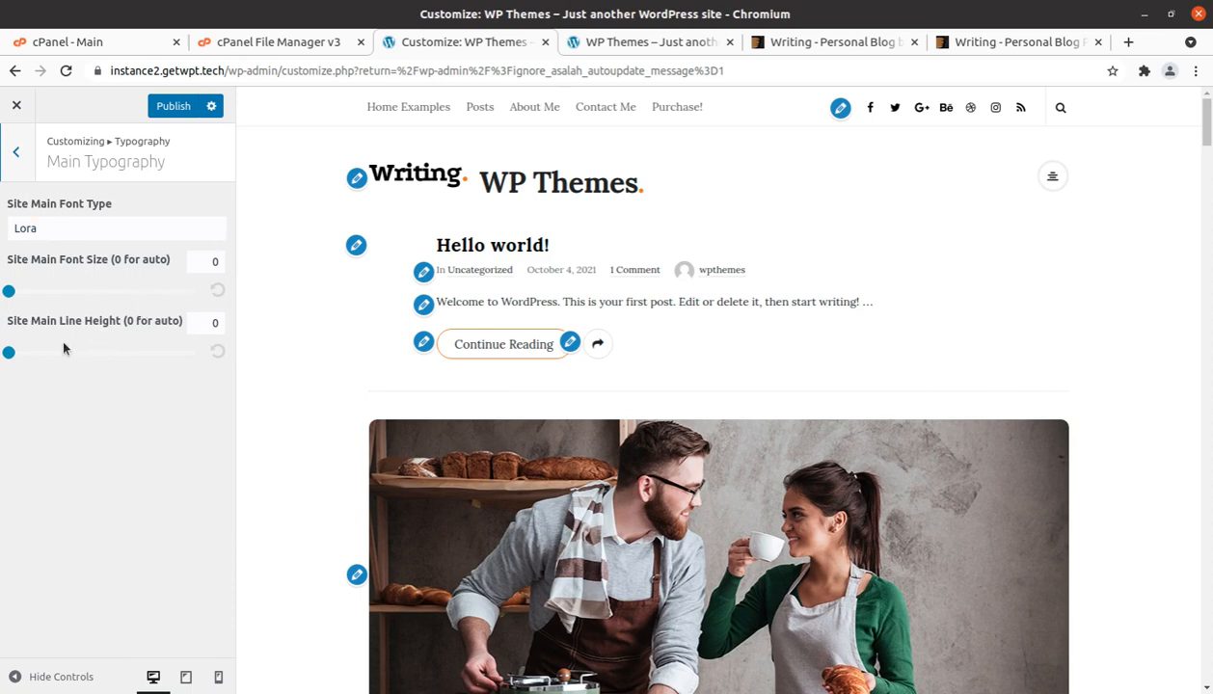
pyautogui.moveTo(129, 280)
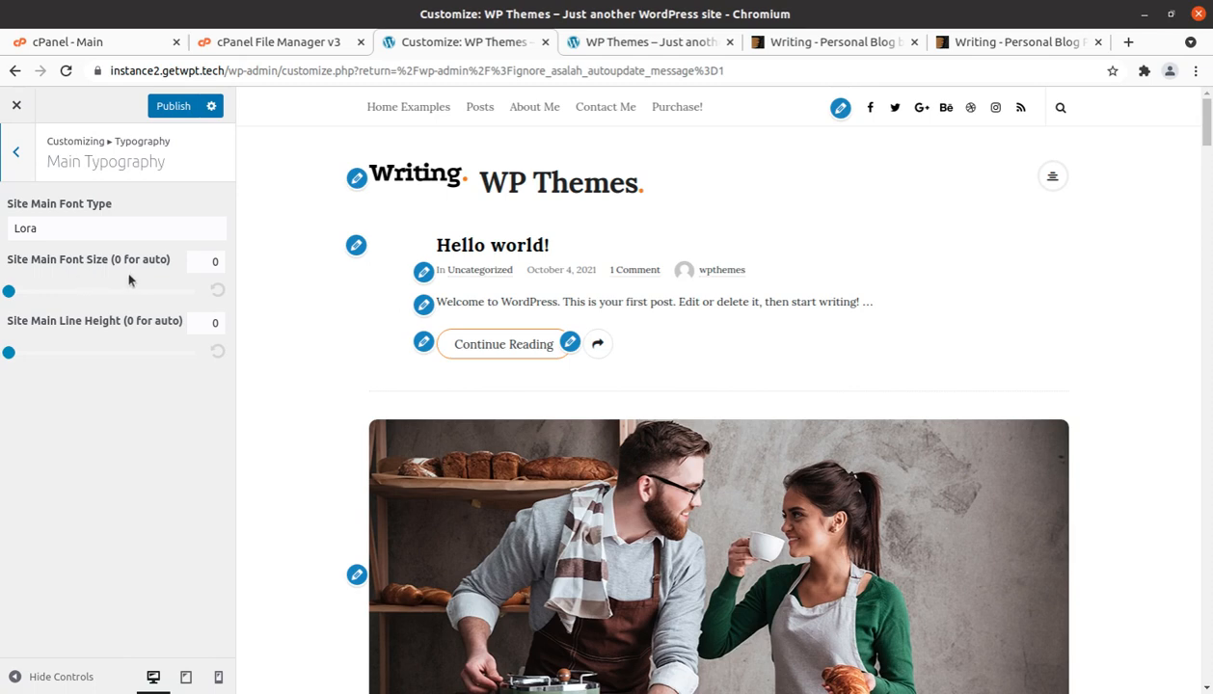
# - Review the Widgets Titles Typography in Lora and return to the main Customizer sections
pyautogui.click(15, 150)
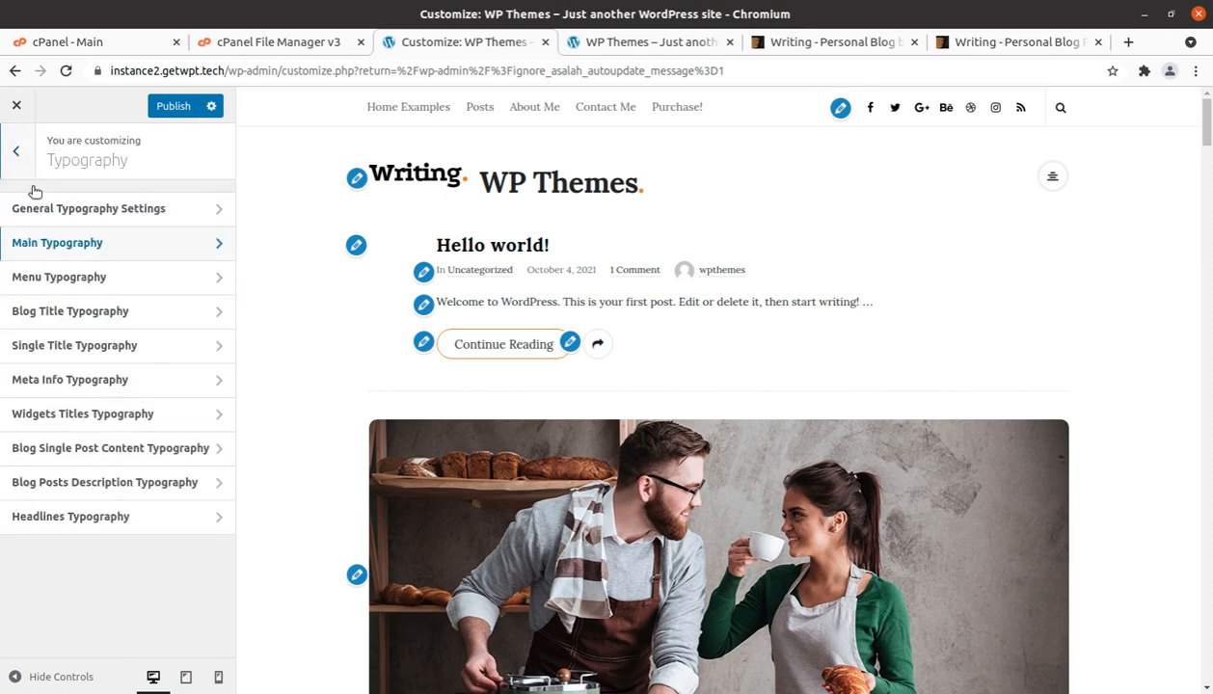
pyautogui.click(81, 413)
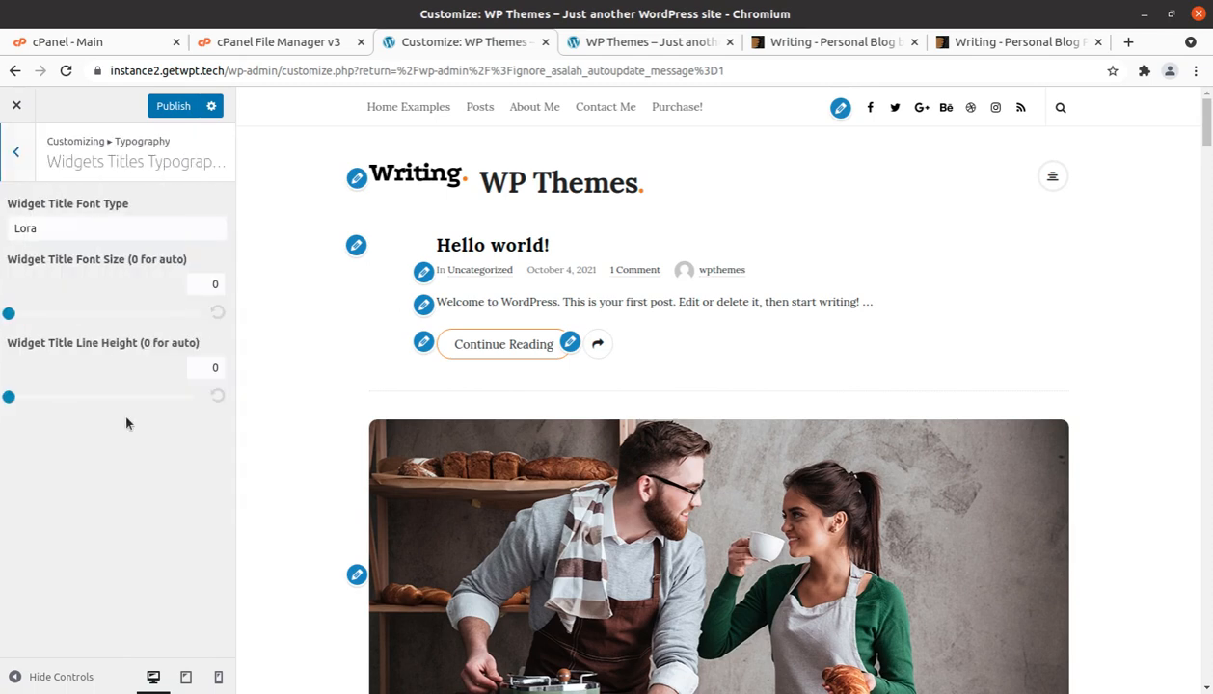
pyautogui.click(15, 150)
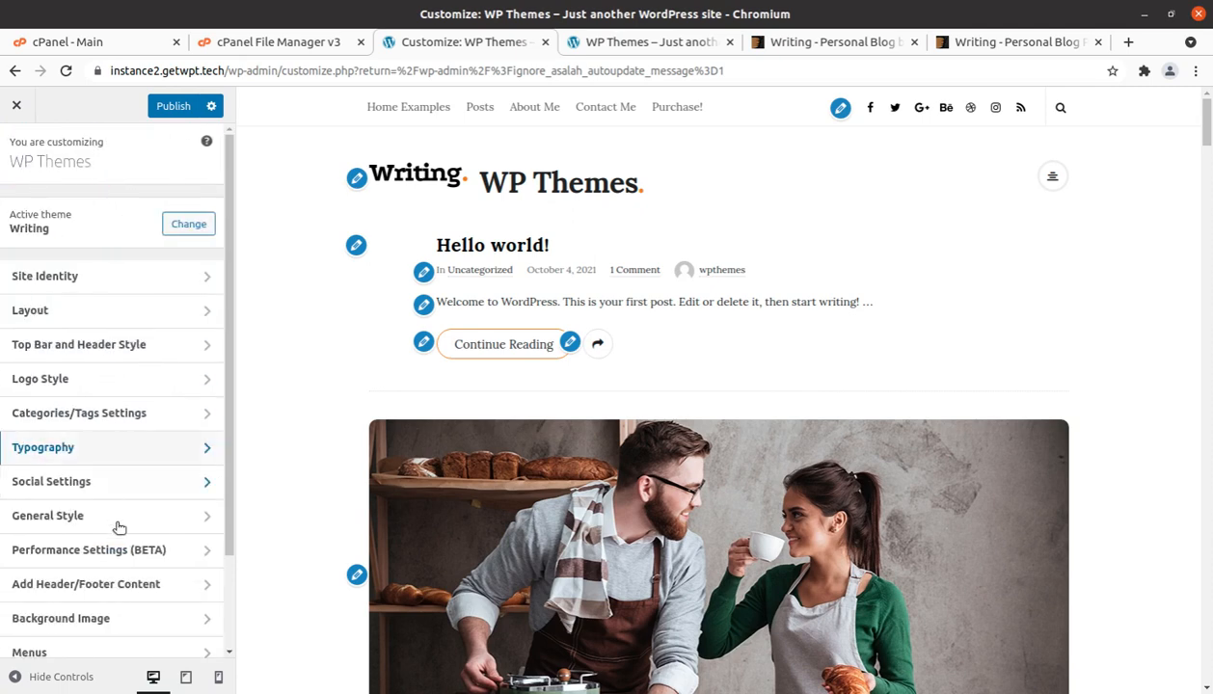
pyautogui.scroll(-3)
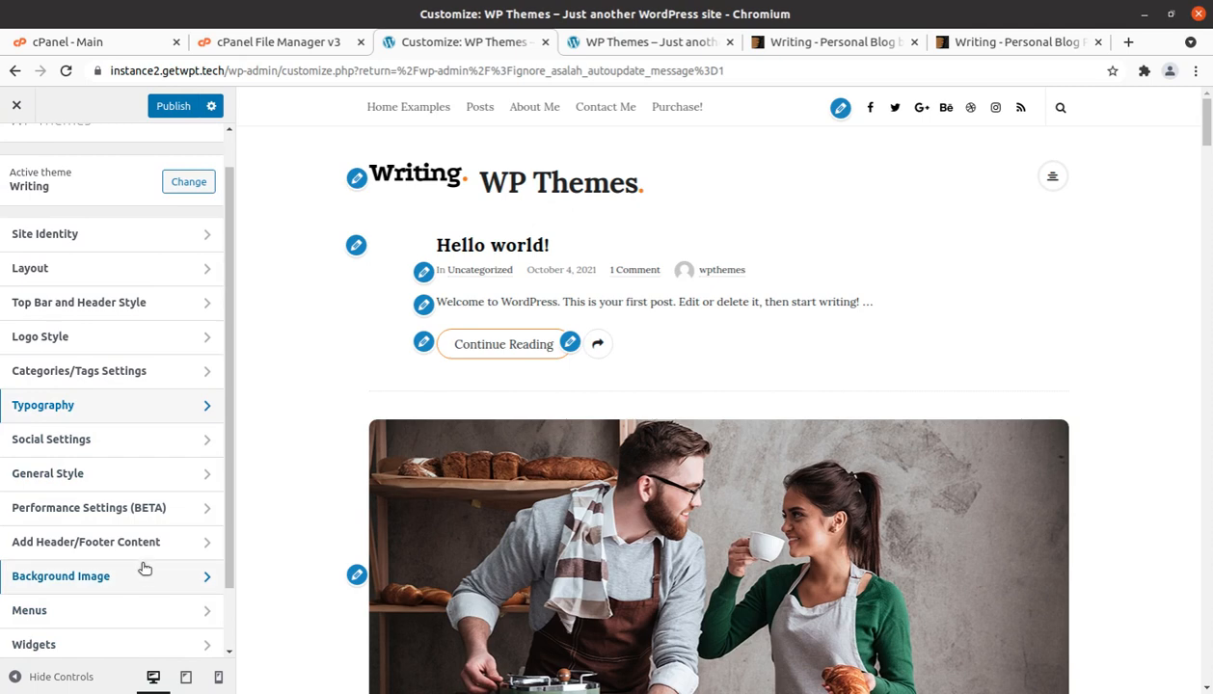
pyautogui.moveTo(110, 448)
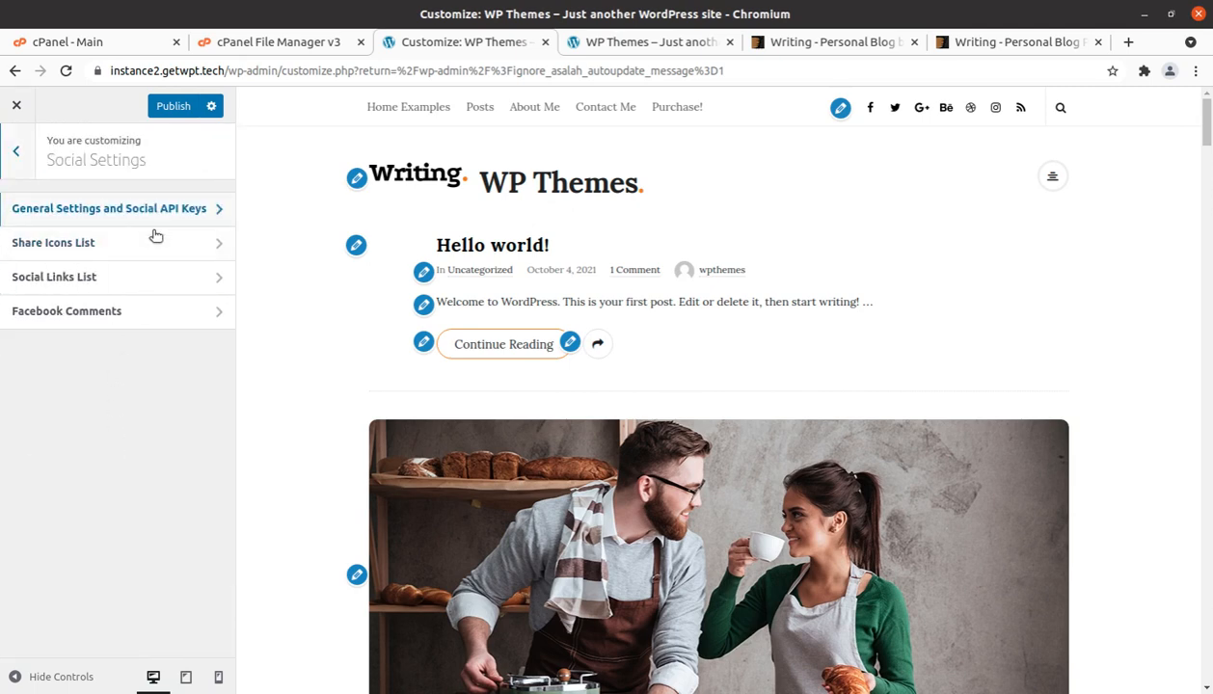
pyautogui.click(54, 243)
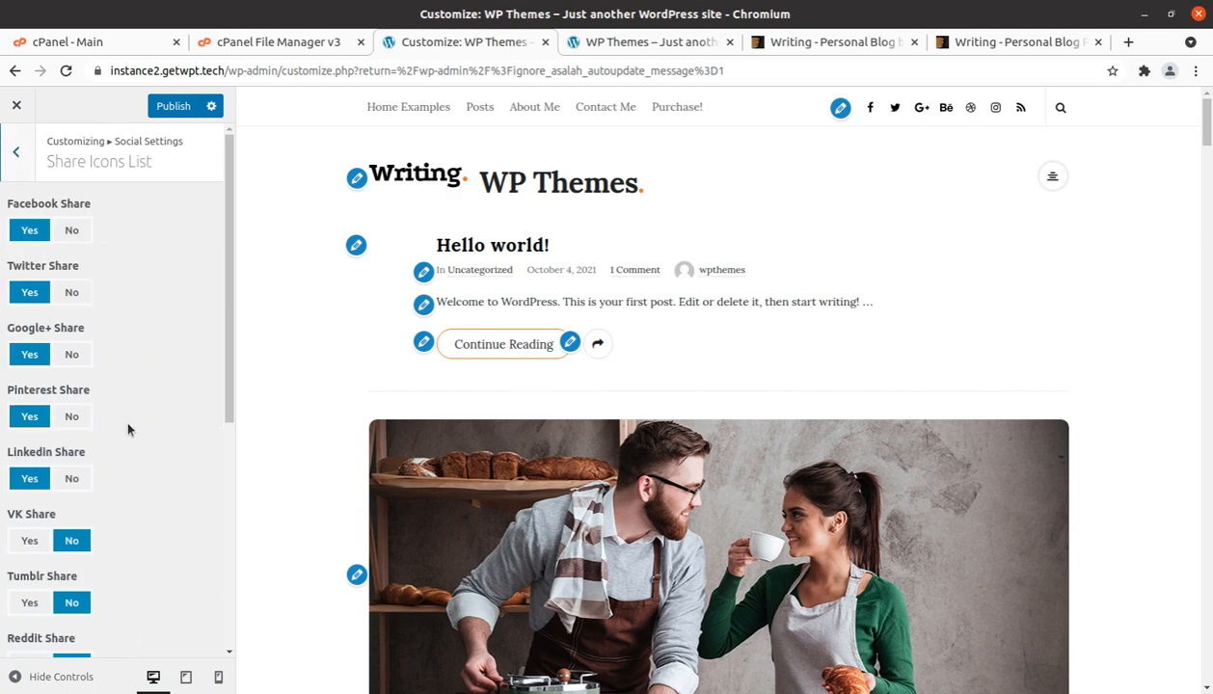
pyautogui.scroll(-3)
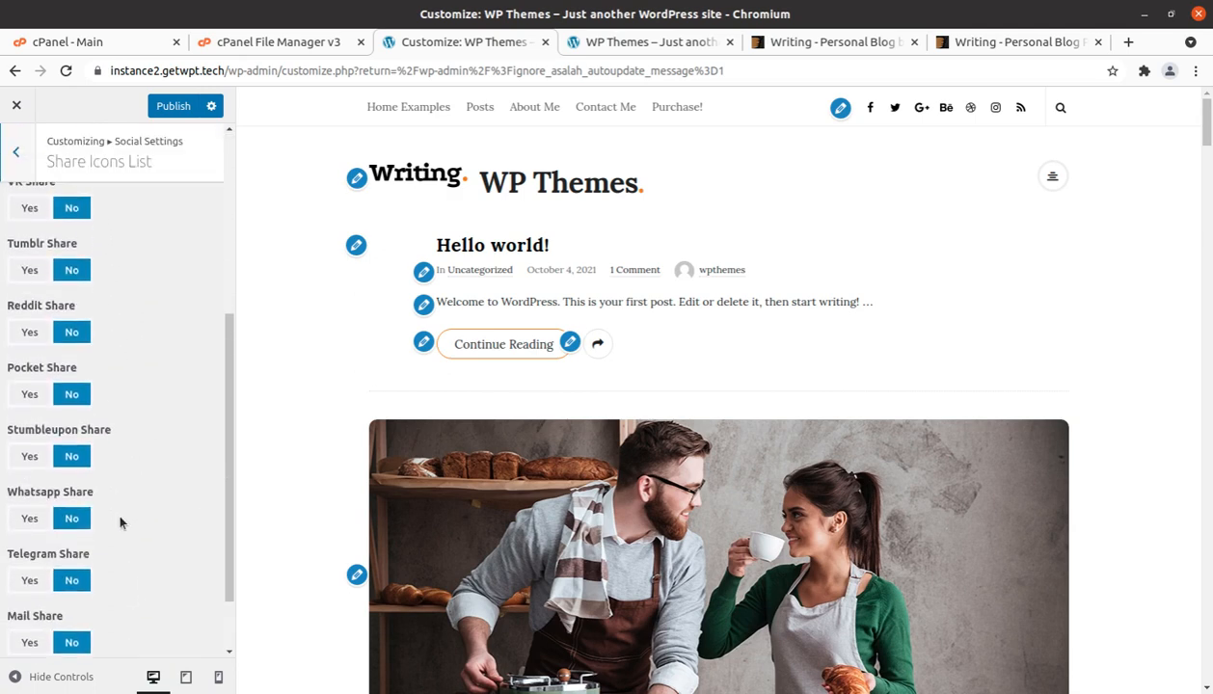
pyautogui.click(16, 151)
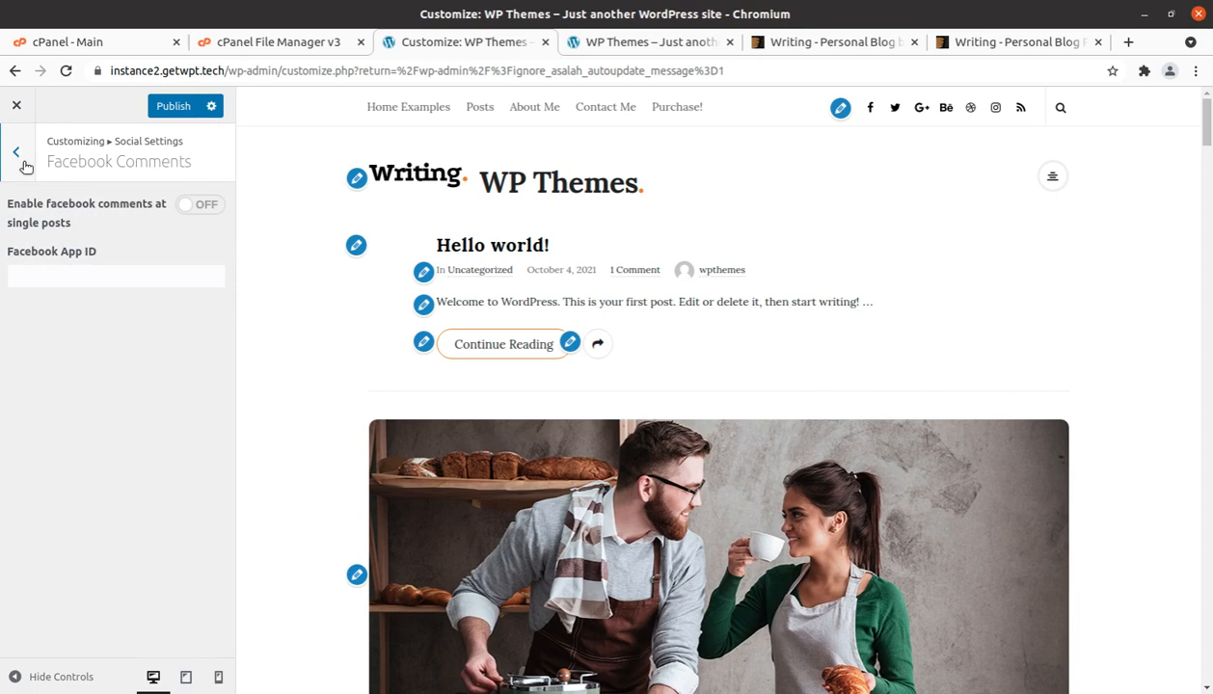
pyautogui.click(15, 153)
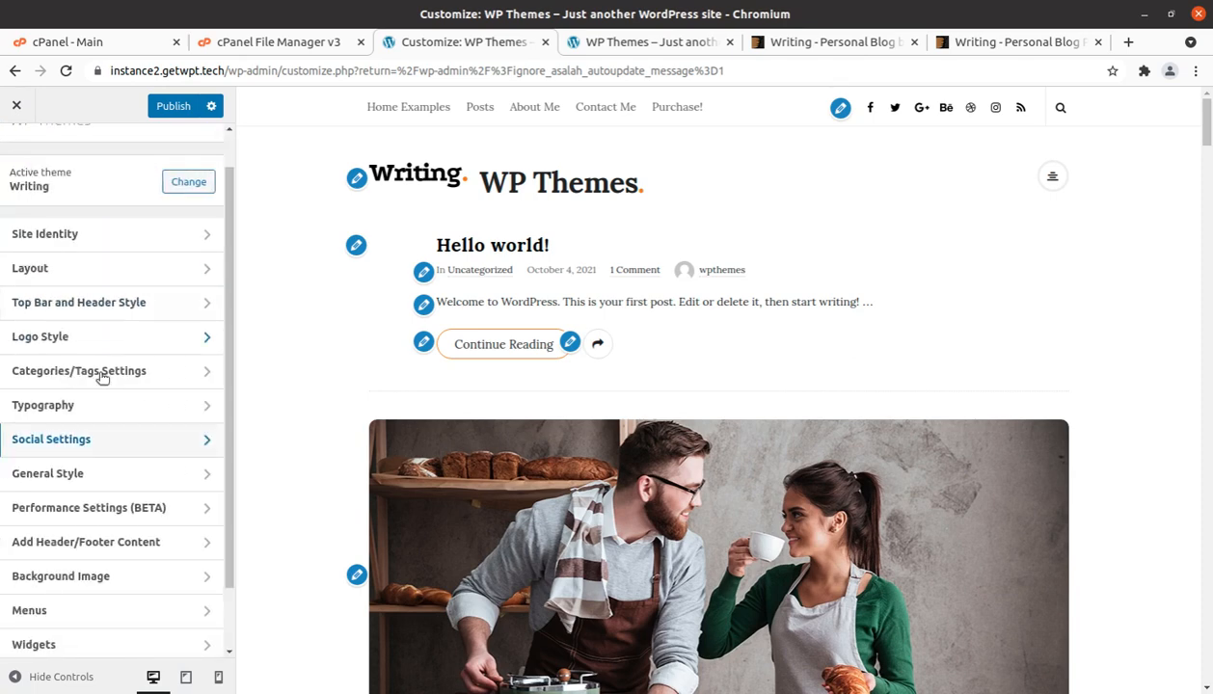
pyautogui.click(47, 474)
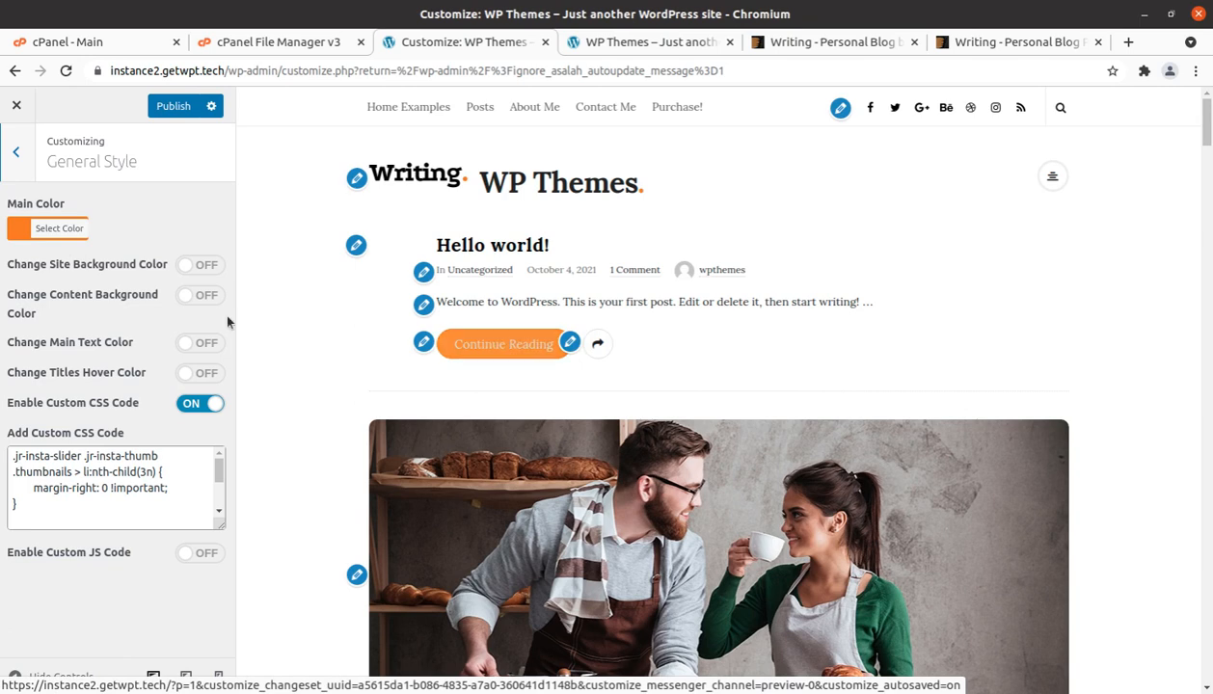
pyautogui.click(58, 227)
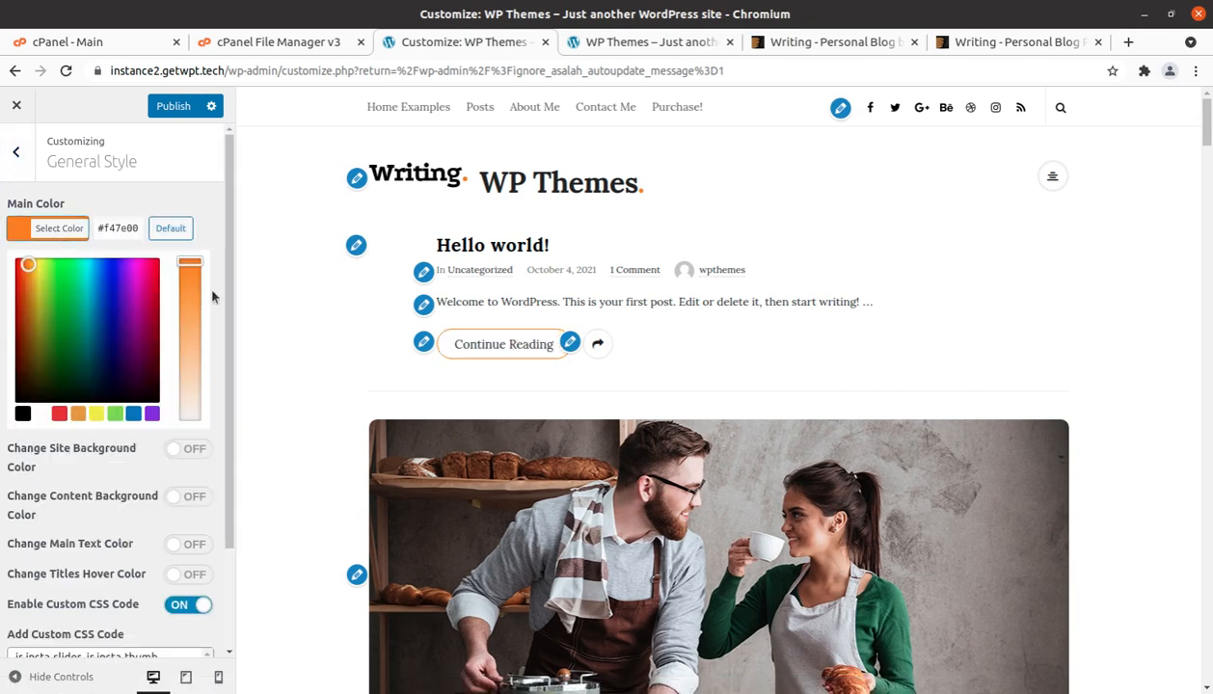
pyautogui.click(16, 151)
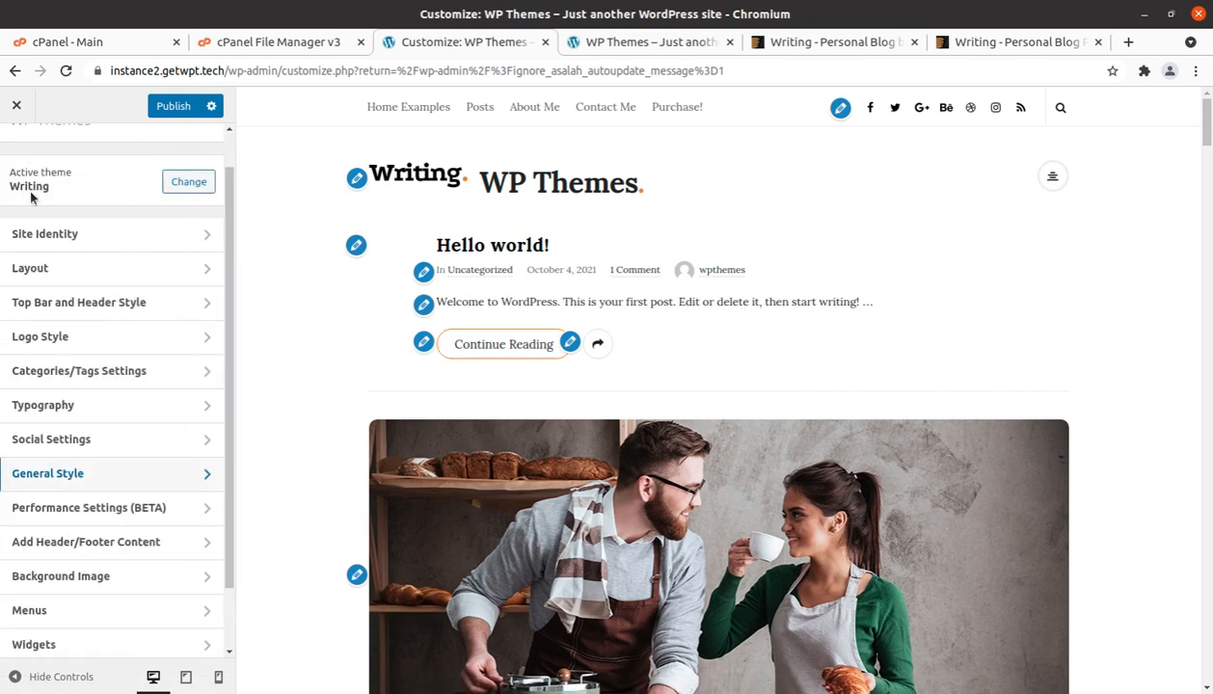
pyautogui.click(89, 507)
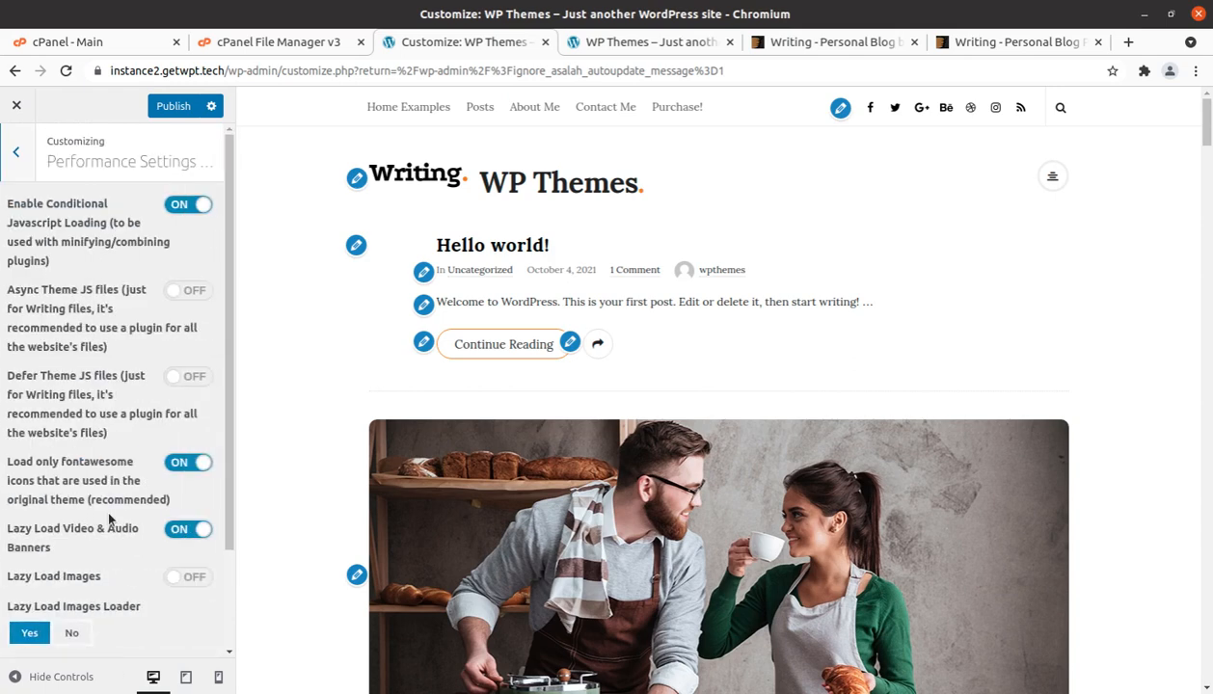
pyautogui.moveTo(166, 289)
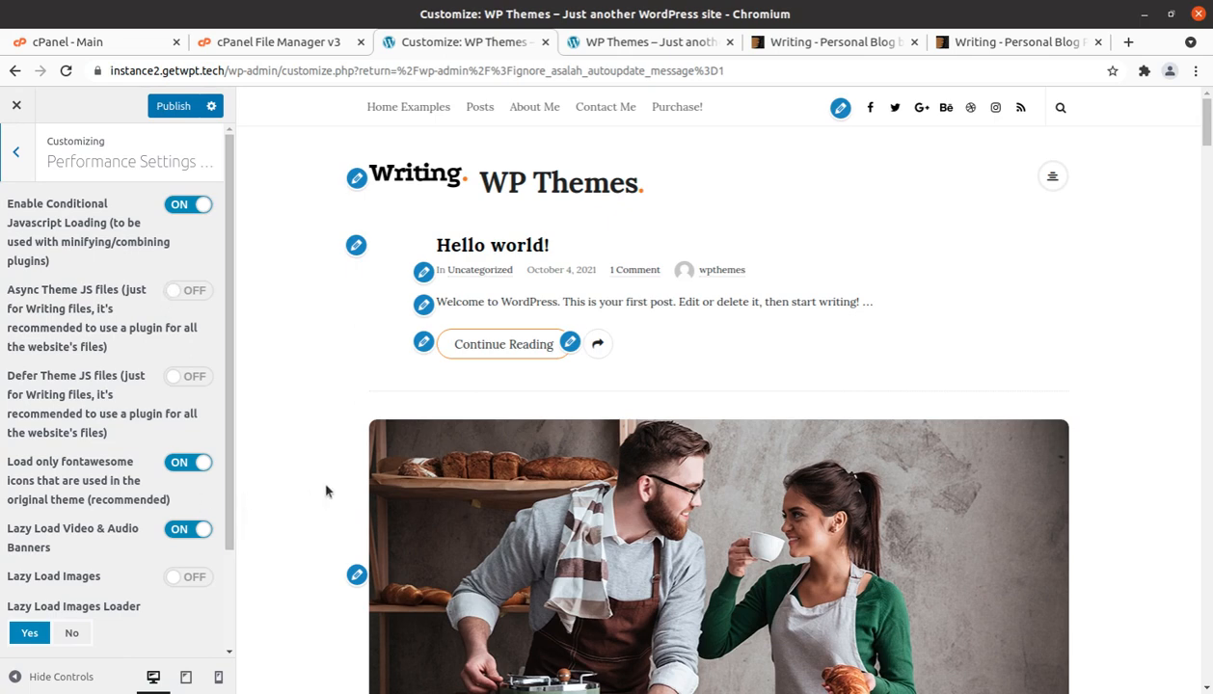
pyautogui.moveTo(324, 486)
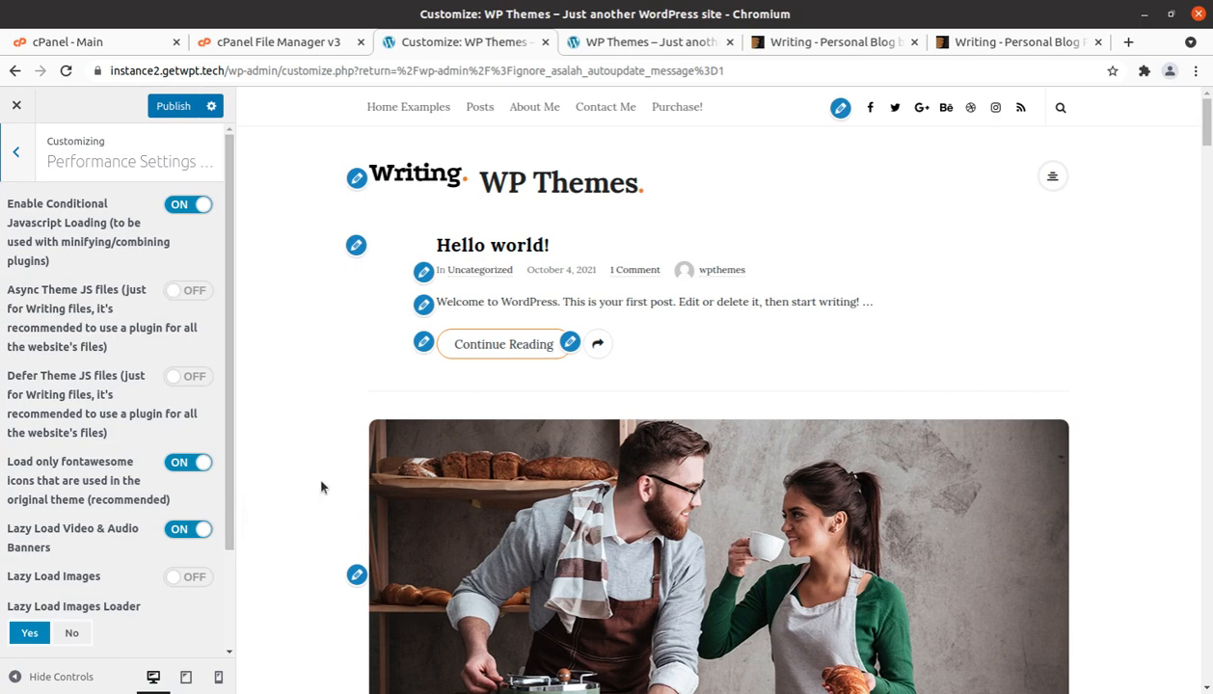
pyautogui.scroll(-3)
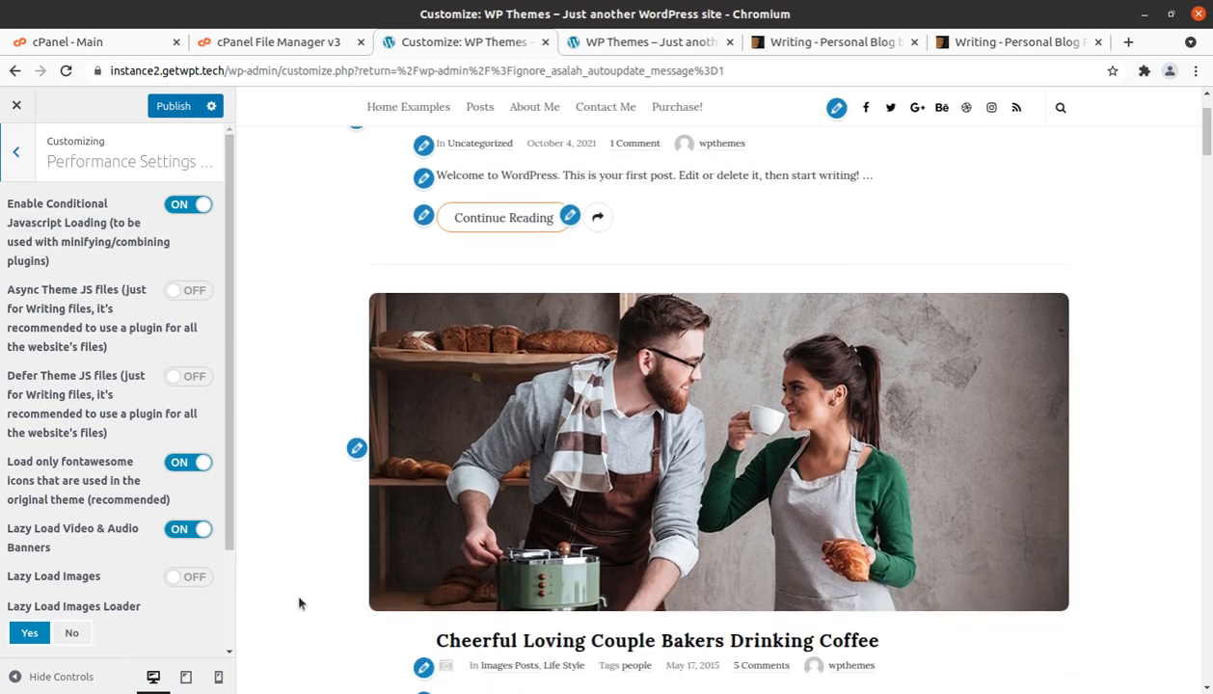
pyautogui.scroll(-3)
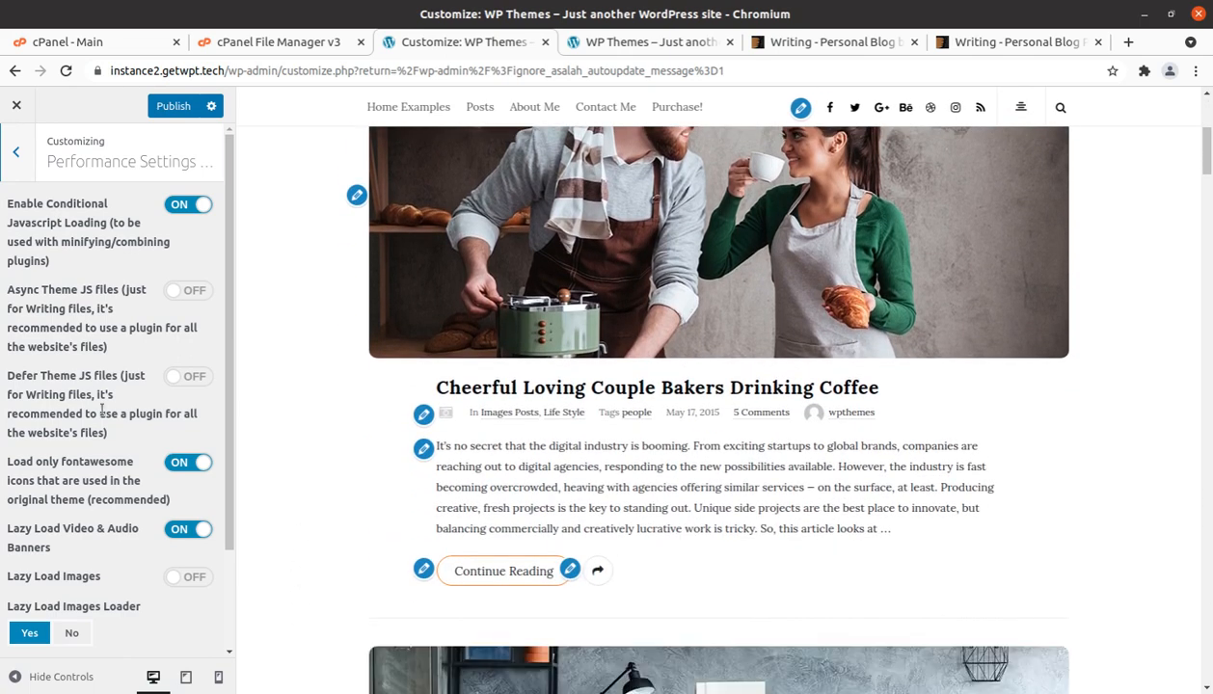
pyautogui.moveTo(193, 245)
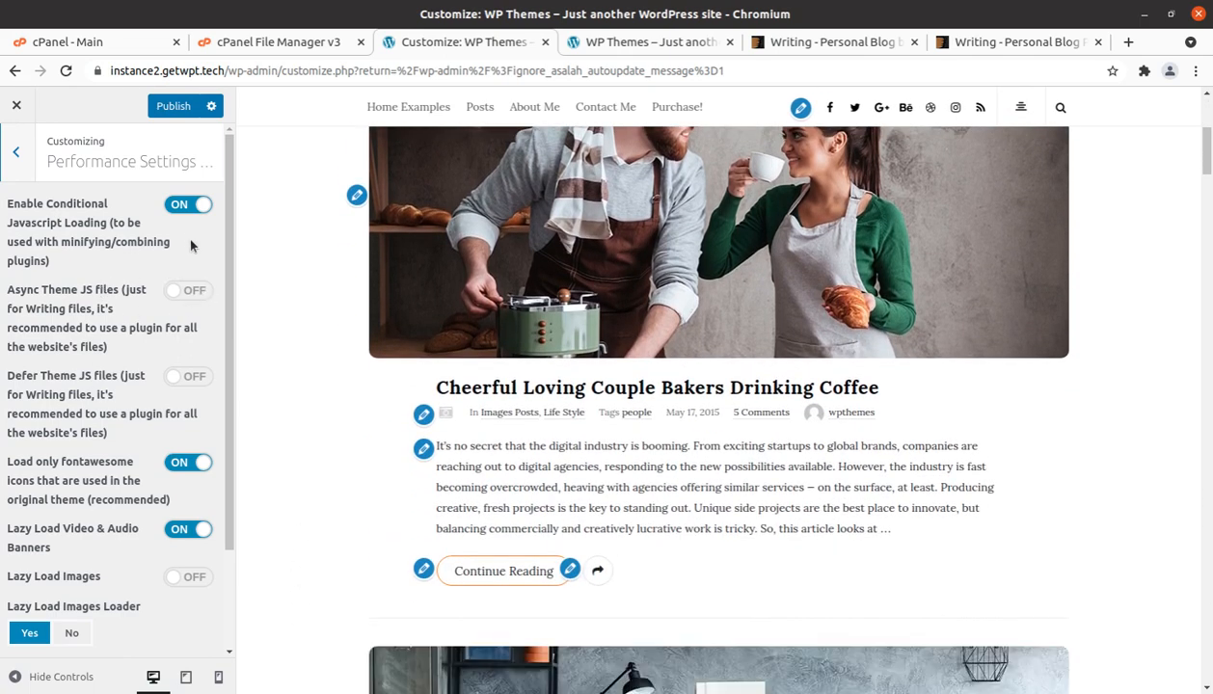
pyautogui.moveTo(199, 305)
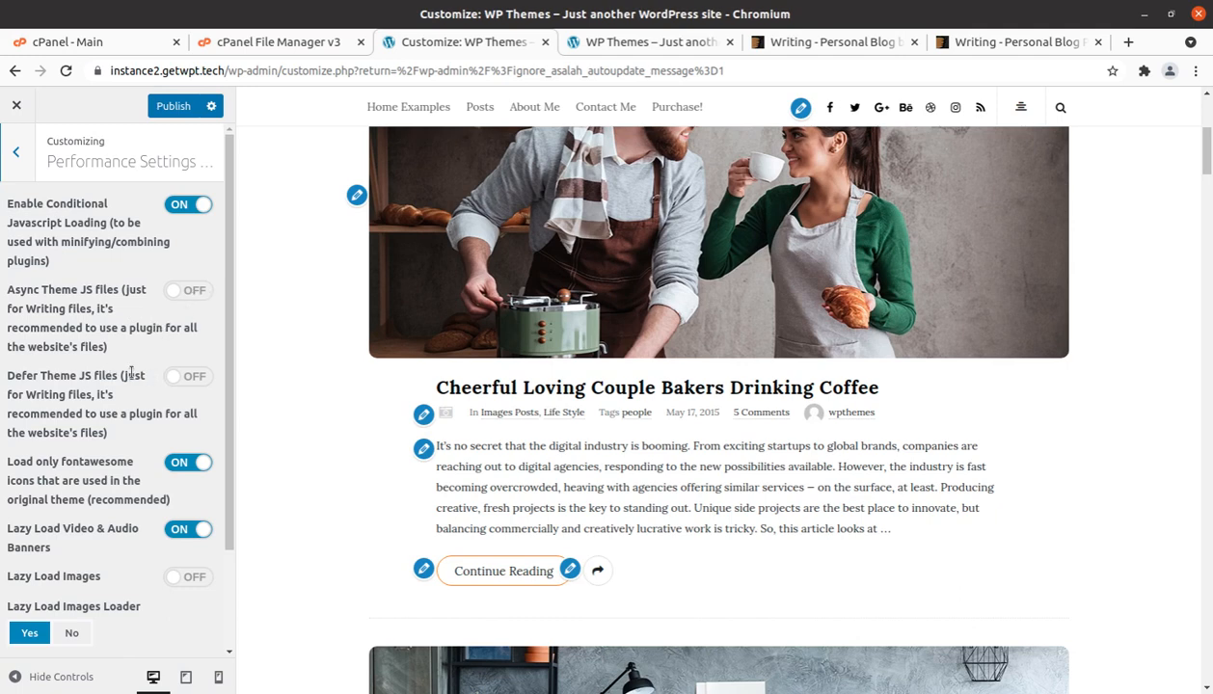
pyautogui.moveTo(101, 515)
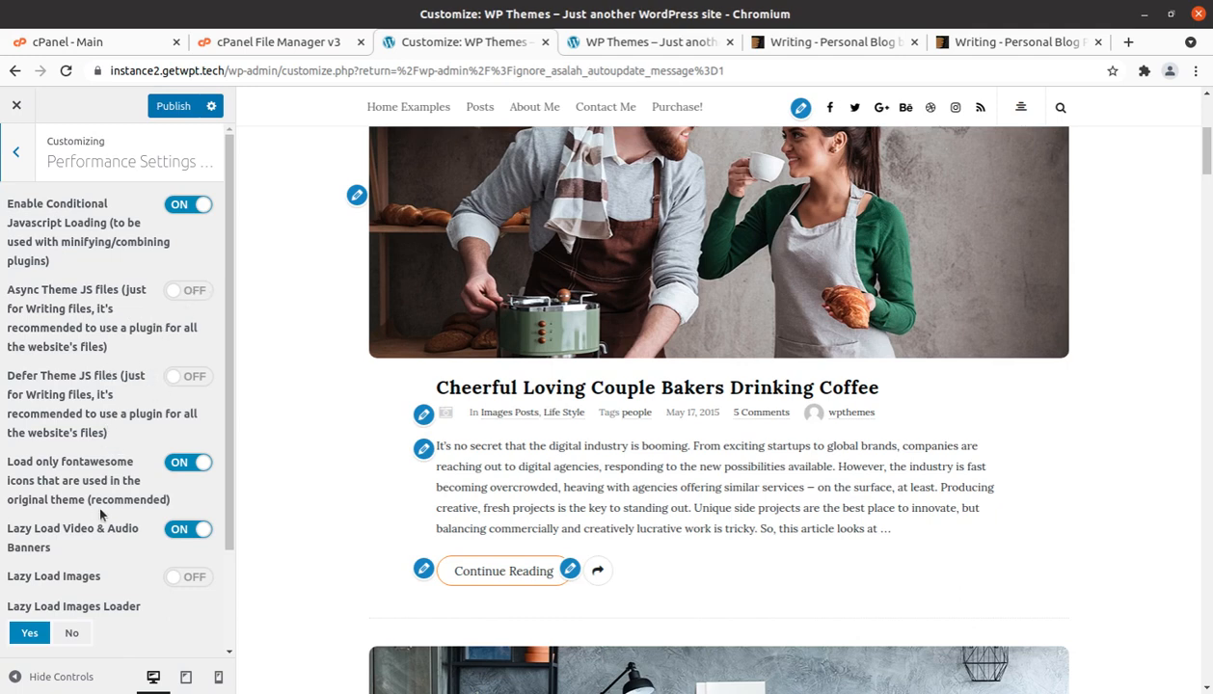
pyautogui.scroll(-3)
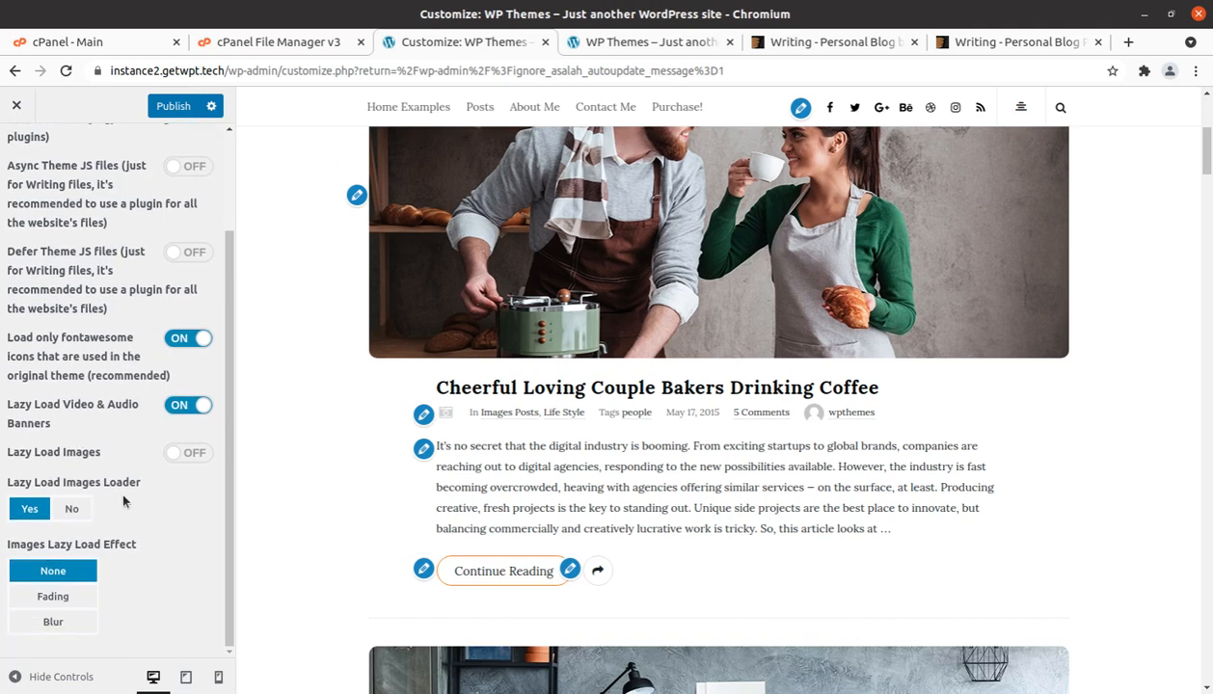
pyautogui.moveTo(112, 542)
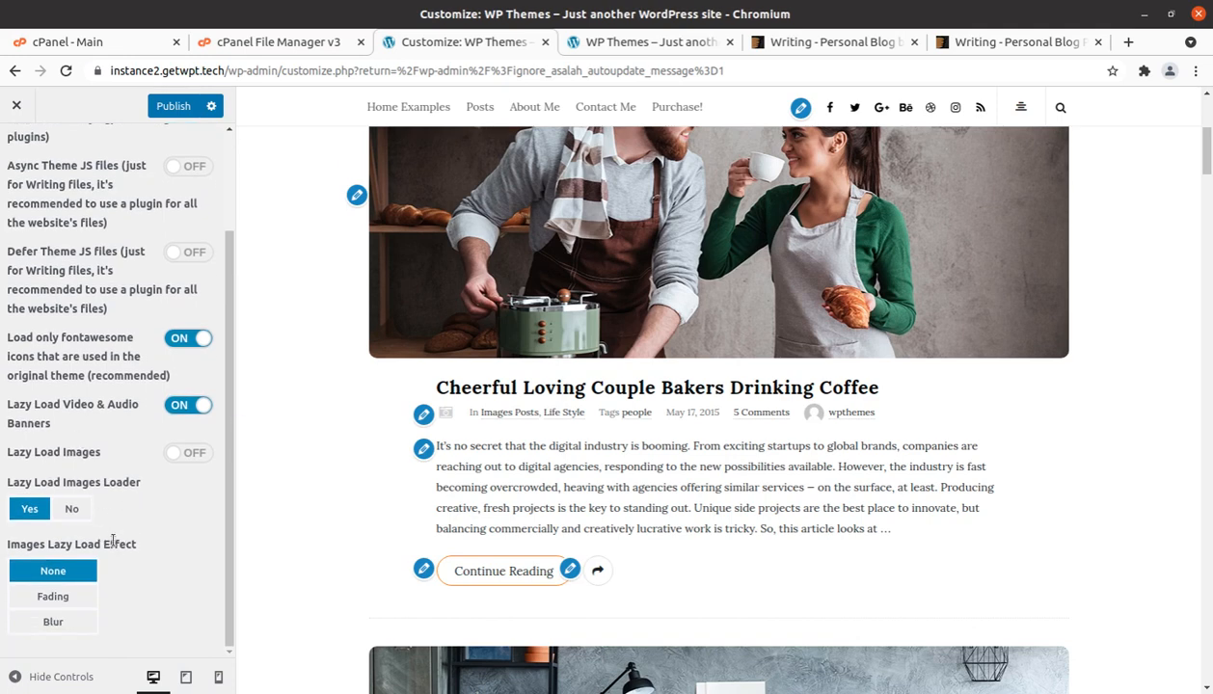
pyautogui.scroll(3)
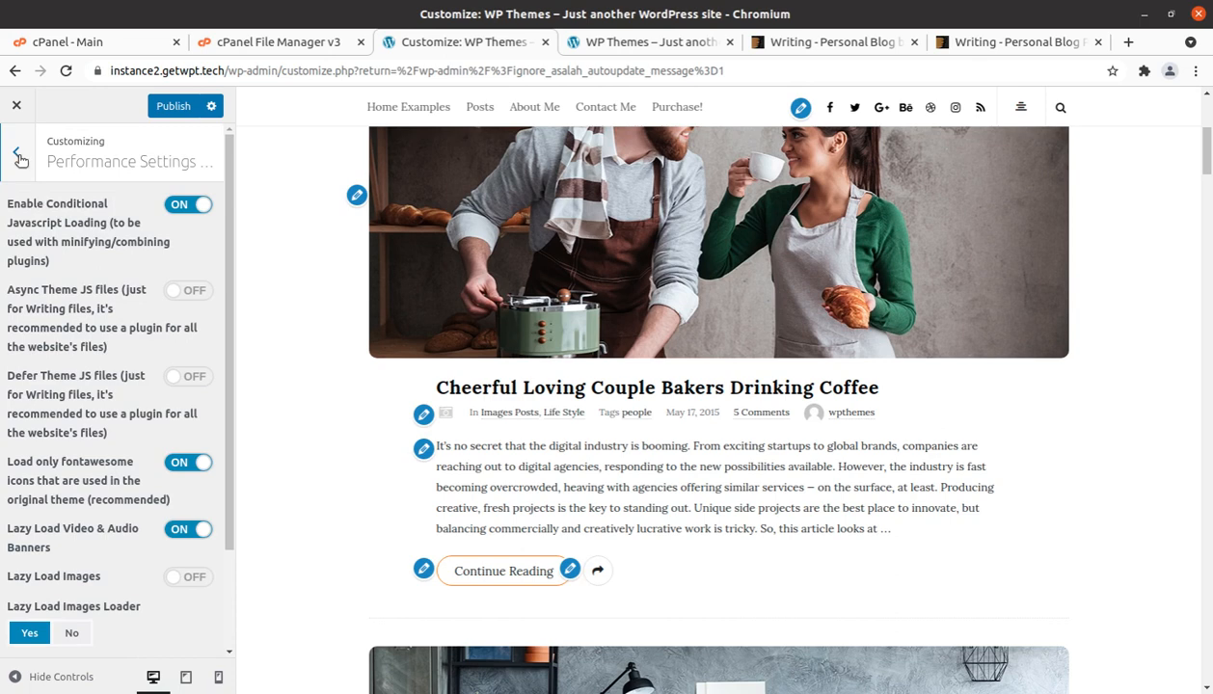
pyautogui.click(19, 152)
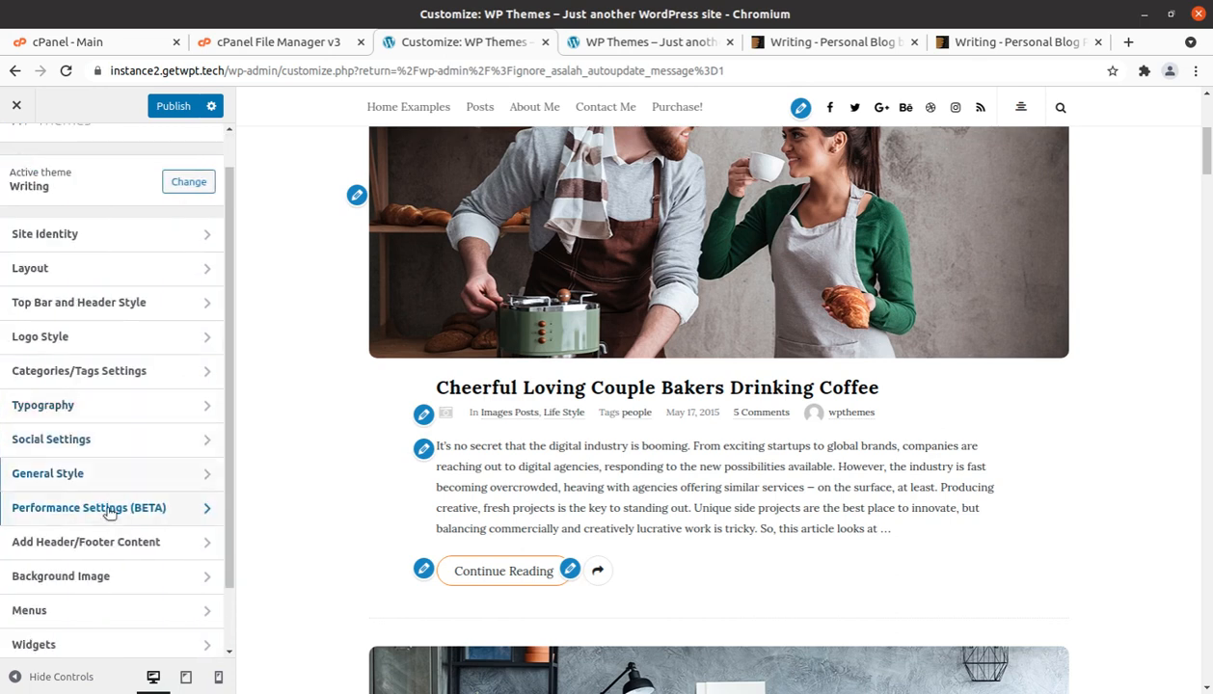
pyautogui.click(85, 542)
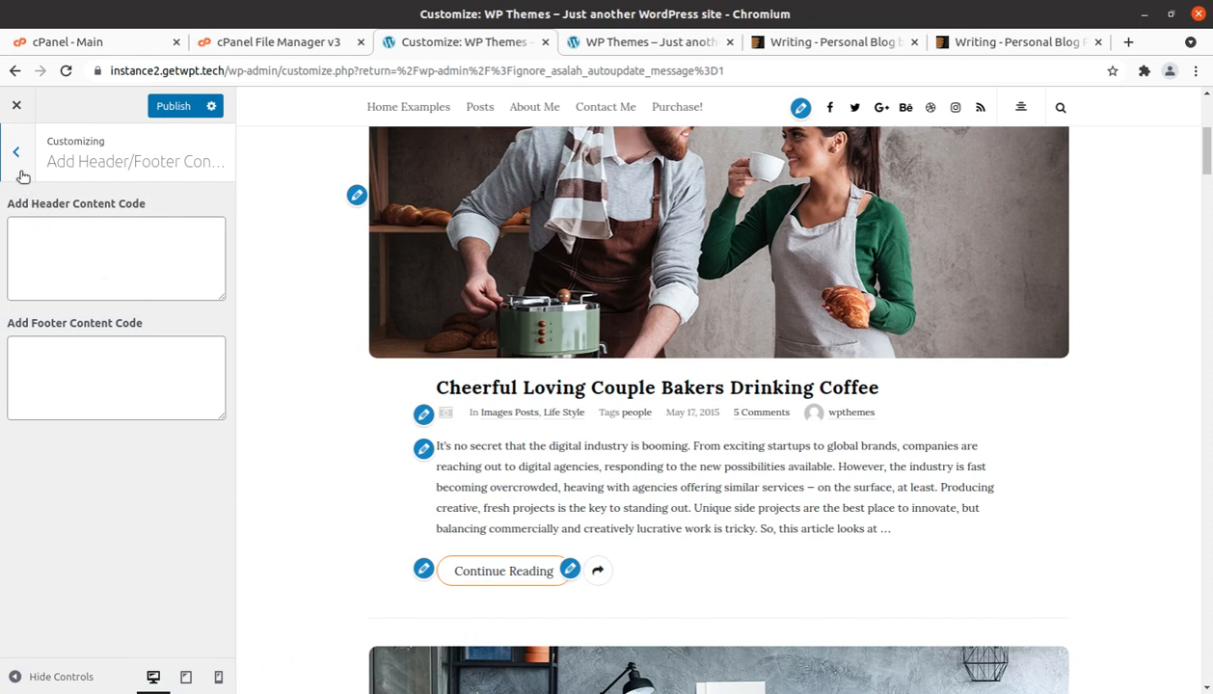
pyautogui.click(15, 150)
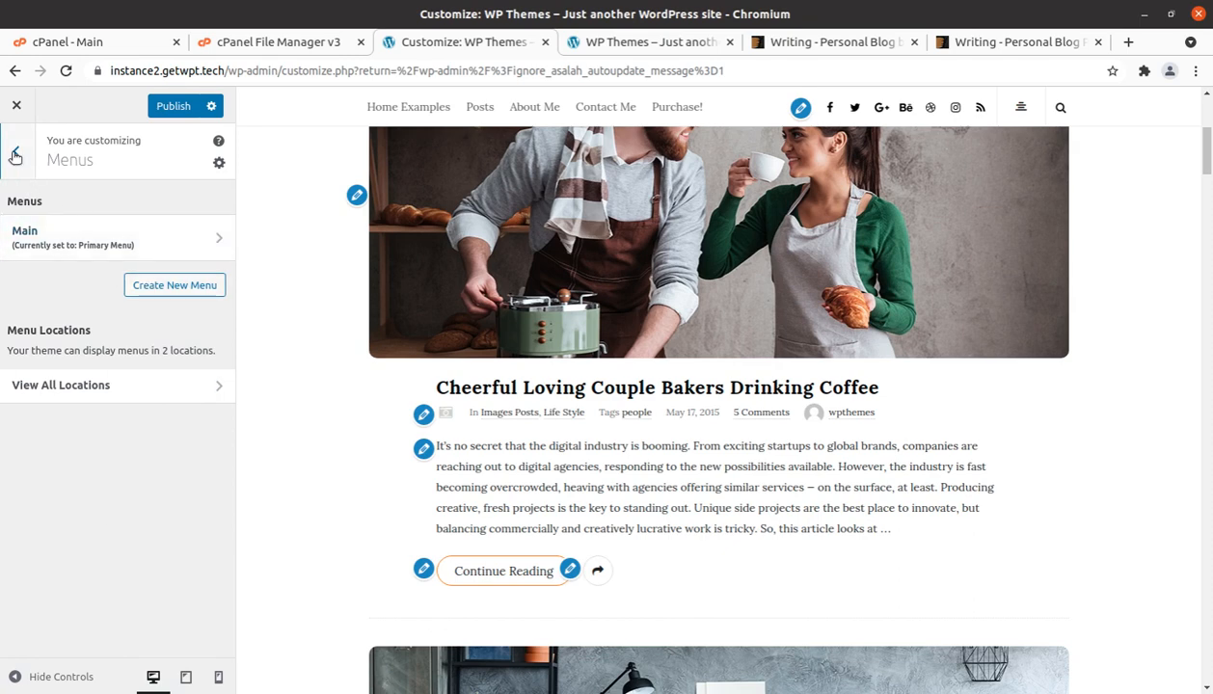
pyautogui.click(16, 106)
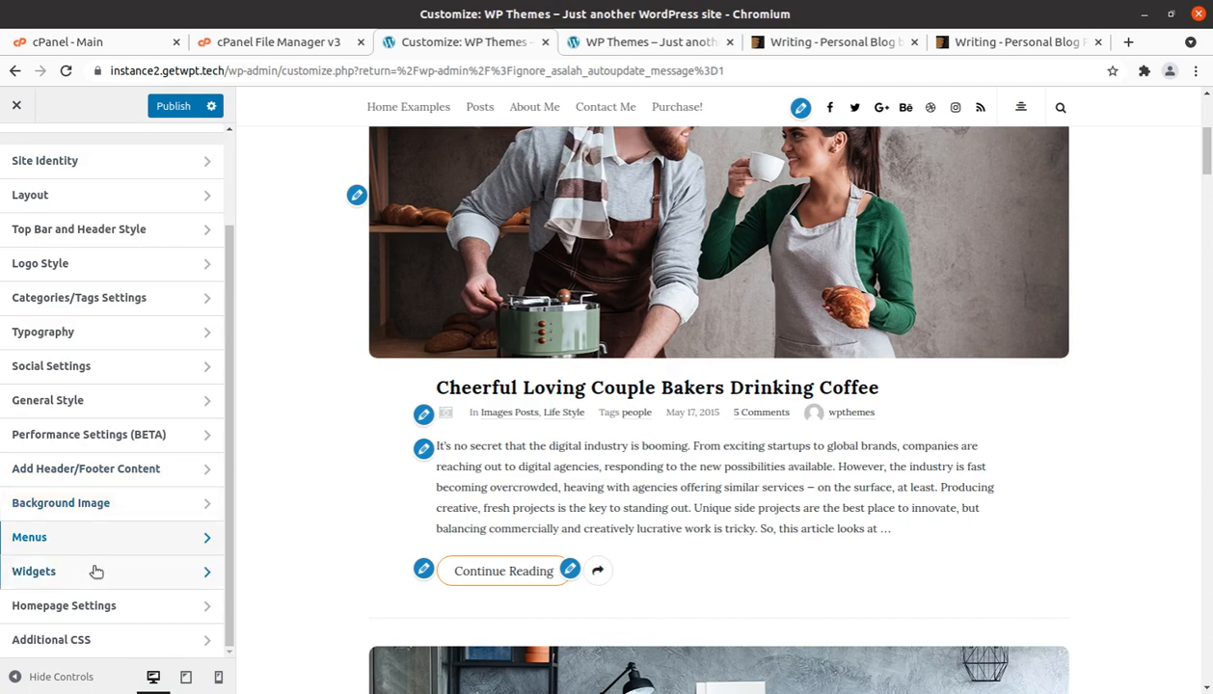
# - Set the homepage to the static List Blog page in Homepage Settings
pyautogui.click(64, 606)
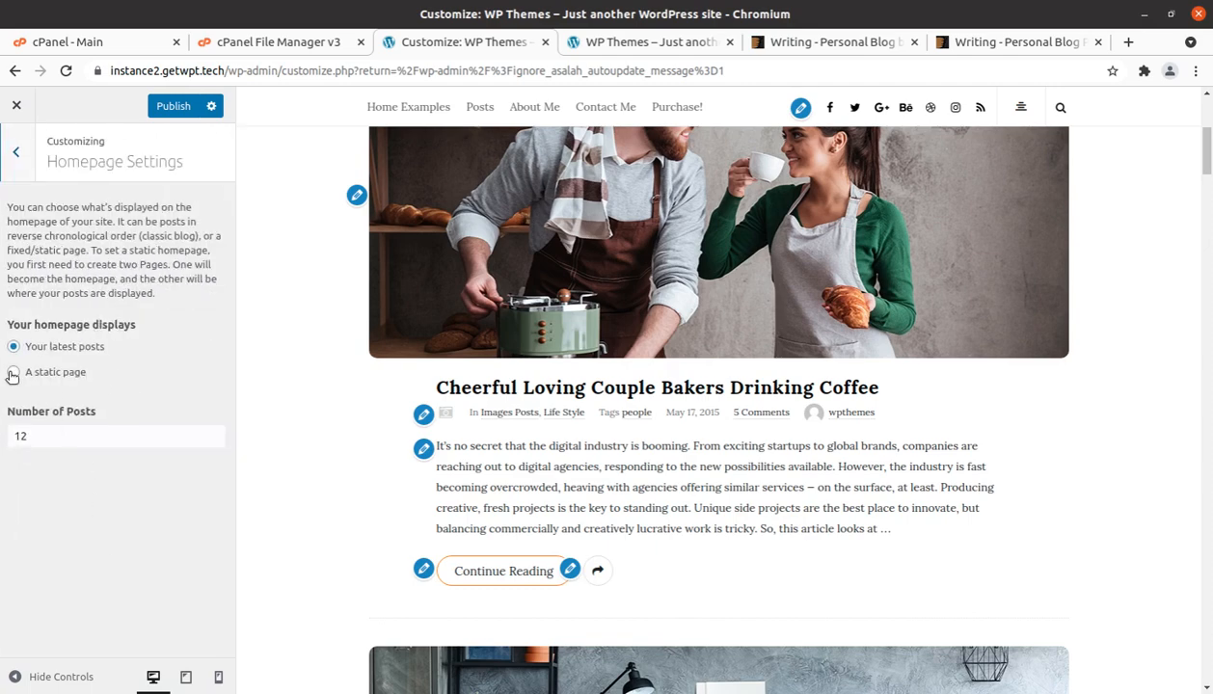
pyautogui.click(11, 372)
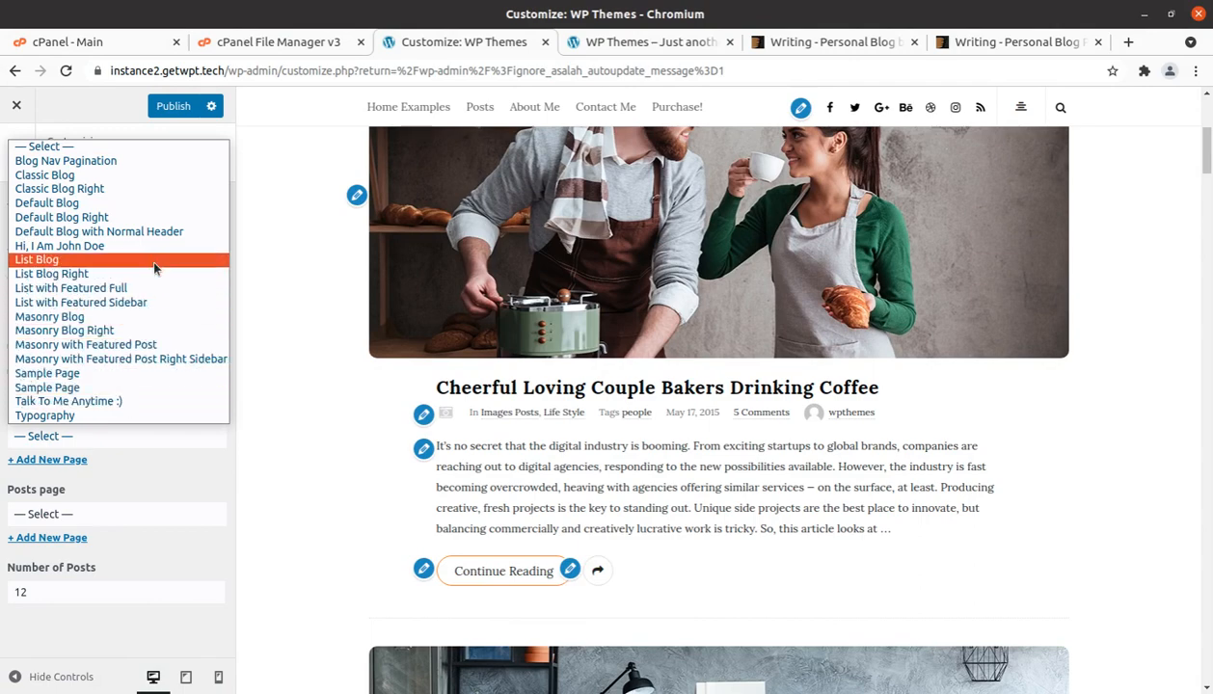
pyautogui.click(37, 258)
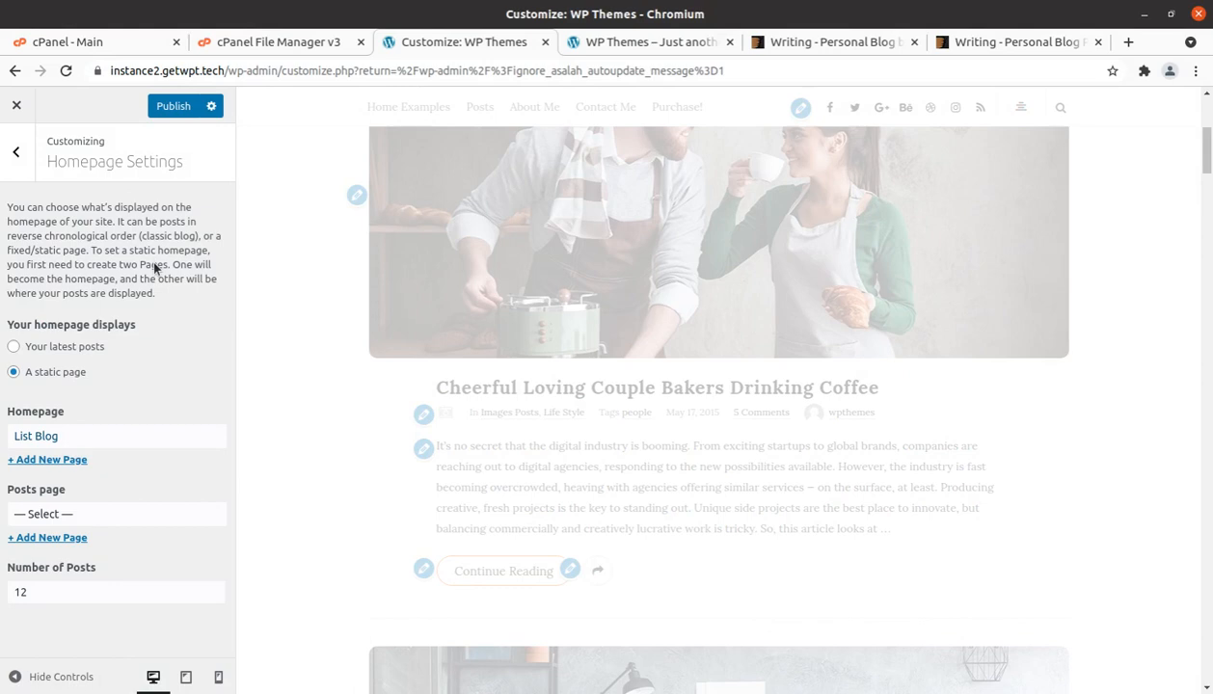
# - Scroll through the blog preview and return to the top-level Customizer menu
pyautogui.scroll(-3)
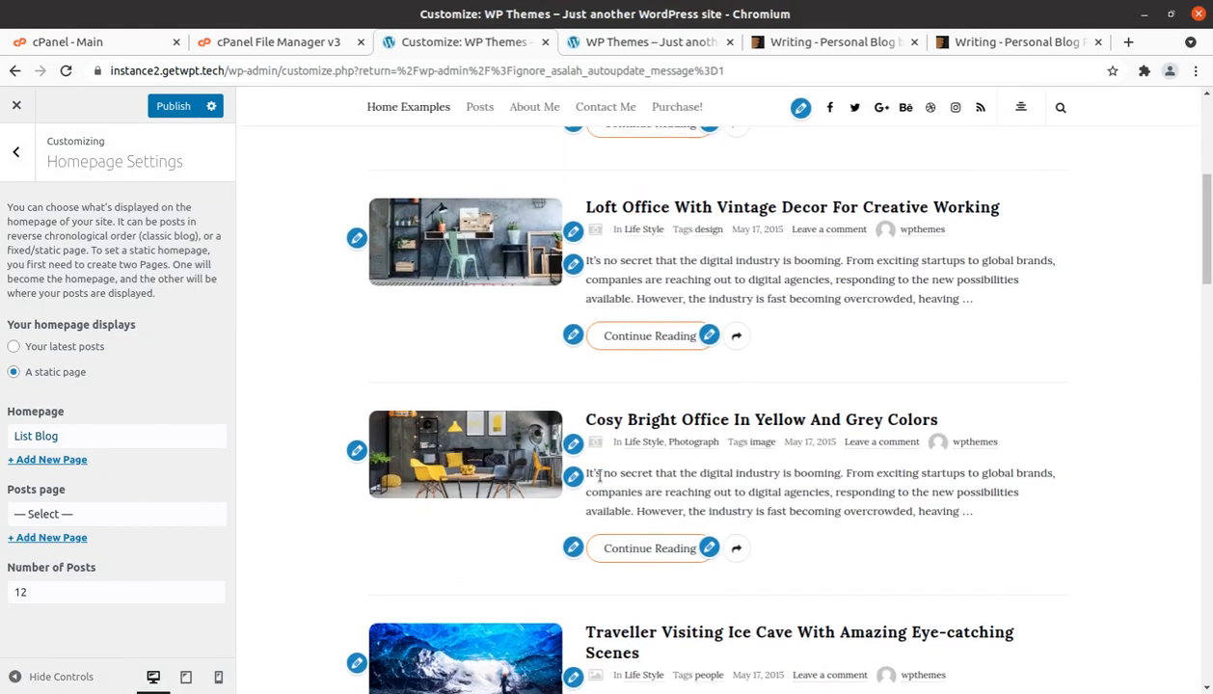
pyautogui.scroll(-3)
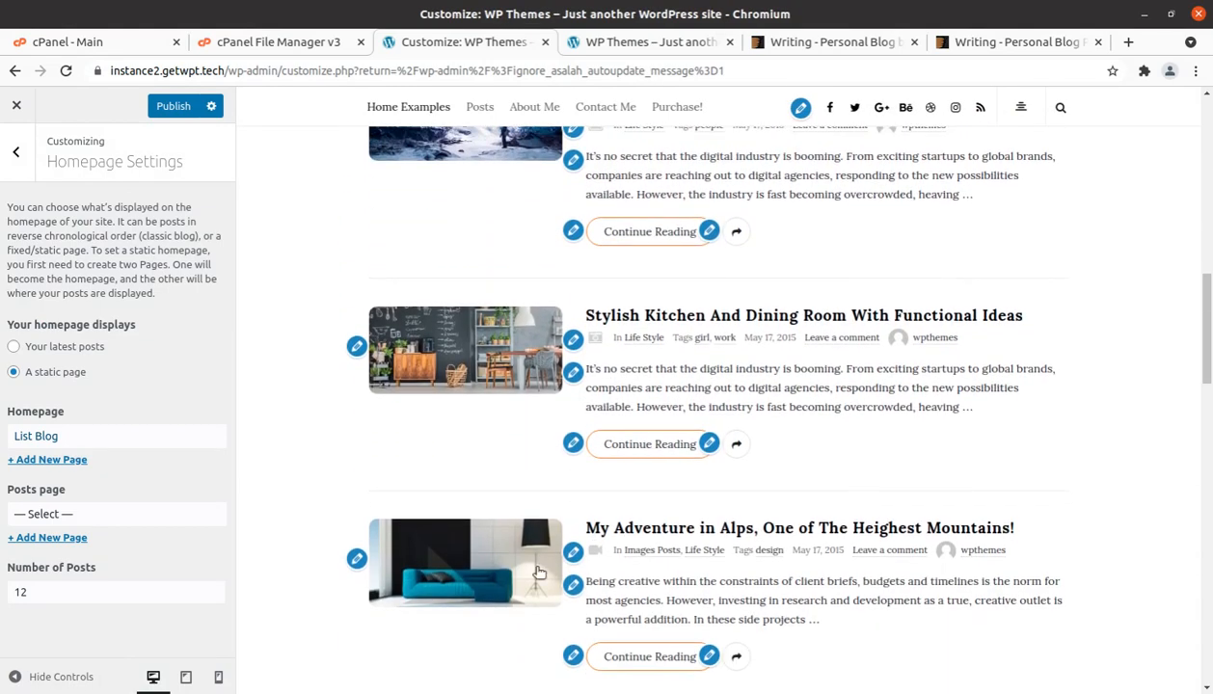
pyautogui.scroll(-3)
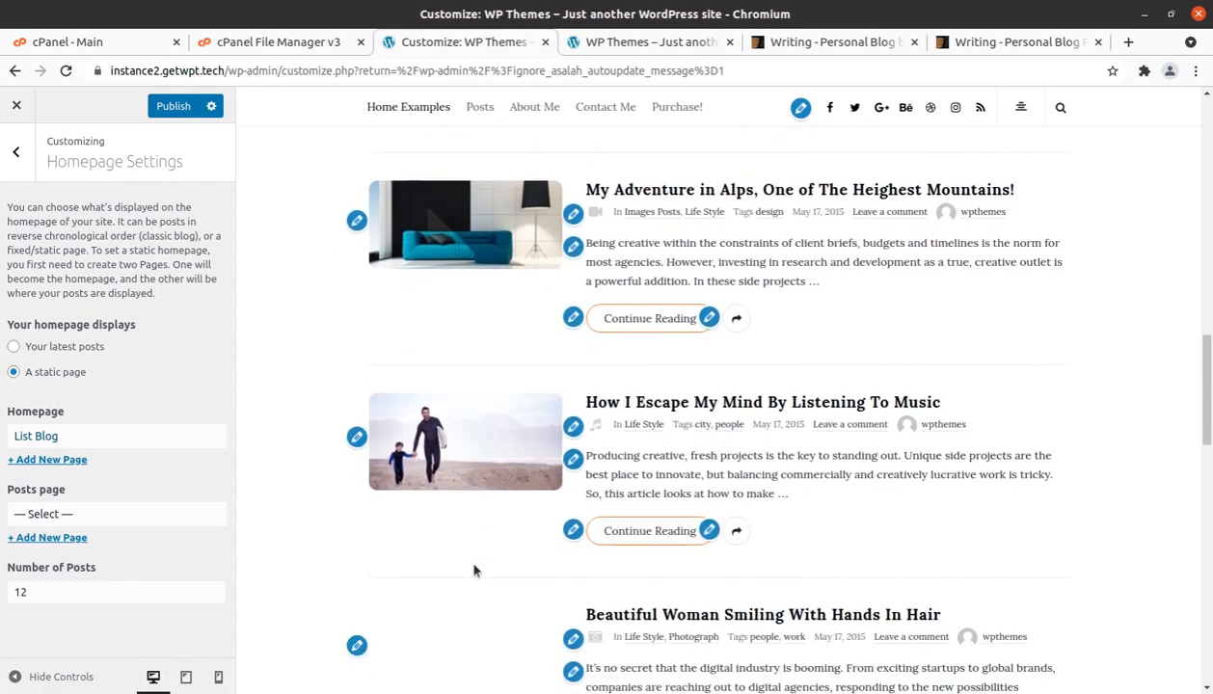
pyautogui.scroll(-3)
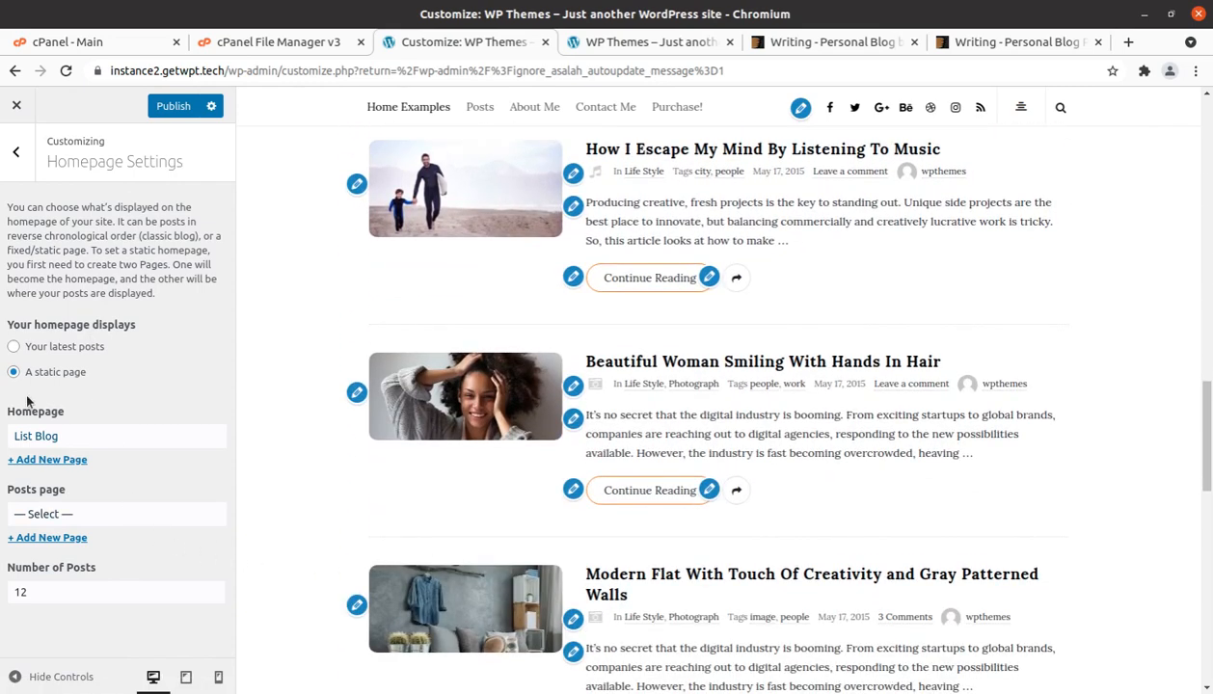
pyautogui.click(14, 347)
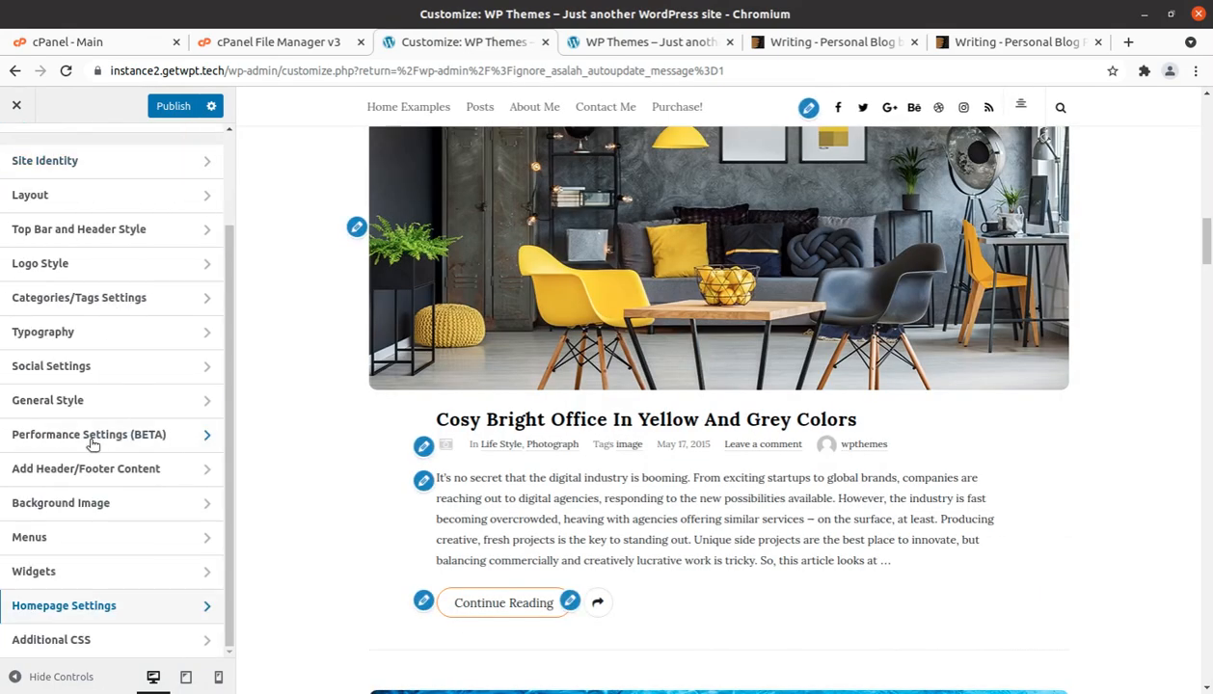
# - Close the Customizer and confirm leaving with unsaved changes discarded
pyautogui.click(51, 640)
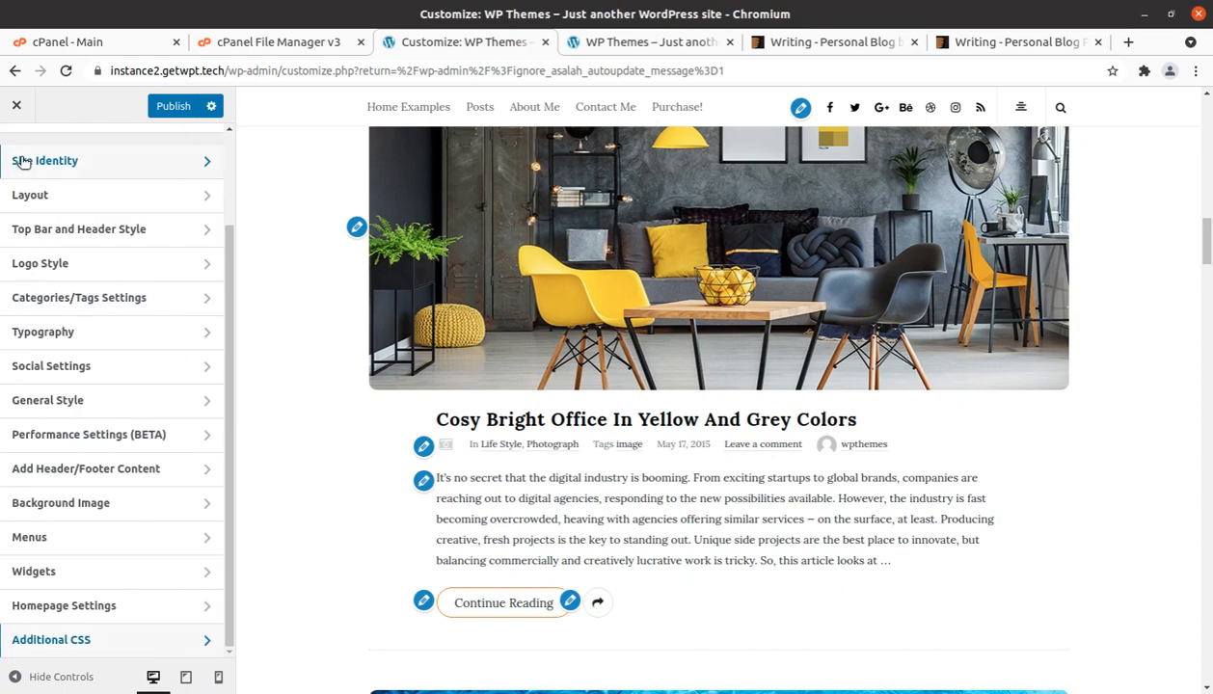
pyautogui.click(15, 104)
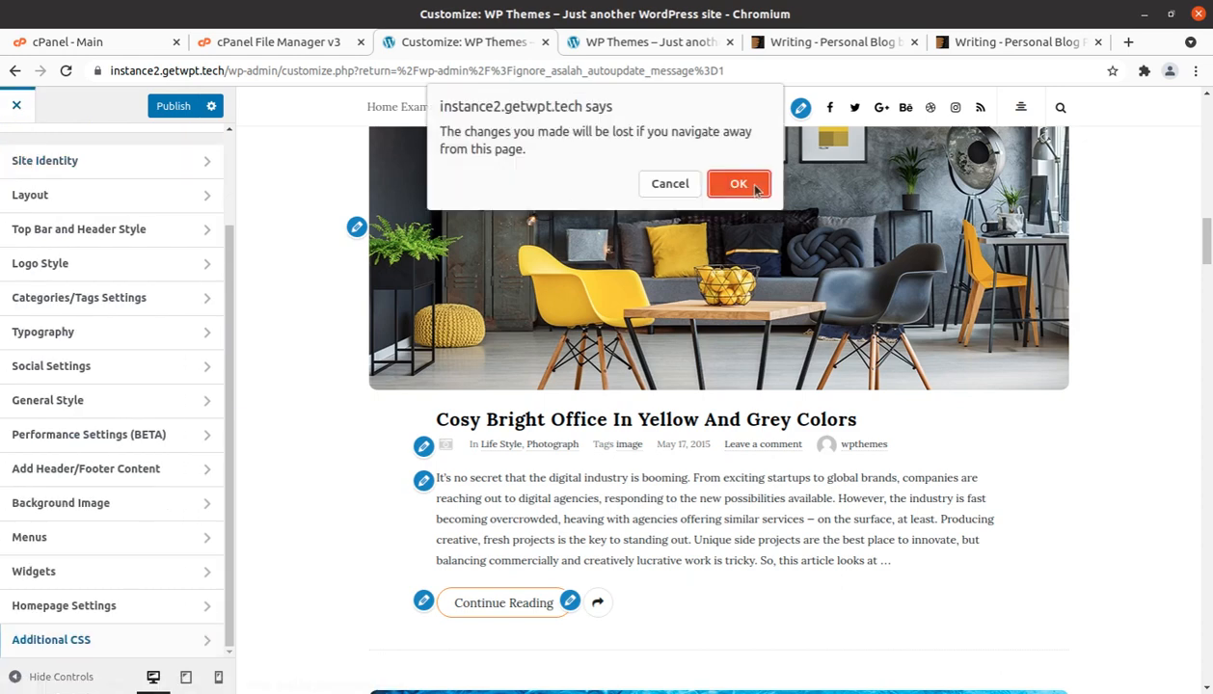
pyautogui.click(738, 183)
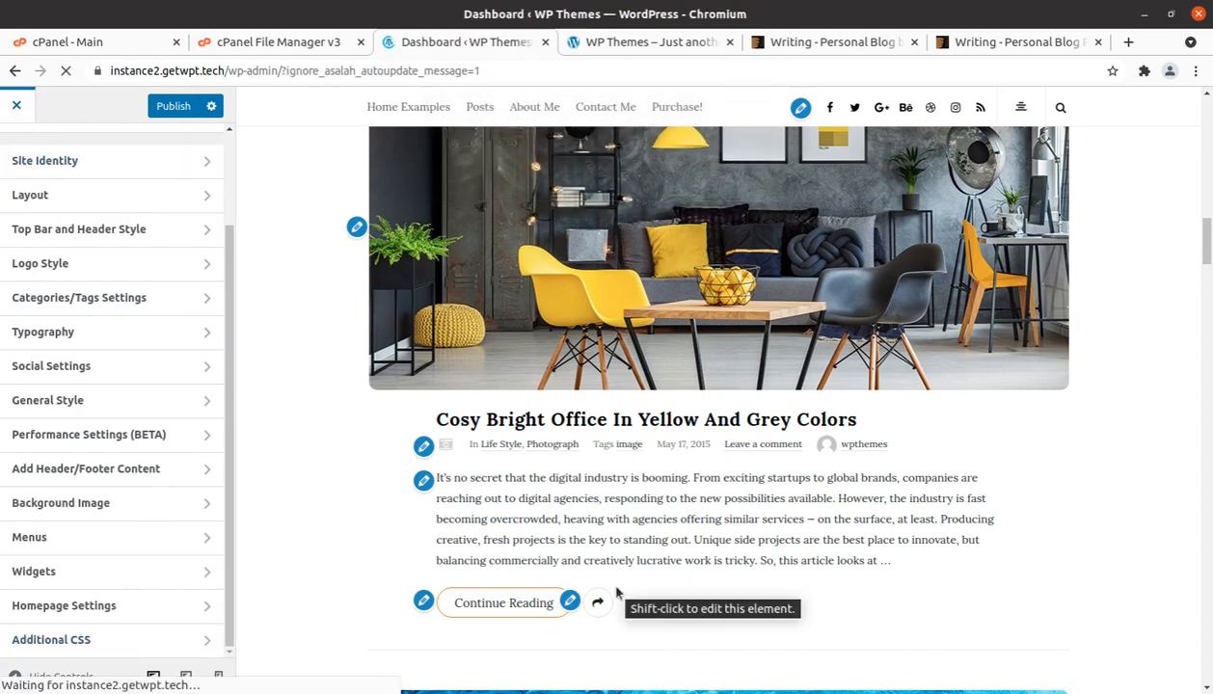
# - Return to the admin Dashboard and head to the live site via Visit Site
pyautogui.click(15, 104)
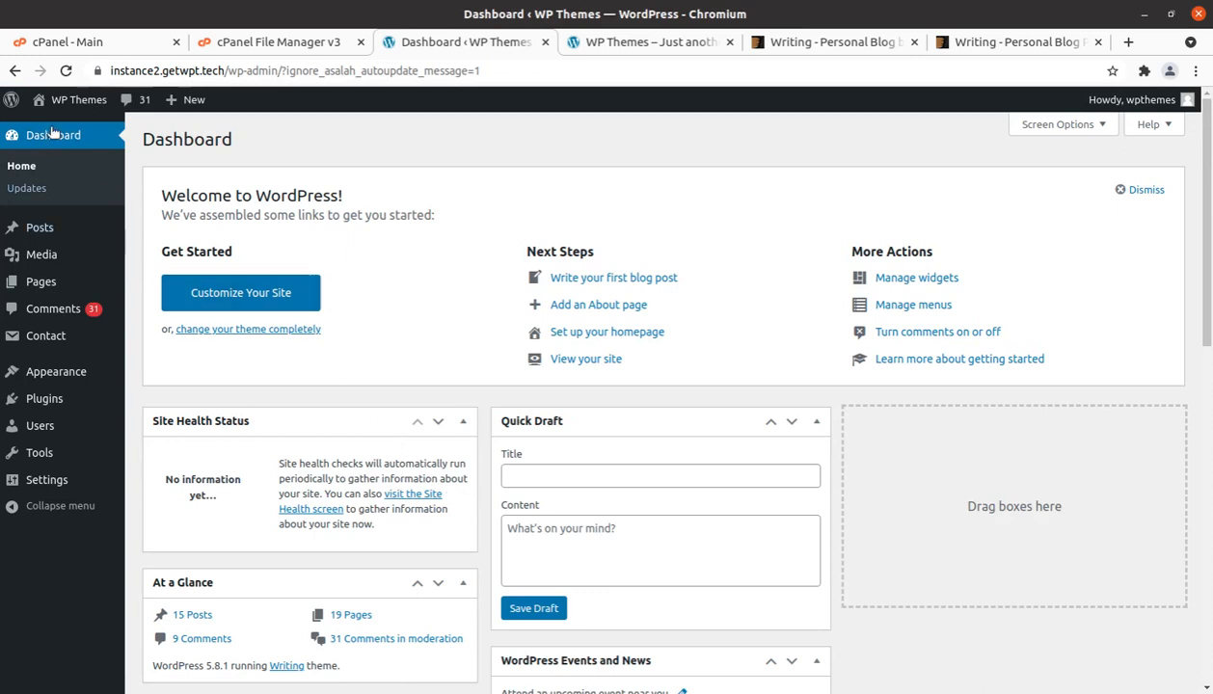
pyautogui.click(54, 135)
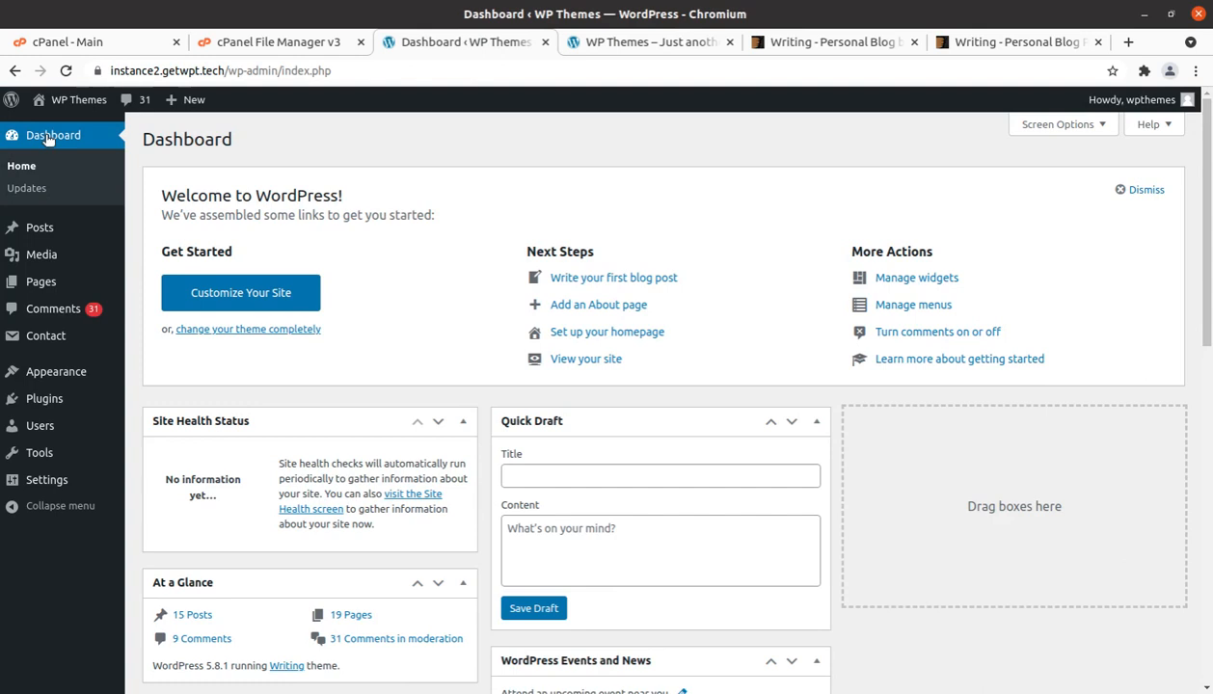
pyautogui.moveTo(69, 100)
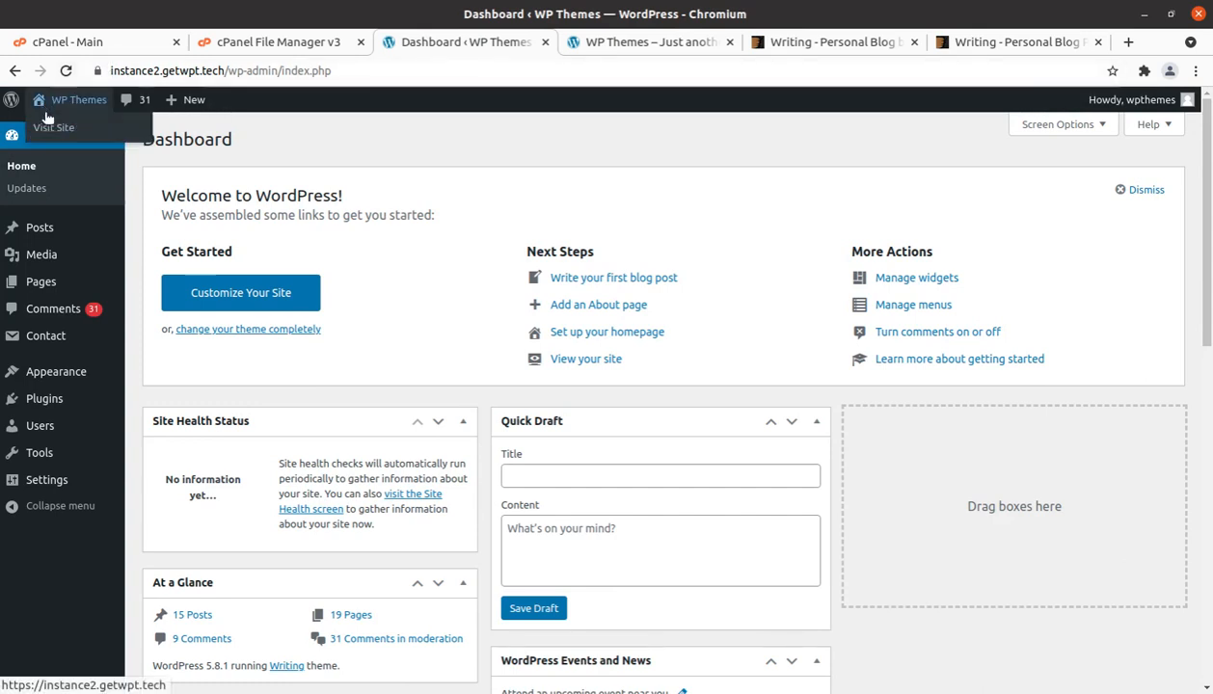
pyautogui.click(54, 127)
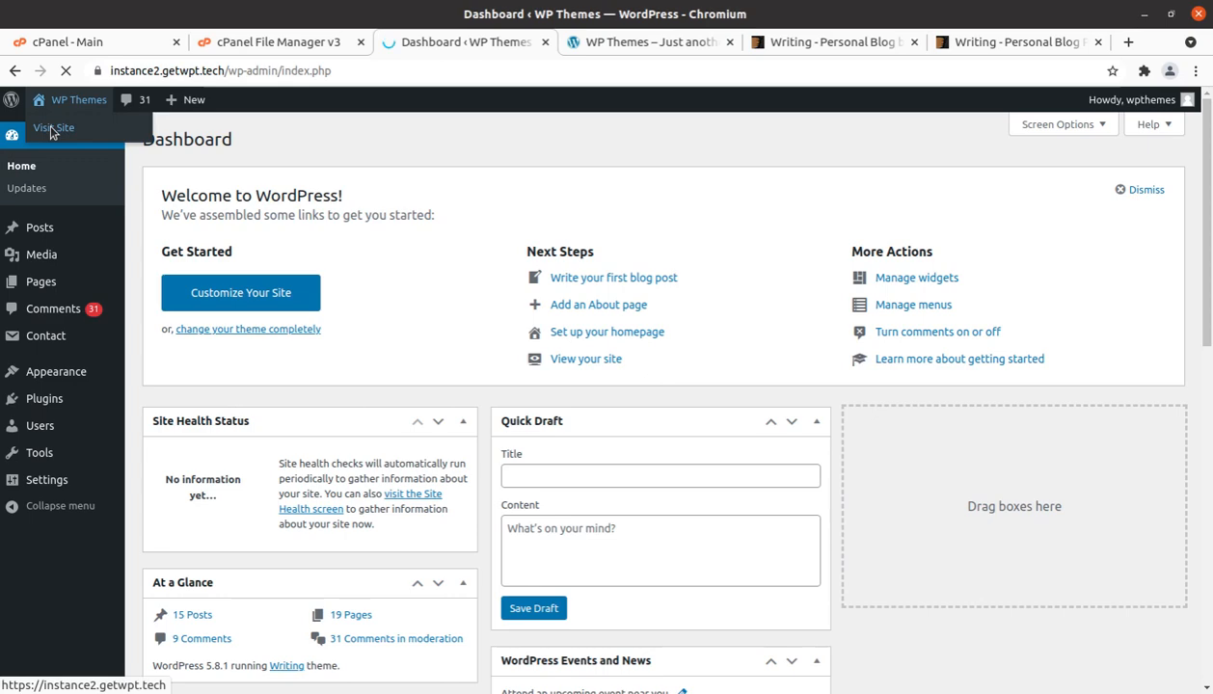
# - Open the Cheerful Loving Couple Bakers Drinking Coffee post from the front page and read through it
pyautogui.click(54, 128)
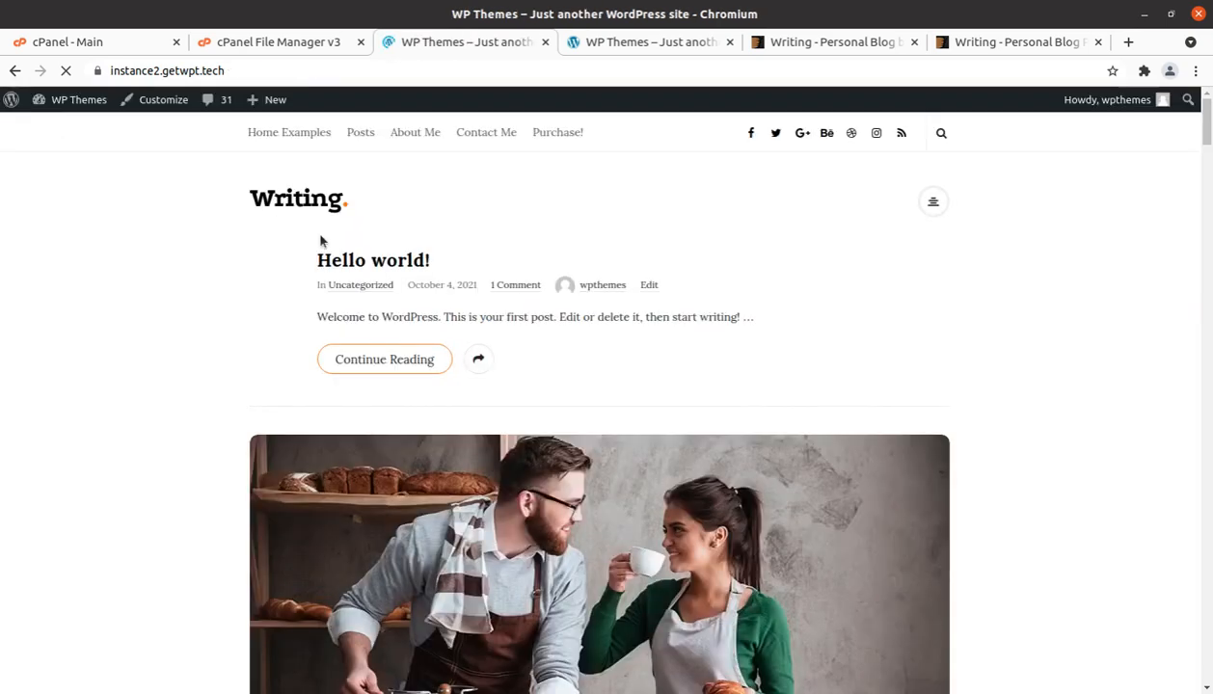
pyautogui.scroll(-3)
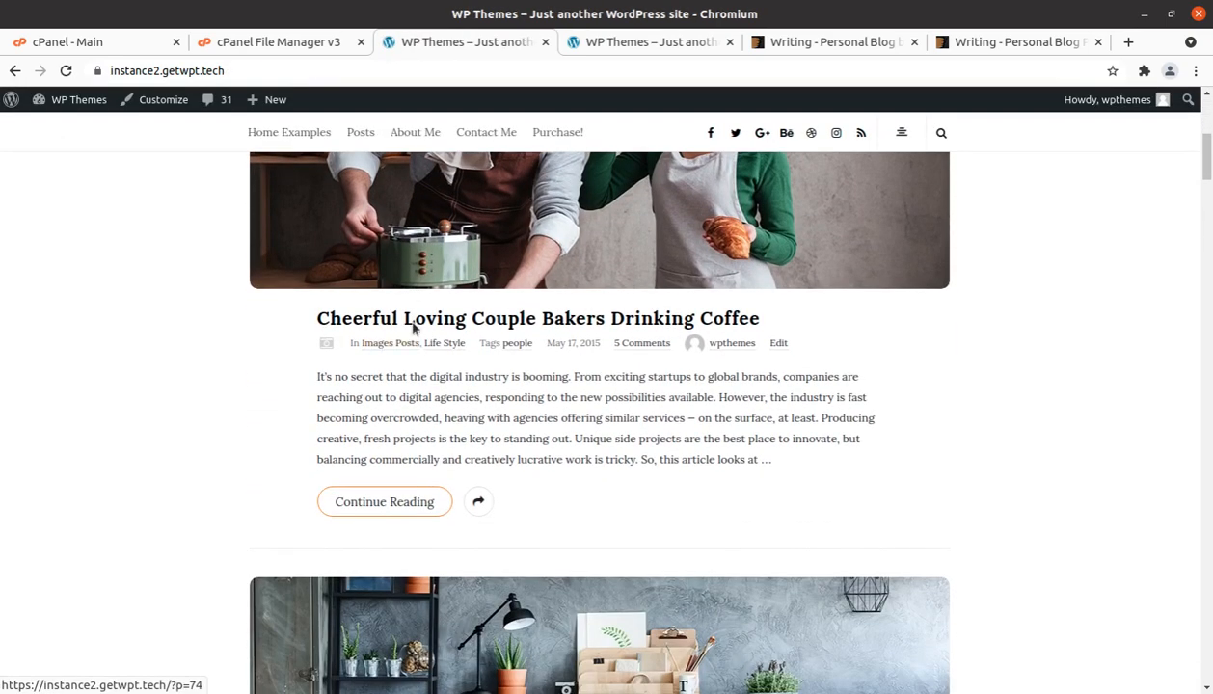
pyautogui.click(537, 318)
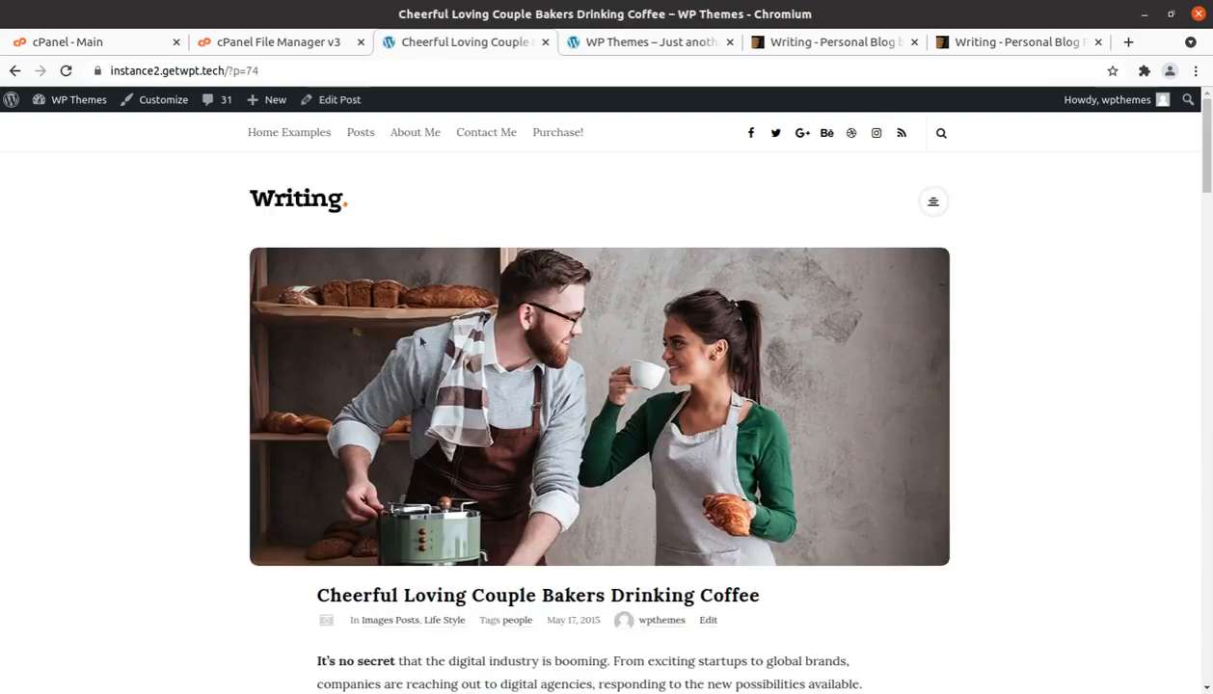
pyautogui.scroll(-3)
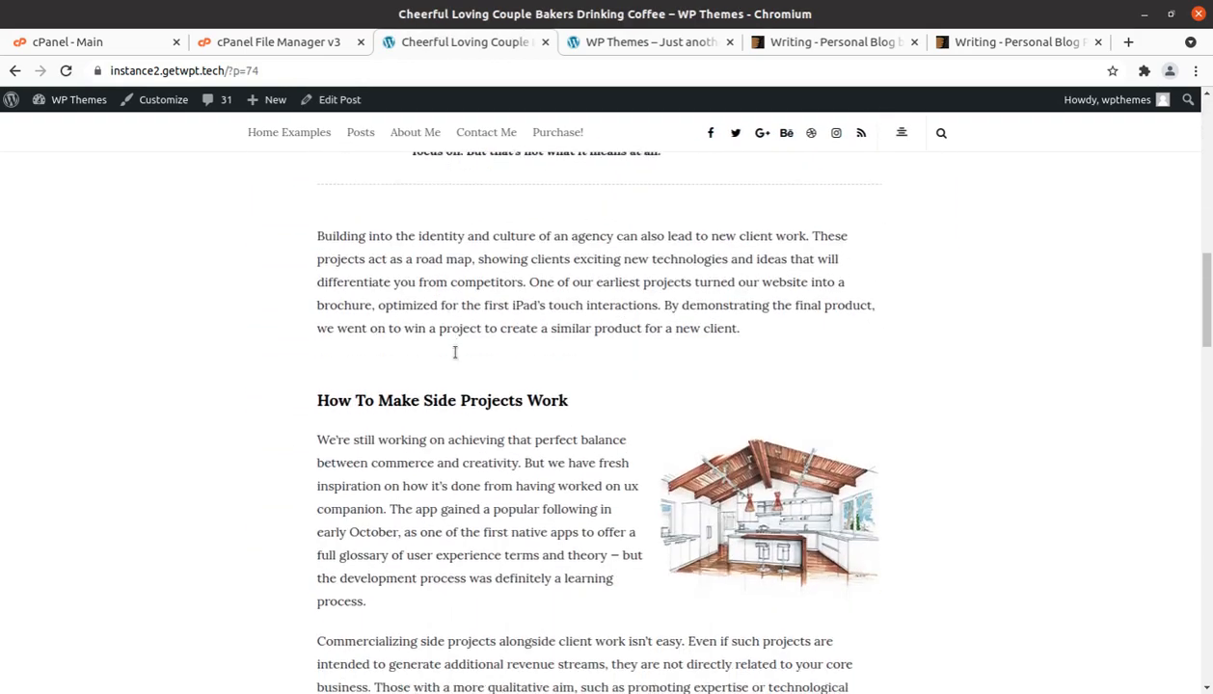
pyautogui.scroll(-3)
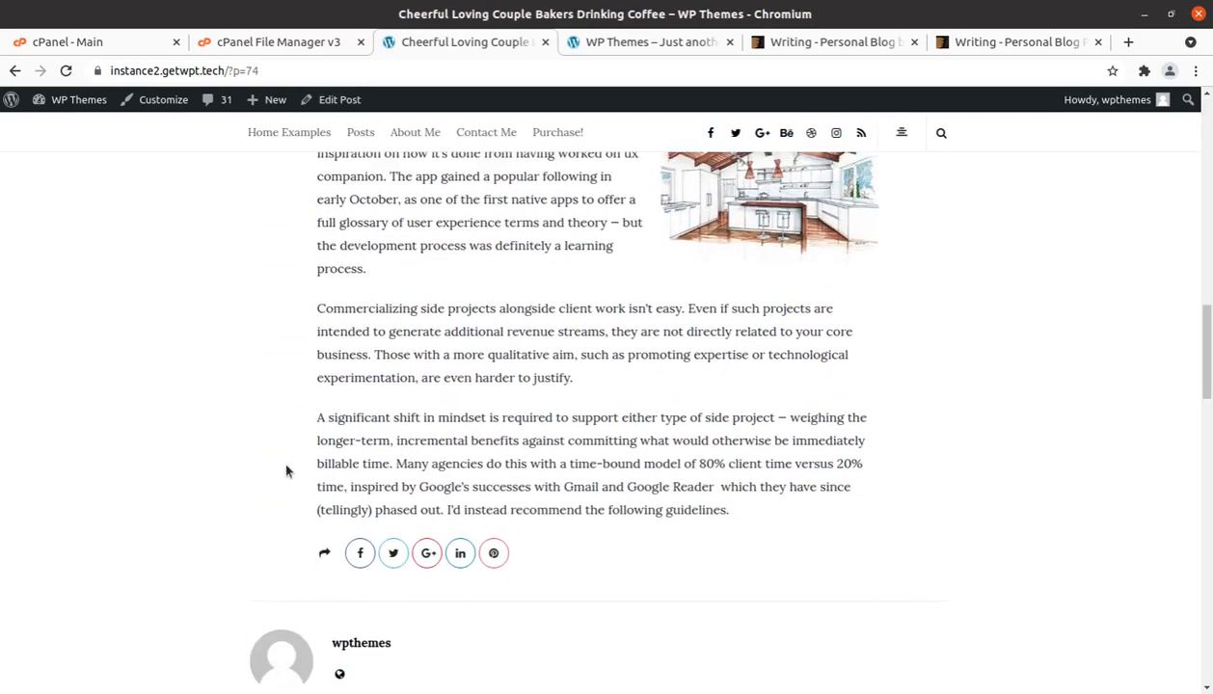
pyautogui.scroll(3)
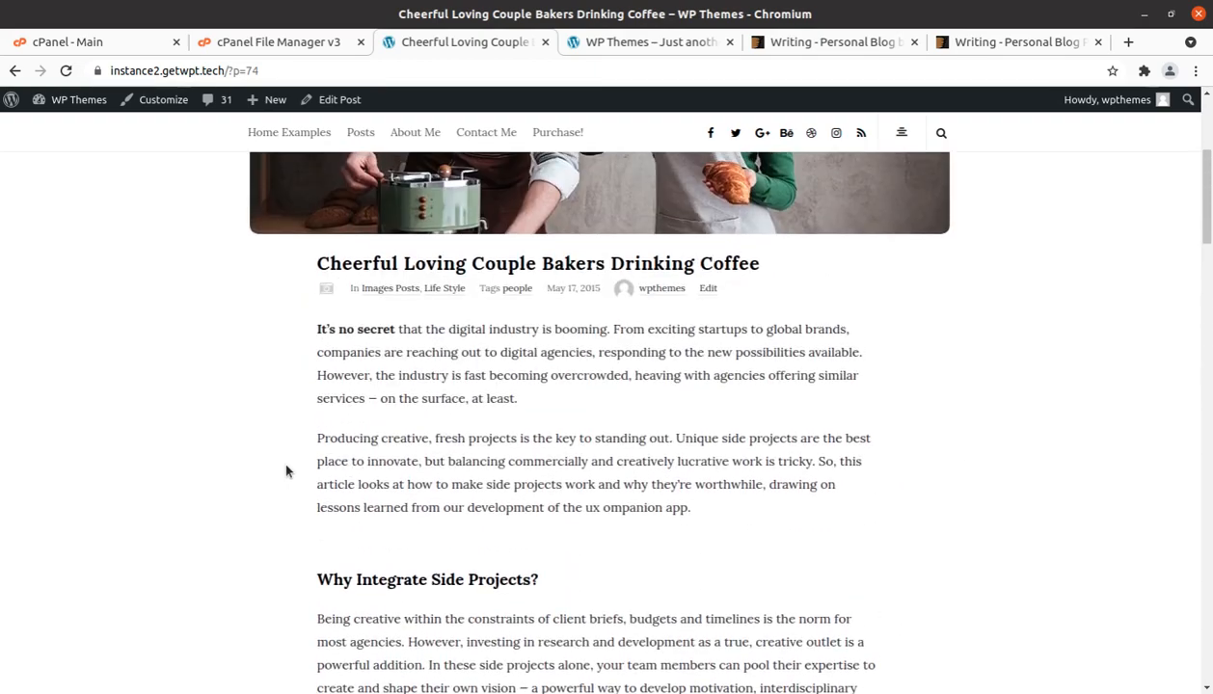
pyautogui.scroll(3)
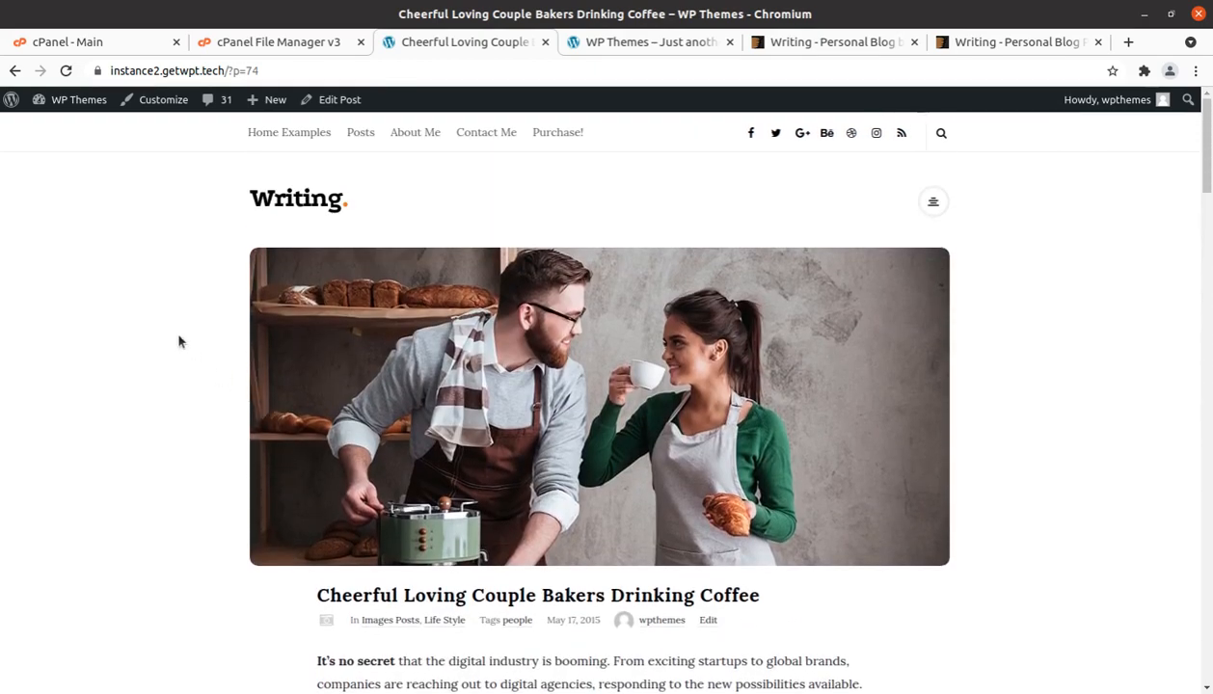
pyautogui.moveTo(131, 285)
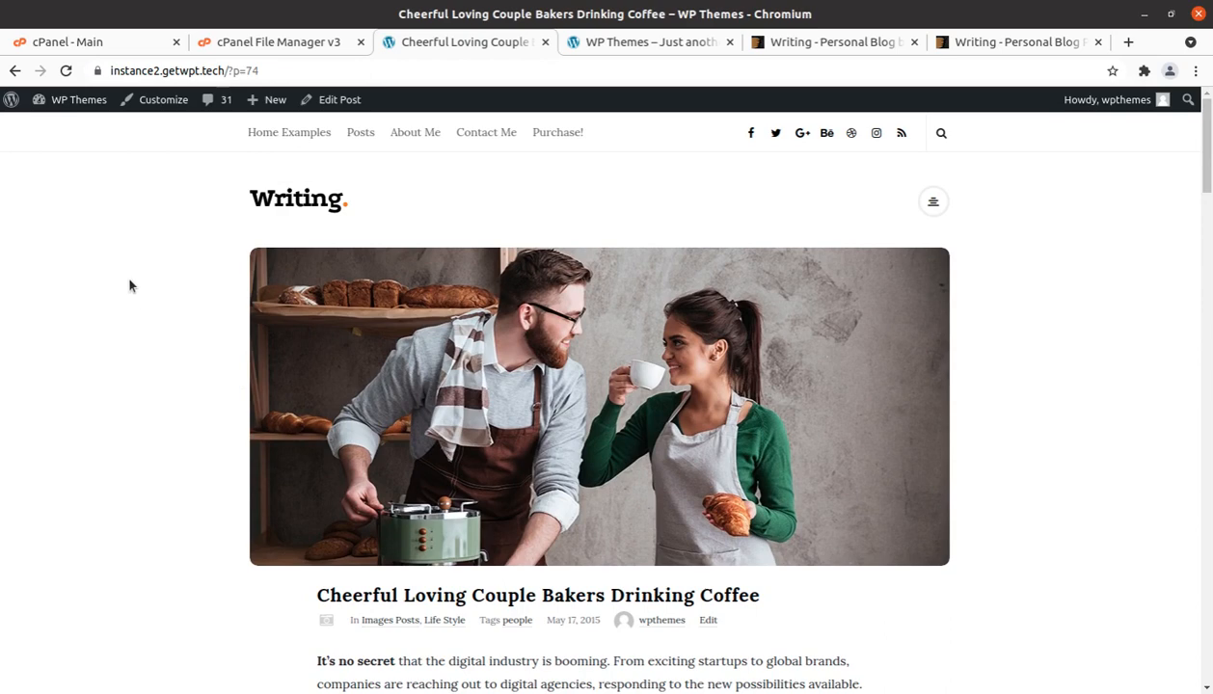
pyautogui.moveTo(120, 264)
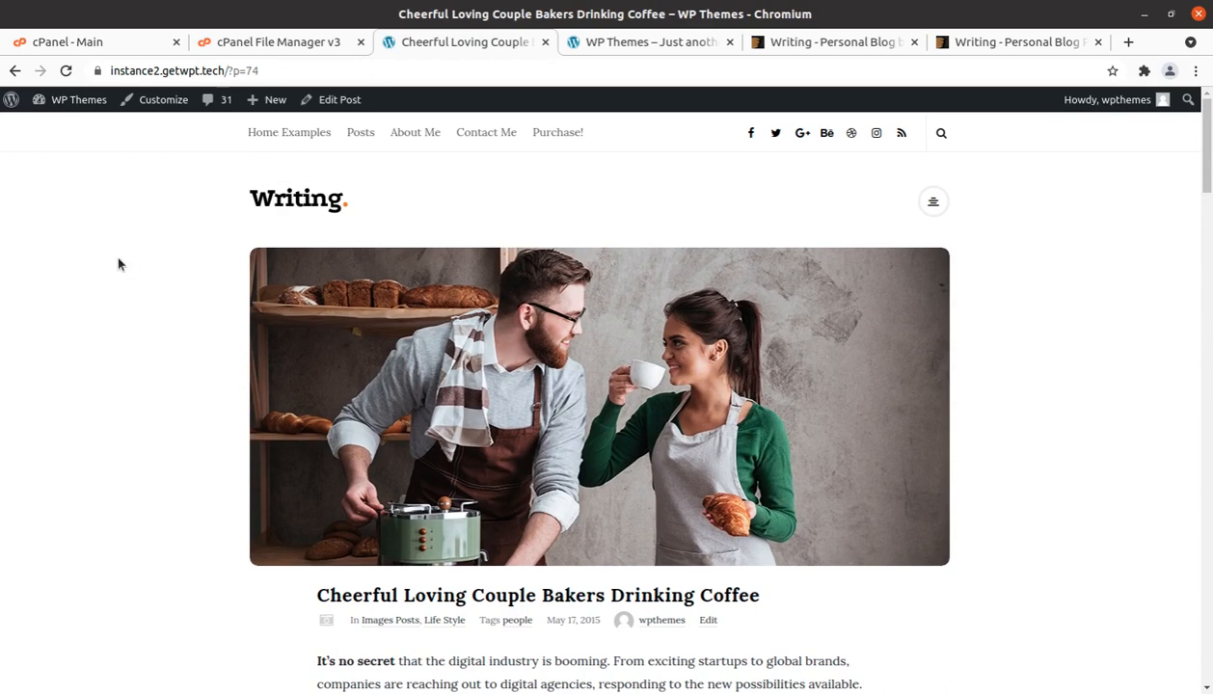
pyautogui.moveTo(132, 413)
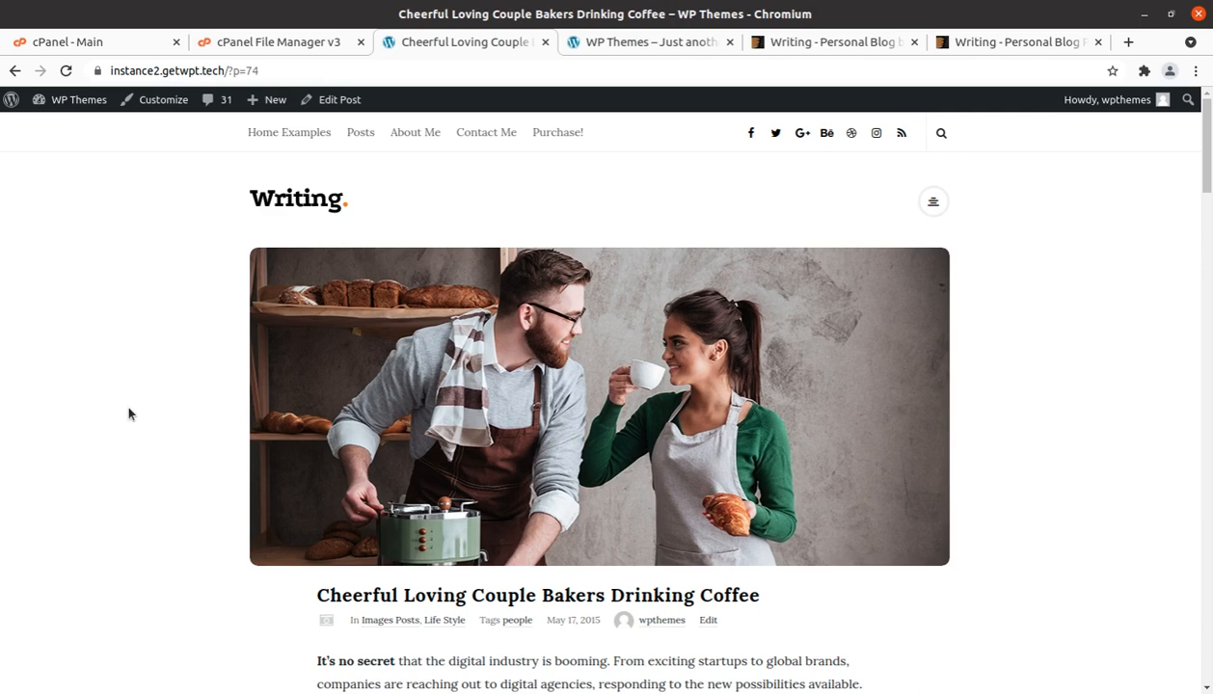
pyautogui.moveTo(112, 444)
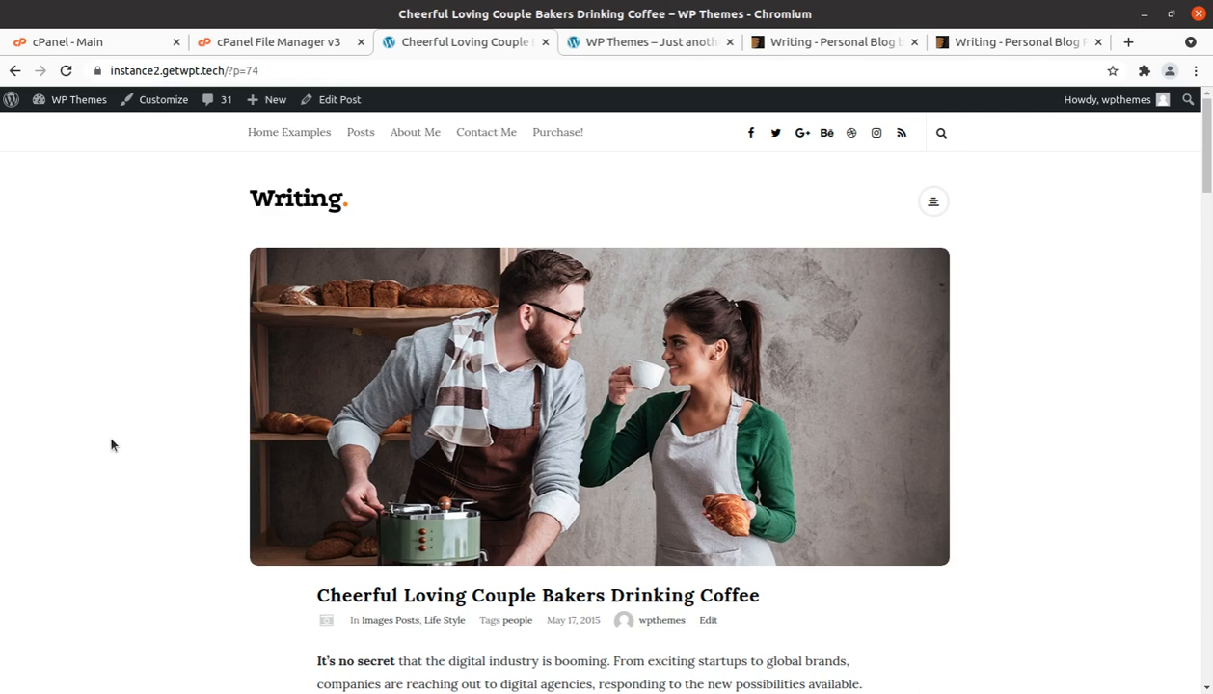
pyautogui.moveTo(77, 504)
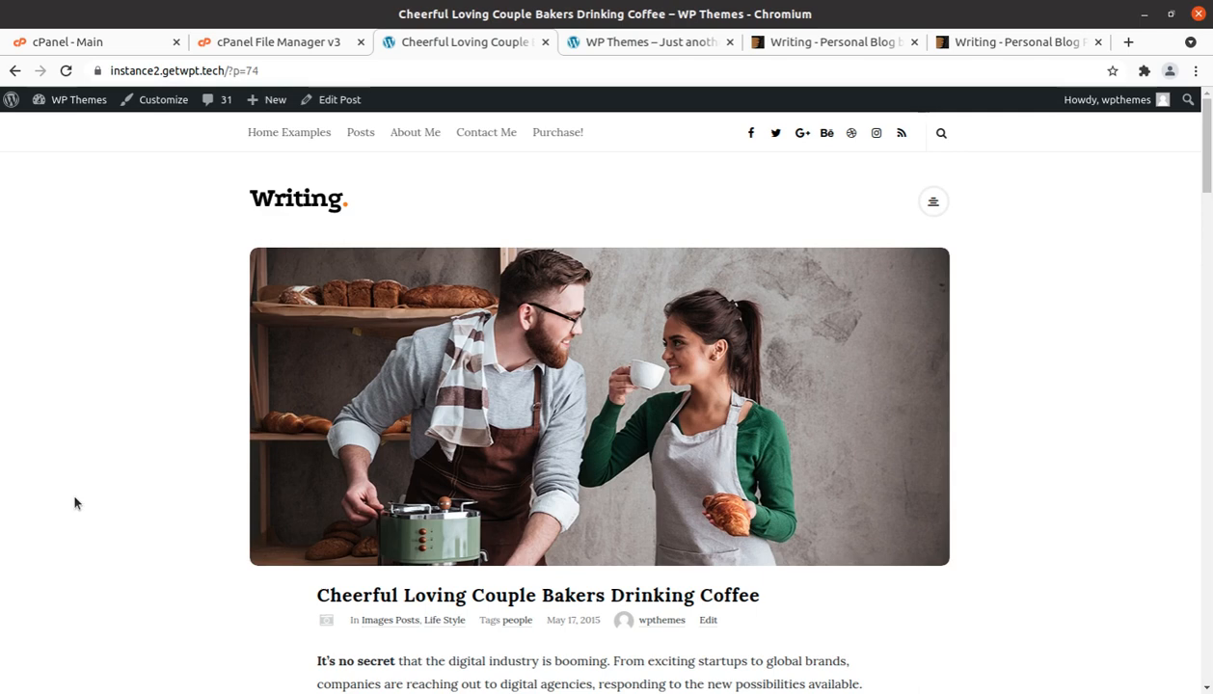
pyautogui.scroll(-3)
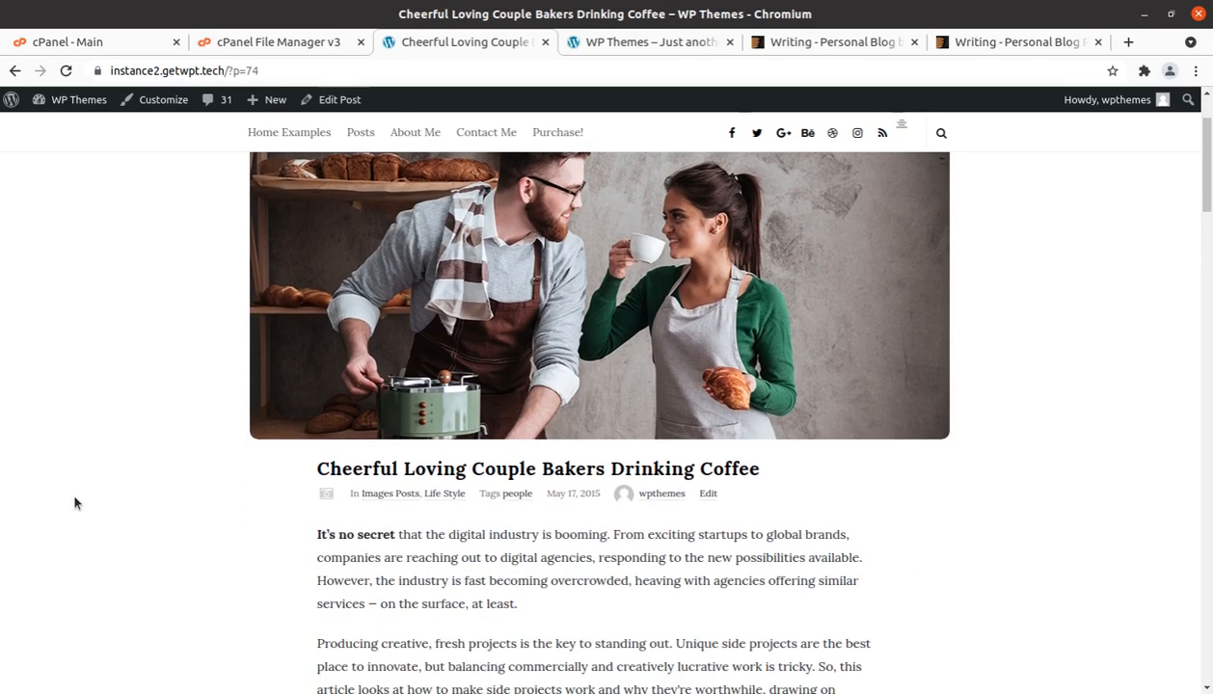
pyautogui.scroll(-3)
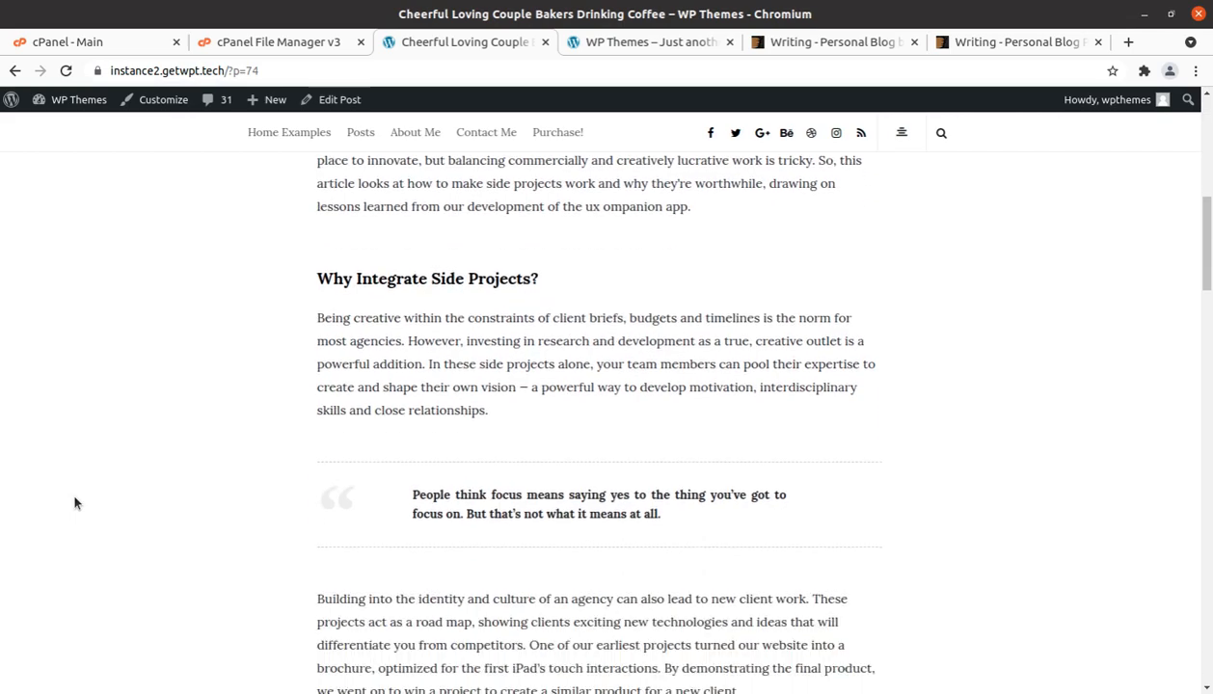
pyautogui.scroll(-3)
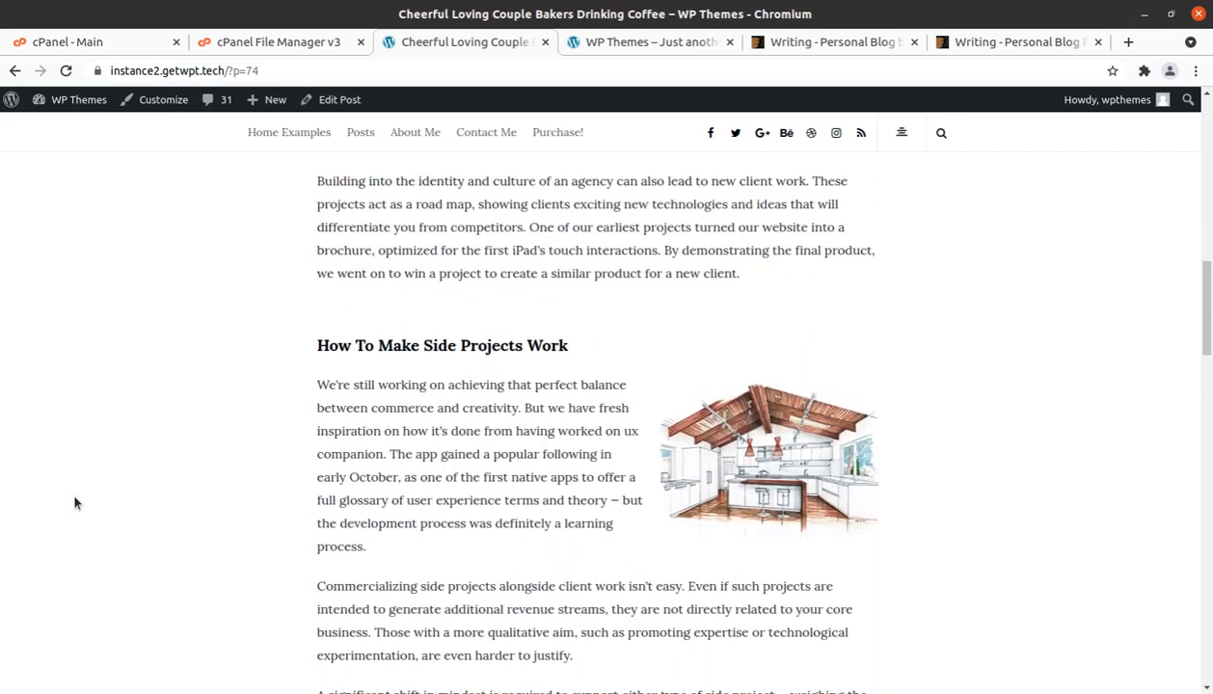
pyautogui.scroll(3)
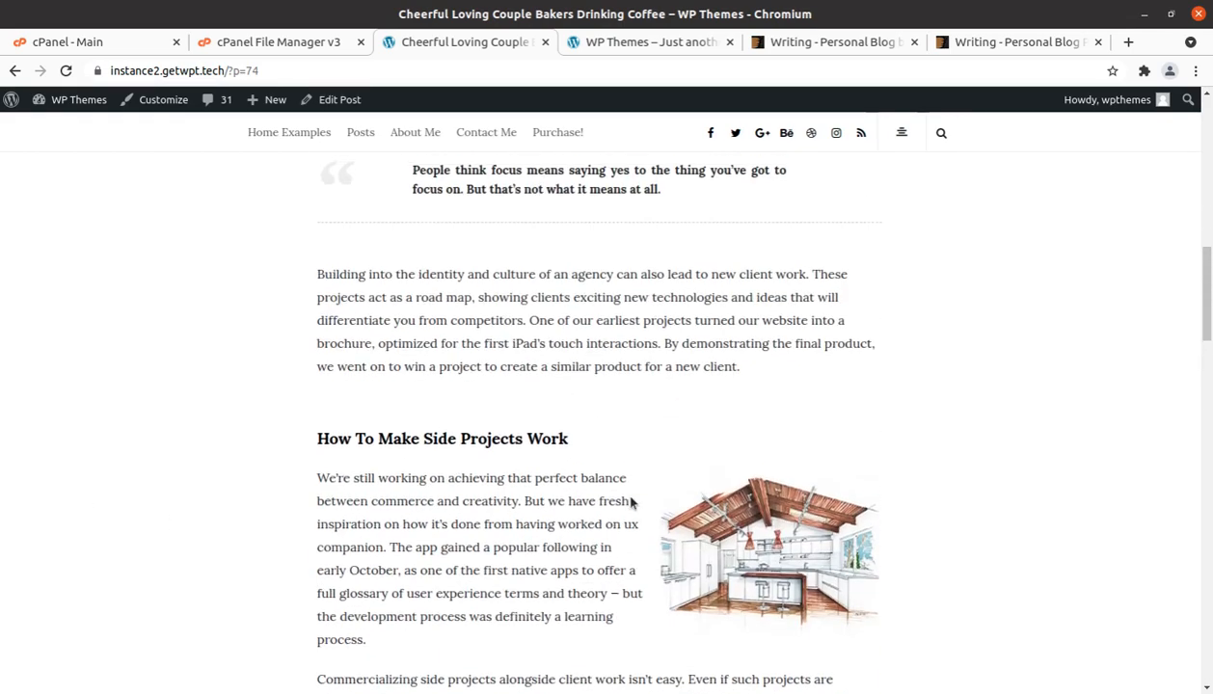